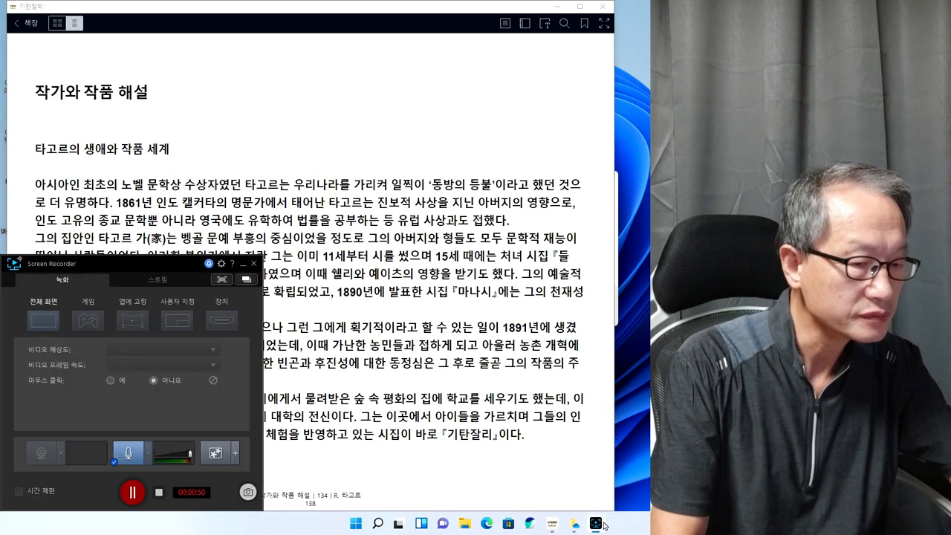
# Advance to commentary page 136 on 기탄잘리's God and Yeats's and Rolland's praise
pyautogui.click(254, 263)
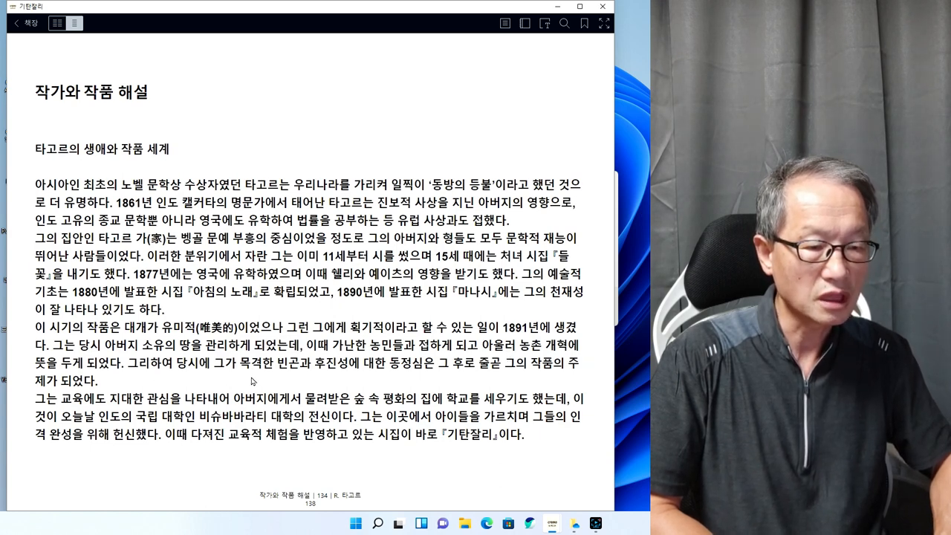
pyautogui.moveTo(321, 386)
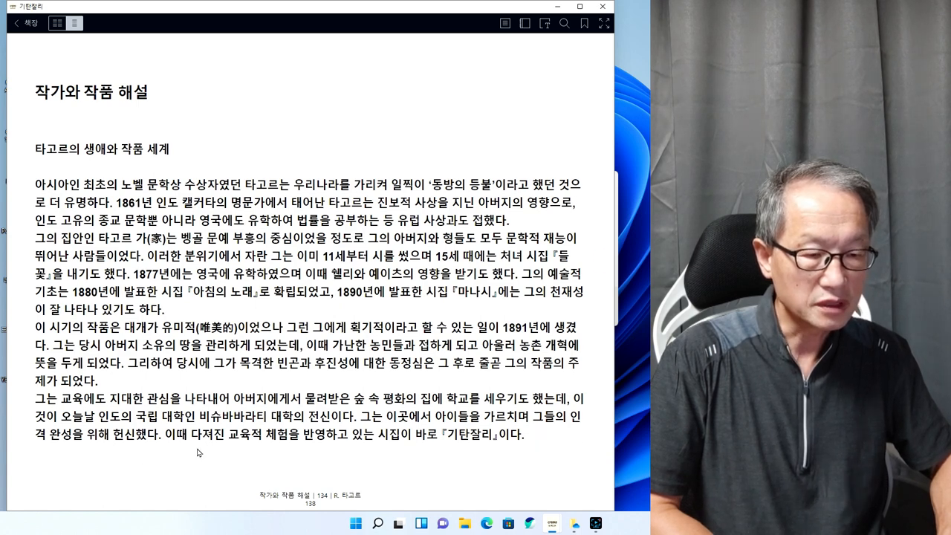
pyautogui.moveTo(336, 452)
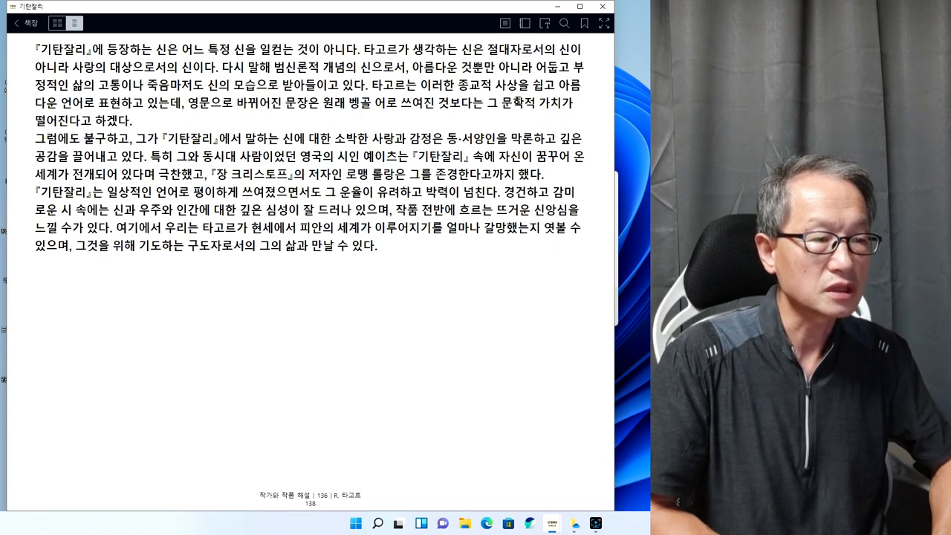
pyautogui.moveTo(250, 120)
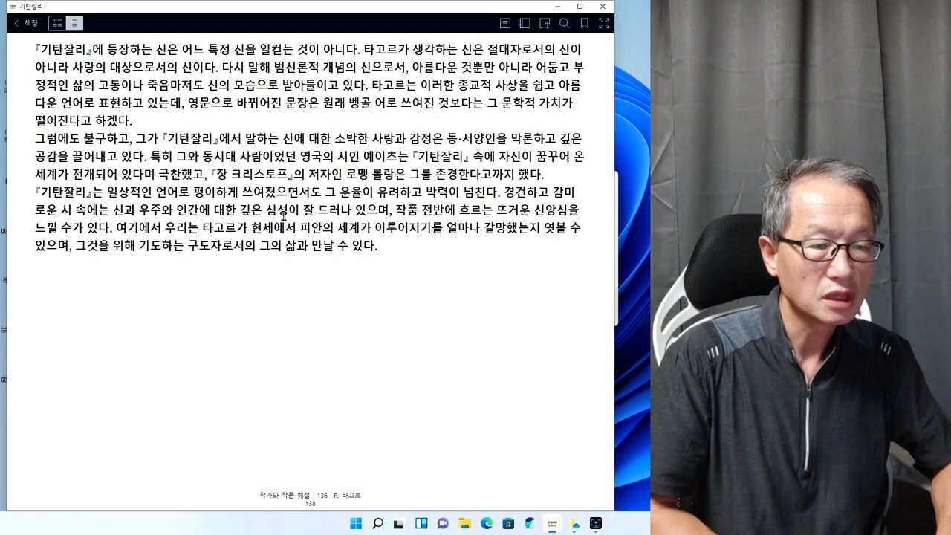
pyautogui.moveTo(413, 223)
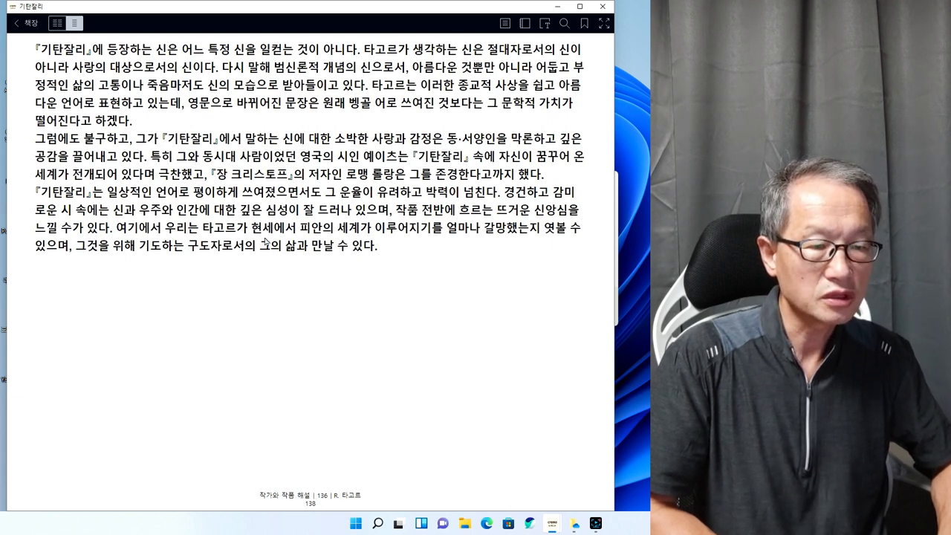
pyautogui.moveTo(416, 243)
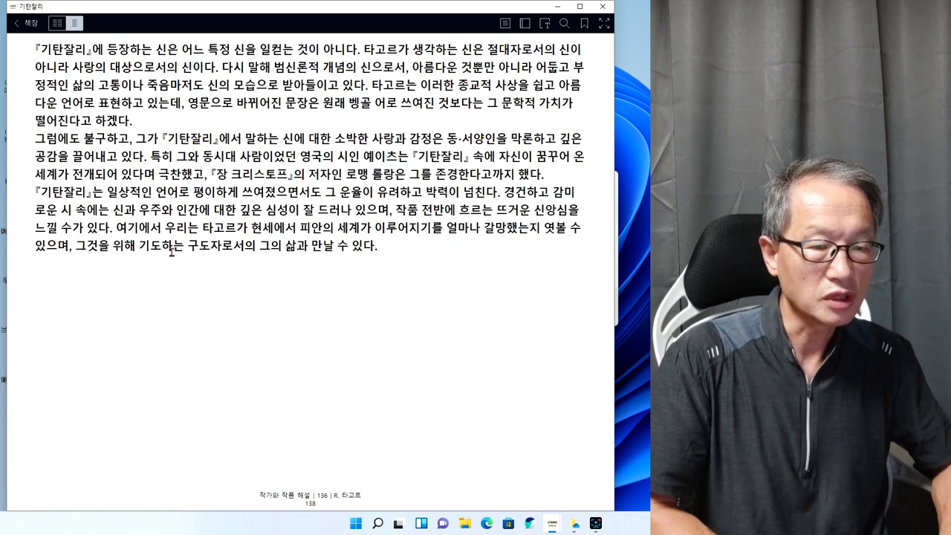
pyautogui.moveTo(264, 256)
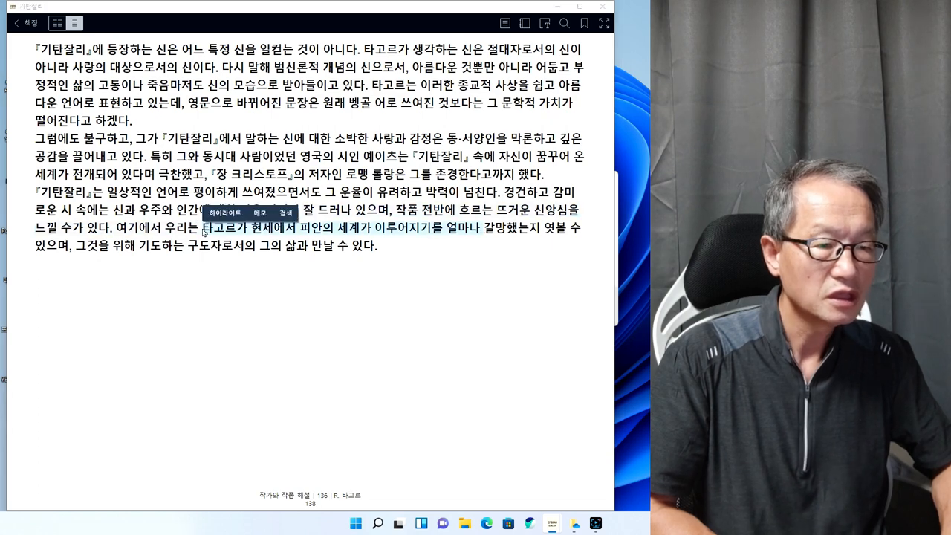
pyautogui.moveTo(136, 309)
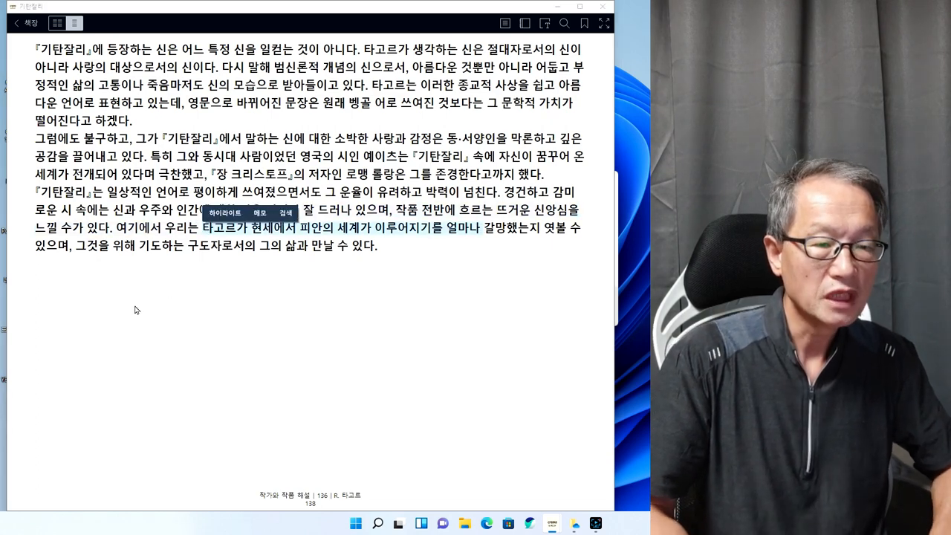
pyautogui.moveTo(158, 327)
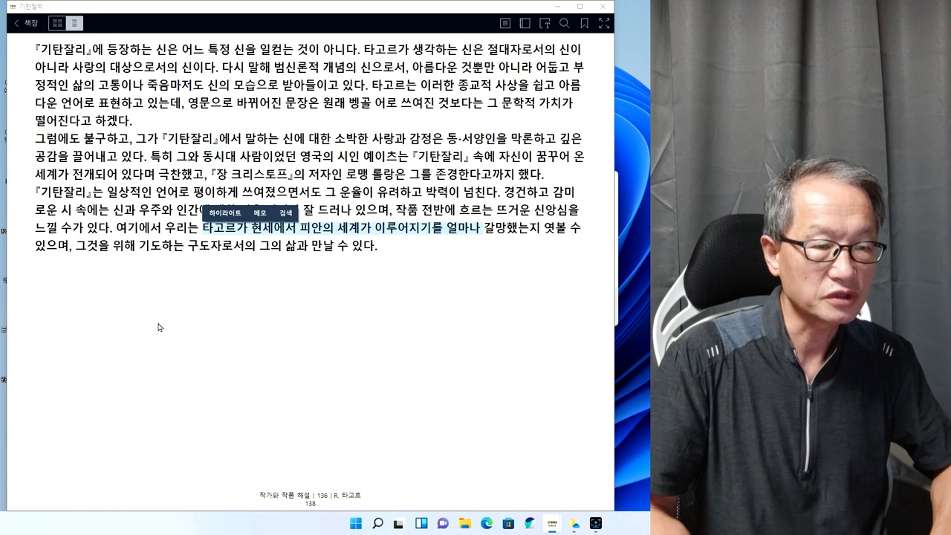
pyautogui.moveTo(140, 326)
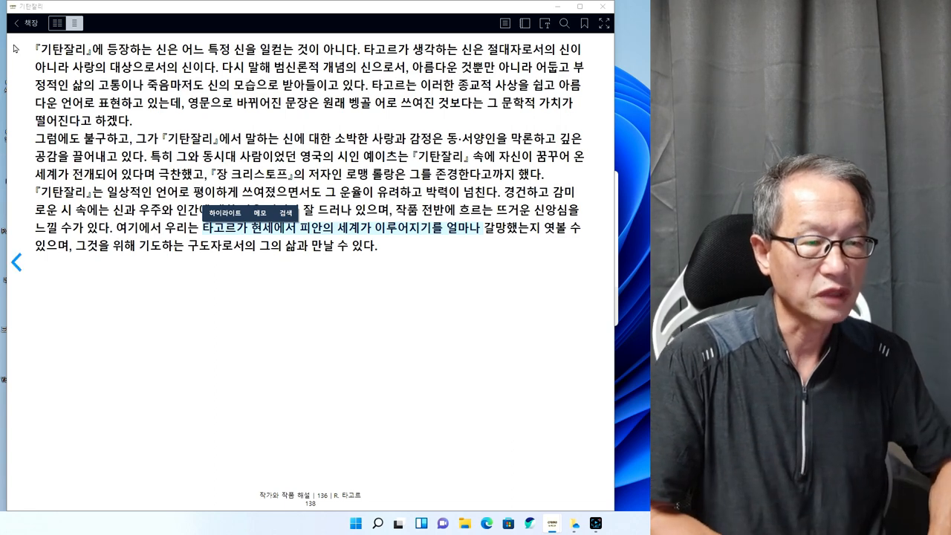
# Turn to page 137, Tagore's author chronology from 1861 to 1917
pyautogui.click(12, 261)
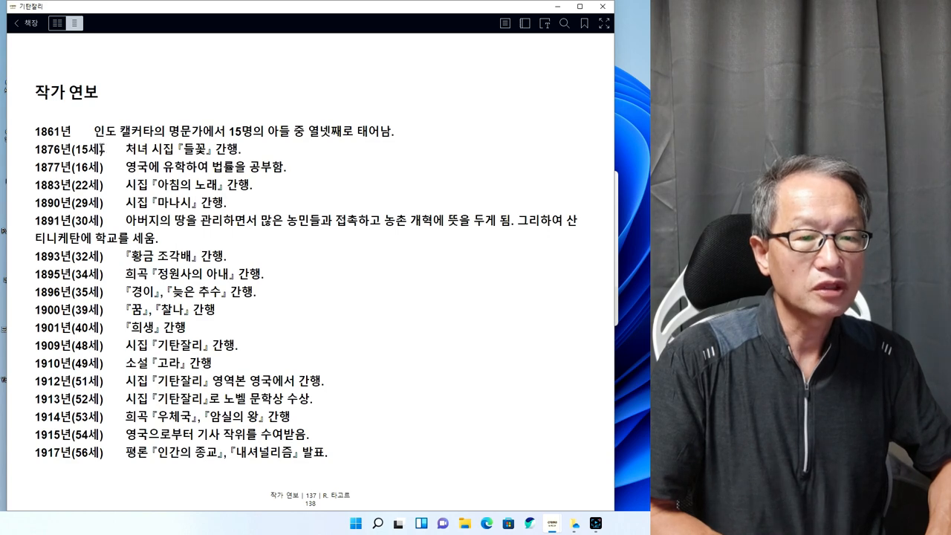
pyautogui.moveTo(415, 136)
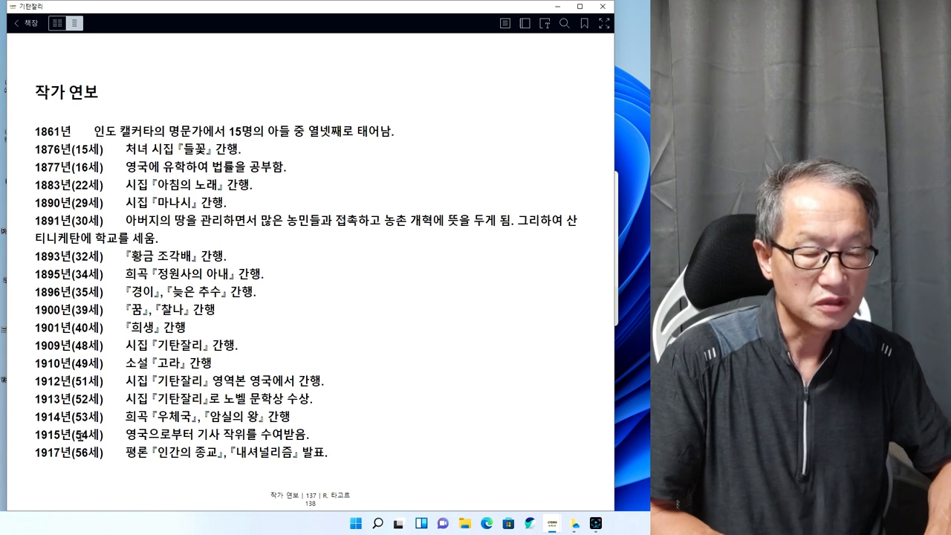
pyautogui.moveTo(127, 341)
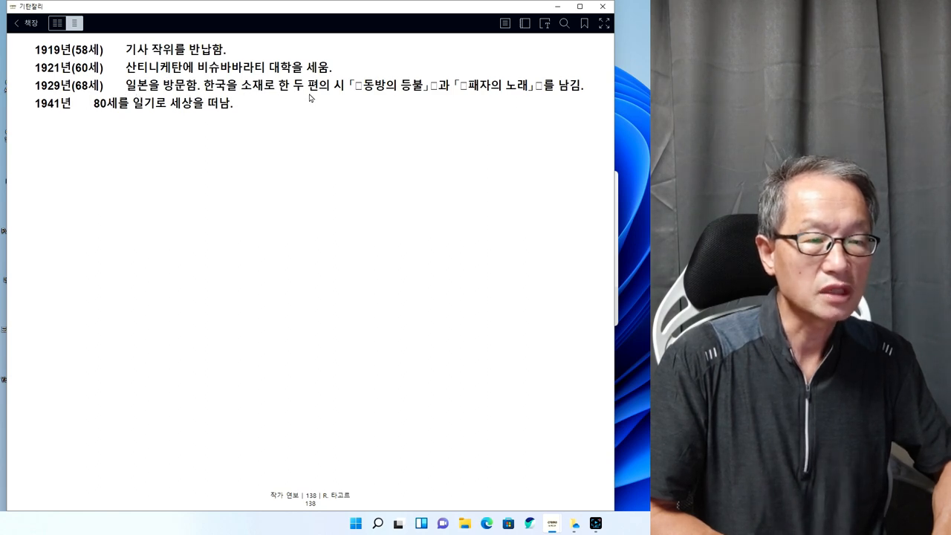
pyautogui.moveTo(457, 102)
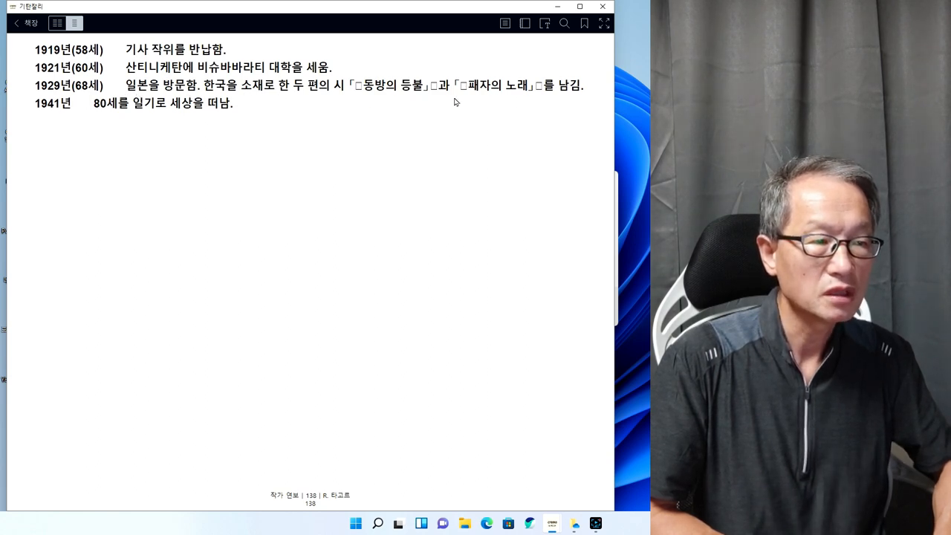
pyautogui.moveTo(572, 98)
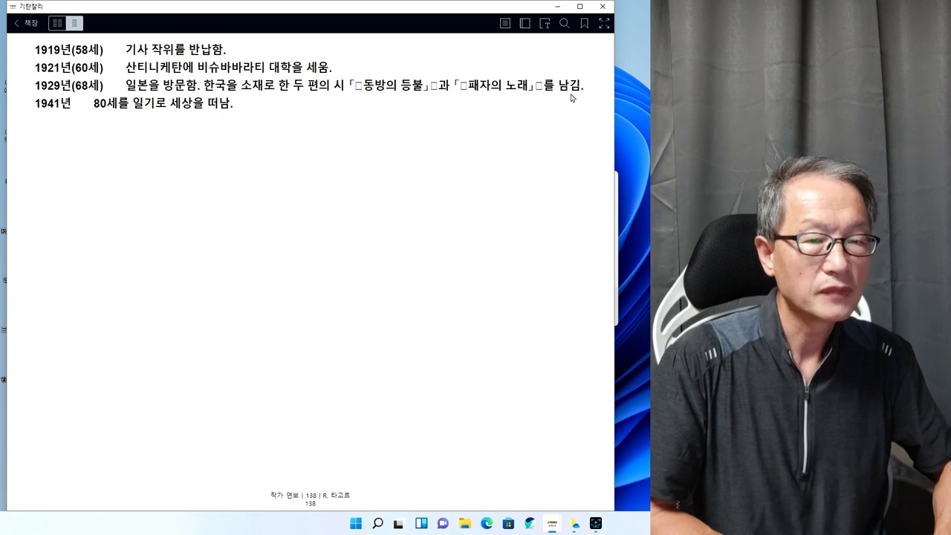
pyautogui.moveTo(101, 115)
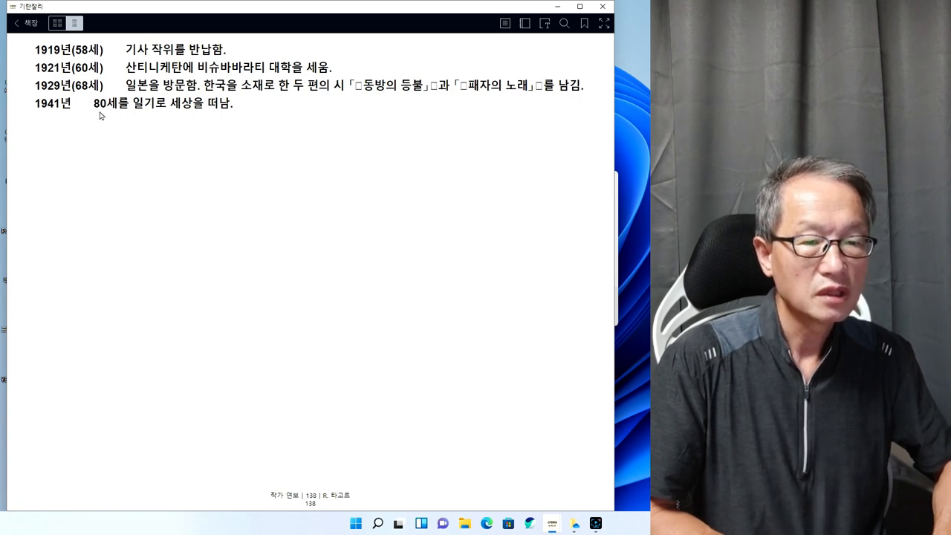
pyautogui.moveTo(254, 152)
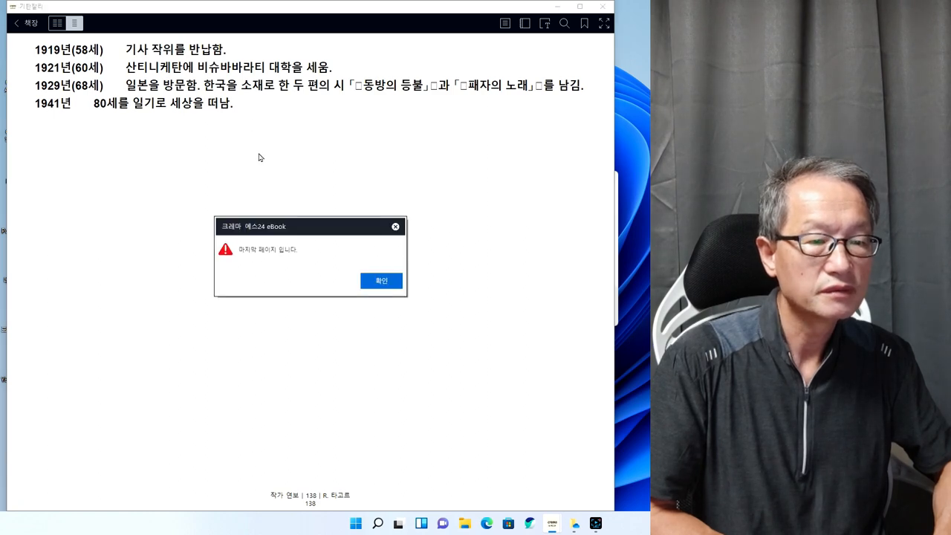
pyautogui.click(381, 280)
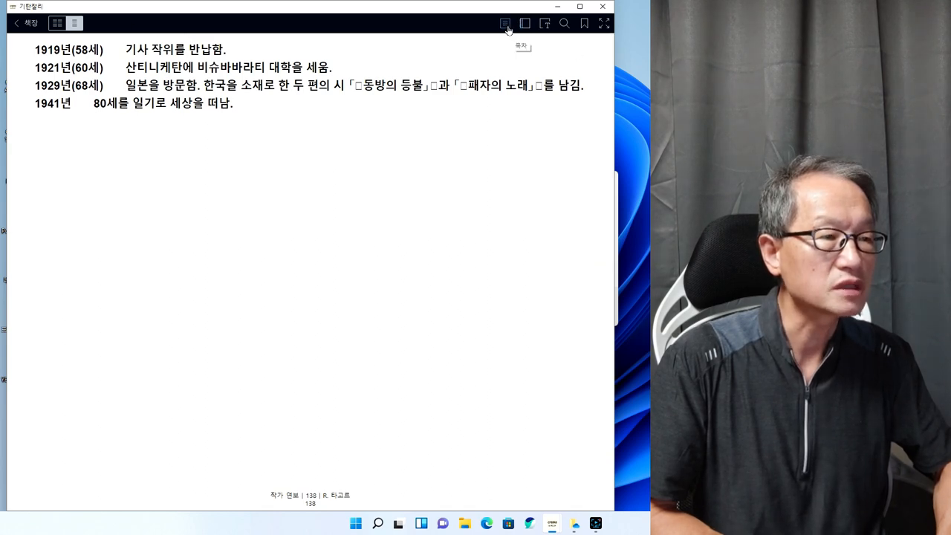
# Jump through the table of contents to 예이츠의 서문 on page 7
pyautogui.click(504, 22)
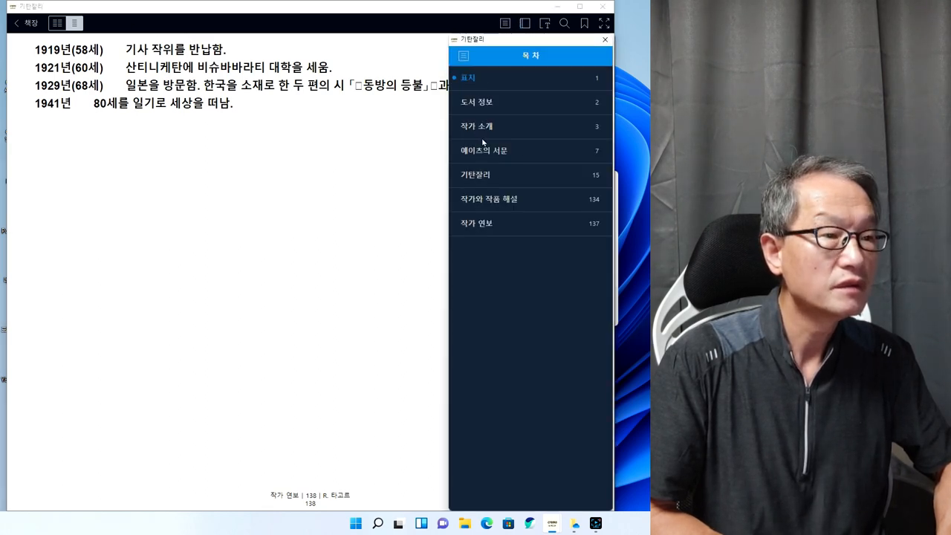
pyautogui.click(484, 150)
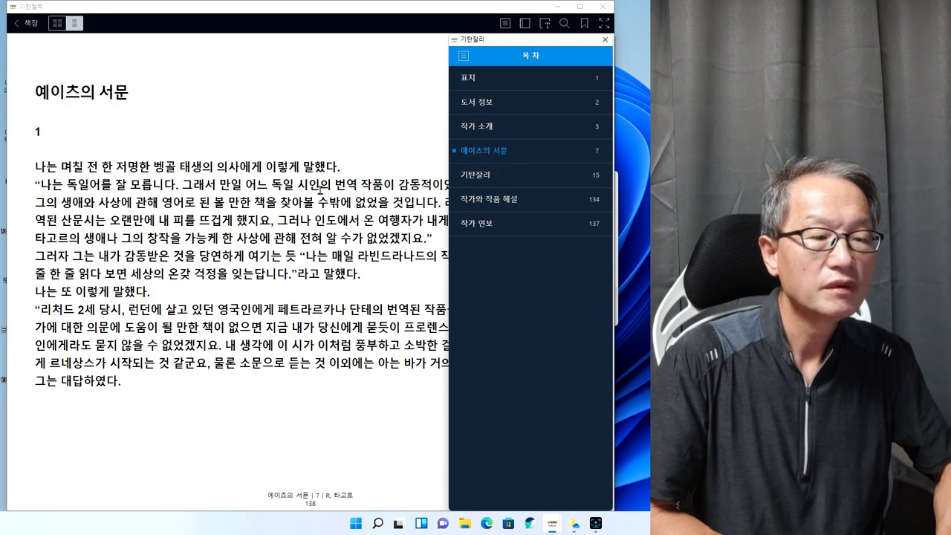
pyautogui.moveTo(512, 152)
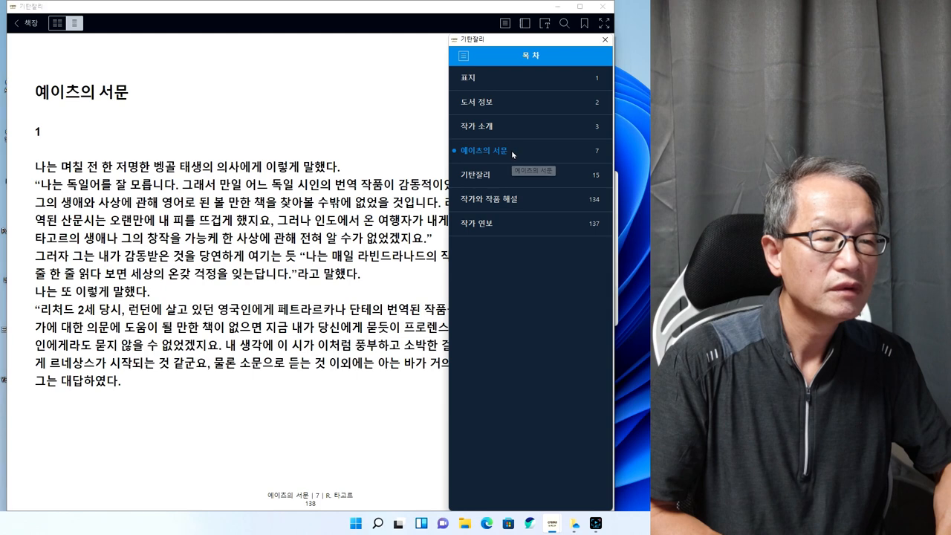
pyautogui.moveTo(604, 39)
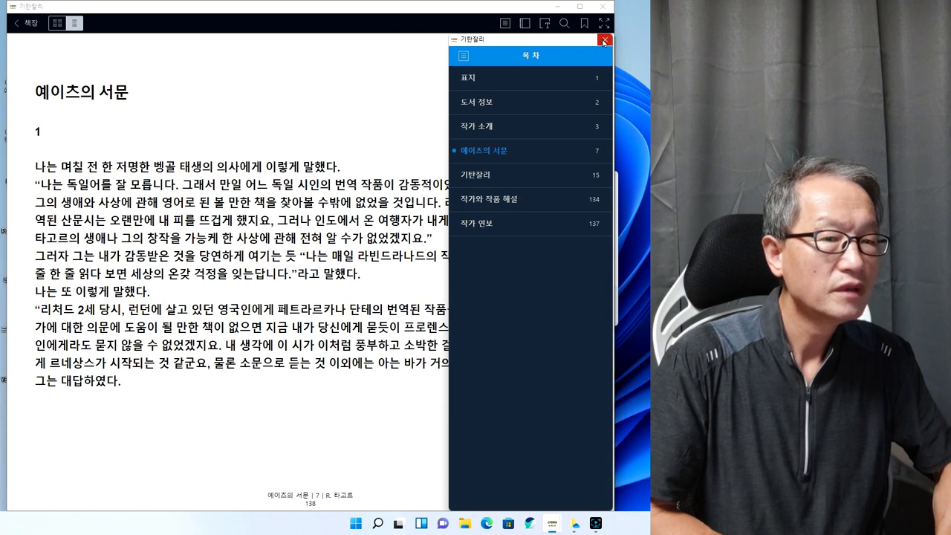
# Close the table of contents to show Yeats's preface, page 7
pyautogui.click(604, 40)
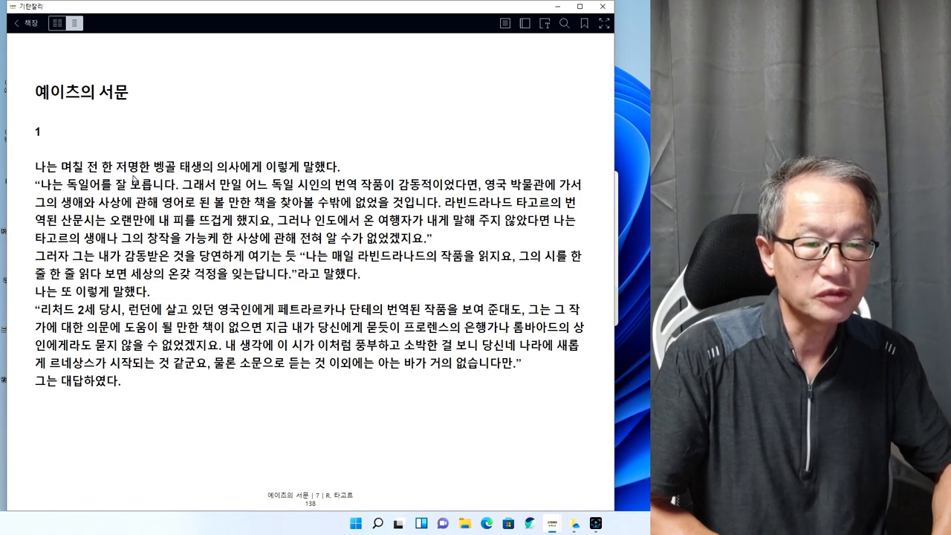
pyautogui.moveTo(307, 181)
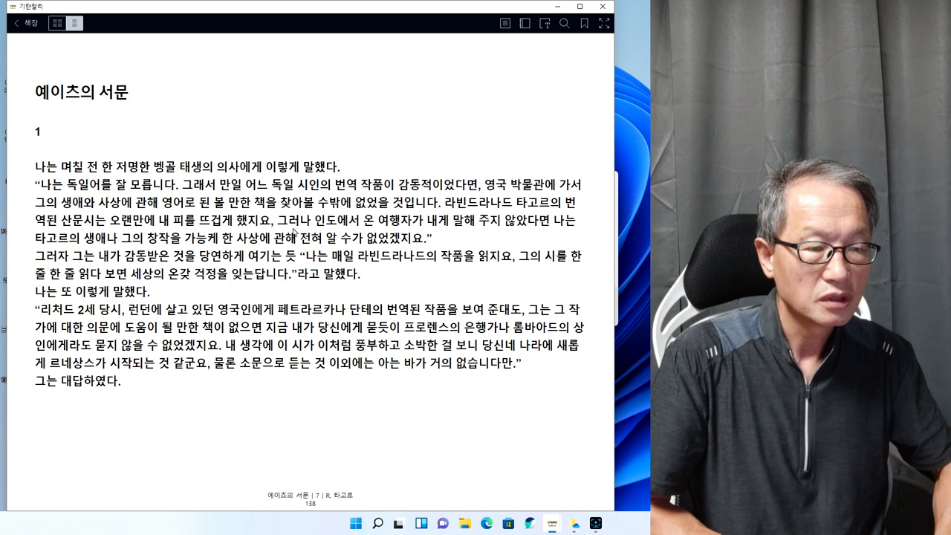
pyautogui.moveTo(454, 235)
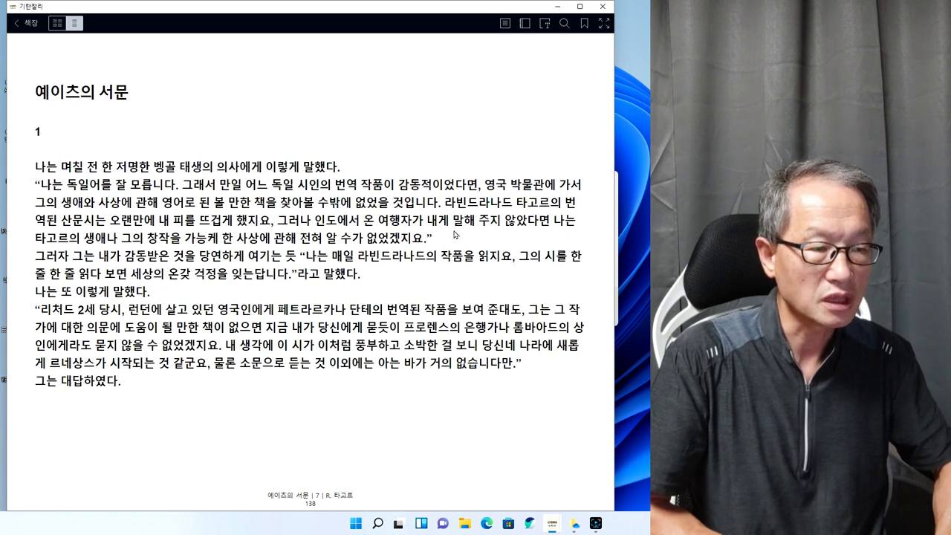
pyautogui.moveTo(583, 228)
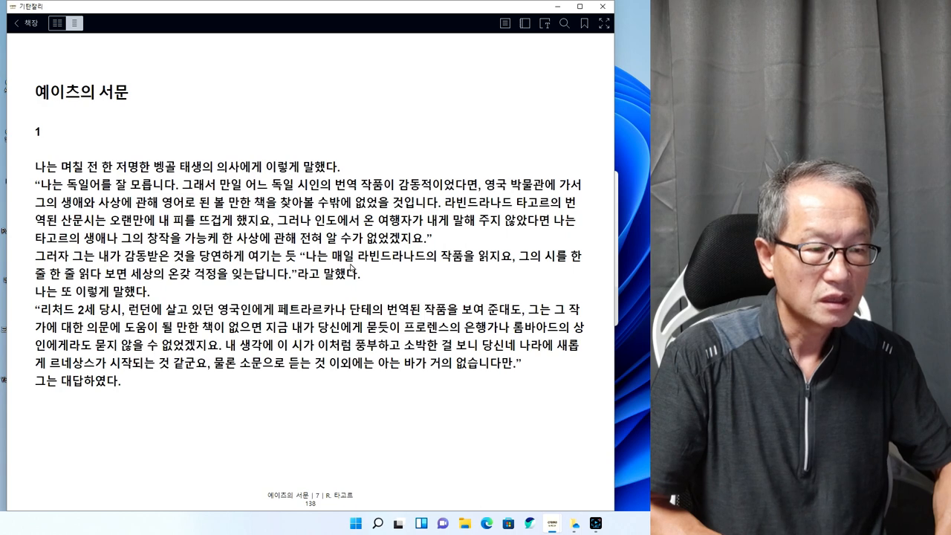
pyautogui.moveTo(507, 269)
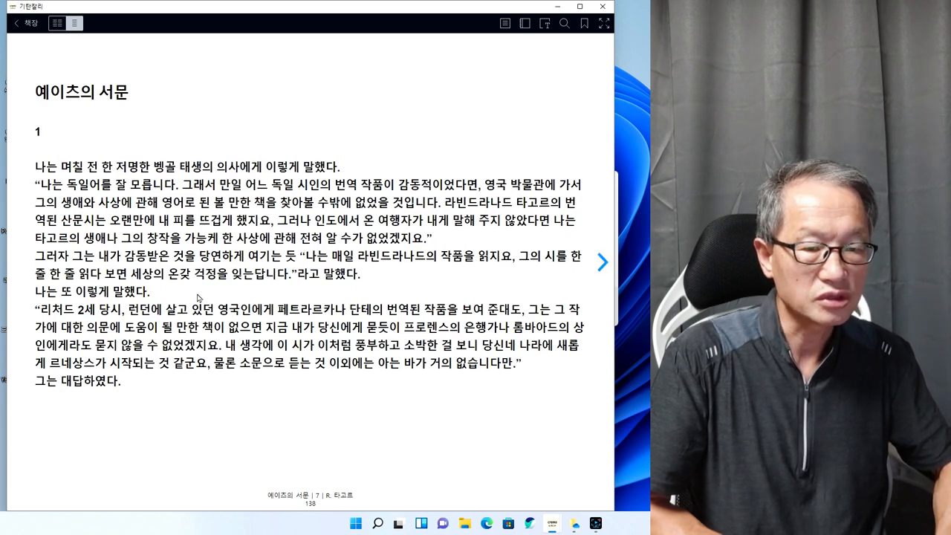
pyautogui.moveTo(202, 288)
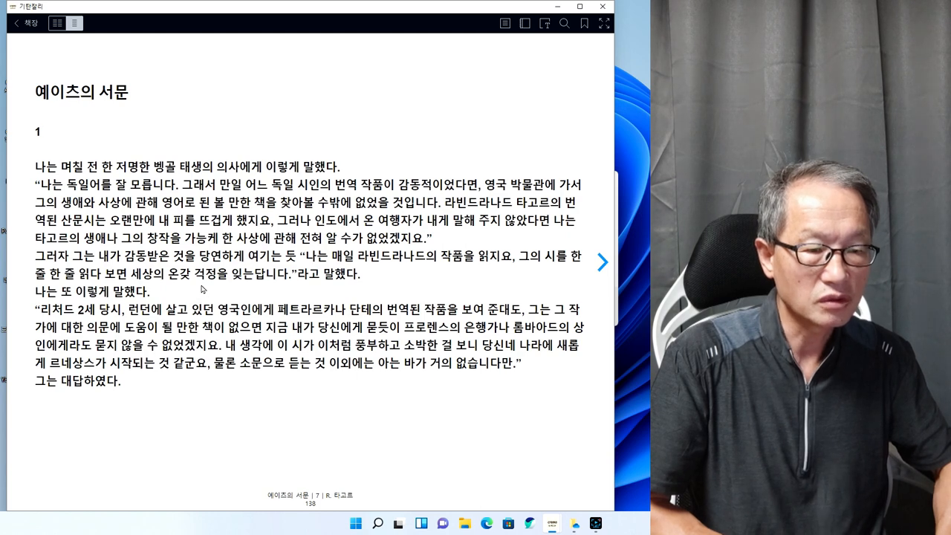
pyautogui.moveTo(358, 287)
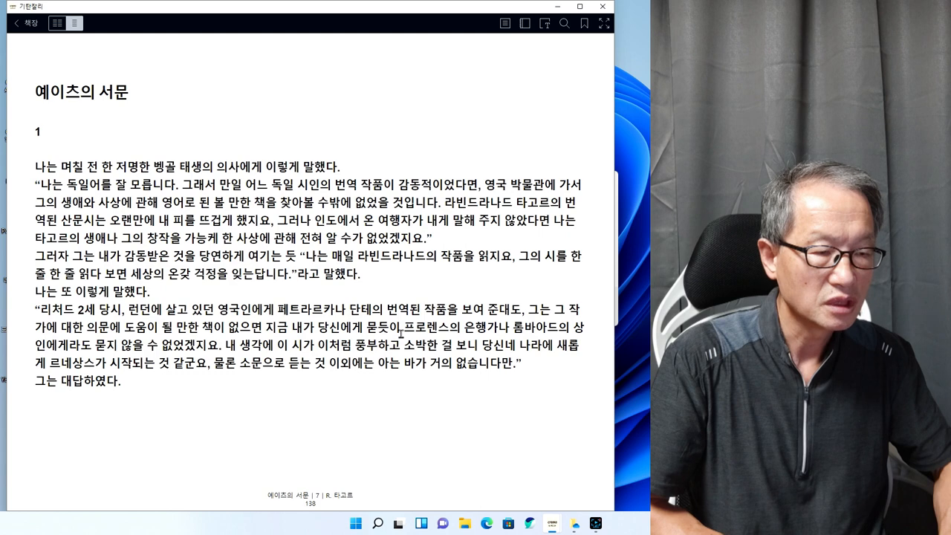
pyautogui.moveTo(489, 338)
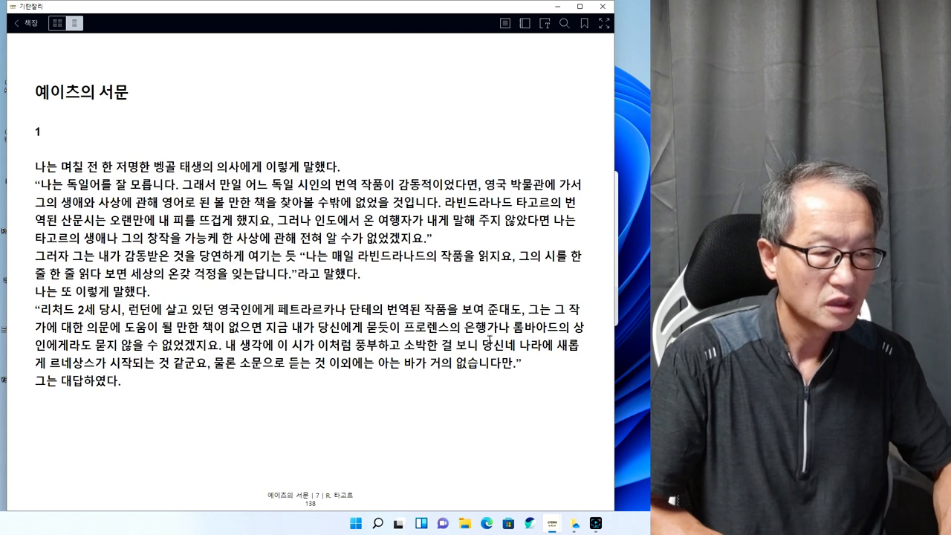
pyautogui.moveTo(400, 379)
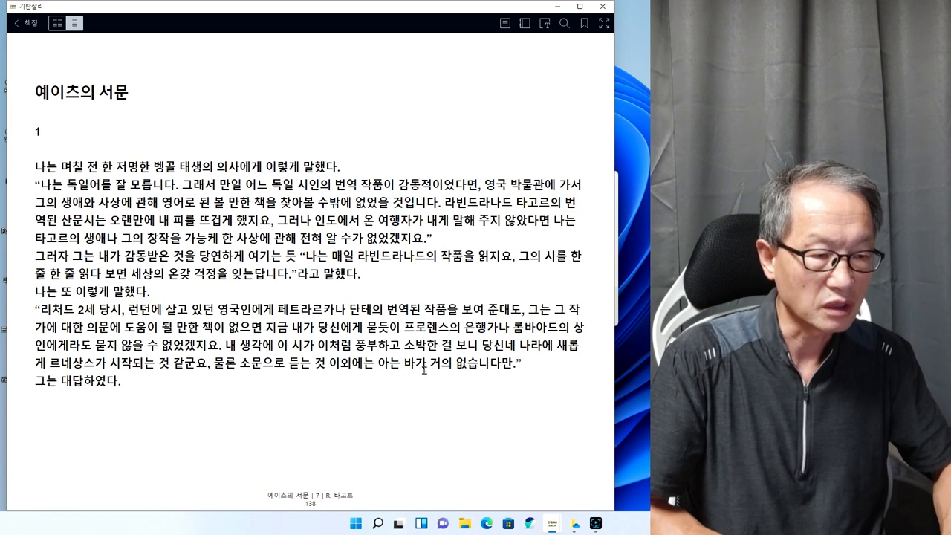
pyautogui.moveTo(201, 485)
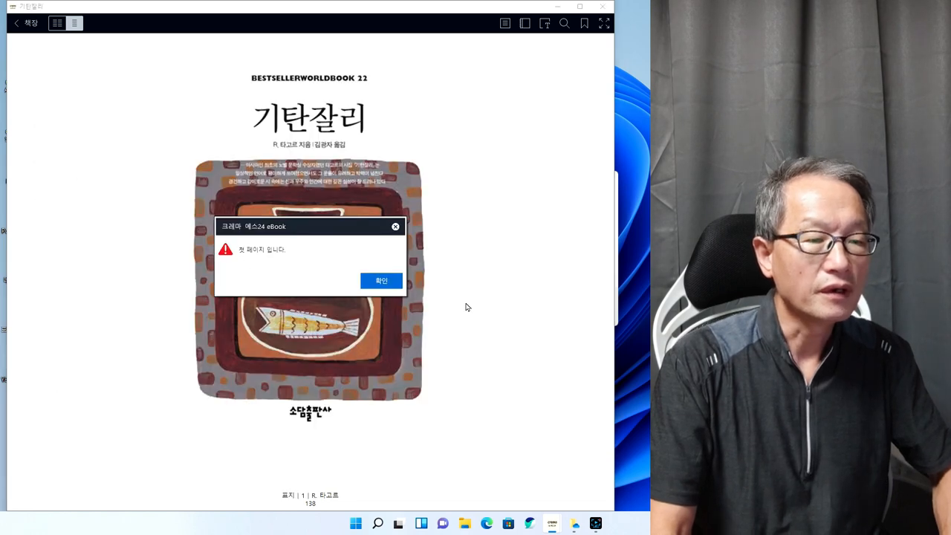
# Dismiss the first-page notice and page forward six times to poem 1 on page 15
pyautogui.click(381, 280)
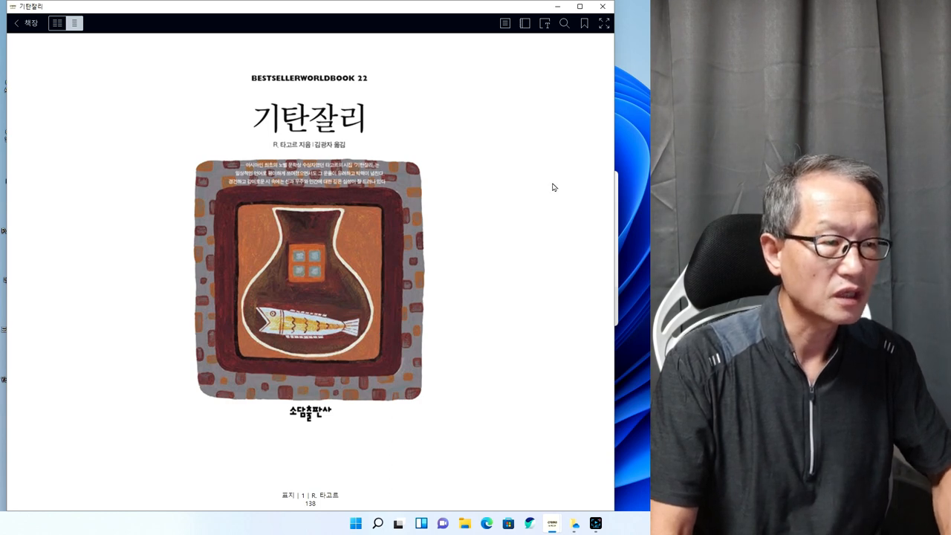
pyautogui.moveTo(612, 279)
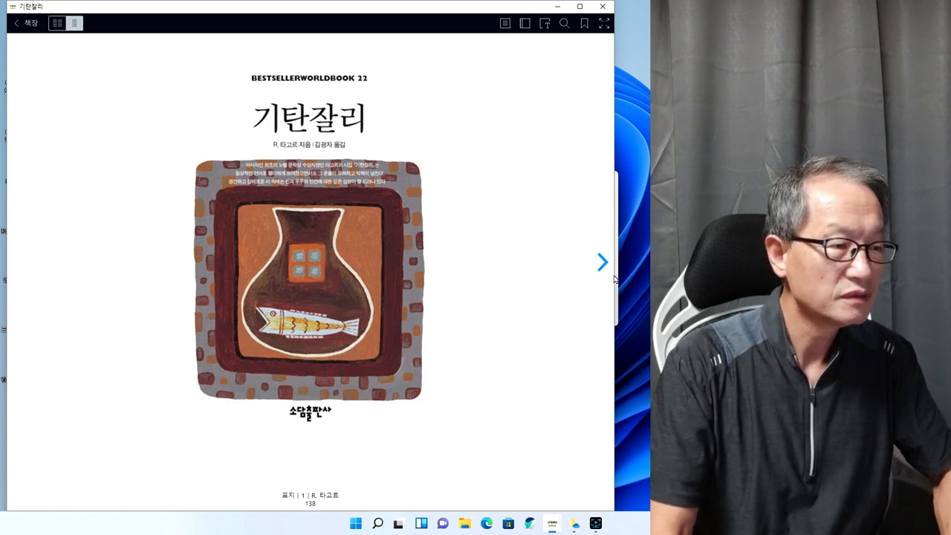
pyautogui.click(602, 262)
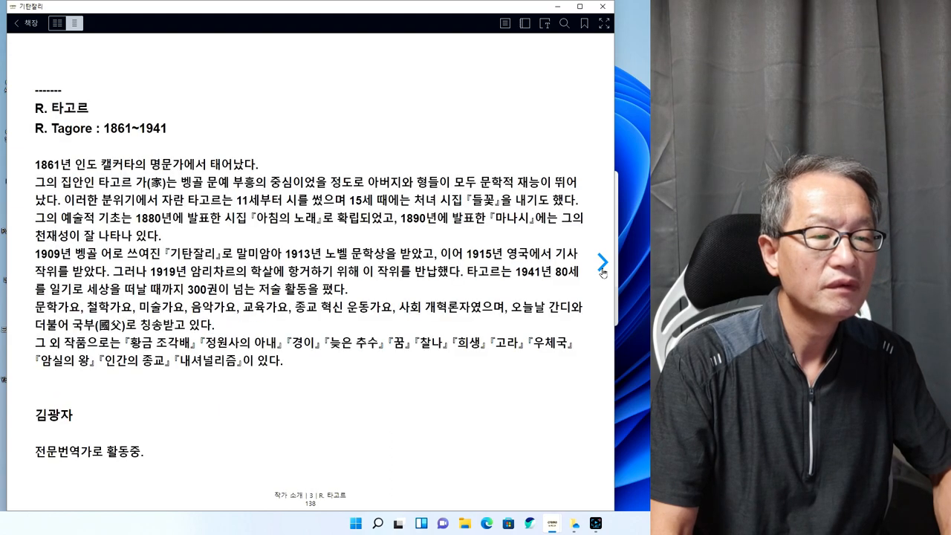
pyautogui.click(602, 262)
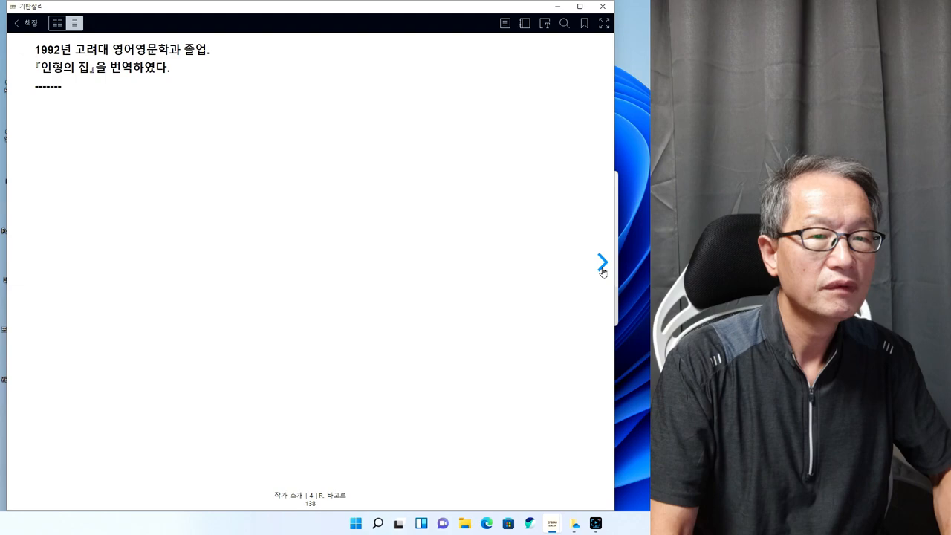
pyautogui.click(602, 260)
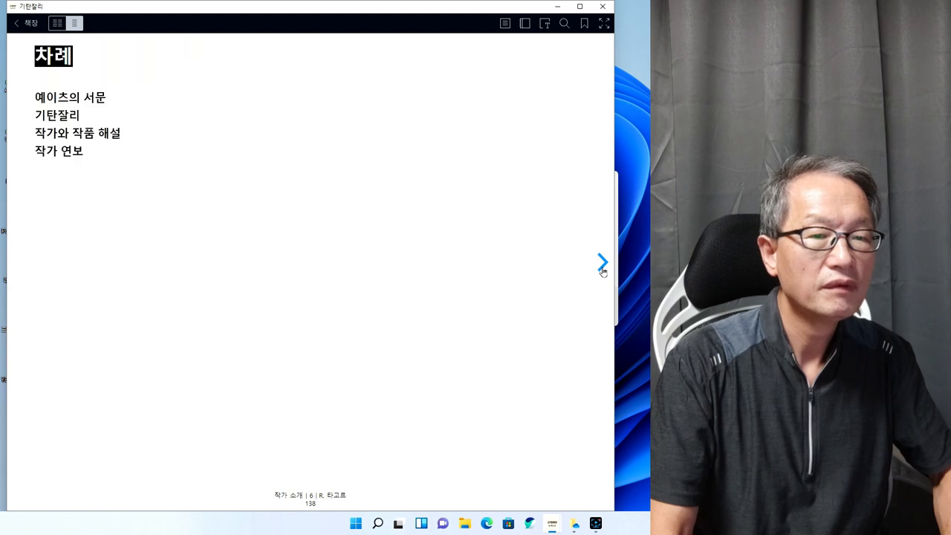
pyautogui.click(603, 262)
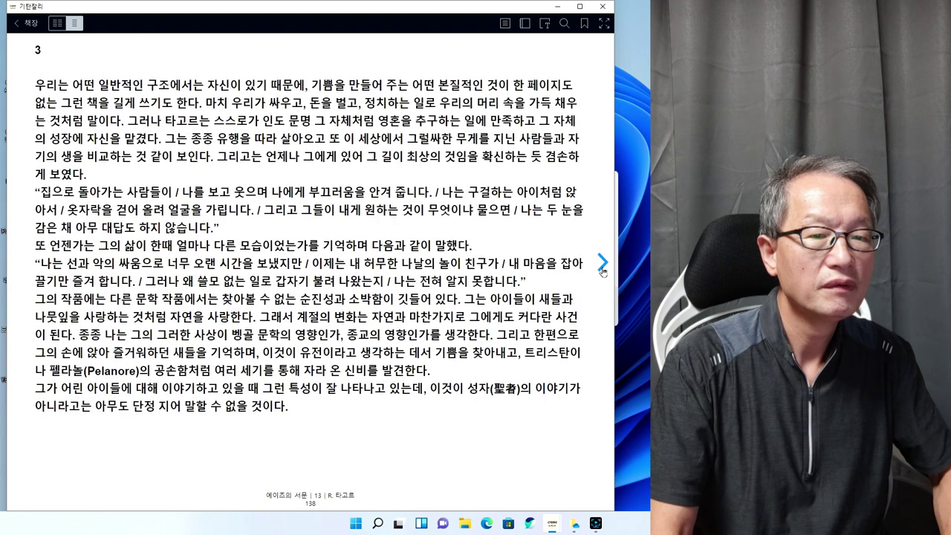
pyautogui.click(603, 261)
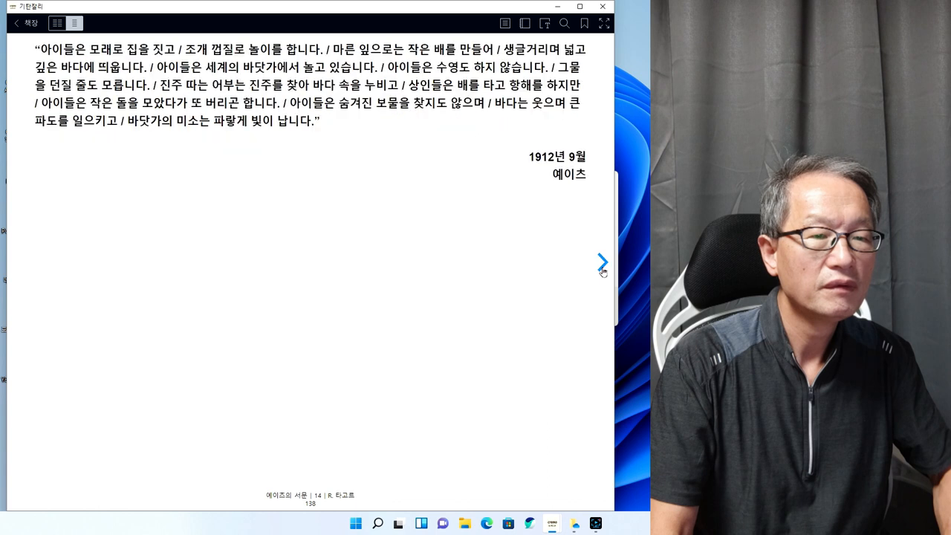
pyautogui.click(602, 261)
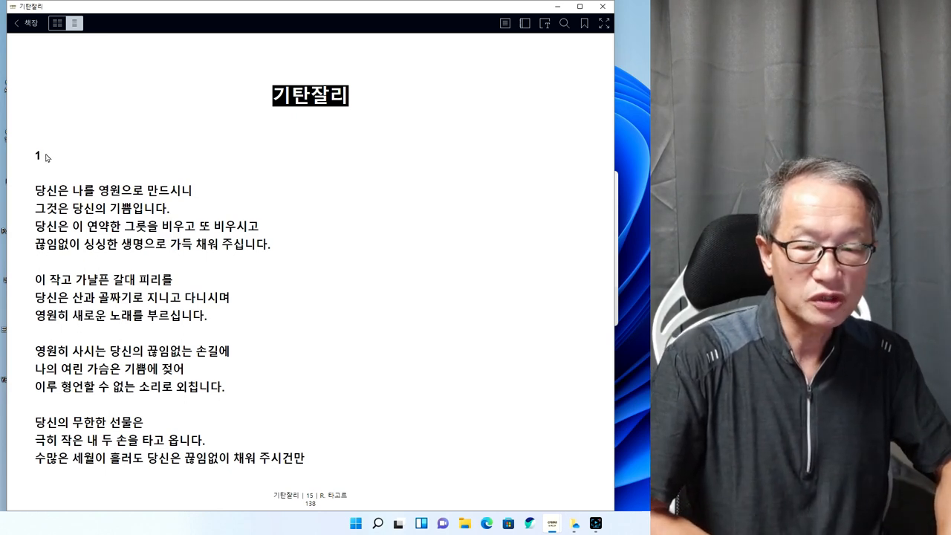
pyautogui.moveTo(208, 126)
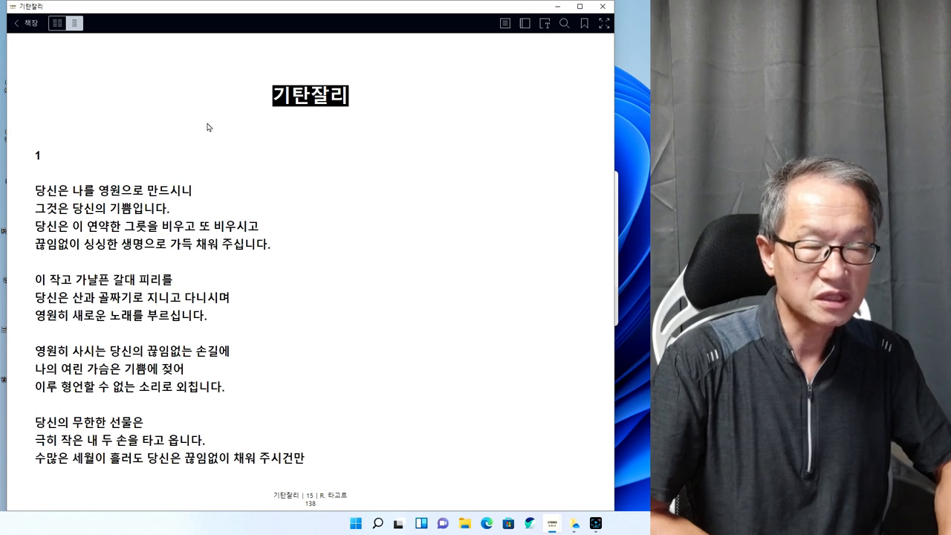
pyautogui.moveTo(250, 126)
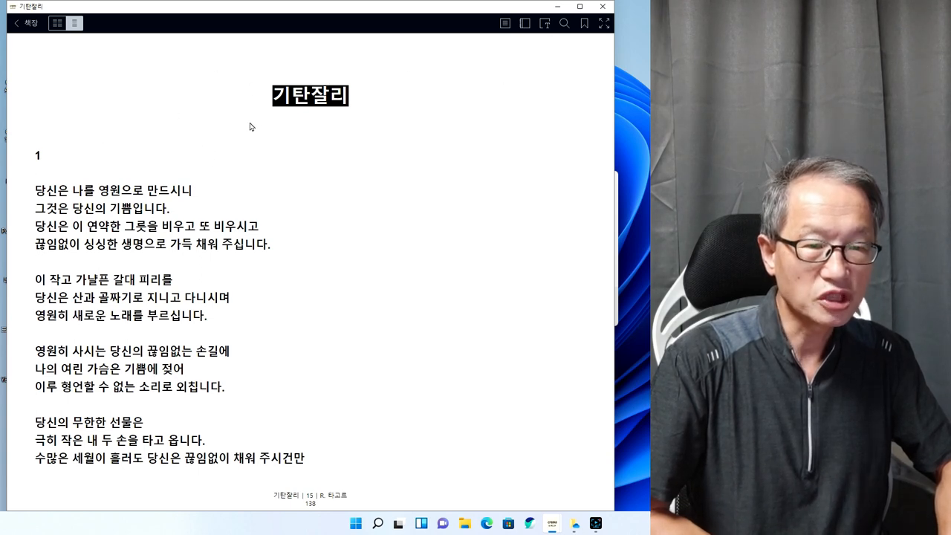
pyautogui.moveTo(387, 139)
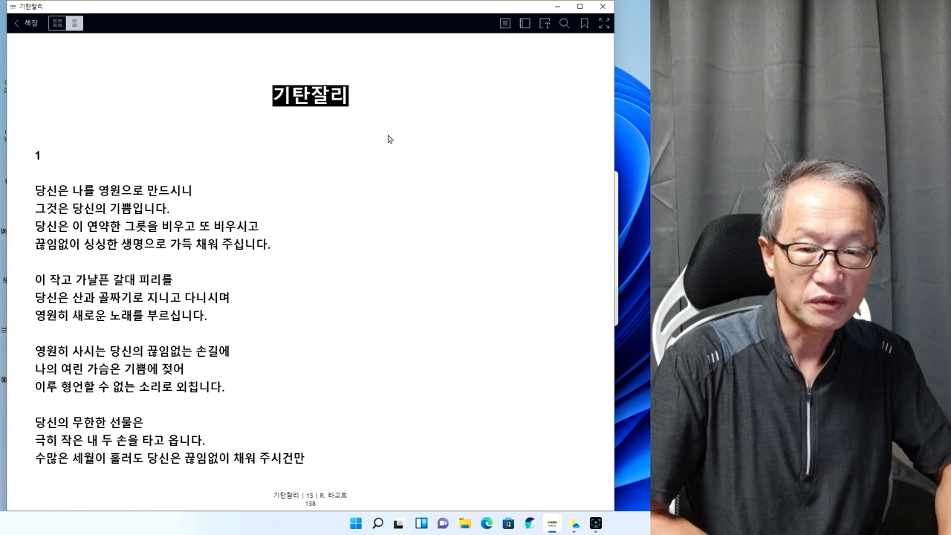
pyautogui.moveTo(260, 297)
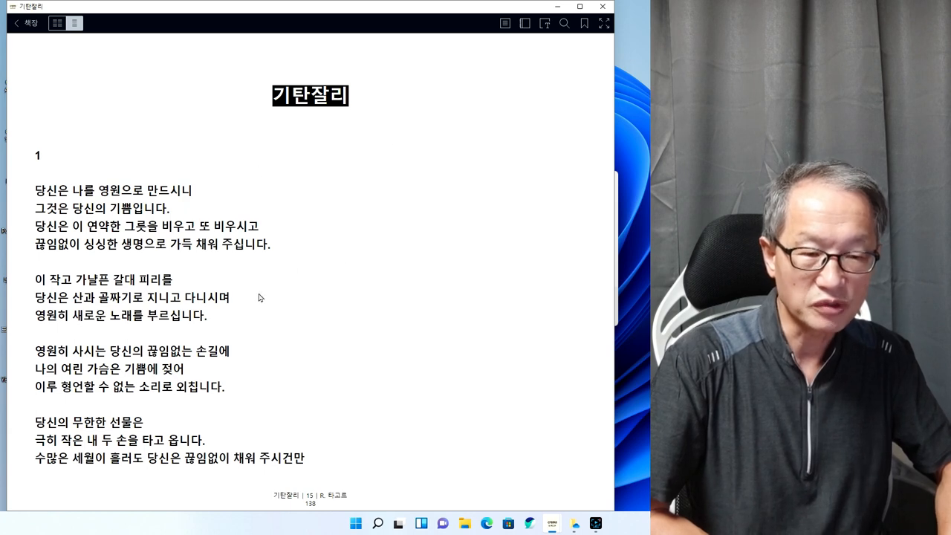
pyautogui.moveTo(226, 121)
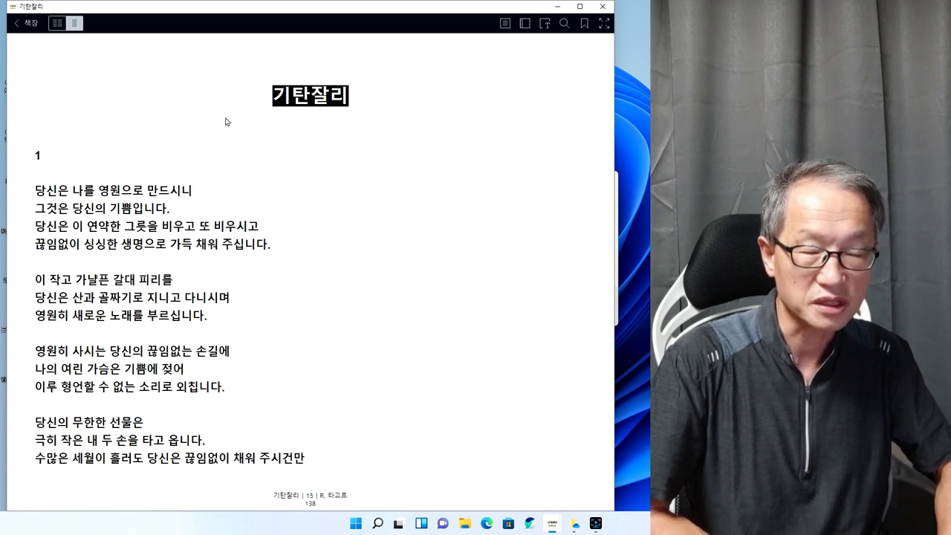
pyautogui.moveTo(239, 188)
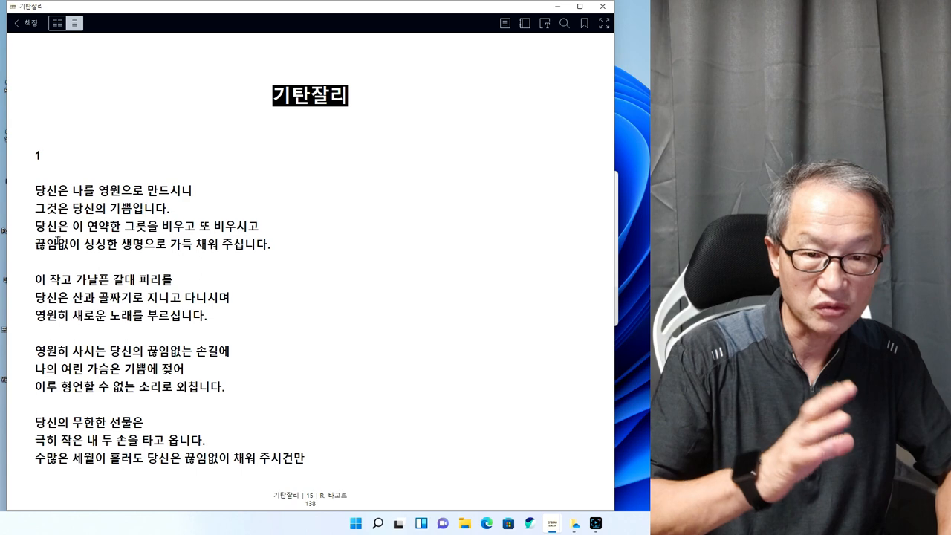
pyautogui.moveTo(292, 84)
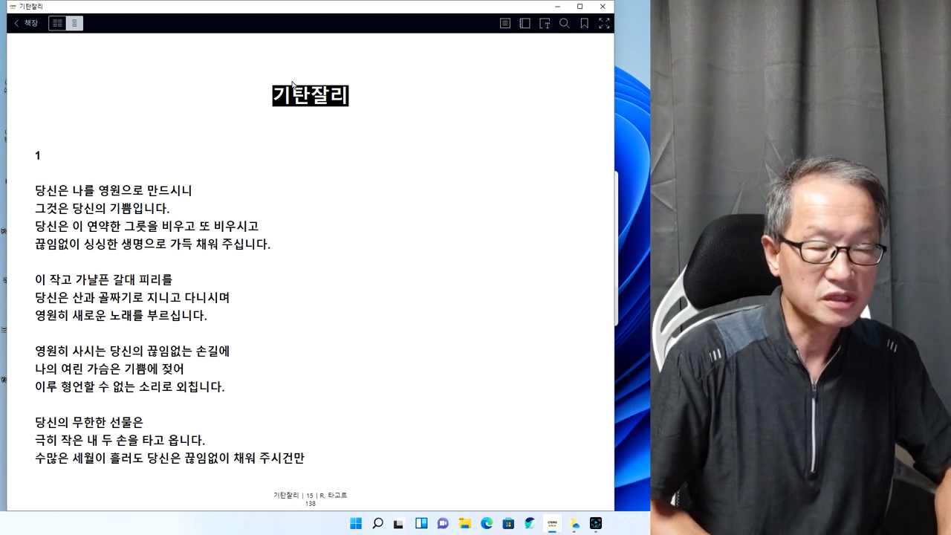
pyautogui.moveTo(233, 332)
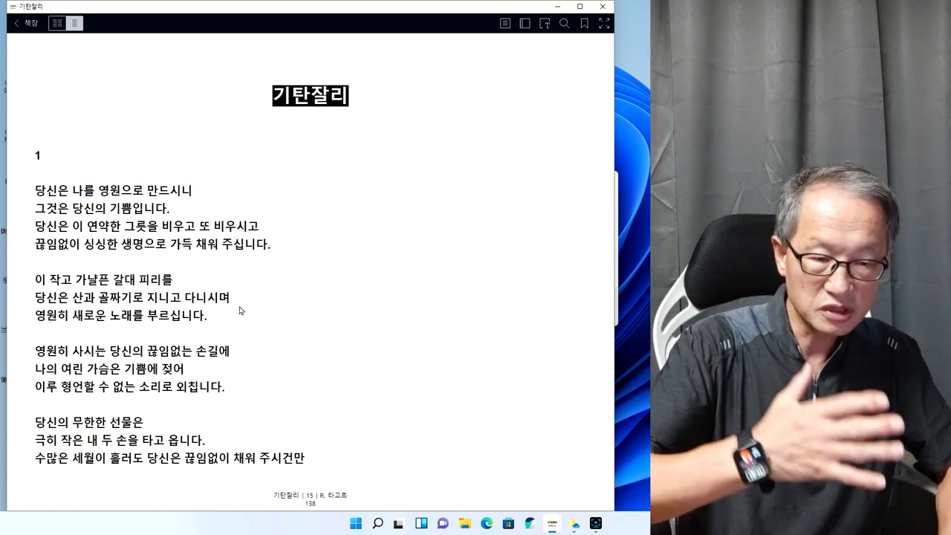
pyautogui.moveTo(378, 229)
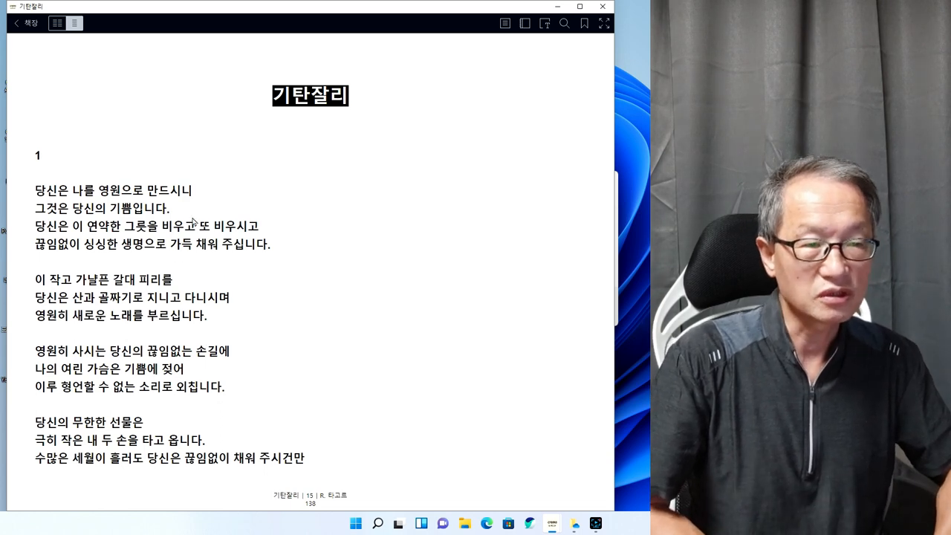
pyautogui.moveTo(119, 224)
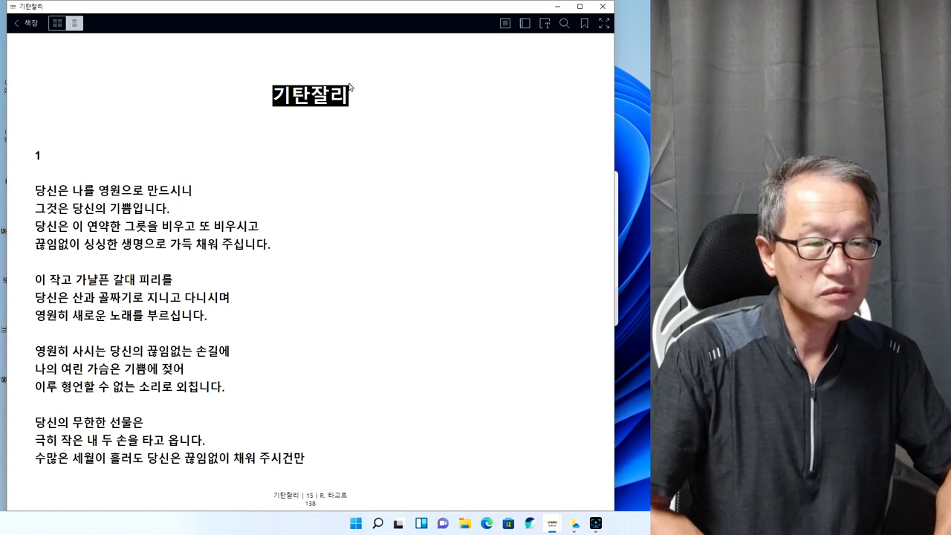
pyautogui.moveTo(282, 138)
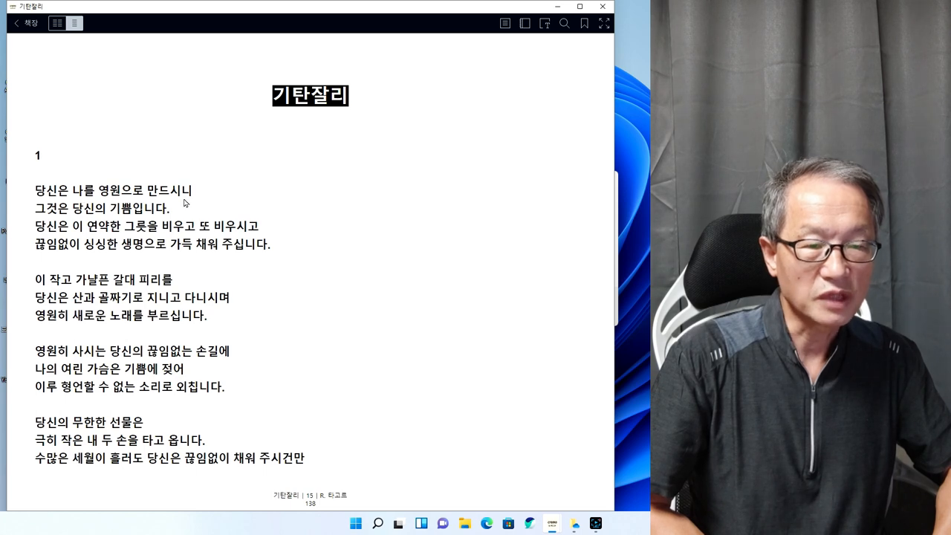
pyautogui.moveTo(159, 223)
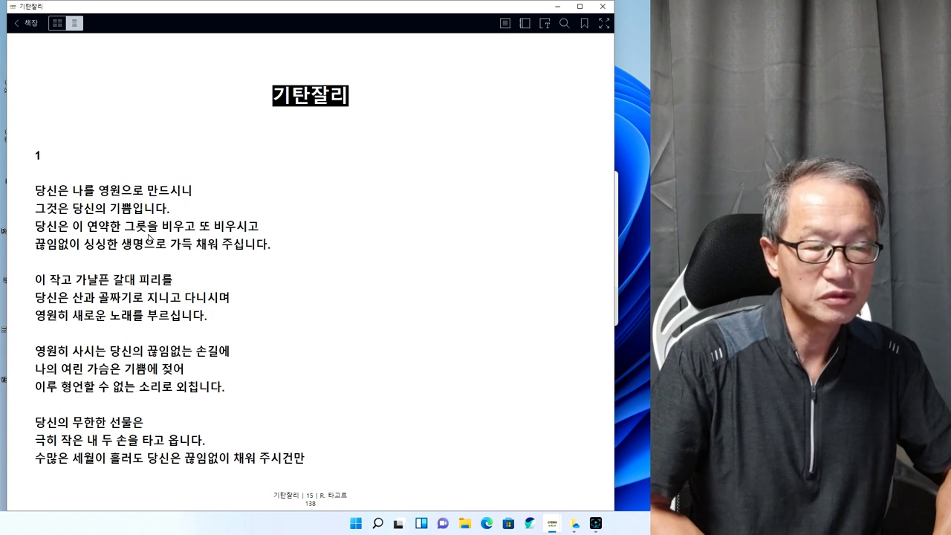
pyautogui.moveTo(325, 238)
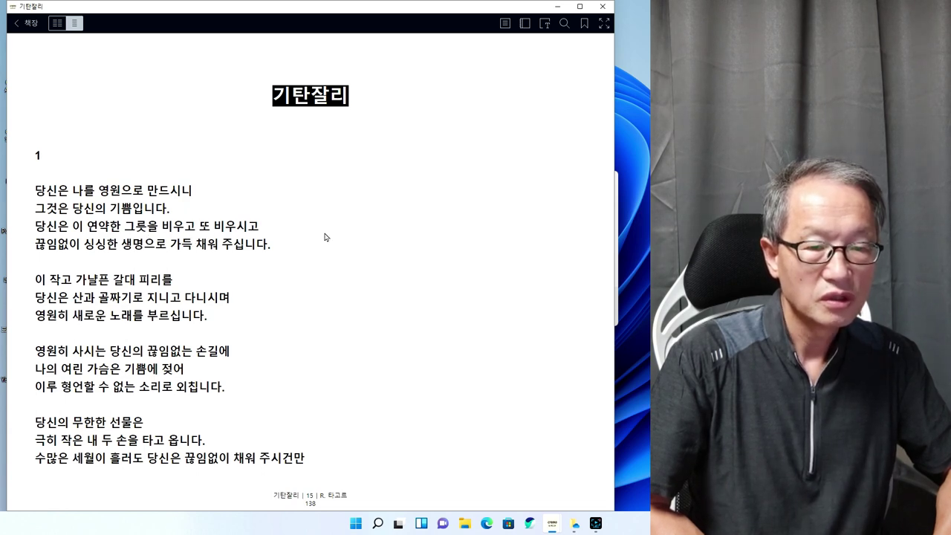
pyautogui.moveTo(201, 256)
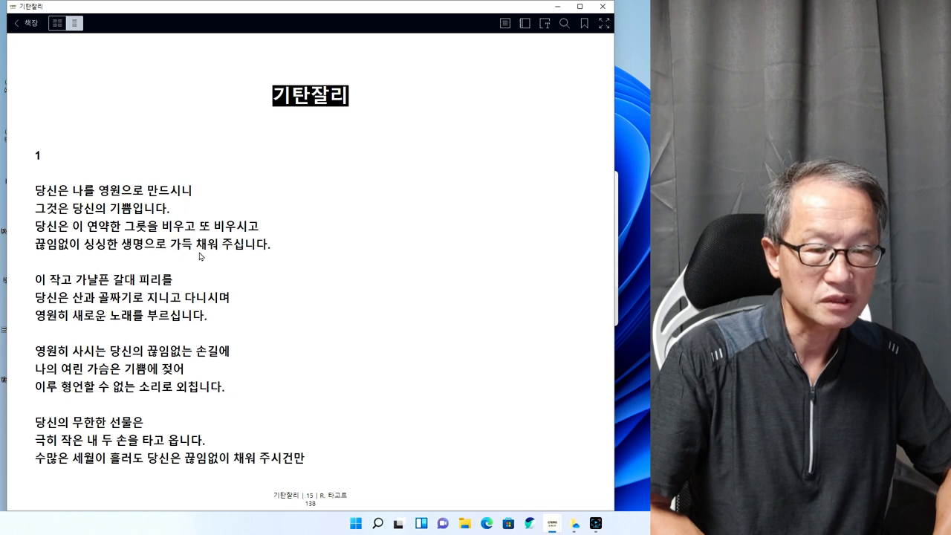
pyautogui.moveTo(196, 278)
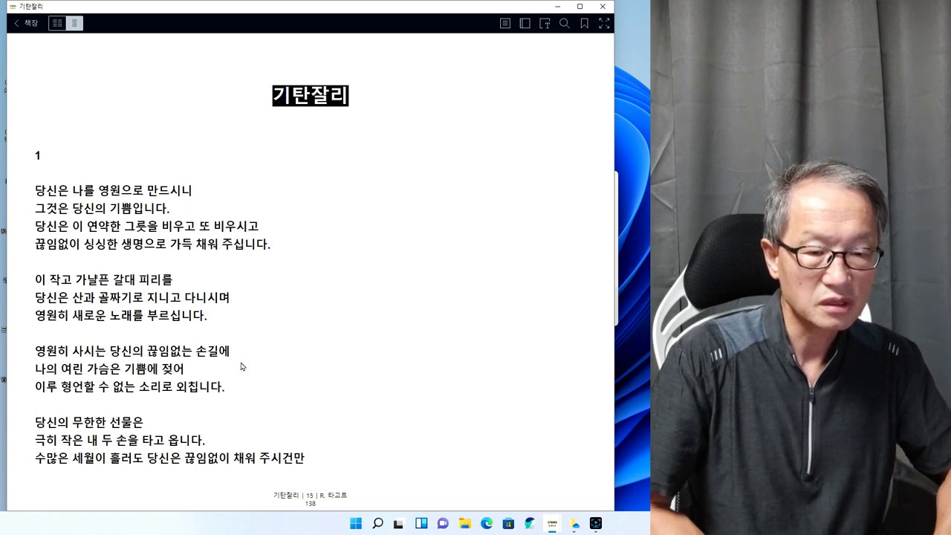
pyautogui.moveTo(147, 375)
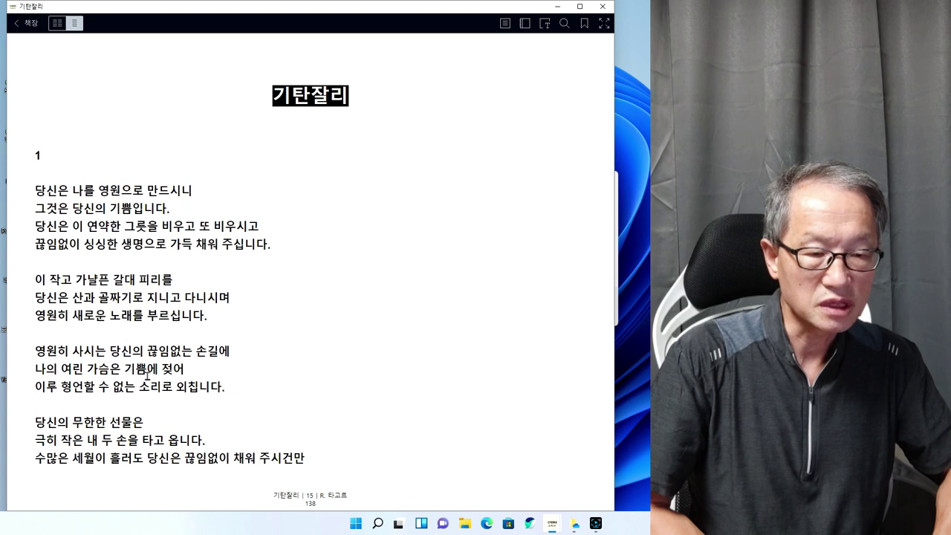
pyautogui.moveTo(172, 406)
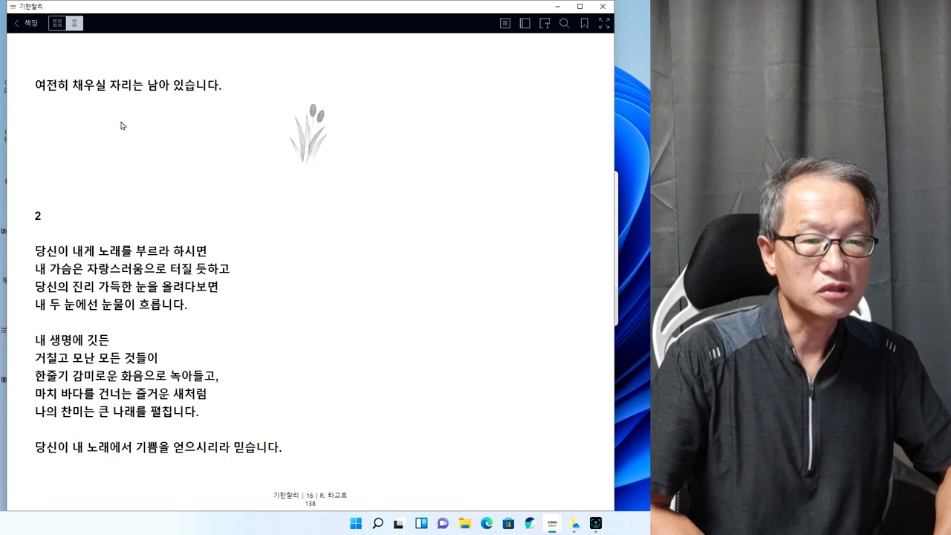
pyautogui.moveTo(216, 104)
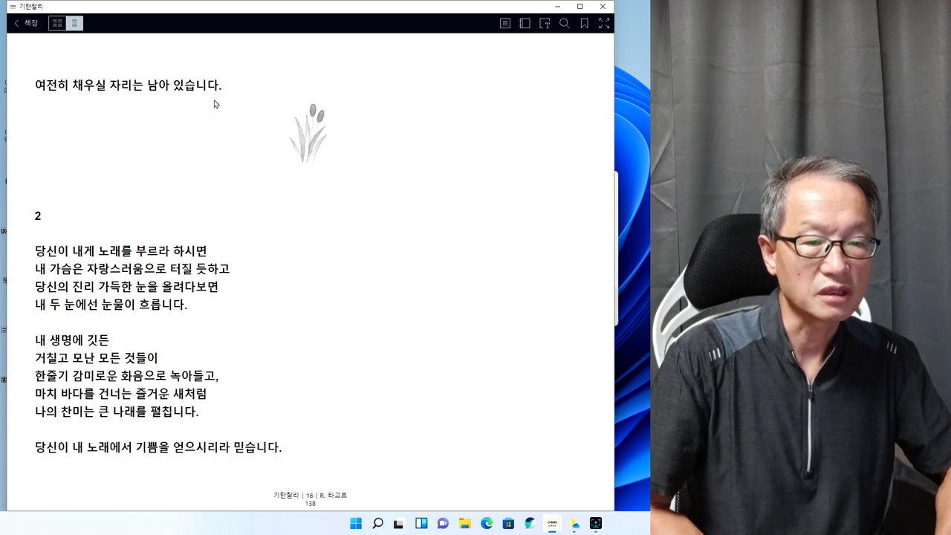
pyautogui.moveTo(207, 192)
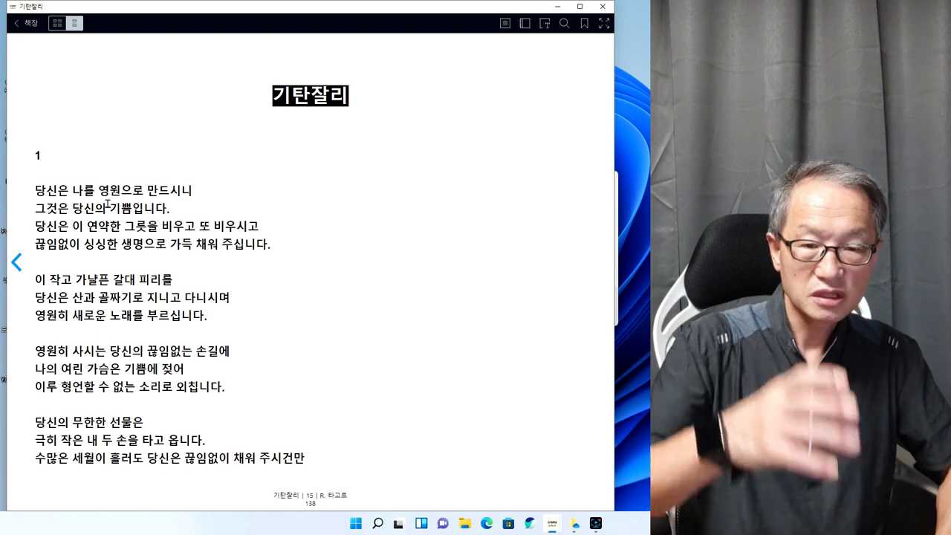
pyautogui.moveTo(330, 117)
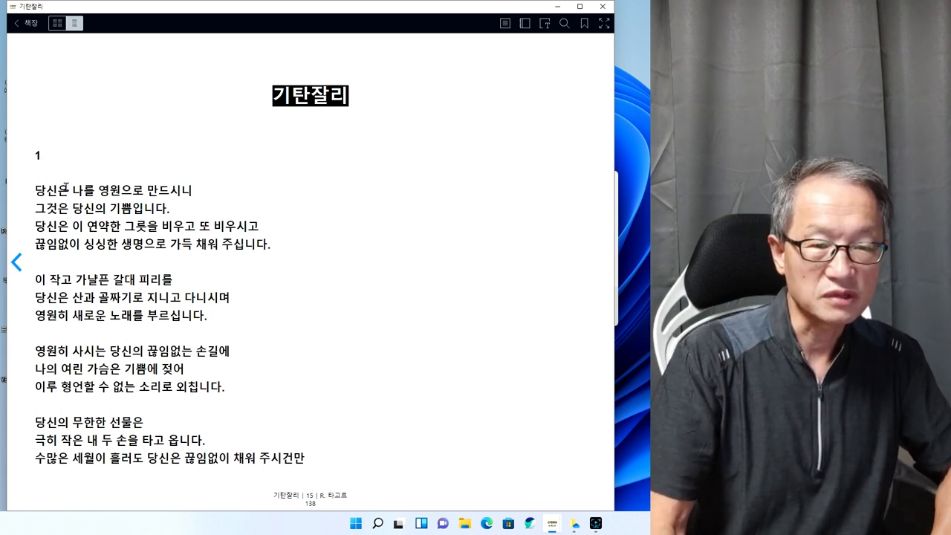
pyautogui.moveTo(68, 202)
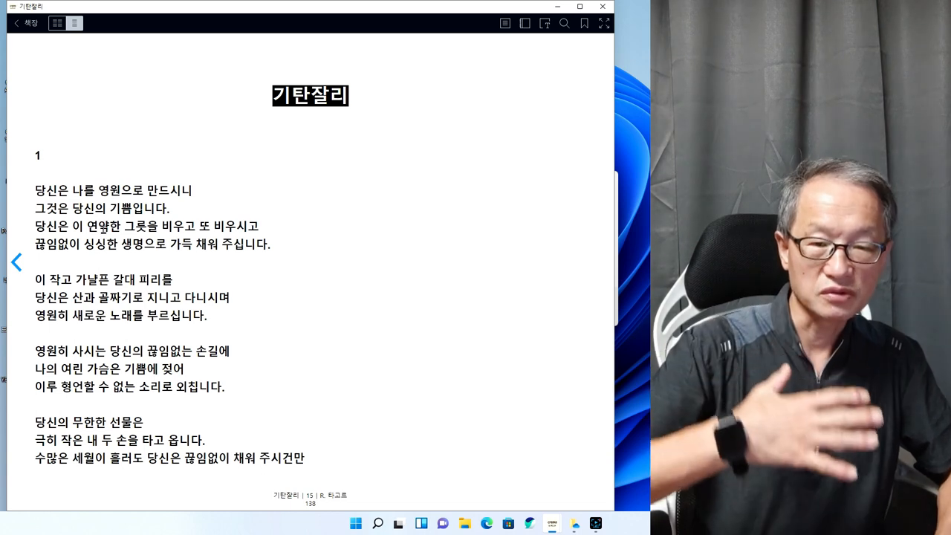
pyautogui.moveTo(113, 265)
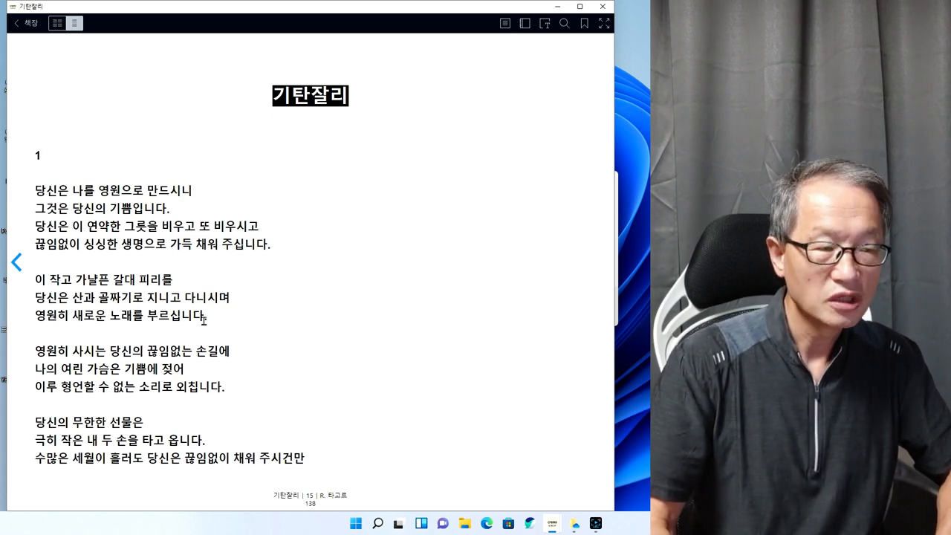
# Turn to page 16, showing poem 1's ending and poem 2
pyautogui.click(603, 263)
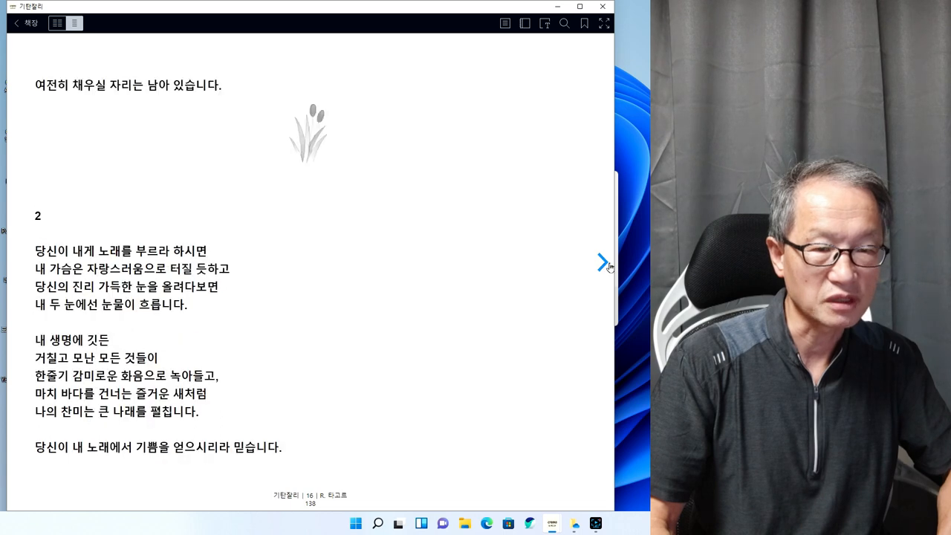
pyautogui.moveTo(384, 254)
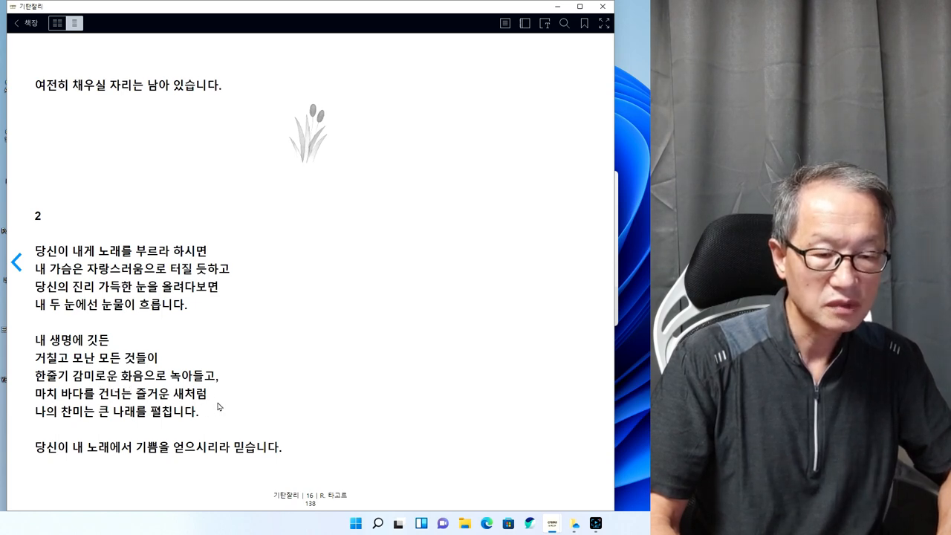
pyautogui.moveTo(151, 425)
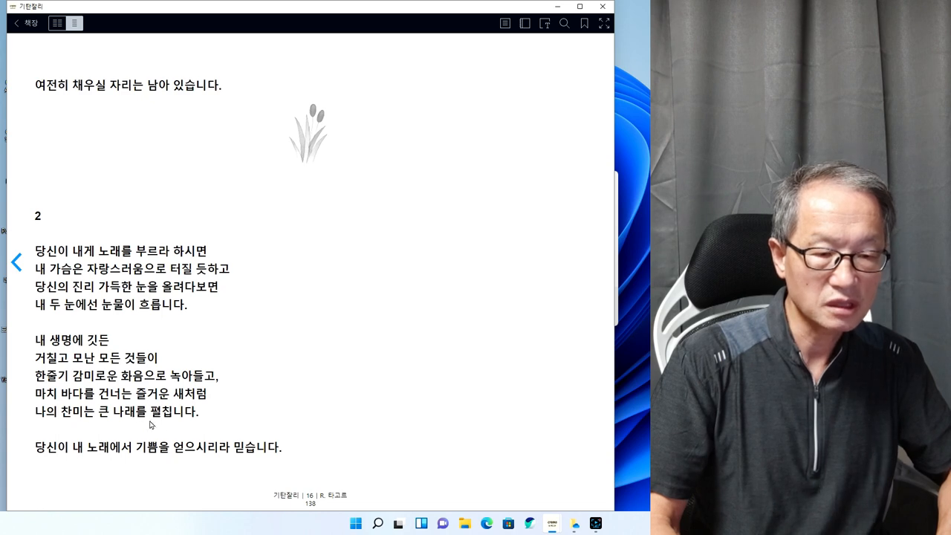
pyautogui.moveTo(209, 424)
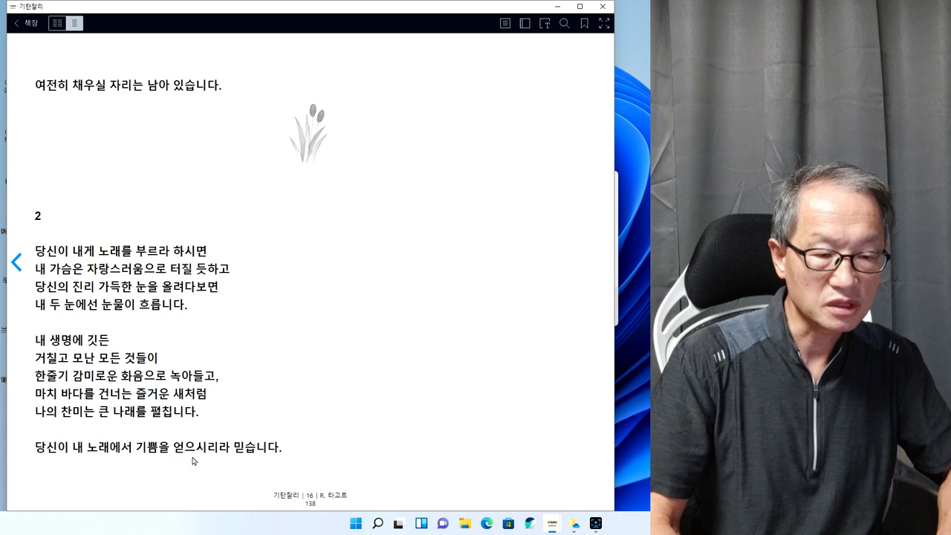
pyautogui.moveTo(603, 261)
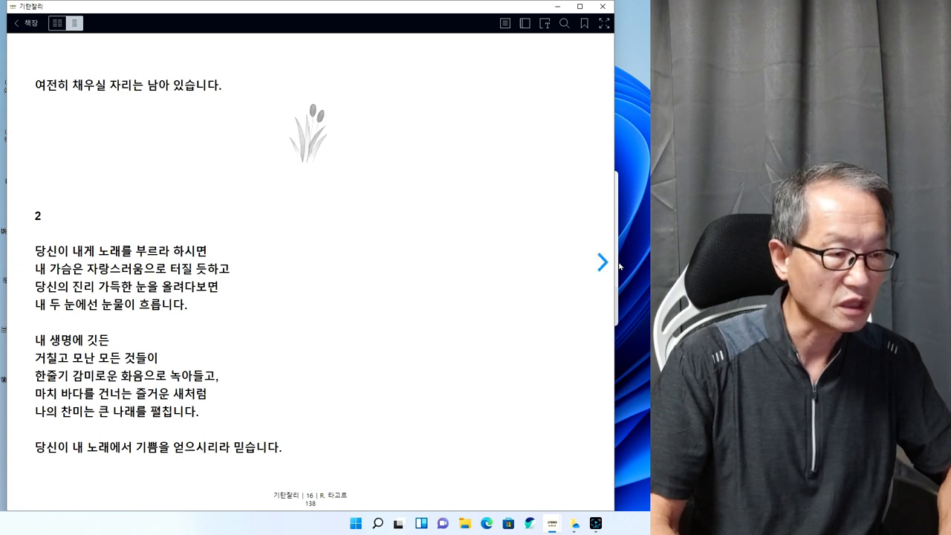
# Turn to page 17, with poem 2's ending and poem 3's opening
pyautogui.click(602, 261)
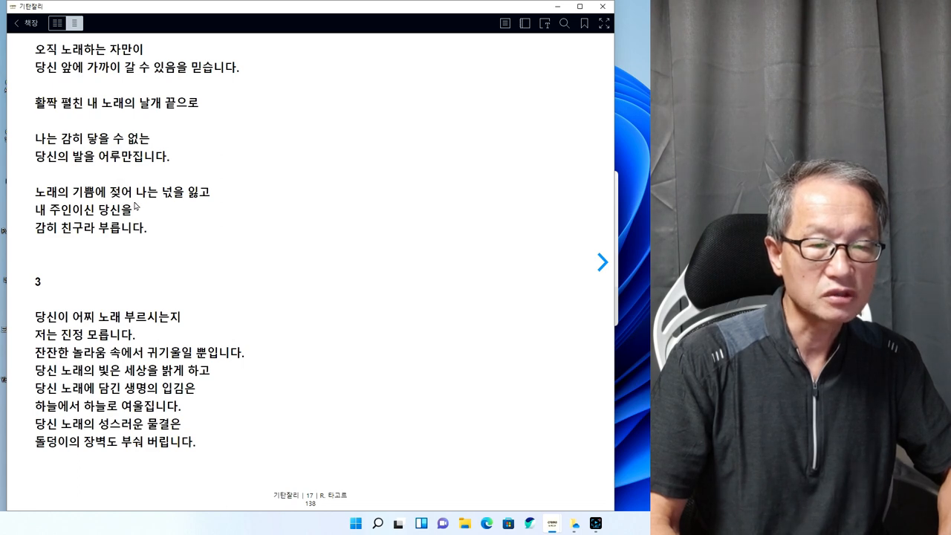
pyautogui.moveTo(208, 199)
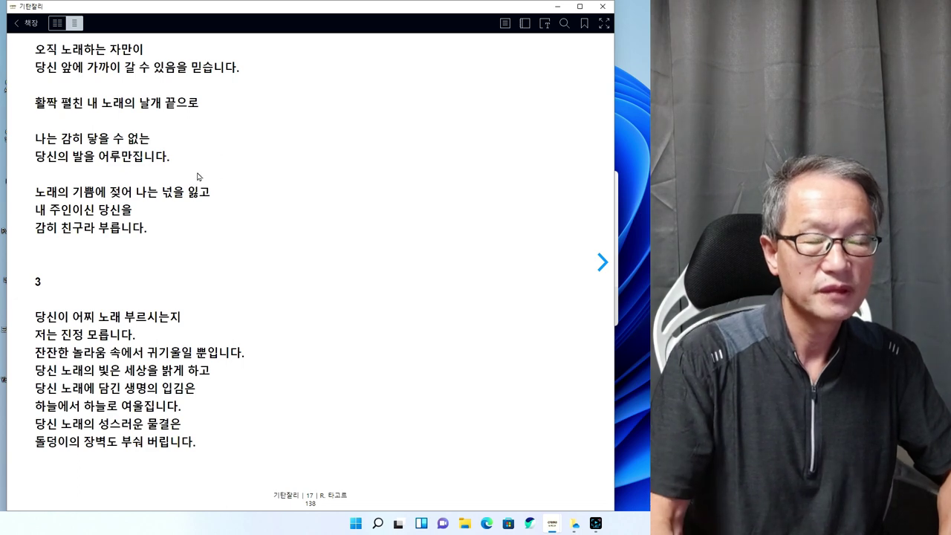
pyautogui.moveTo(323, 105)
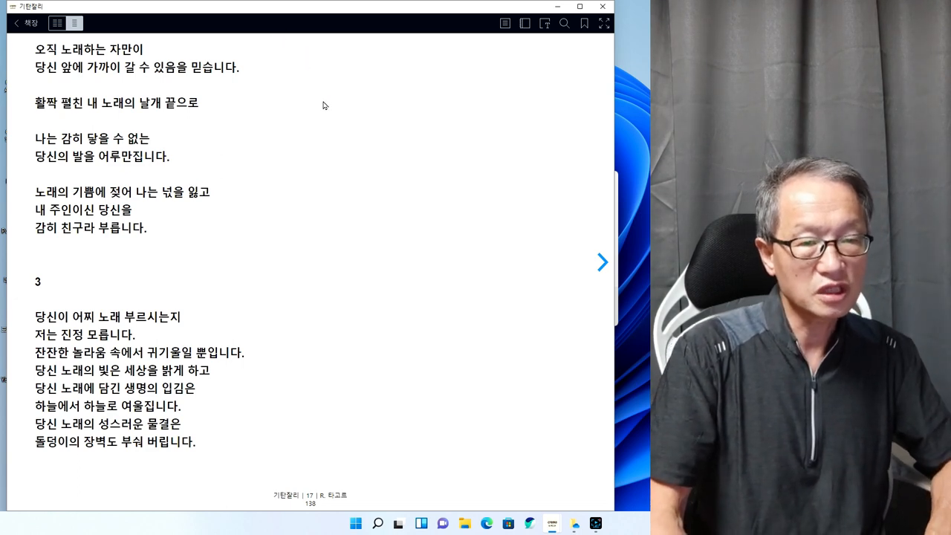
pyautogui.moveTo(457, 86)
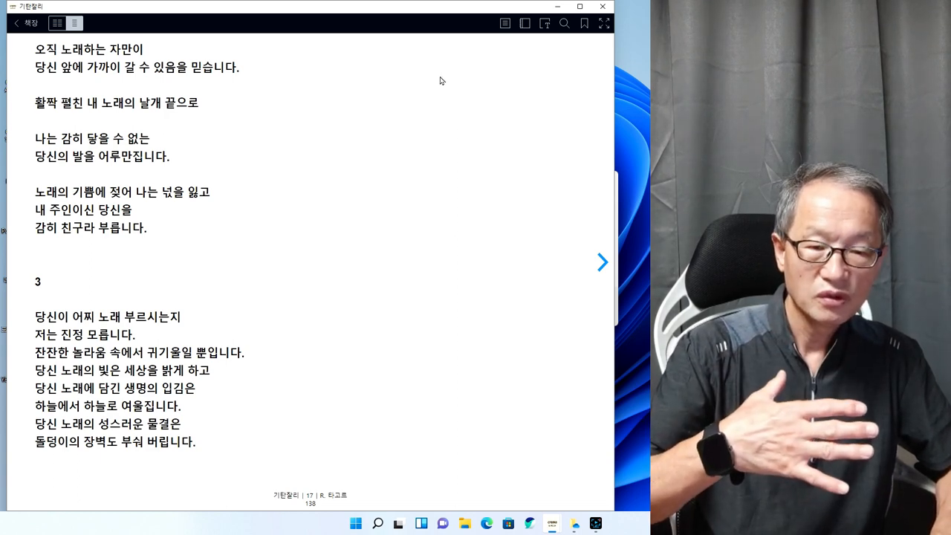
pyautogui.moveTo(459, 159)
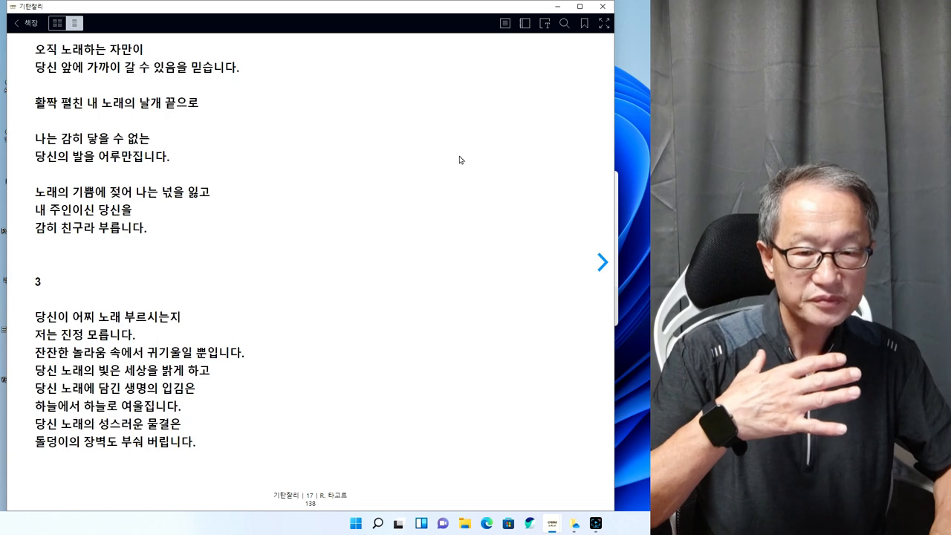
pyautogui.moveTo(468, 171)
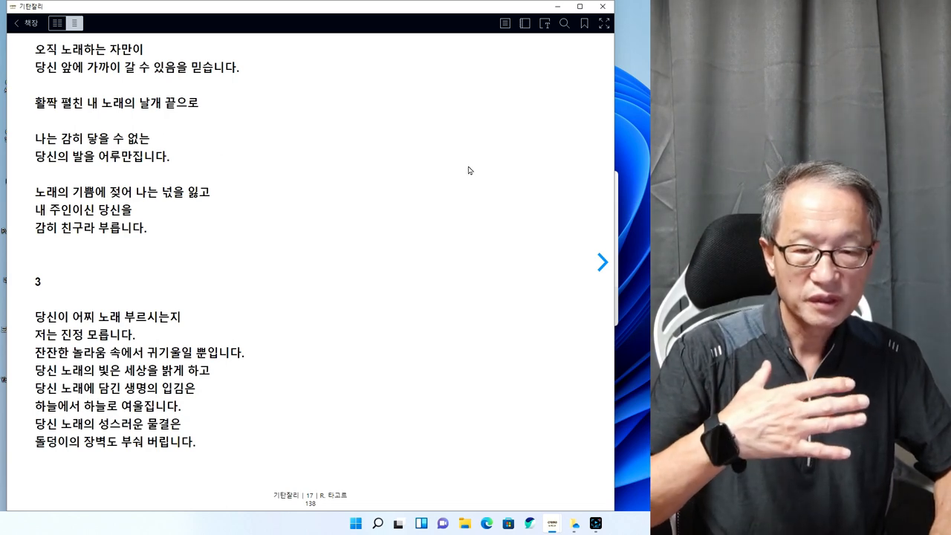
pyautogui.moveTo(470, 169)
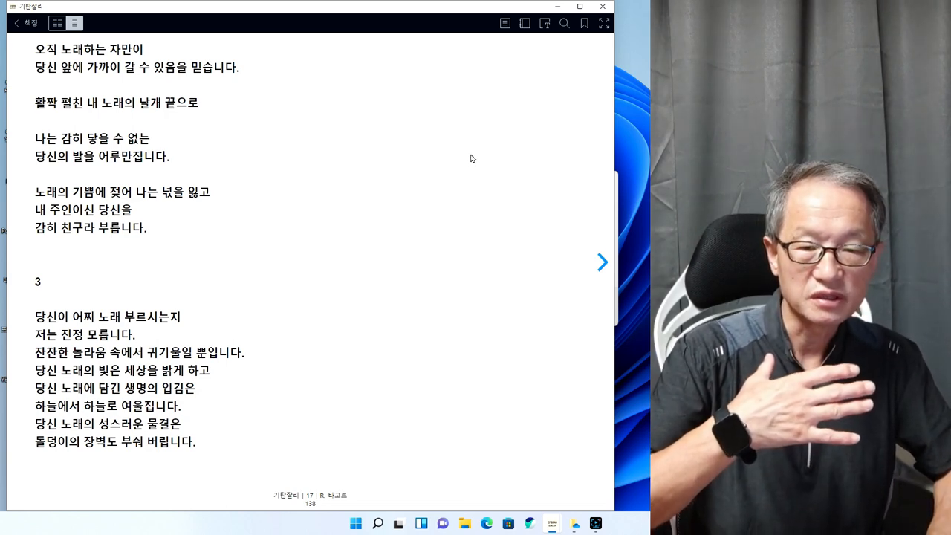
pyautogui.moveTo(467, 118)
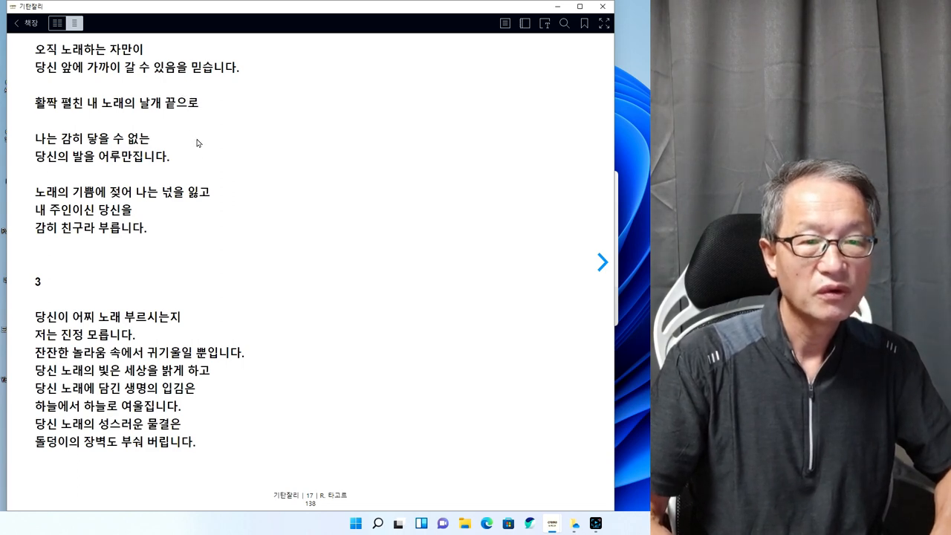
pyautogui.moveTo(223, 135)
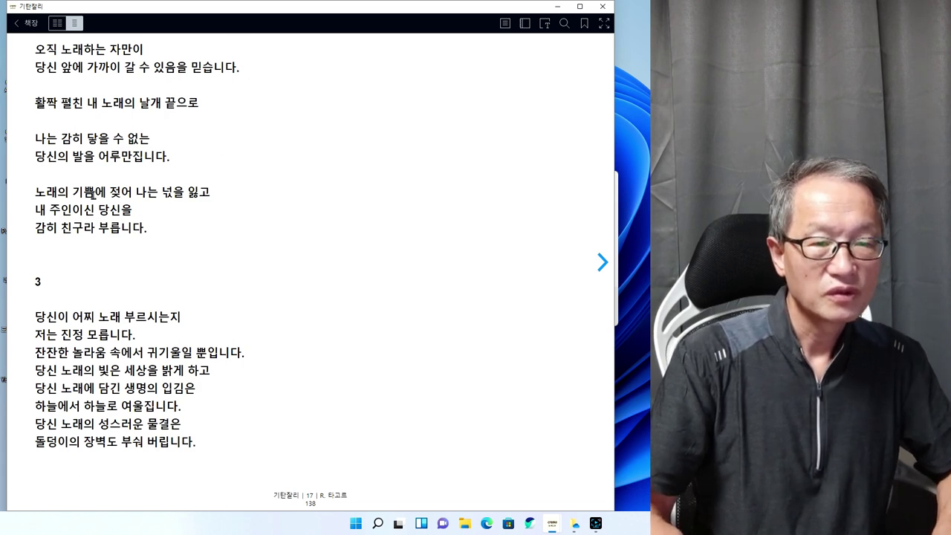
pyautogui.moveTo(137, 261)
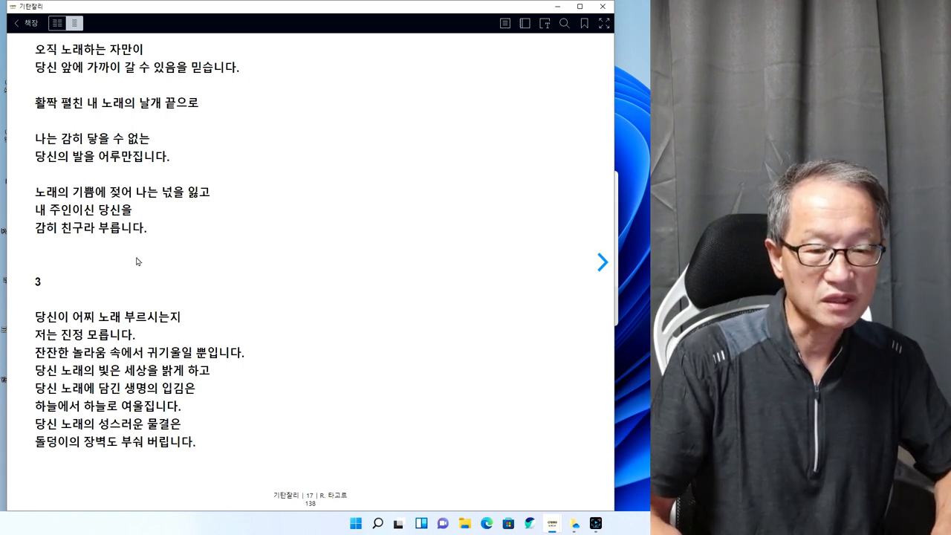
pyautogui.moveTo(553, 269)
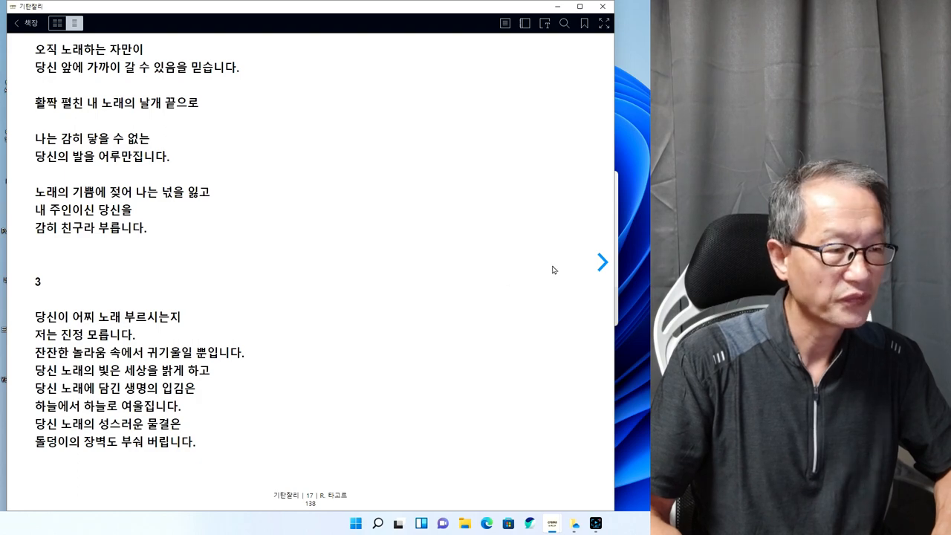
# Page forward from page 17 to page 23, where poem 10 begins
pyautogui.click(602, 261)
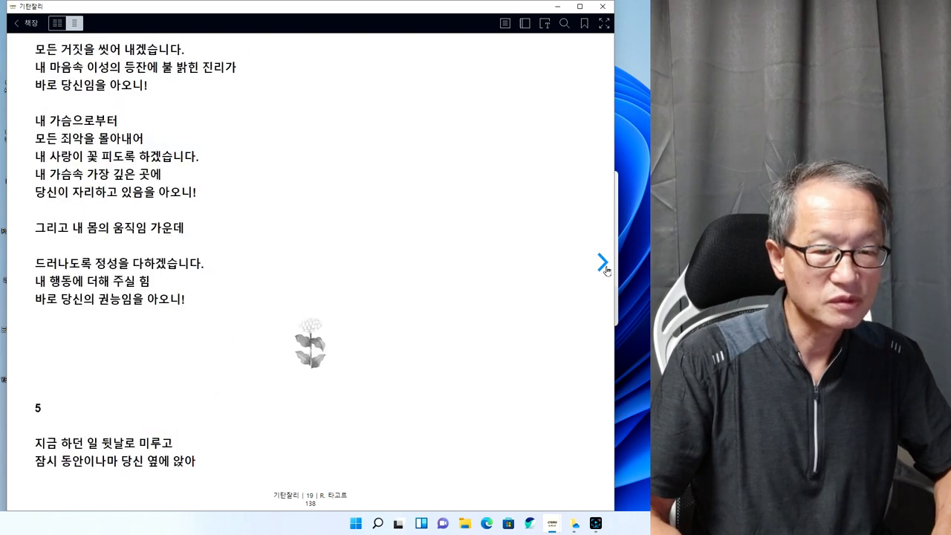
pyautogui.click(602, 261)
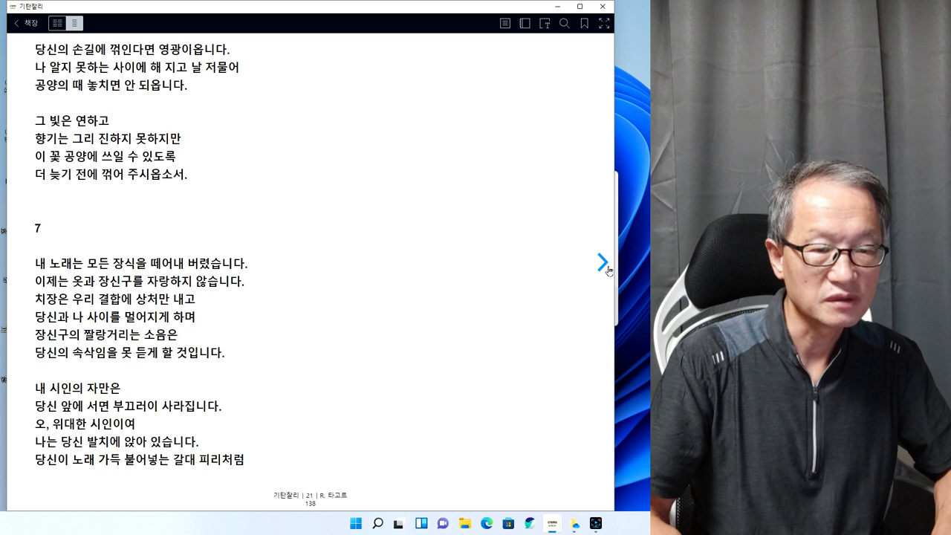
pyautogui.click(602, 262)
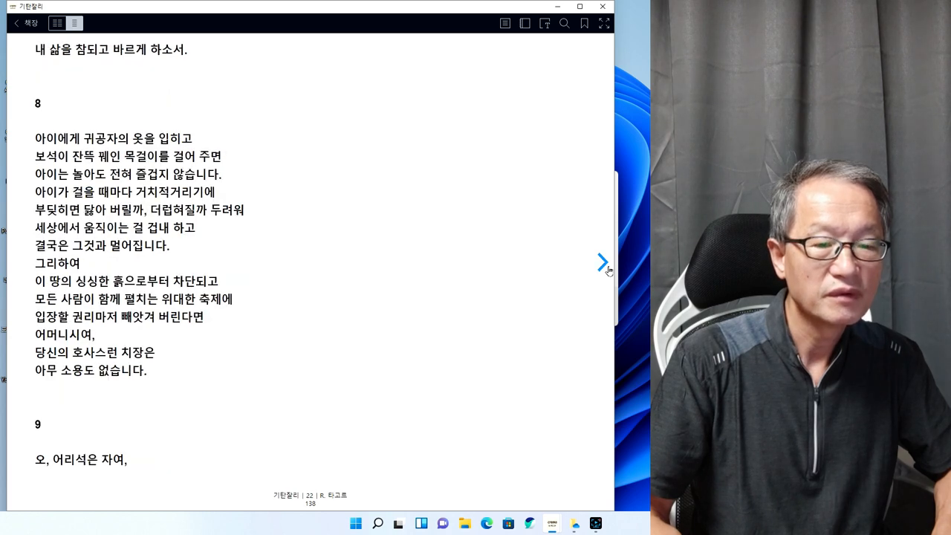
pyautogui.click(602, 262)
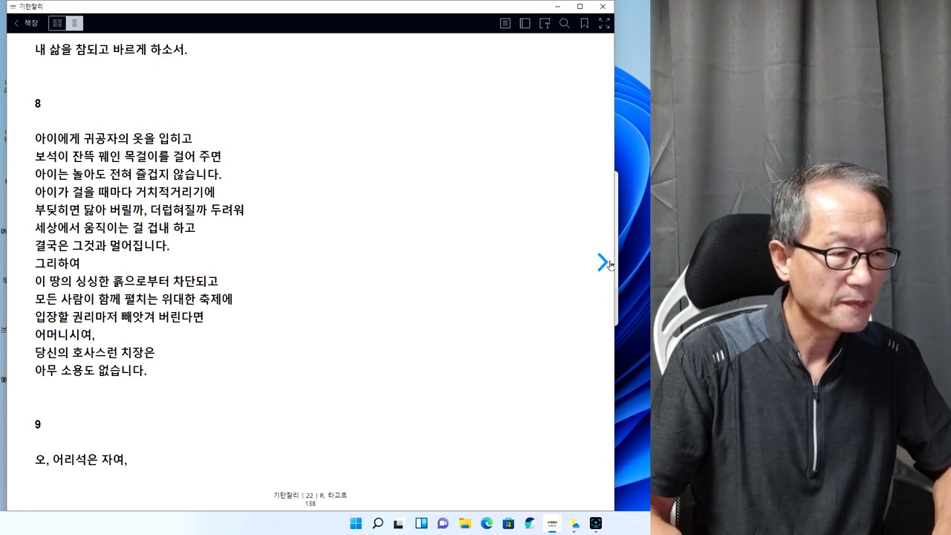
pyautogui.click(602, 263)
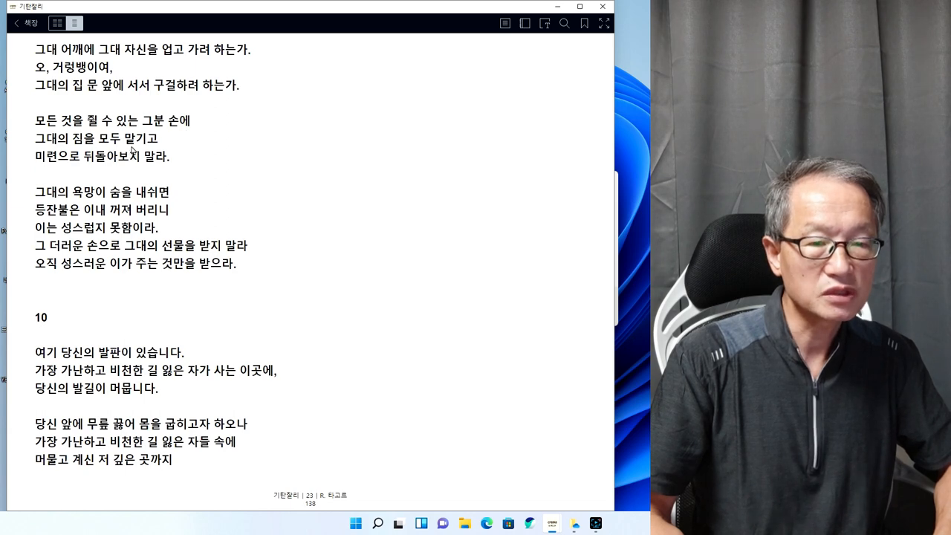
pyautogui.moveTo(126, 173)
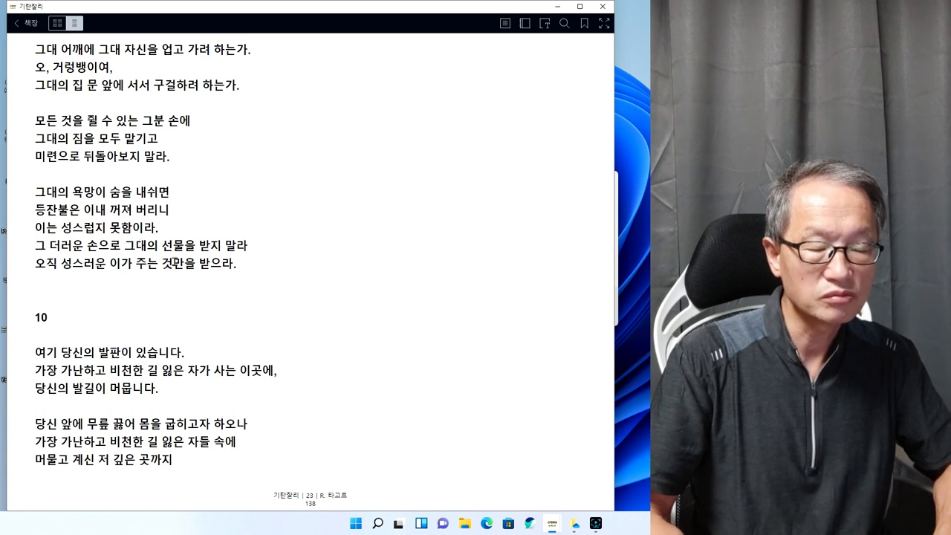
pyautogui.moveTo(221, 283)
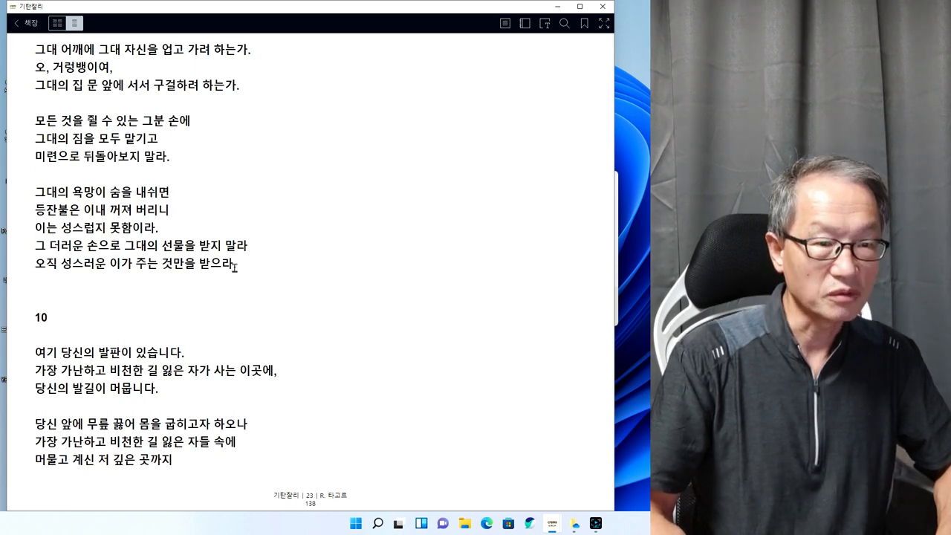
pyautogui.moveTo(243, 278)
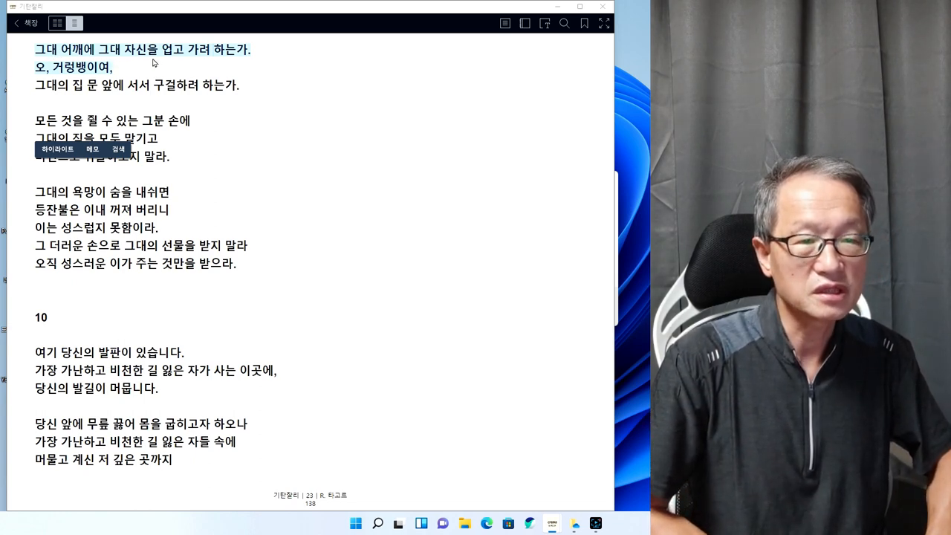
pyautogui.moveTo(250, 58)
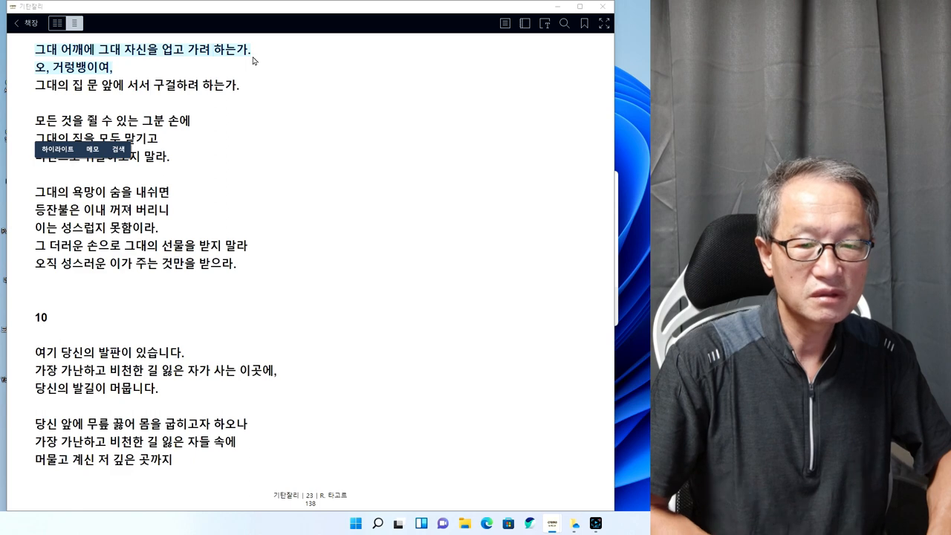
pyautogui.moveTo(265, 79)
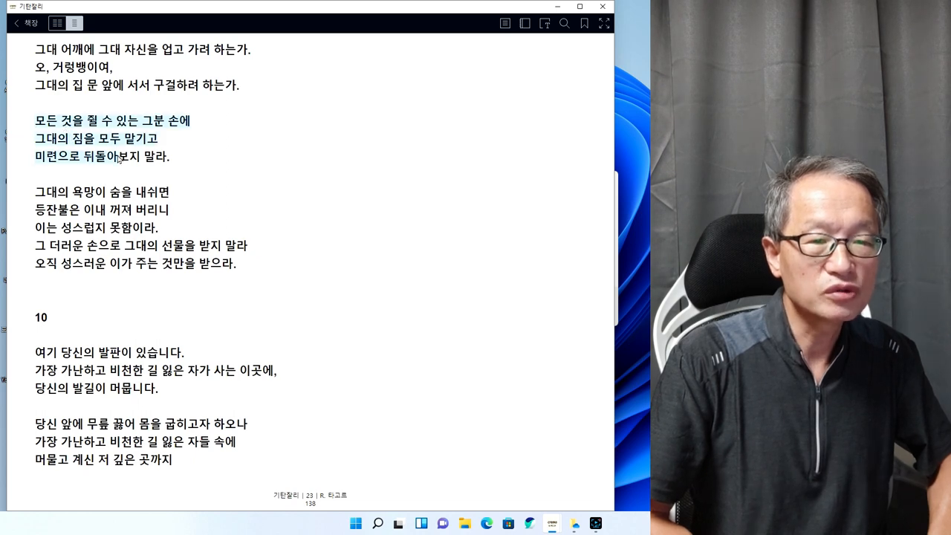
# Select poem 9's three lines beginning '모든 것을 질 수 있는' on page 23
pyautogui.moveTo(41, 121); pyautogui.dragTo(167, 156)
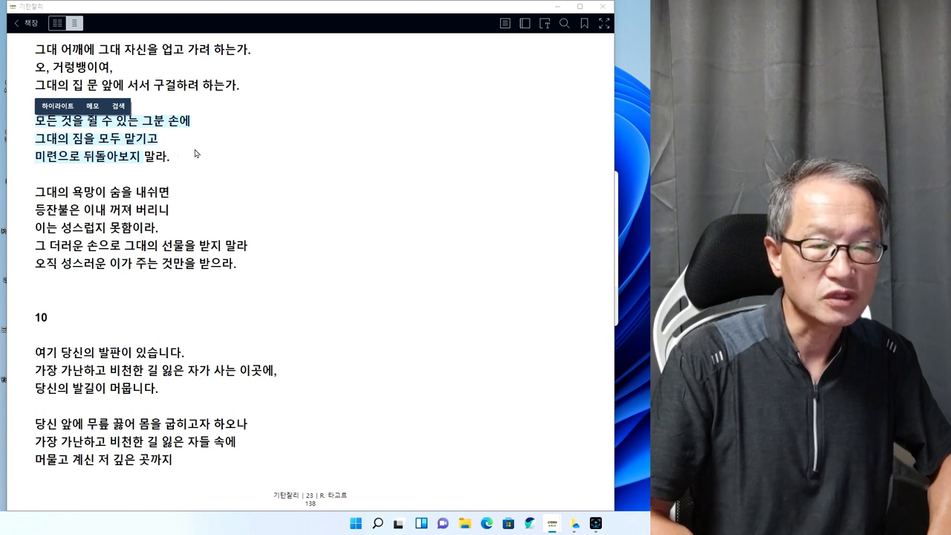
pyautogui.moveTo(173, 127)
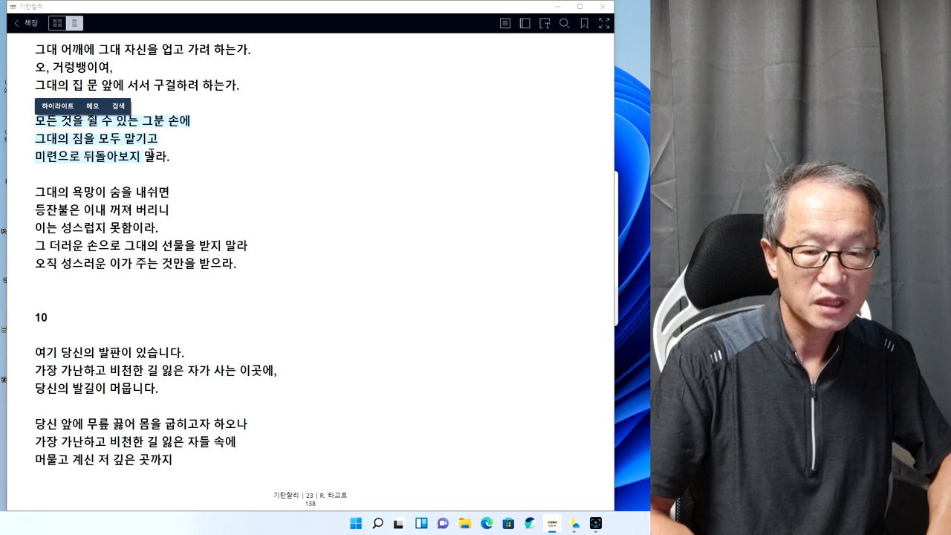
pyautogui.moveTo(135, 171)
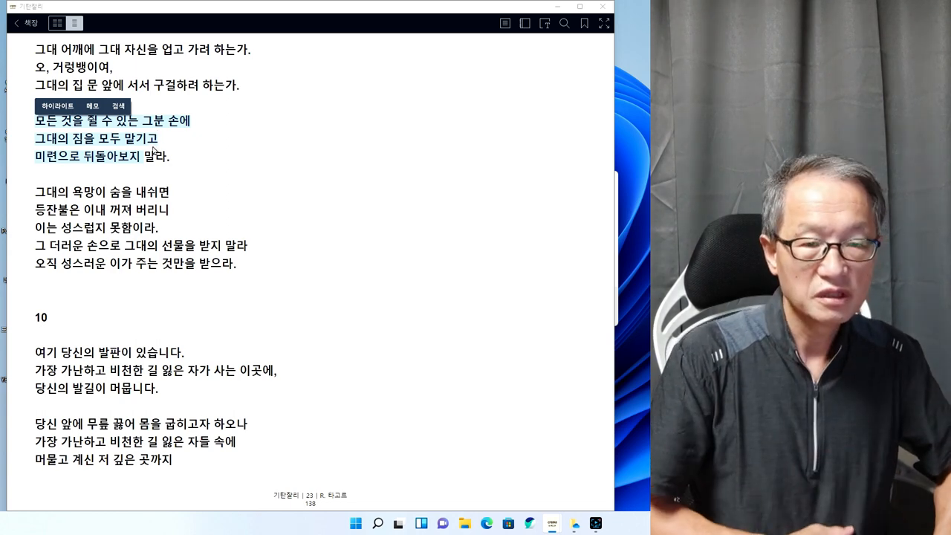
pyautogui.moveTo(123, 167)
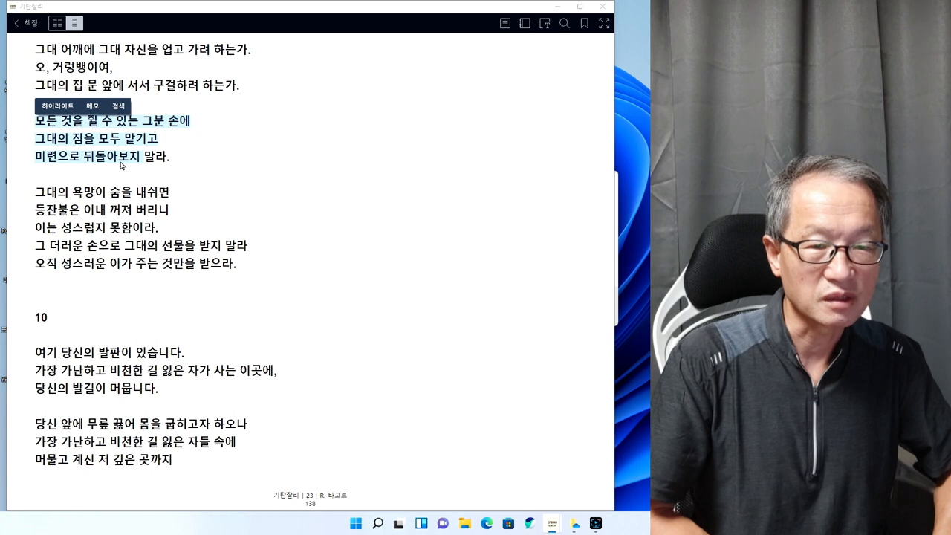
pyautogui.moveTo(574, 301)
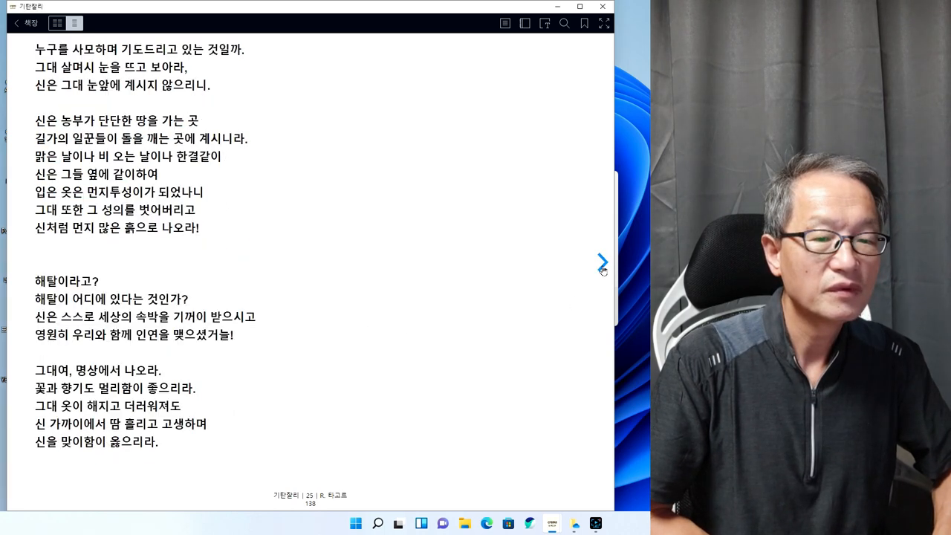
# Turn to page 26, where poem 12 about the long journey begins
pyautogui.click(602, 261)
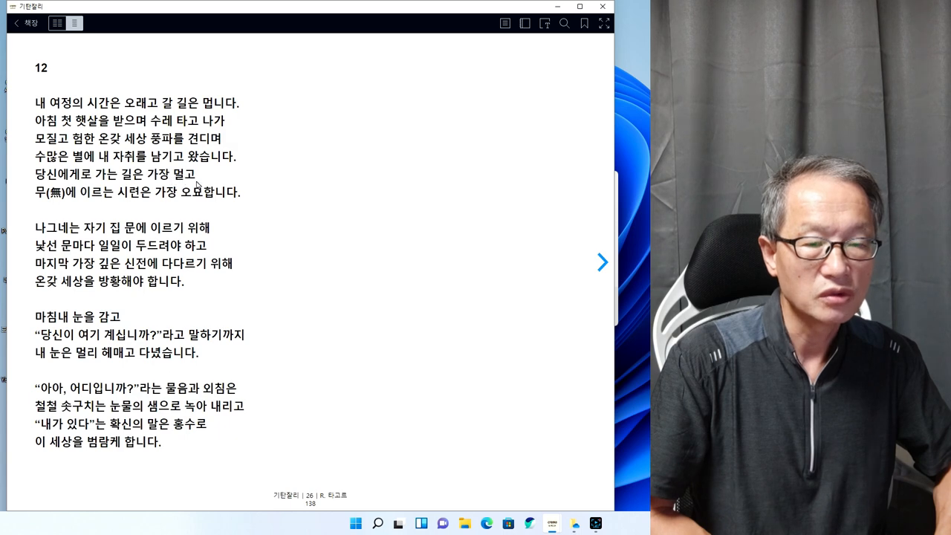
pyautogui.moveTo(185, 206)
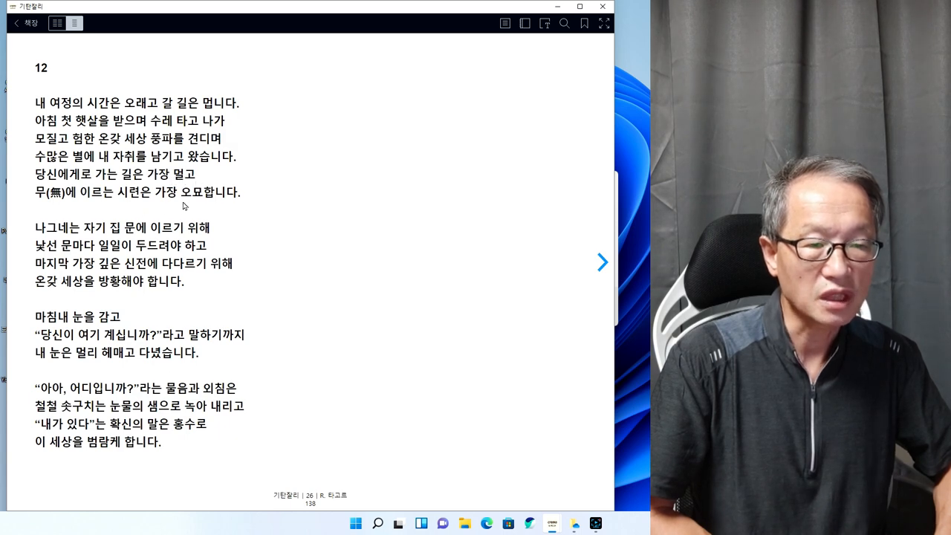
pyautogui.moveTo(182, 234)
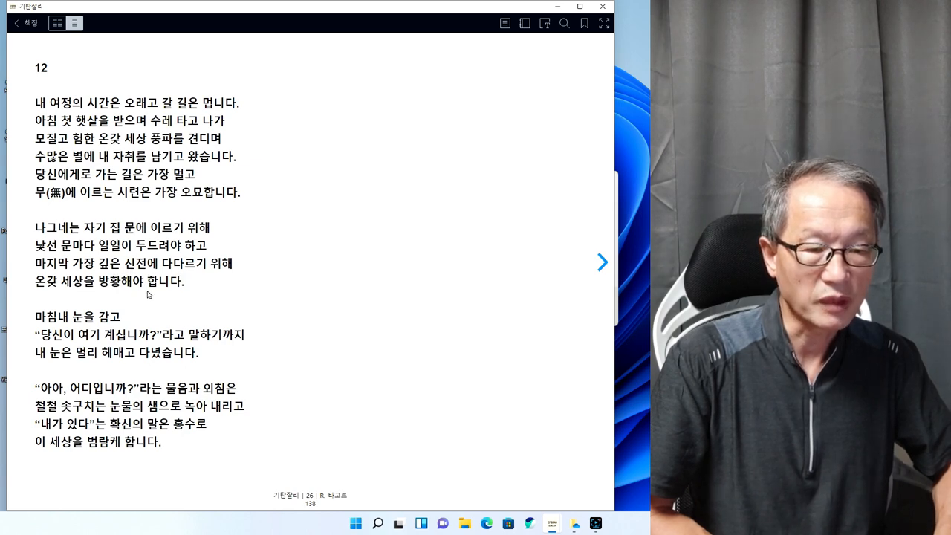
pyautogui.moveTo(120, 326)
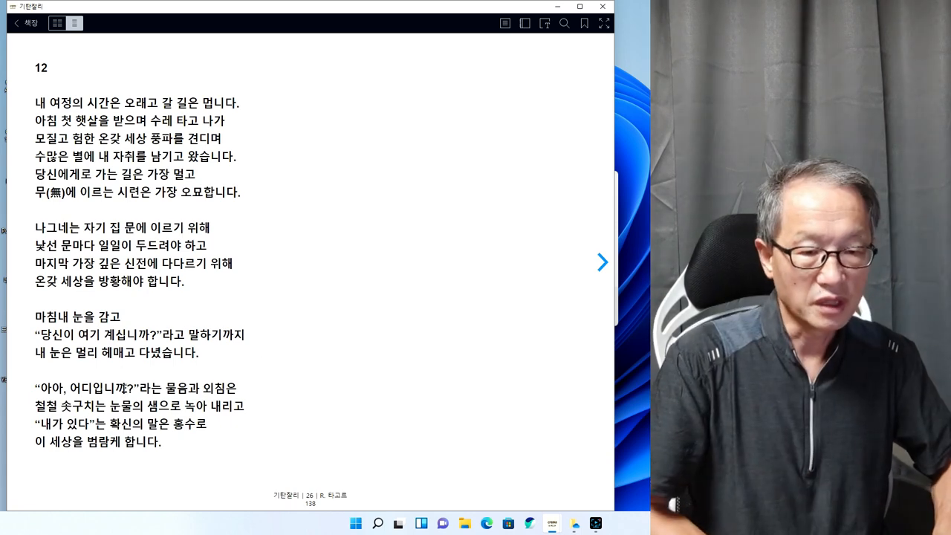
pyautogui.moveTo(187, 372)
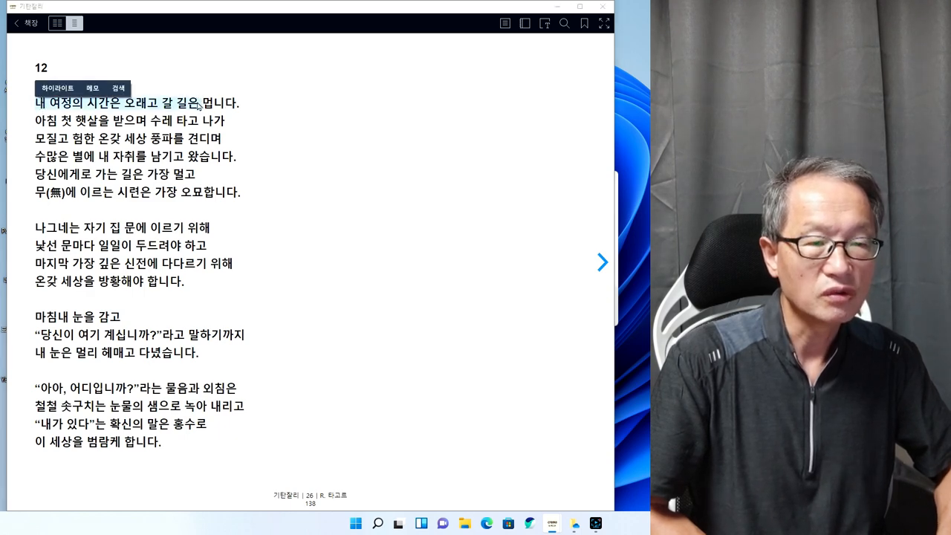
pyautogui.moveTo(238, 119)
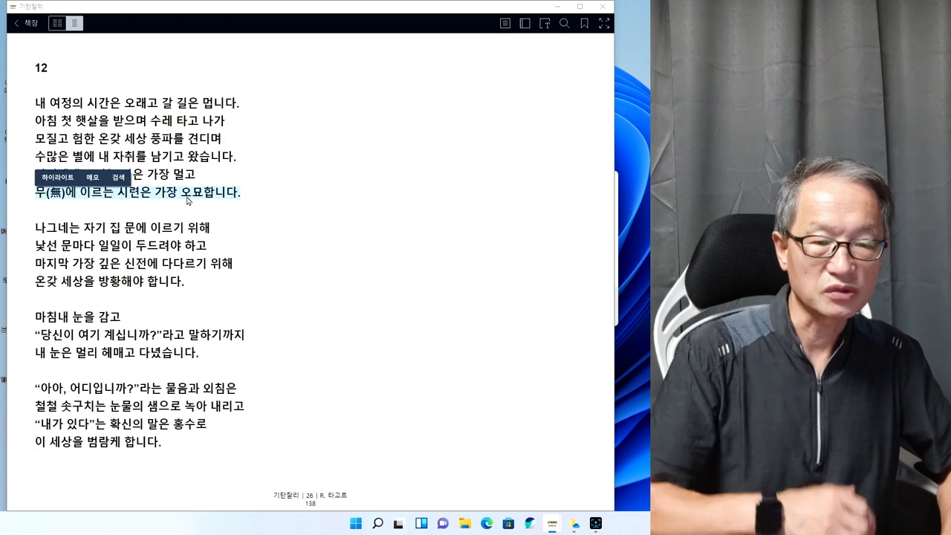
pyautogui.moveTo(511, 250)
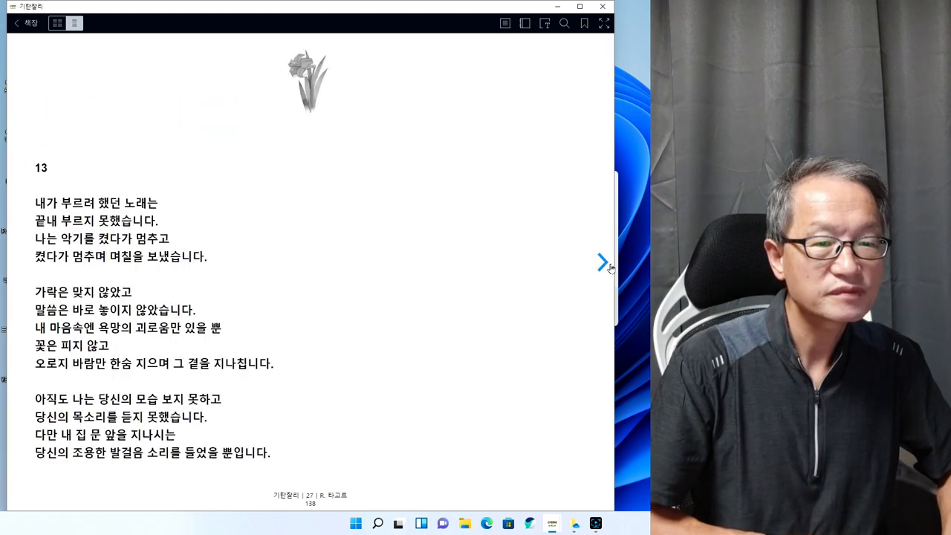
# Turn 기탄잘리 forward one page to page 28, where poem 14 begins
pyautogui.click(603, 262)
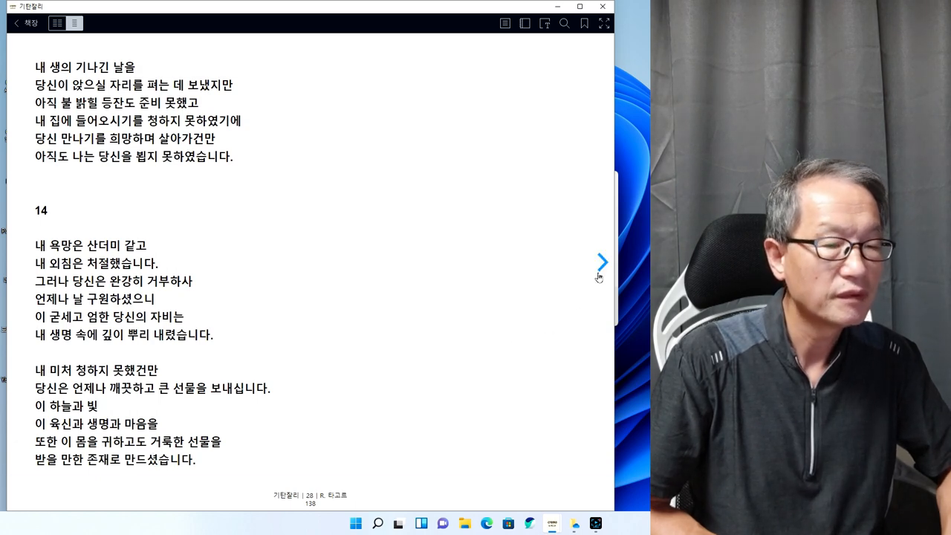
pyautogui.click(602, 262)
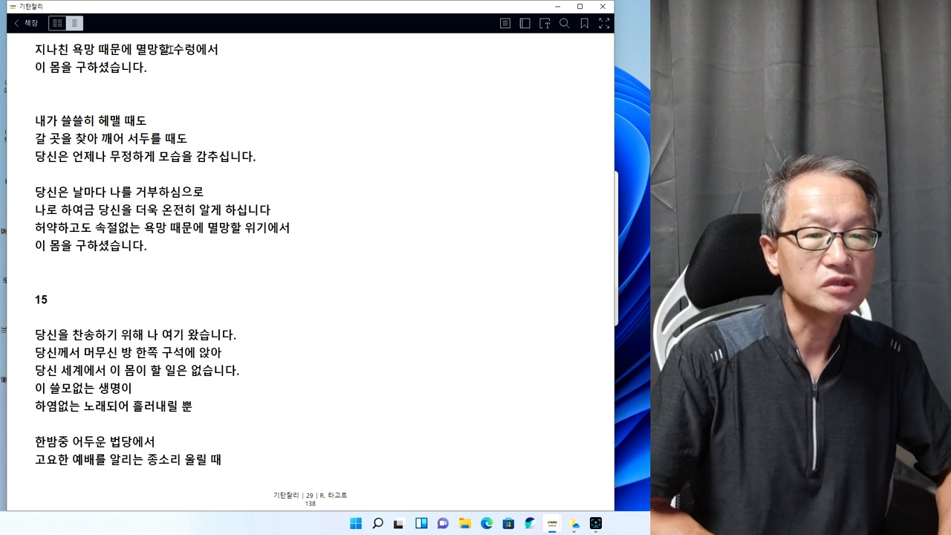
pyautogui.moveTo(223, 65)
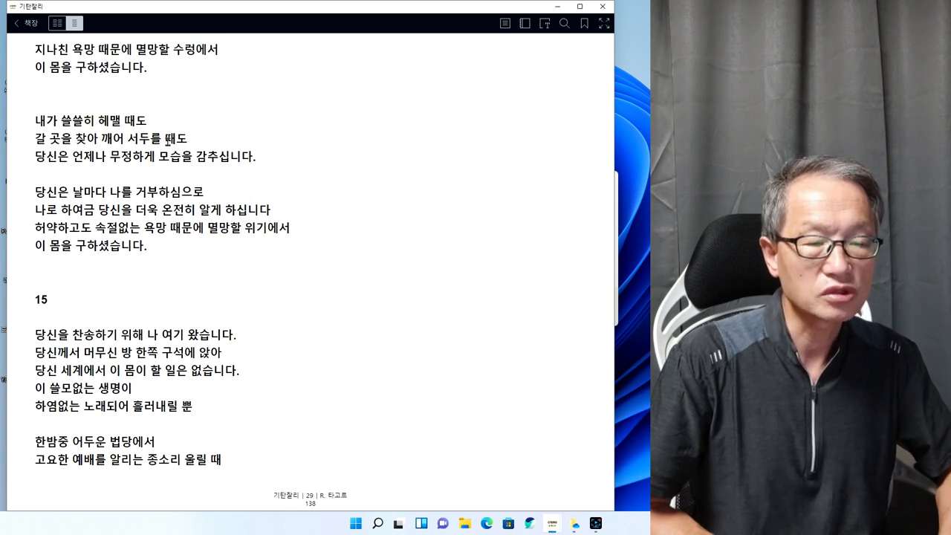
pyautogui.moveTo(177, 170)
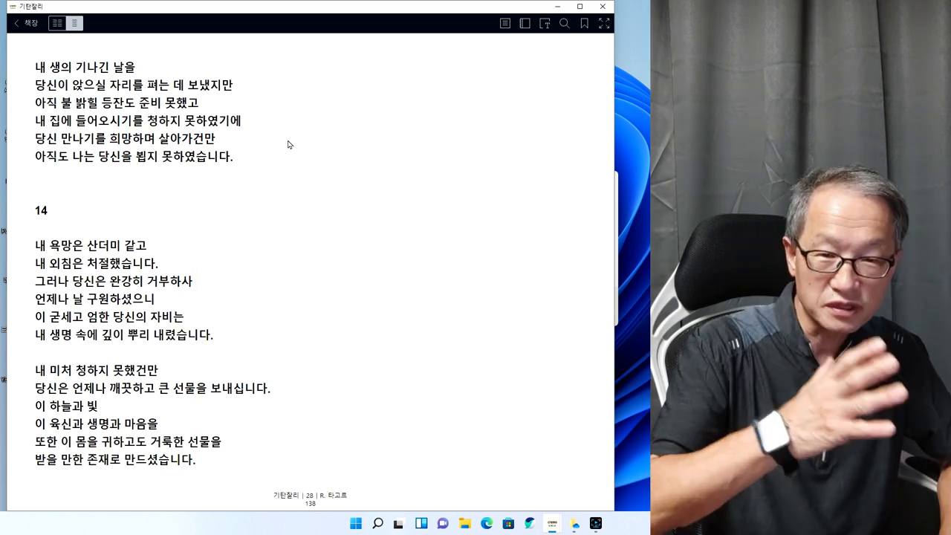
# Page ahead in 기탄잘리 to page 34, showing poem 19's ending and poem 20
pyautogui.scroll(-3)
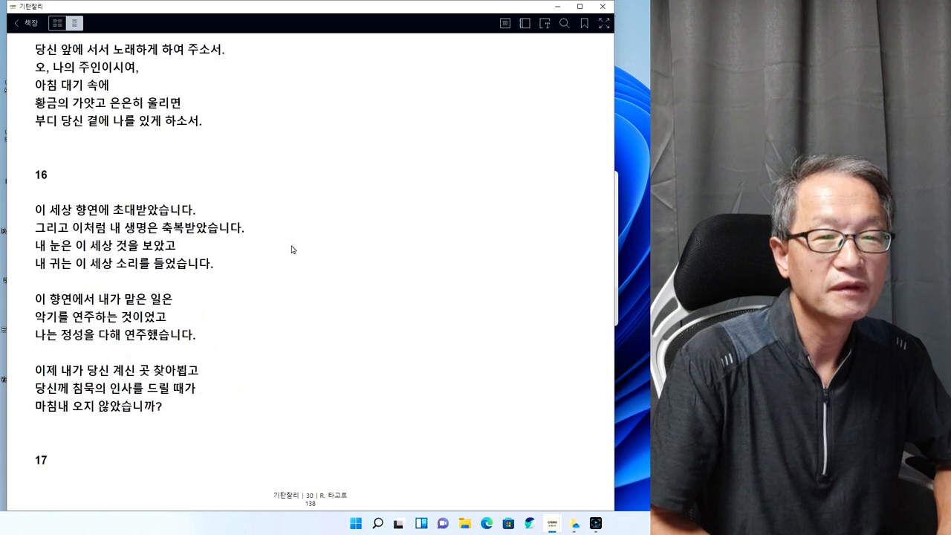
pyautogui.moveTo(284, 249)
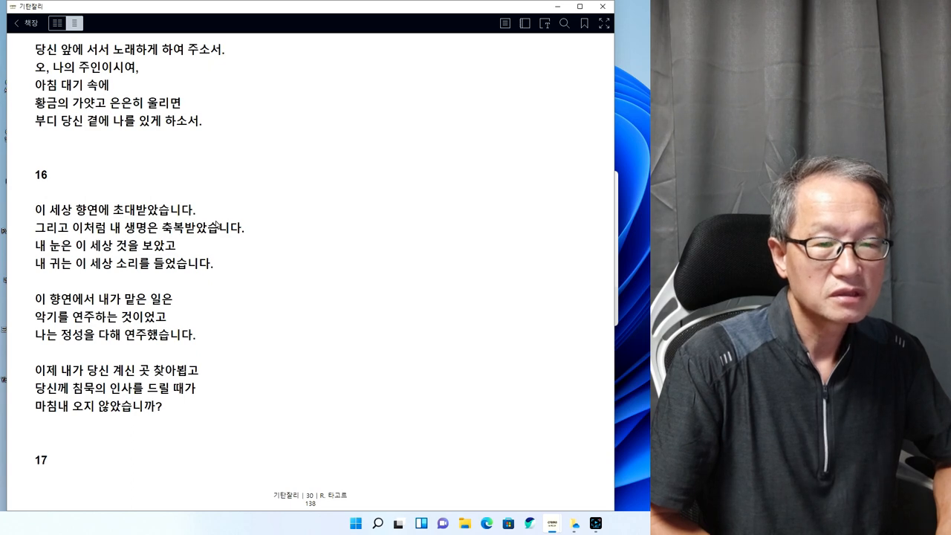
pyautogui.moveTo(223, 257)
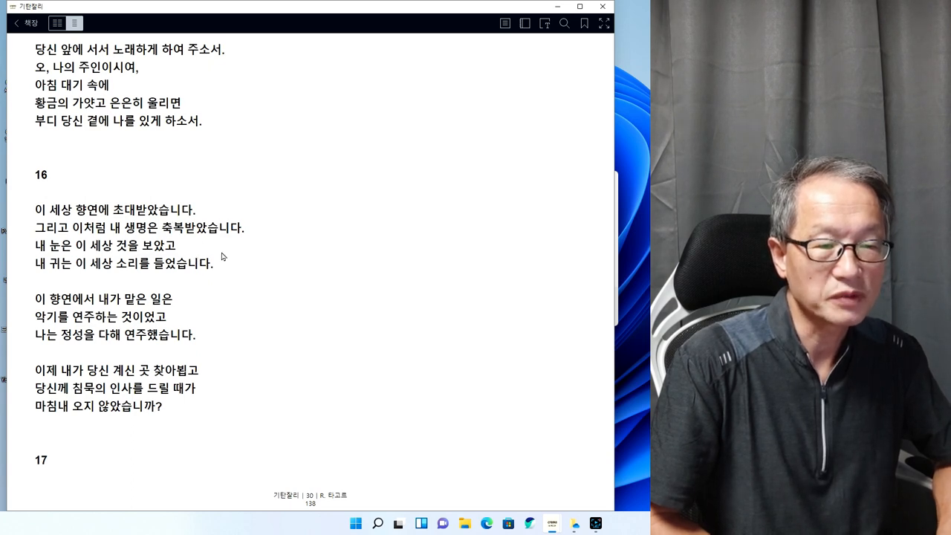
pyautogui.moveTo(234, 254)
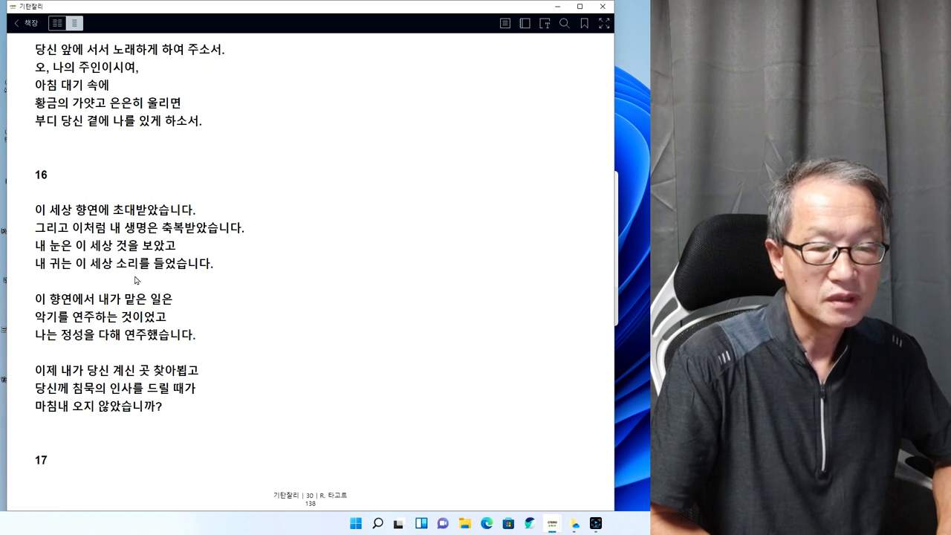
pyautogui.moveTo(165, 280)
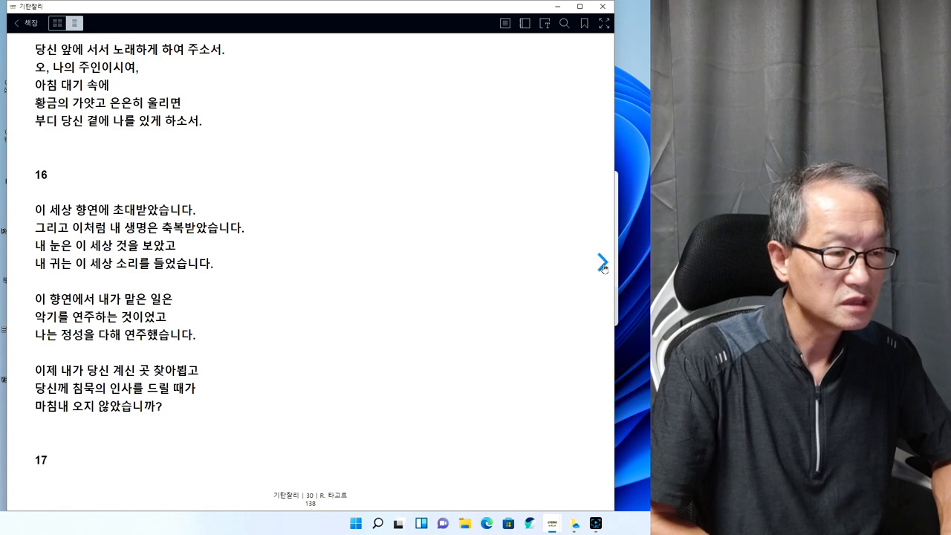
pyautogui.click(602, 261)
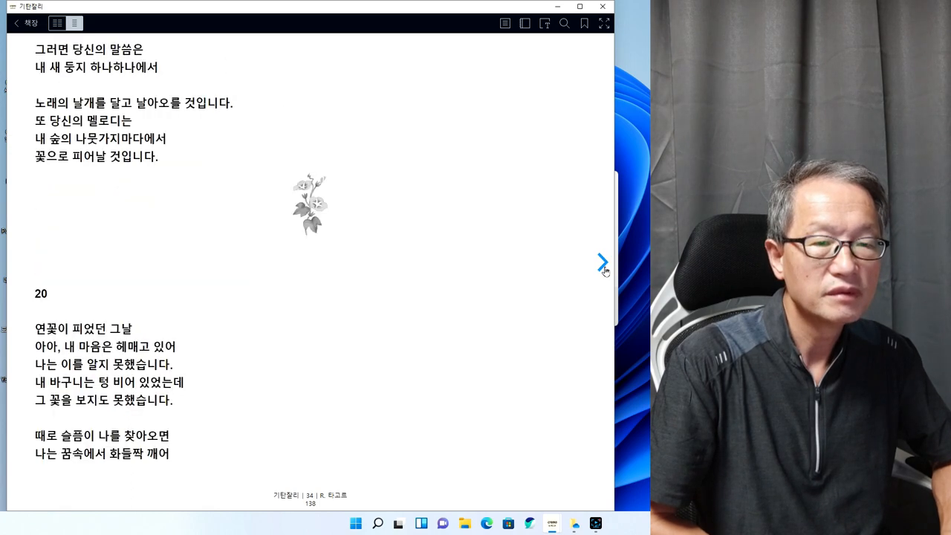
# Turn two more pages in 기탄잘리 to reach page 42 with poem 28
pyautogui.click(601, 261)
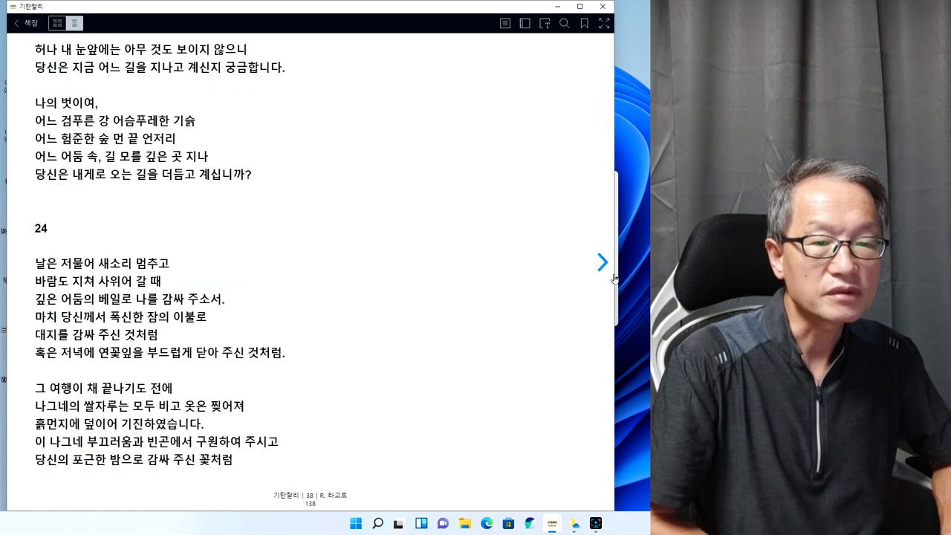
pyautogui.click(603, 261)
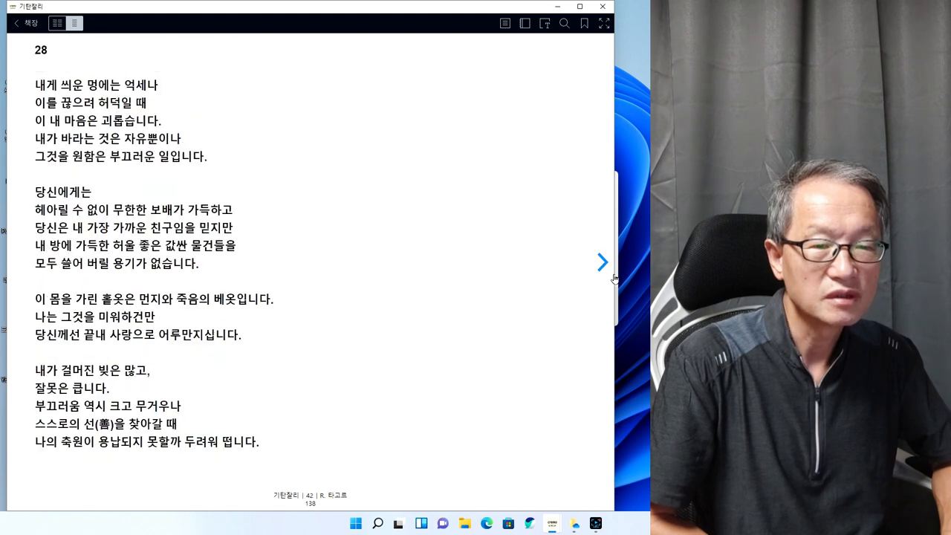
pyautogui.moveTo(538, 320)
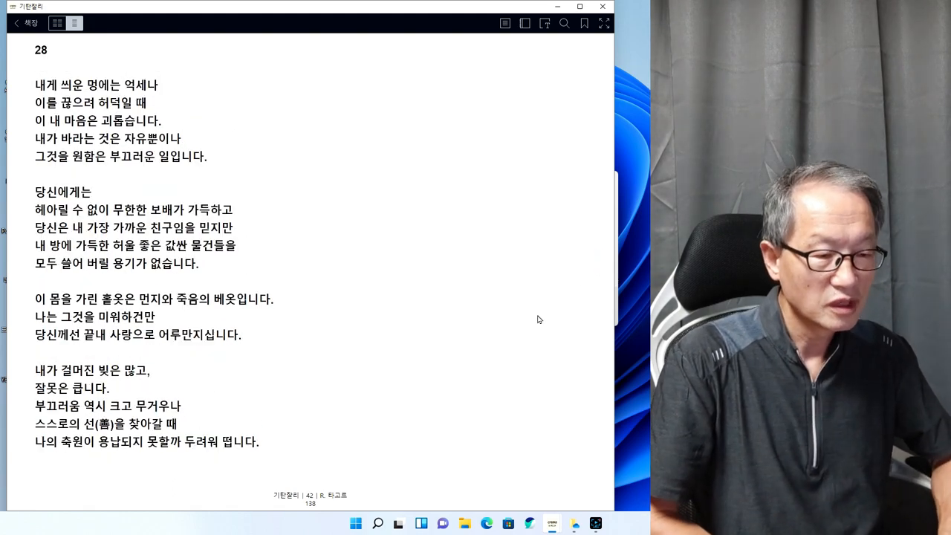
pyautogui.moveTo(542, 365)
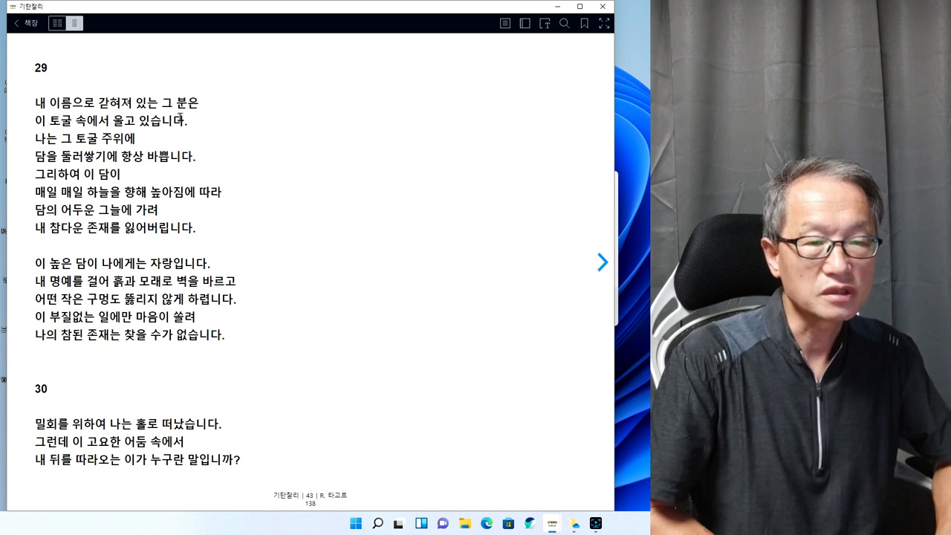
pyautogui.moveTo(134, 135)
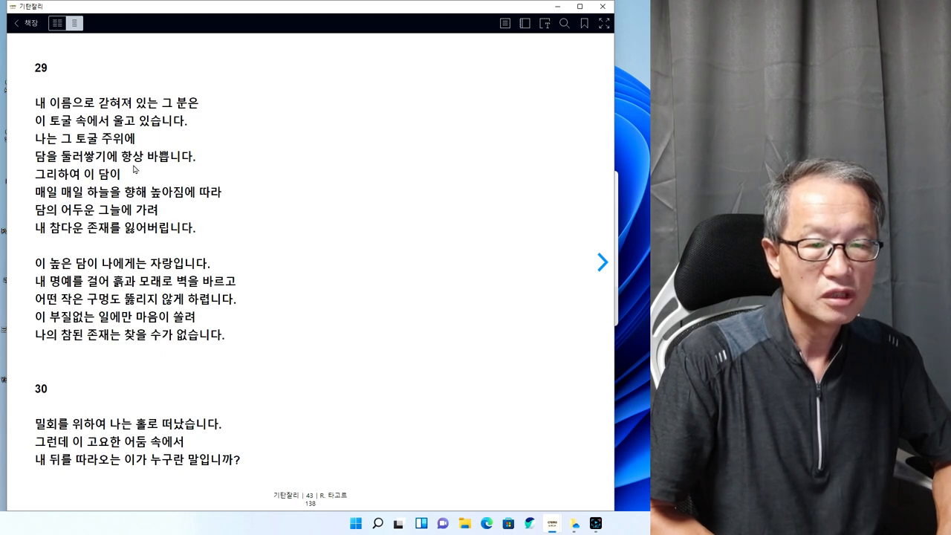
pyautogui.moveTo(209, 168)
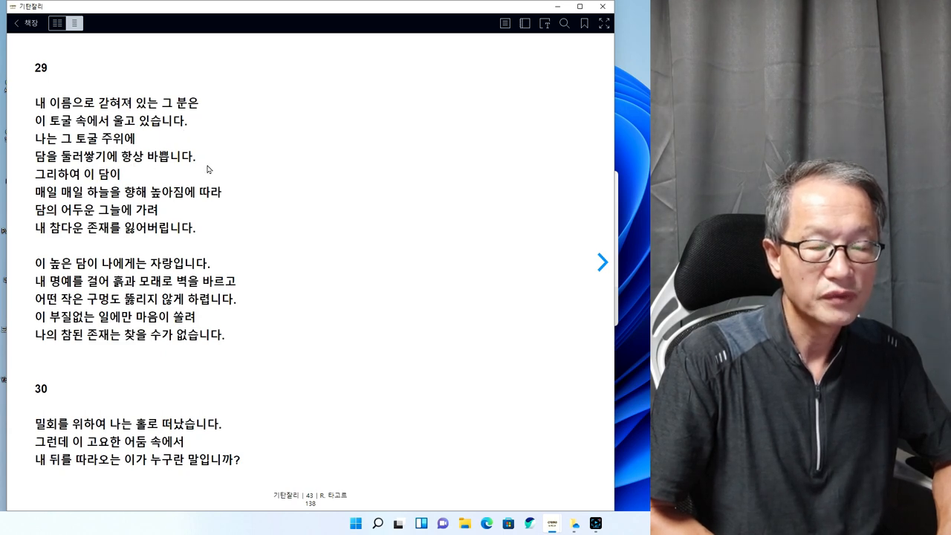
pyautogui.moveTo(136, 208)
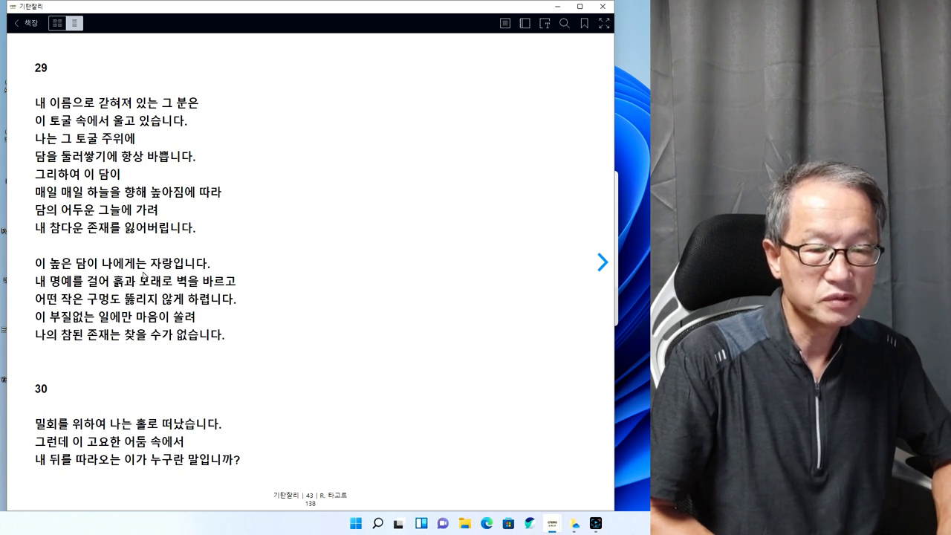
pyautogui.moveTo(223, 273)
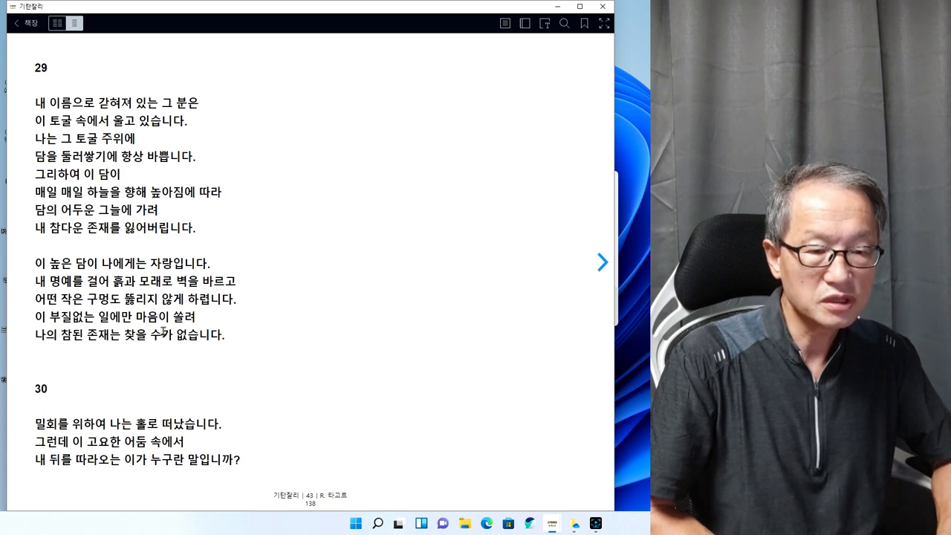
pyautogui.moveTo(134, 362)
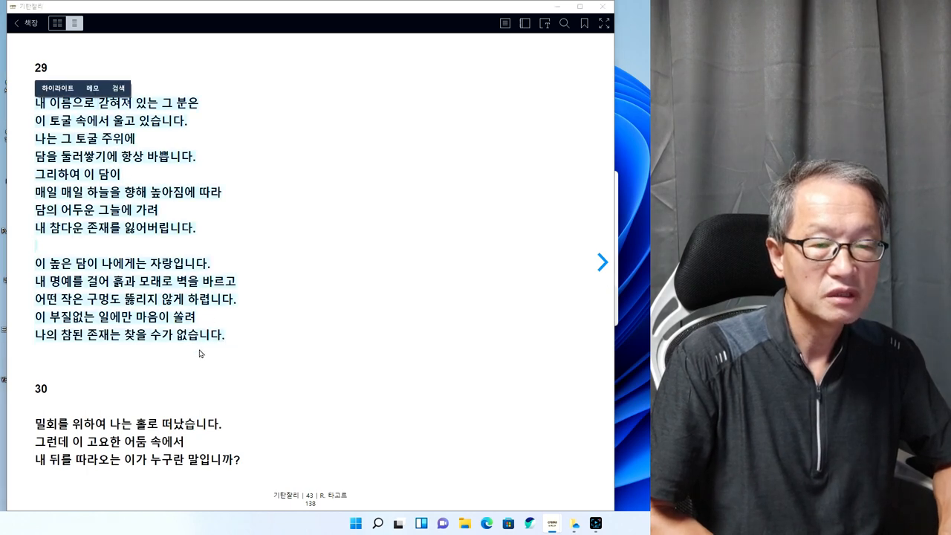
pyautogui.moveTo(287, 221)
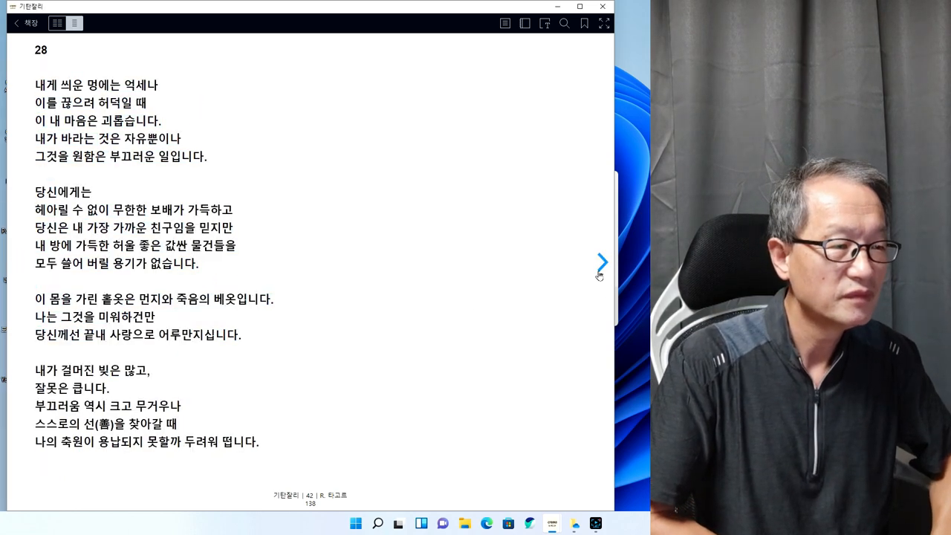
# Turn 기탄잘리 forward to page 43, where poem 29 appears
pyautogui.click(602, 261)
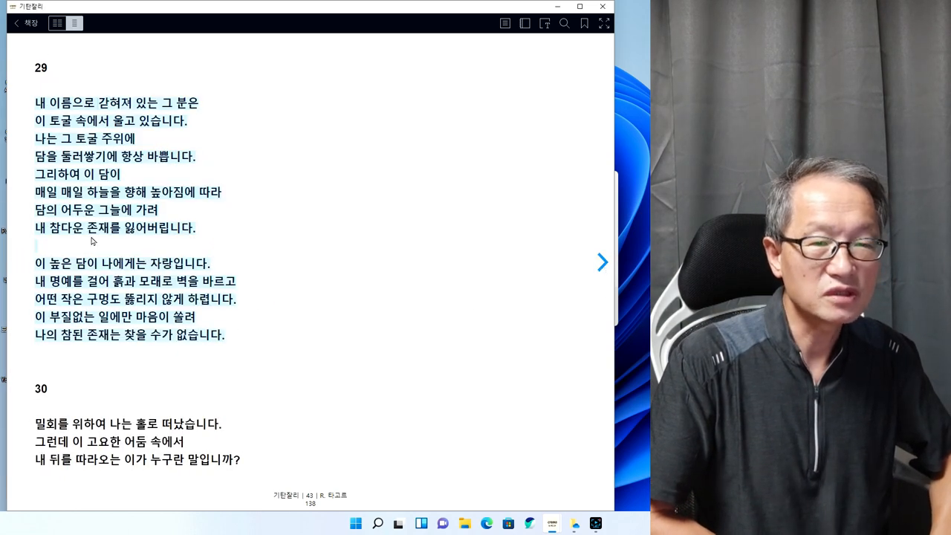
pyautogui.moveTo(210, 245)
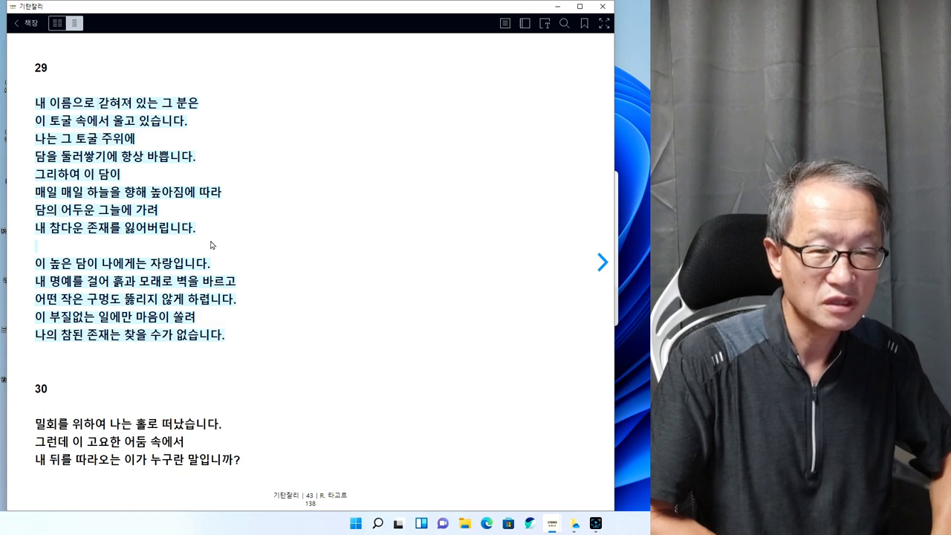
pyautogui.moveTo(80, 354)
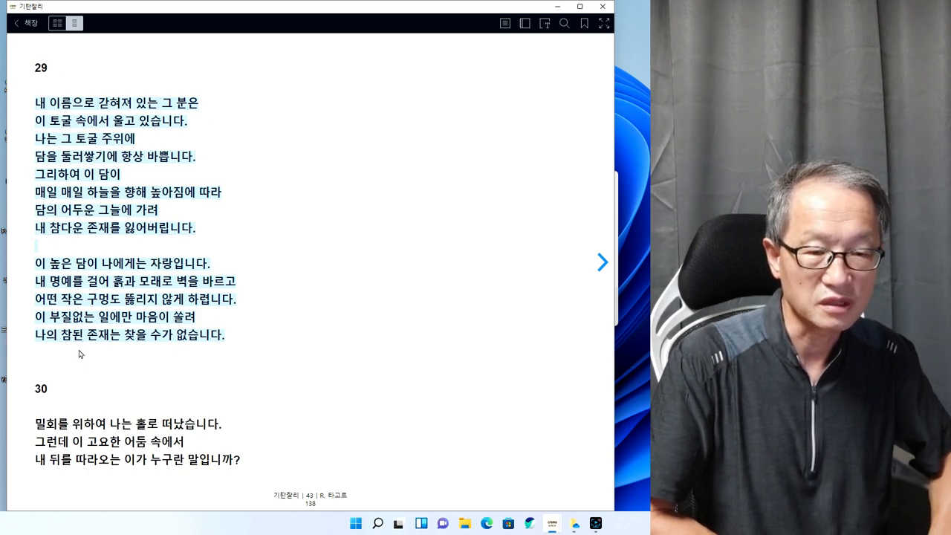
pyautogui.moveTo(233, 354)
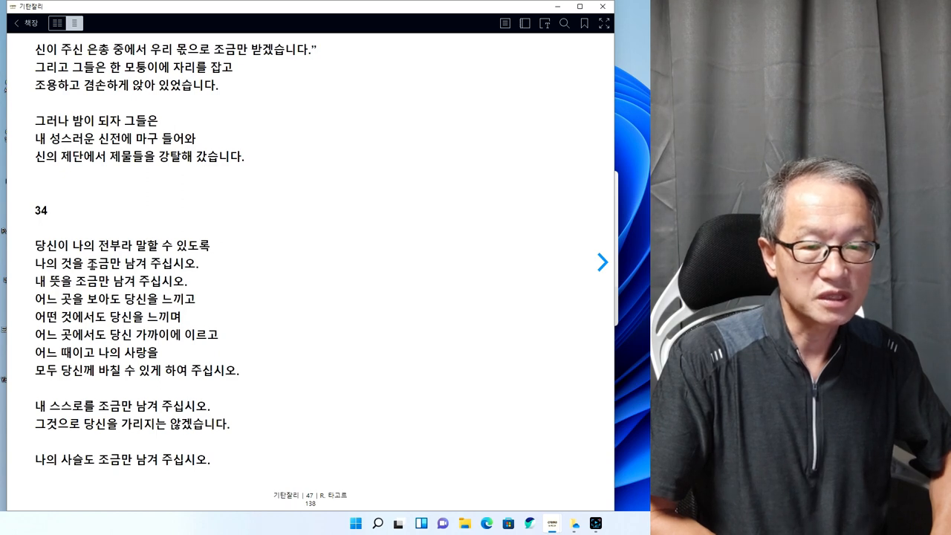
pyautogui.moveTo(246, 265)
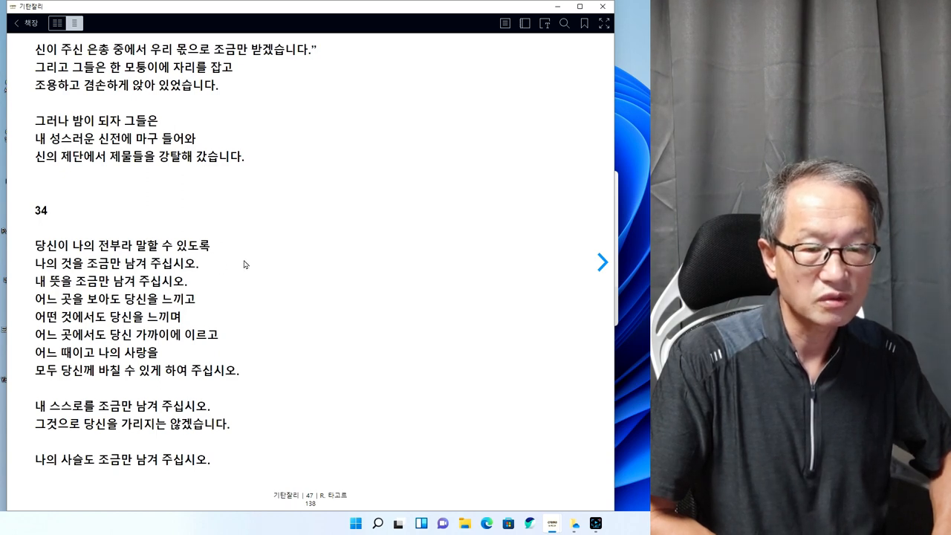
pyautogui.moveTo(177, 275)
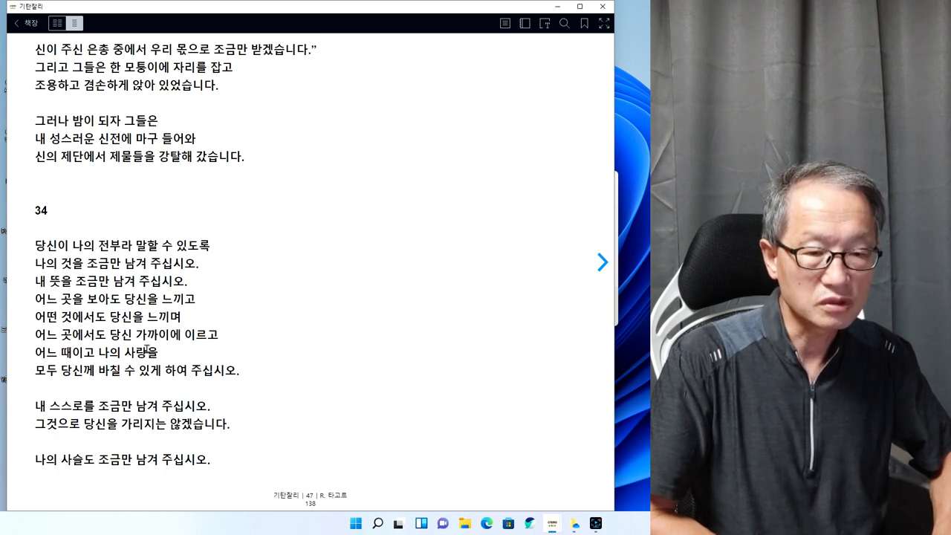
pyautogui.moveTo(217, 349)
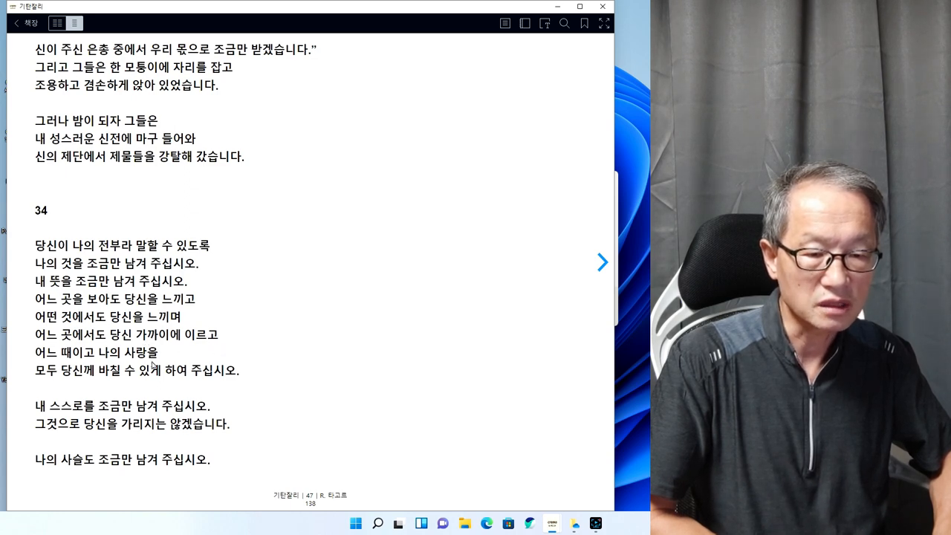
pyautogui.moveTo(187, 386)
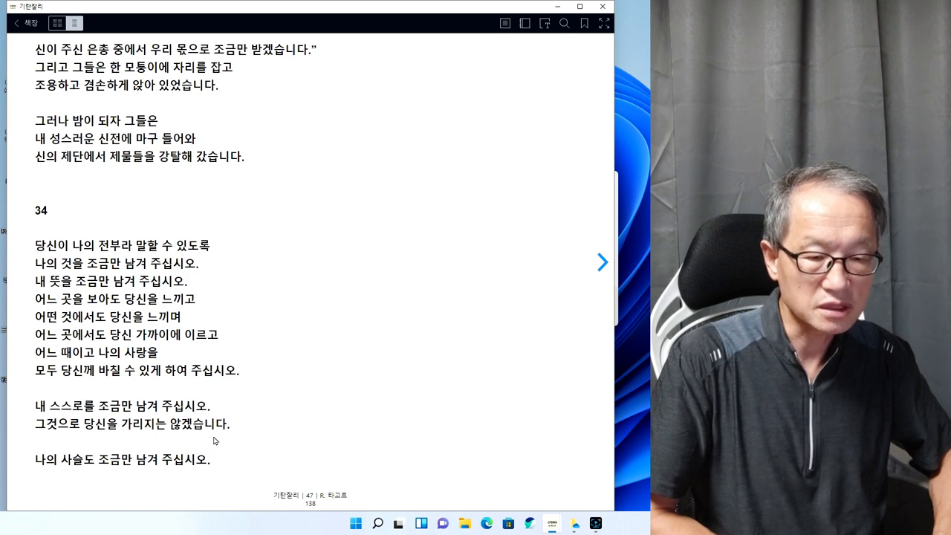
pyautogui.moveTo(584, 287)
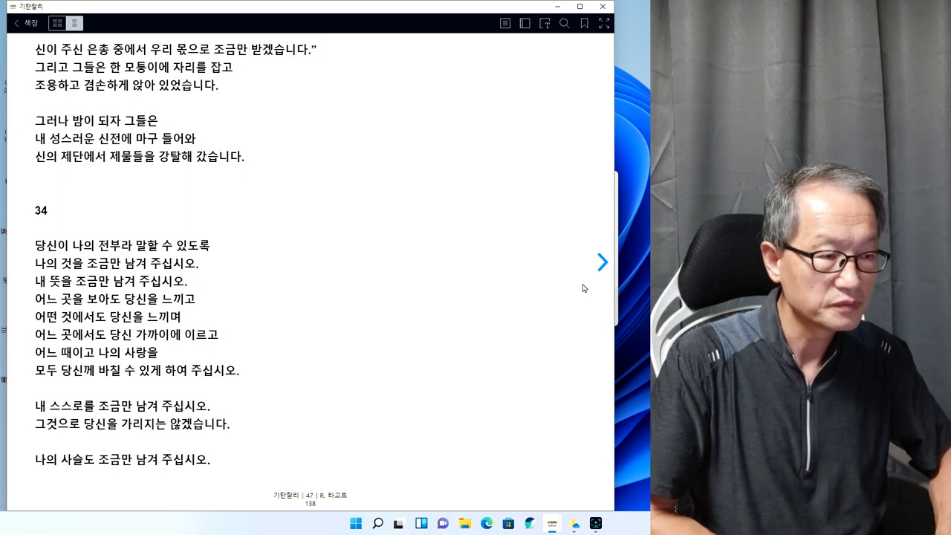
# Turn to page 48, showing poem 34's ending and poem 35's opening
pyautogui.click(602, 261)
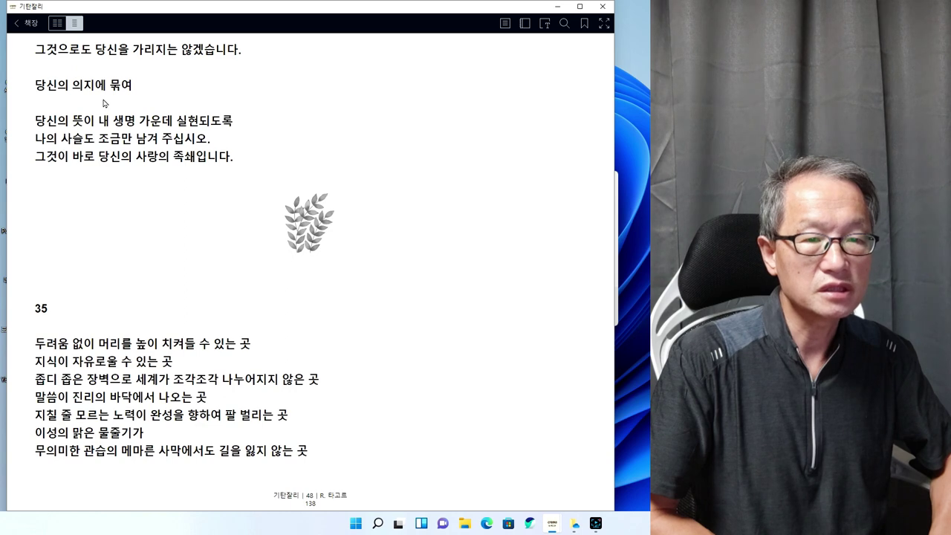
pyautogui.moveTo(156, 135)
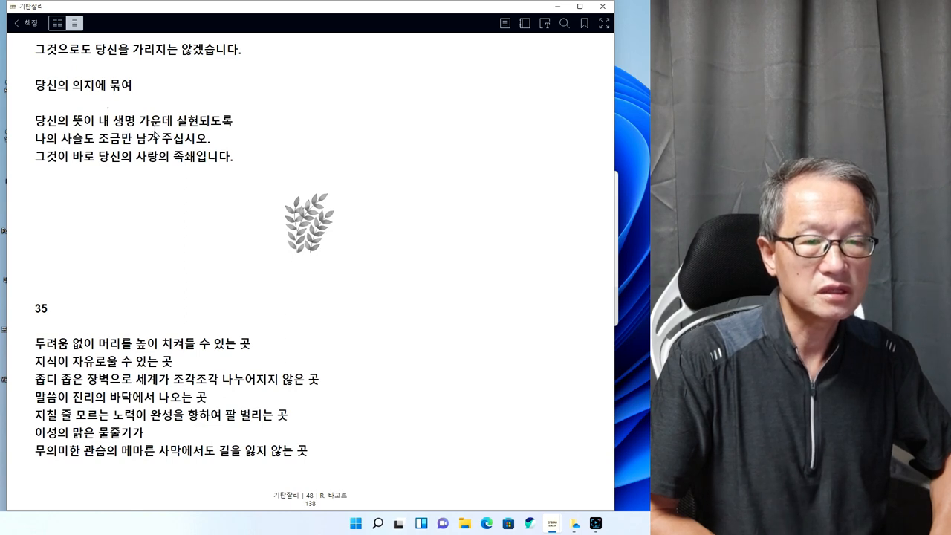
pyautogui.moveTo(210, 134)
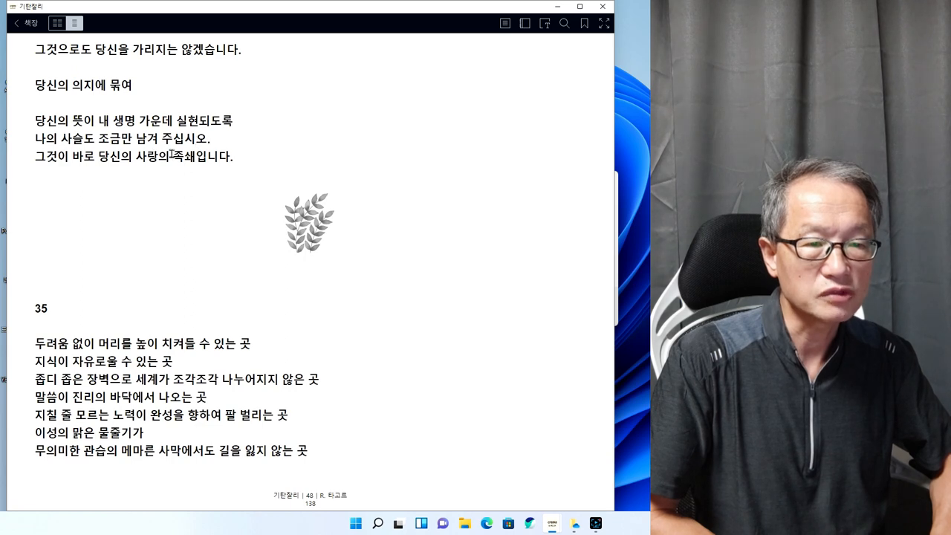
pyautogui.moveTo(199, 174)
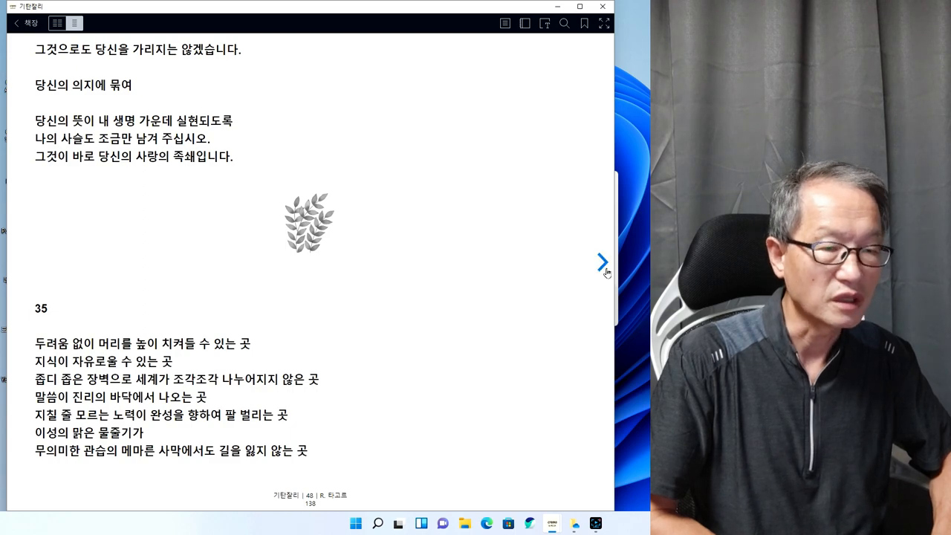
# Page forward twice in 기탄잘리 to page 52 with poem 39
pyautogui.click(602, 262)
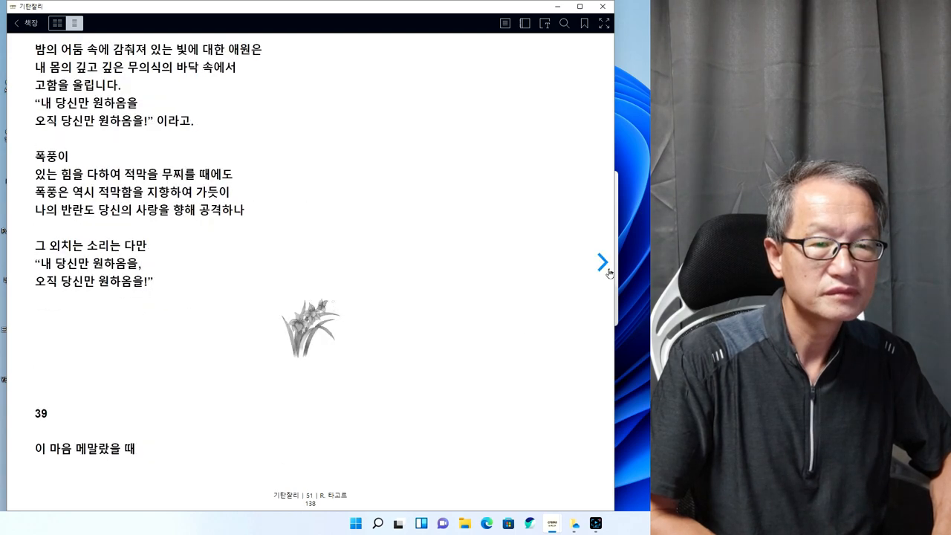
pyautogui.click(601, 262)
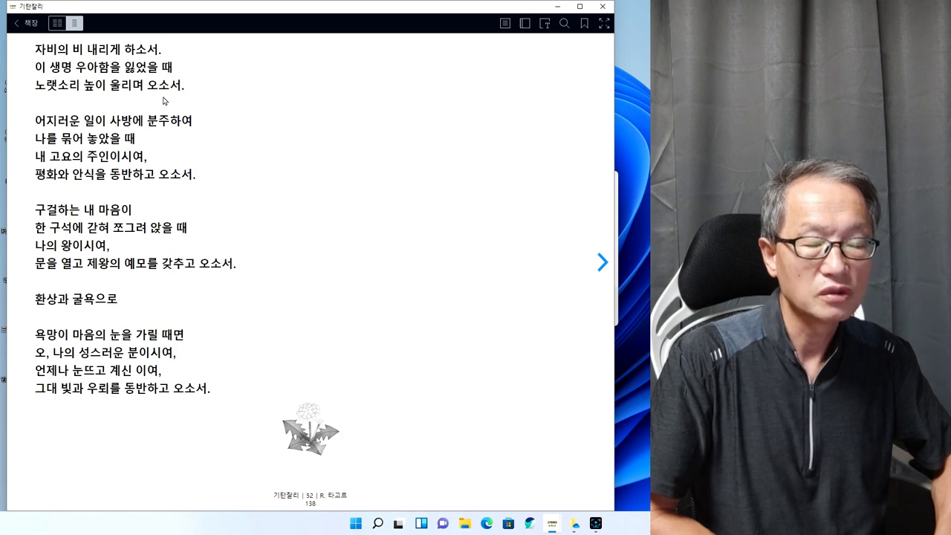
pyautogui.moveTo(177, 134)
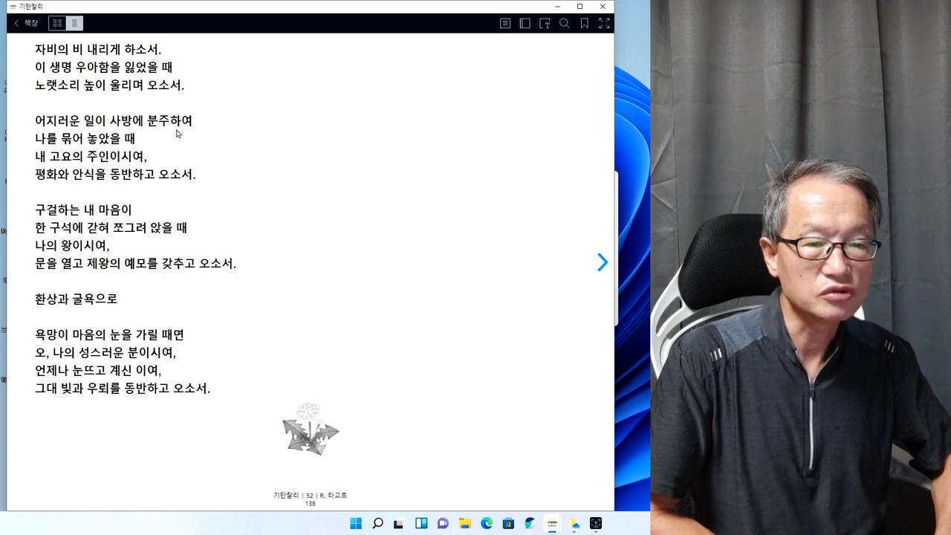
pyautogui.moveTo(144, 151)
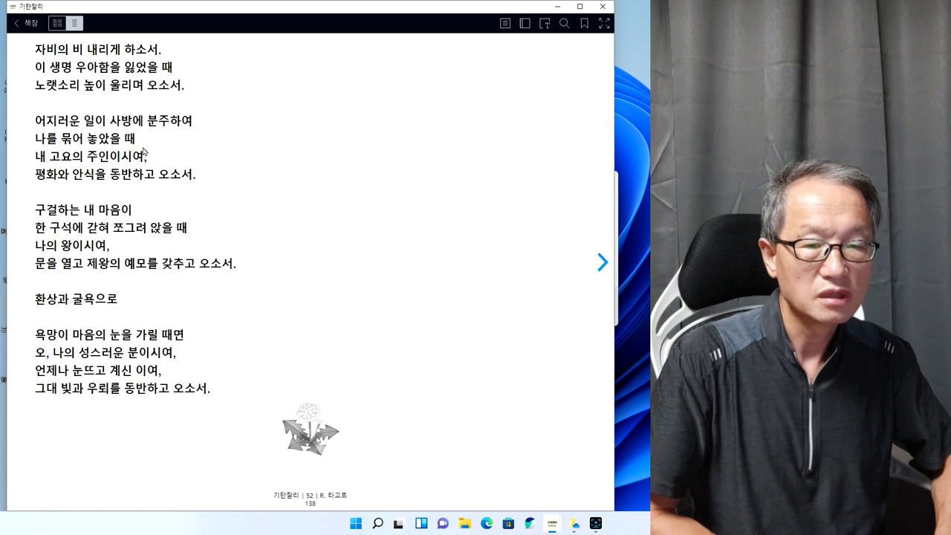
pyautogui.moveTo(156, 172)
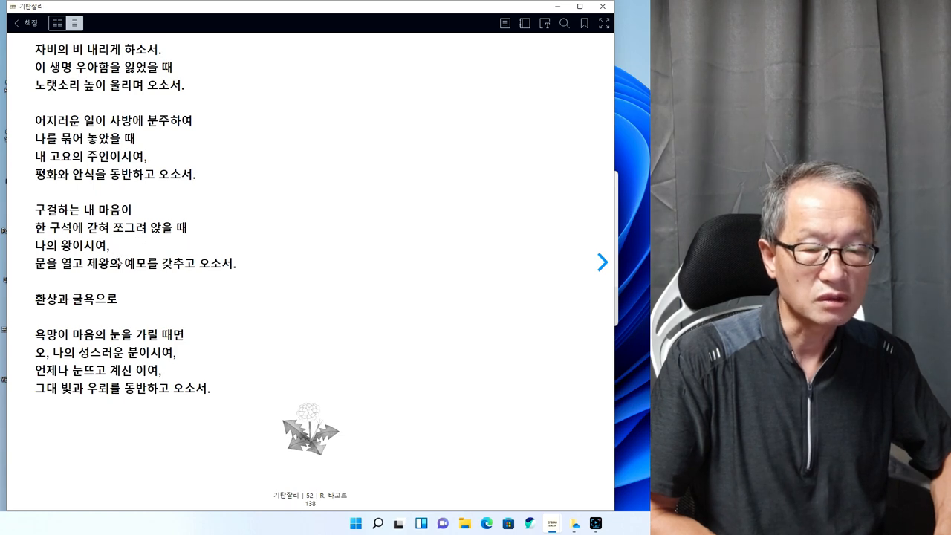
pyautogui.moveTo(123, 279)
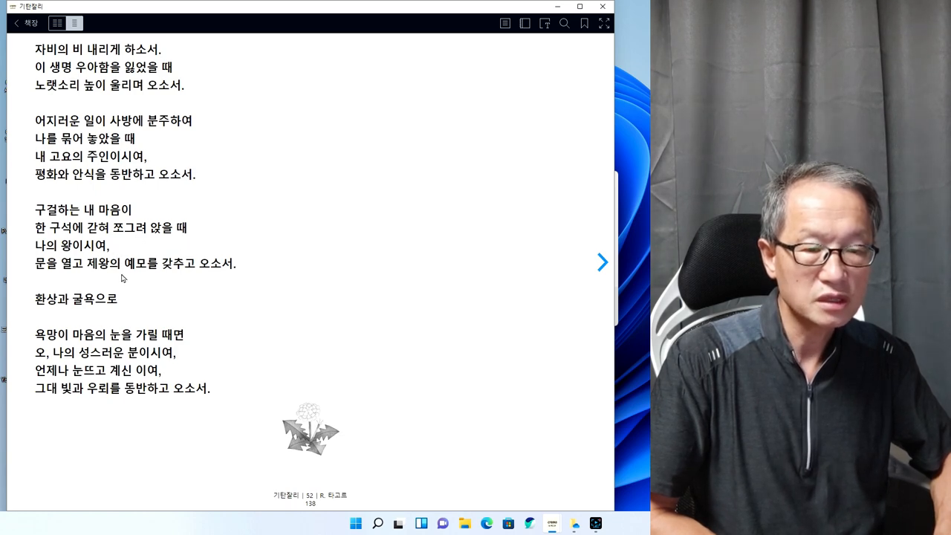
pyautogui.moveTo(231, 280)
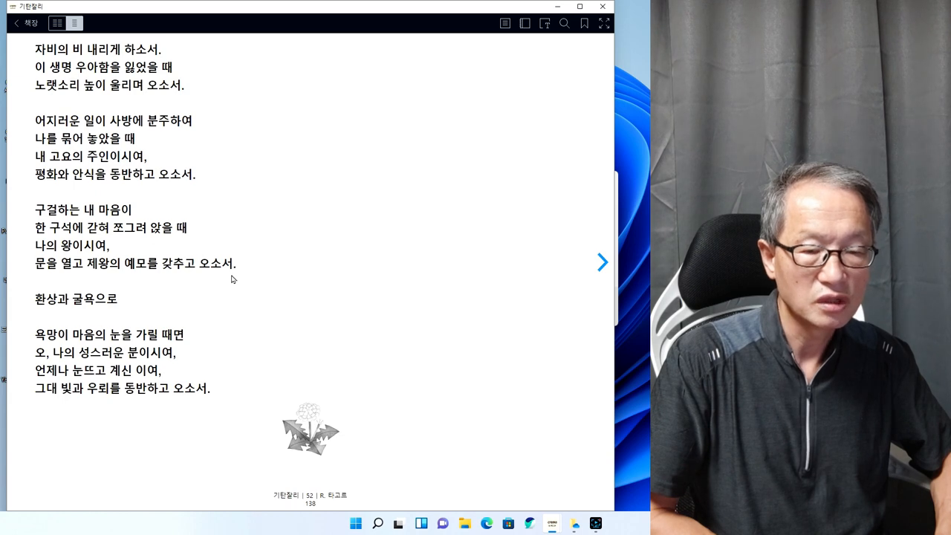
pyautogui.moveTo(126, 315)
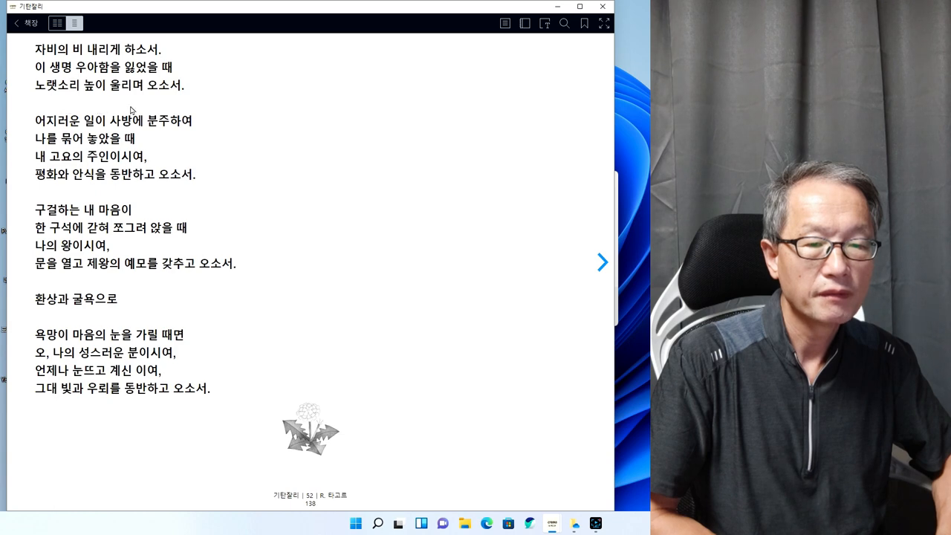
pyautogui.moveTo(394, 171)
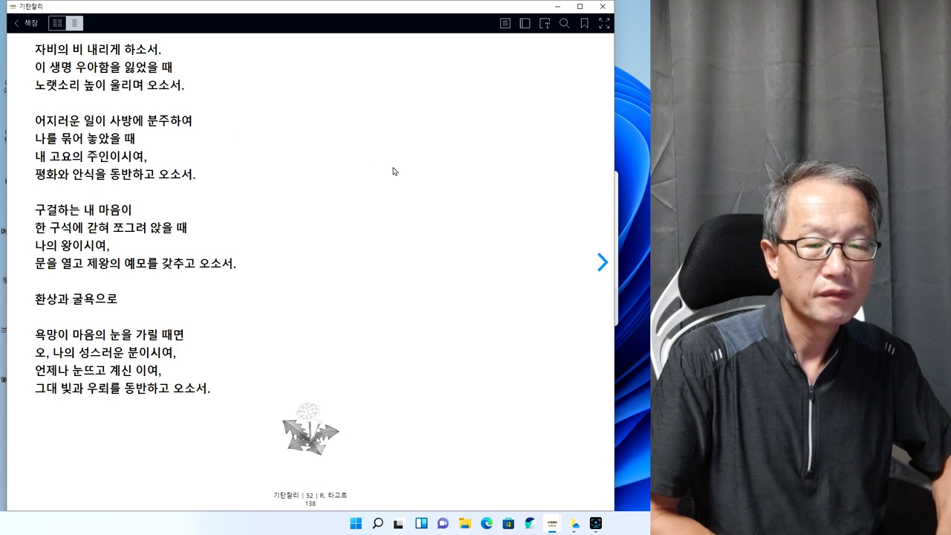
pyautogui.moveTo(376, 198)
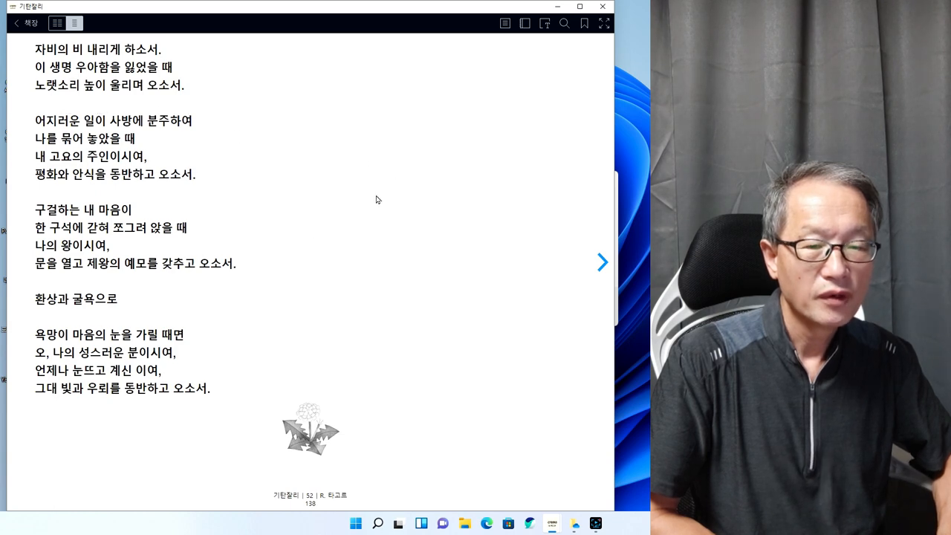
pyautogui.moveTo(128, 306)
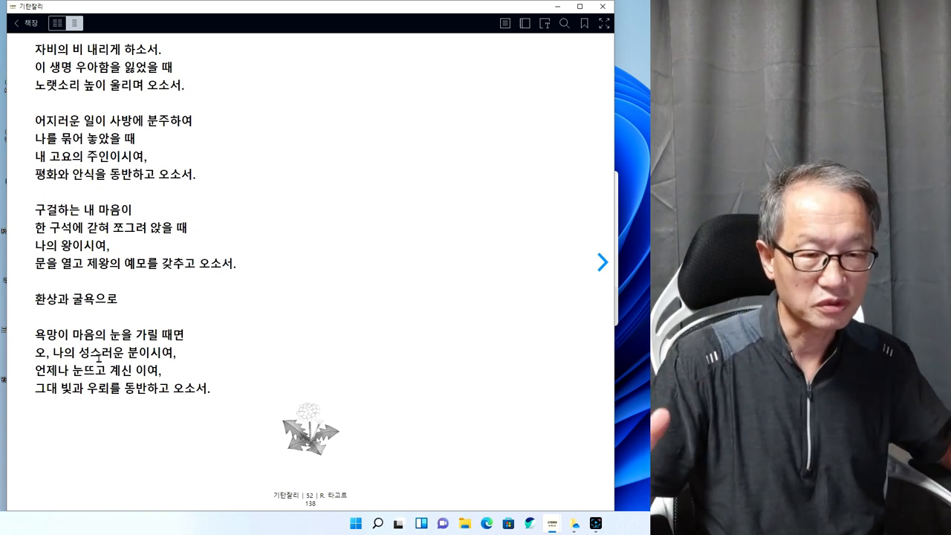
pyautogui.moveTo(276, 338)
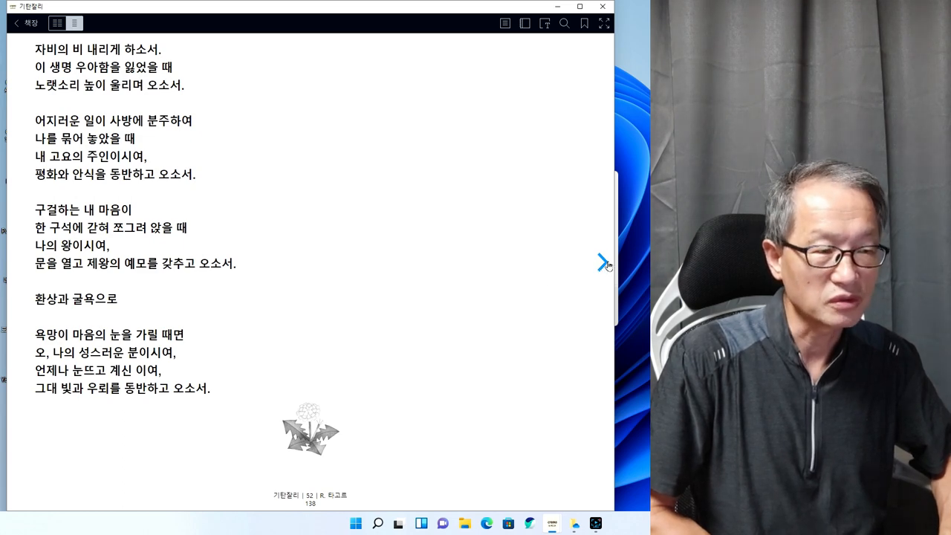
# Page forward twice past poem 40 to page 56, showing poems 41 and 42
pyautogui.click(602, 263)
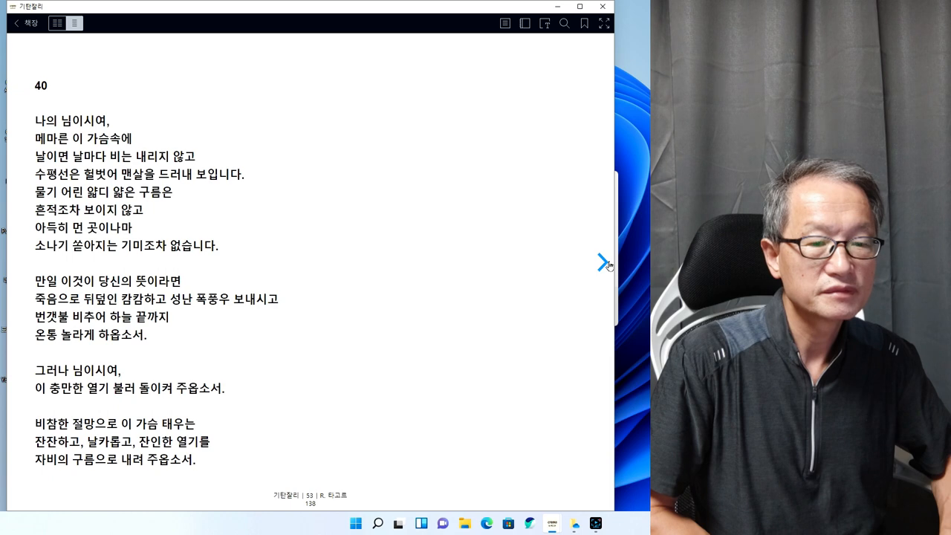
pyautogui.click(602, 263)
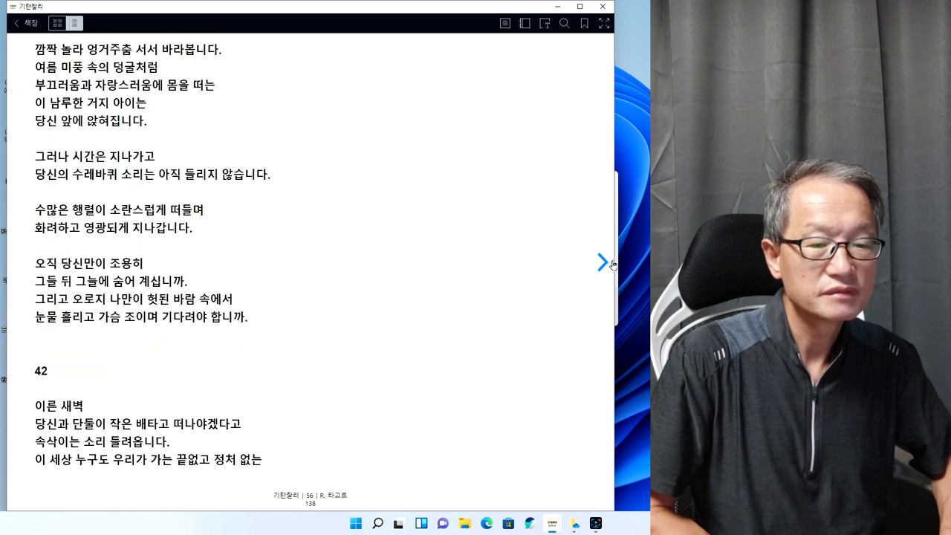
pyautogui.moveTo(54, 347)
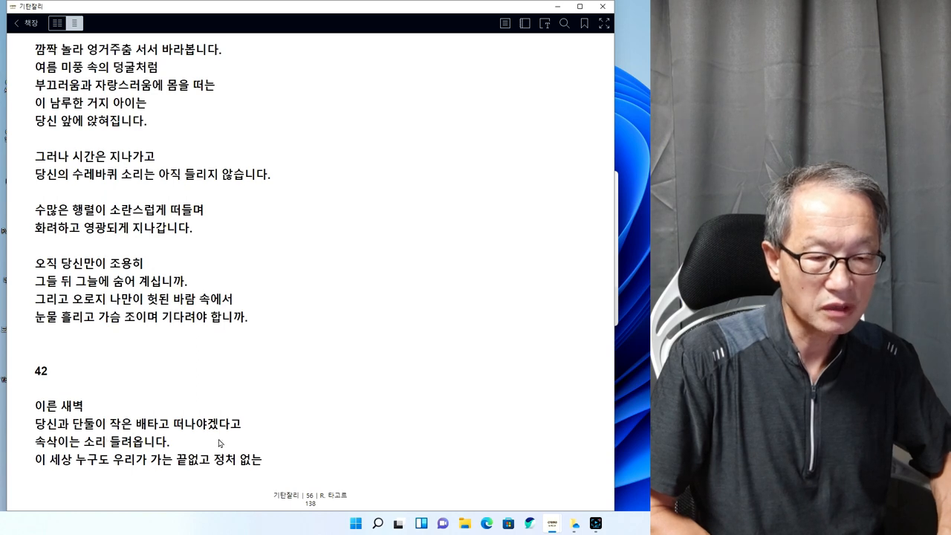
pyautogui.moveTo(121, 456)
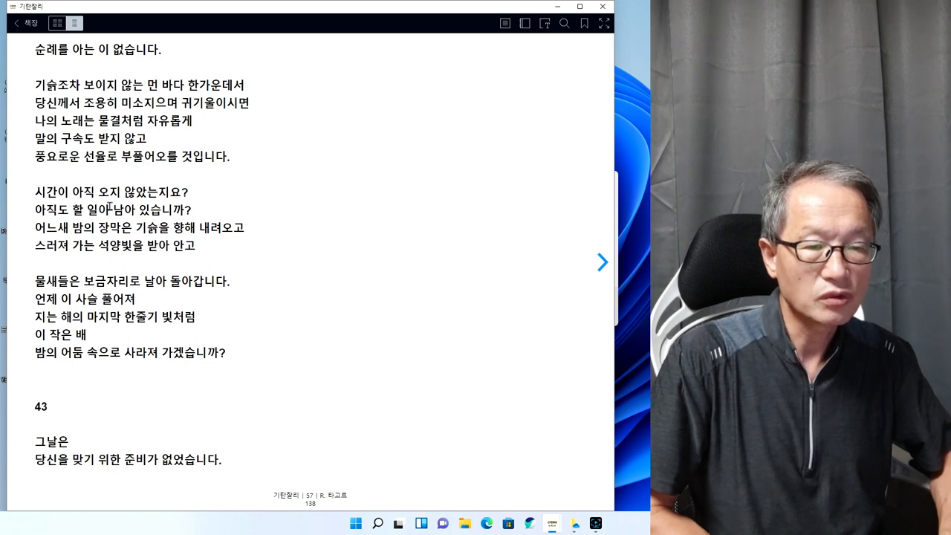
pyautogui.moveTo(201, 205)
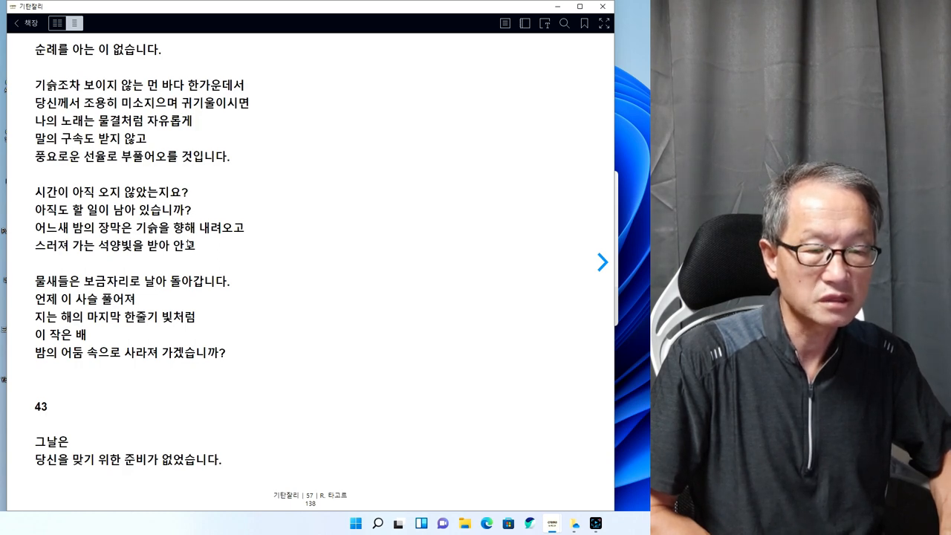
pyautogui.moveTo(248, 236)
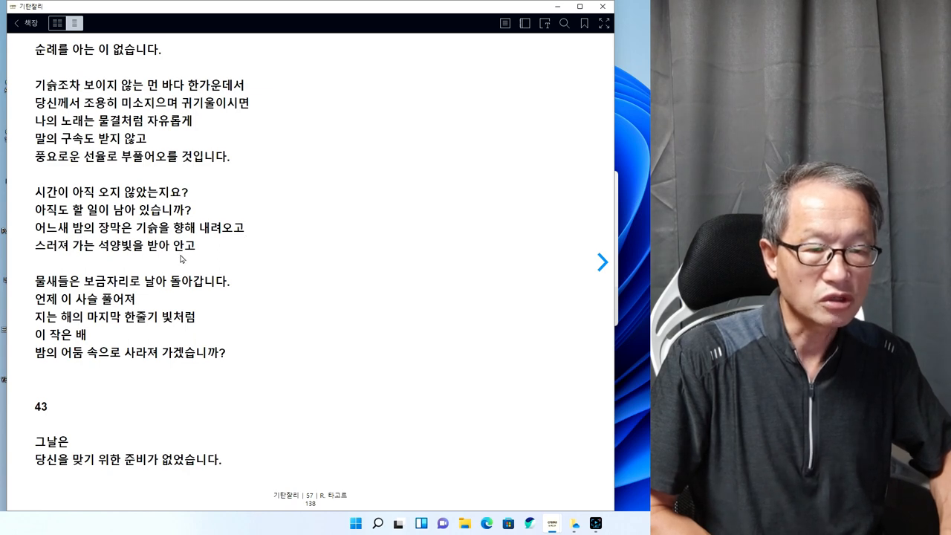
pyautogui.moveTo(183, 271)
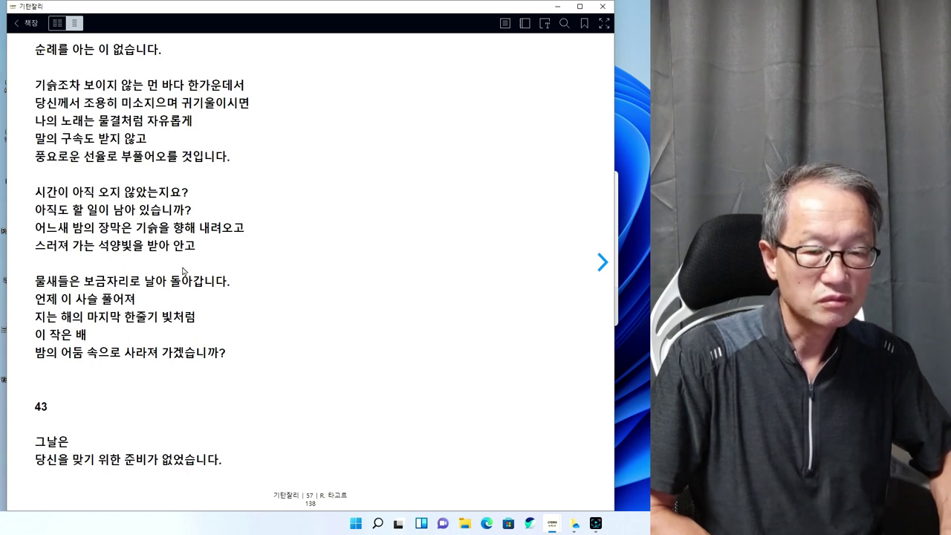
pyautogui.moveTo(207, 292)
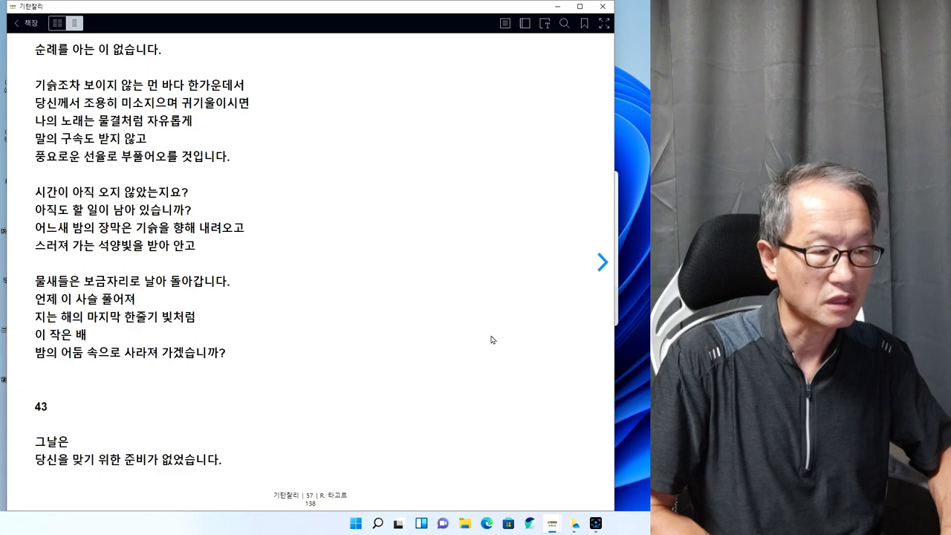
# Turn three pages in 기탄잘리 through poem 45 to page 61 with poem 46
pyautogui.click(602, 263)
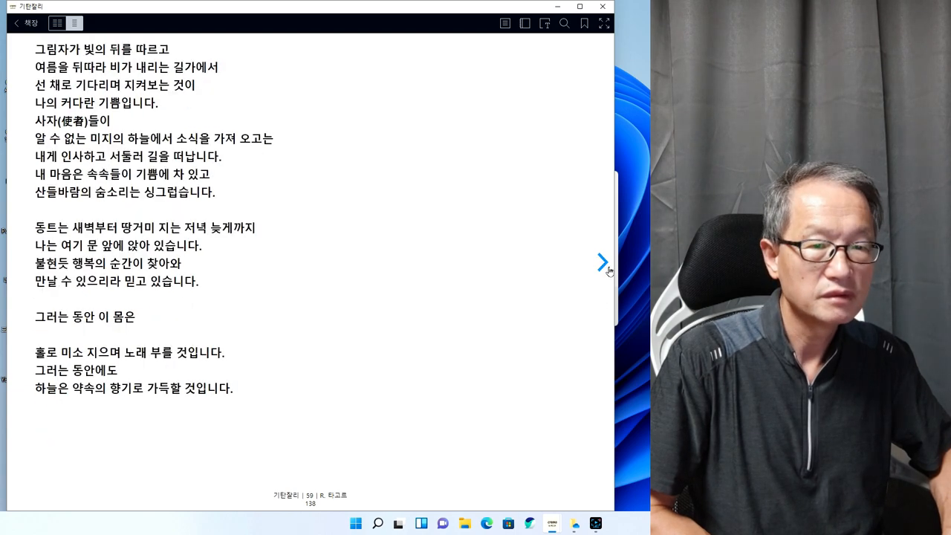
pyautogui.click(602, 261)
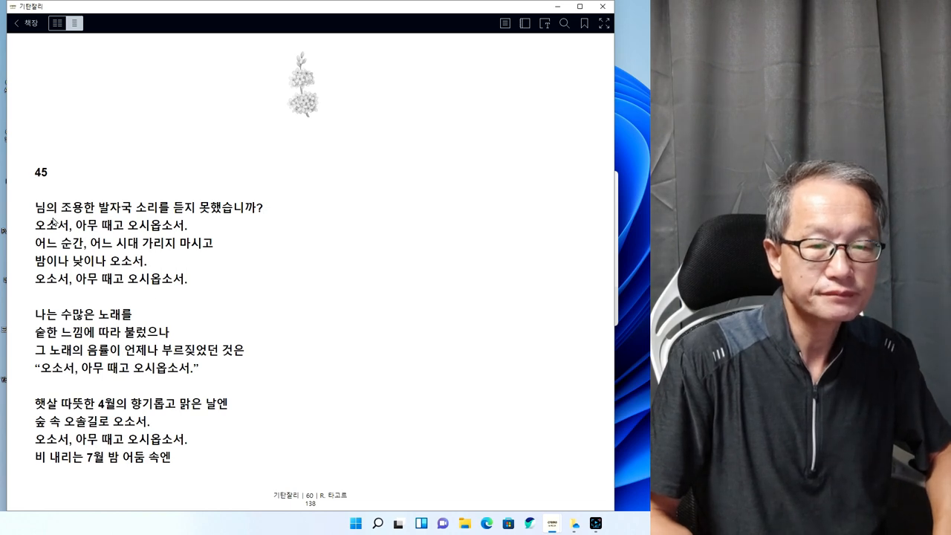
pyautogui.moveTo(613, 278)
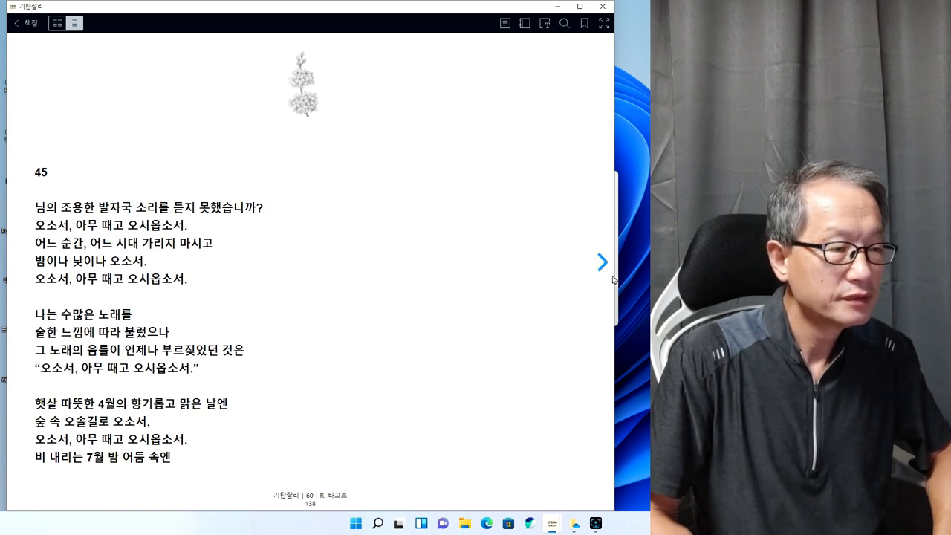
pyautogui.click(602, 261)
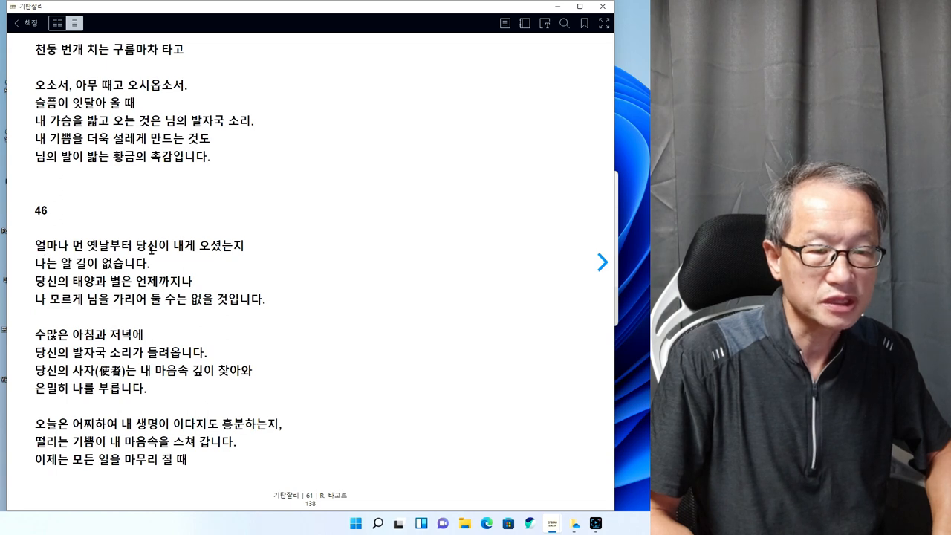
pyautogui.moveTo(242, 257)
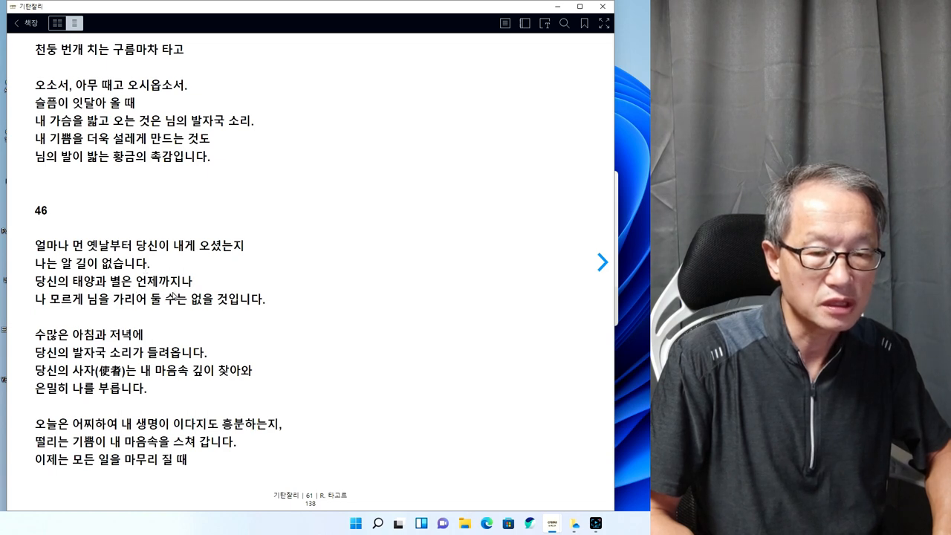
pyautogui.moveTo(155, 317)
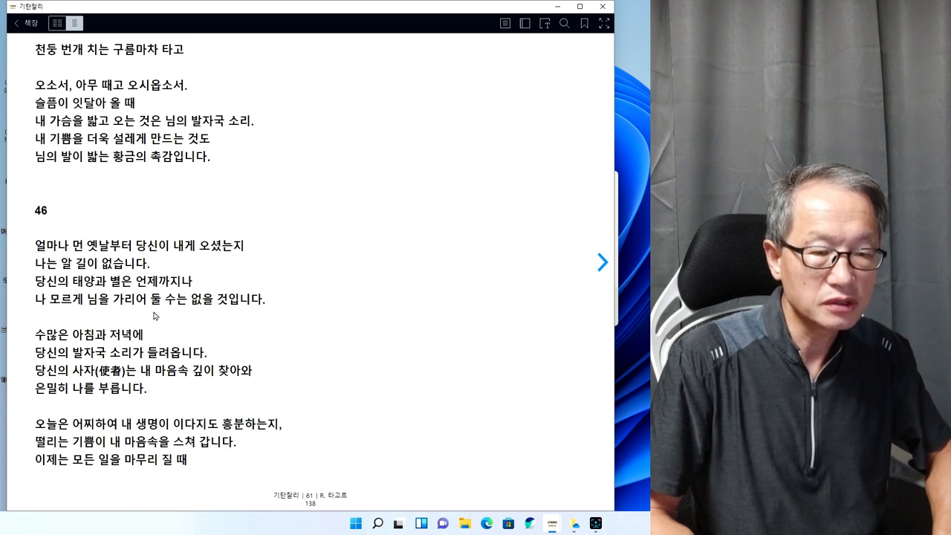
pyautogui.moveTo(249, 312)
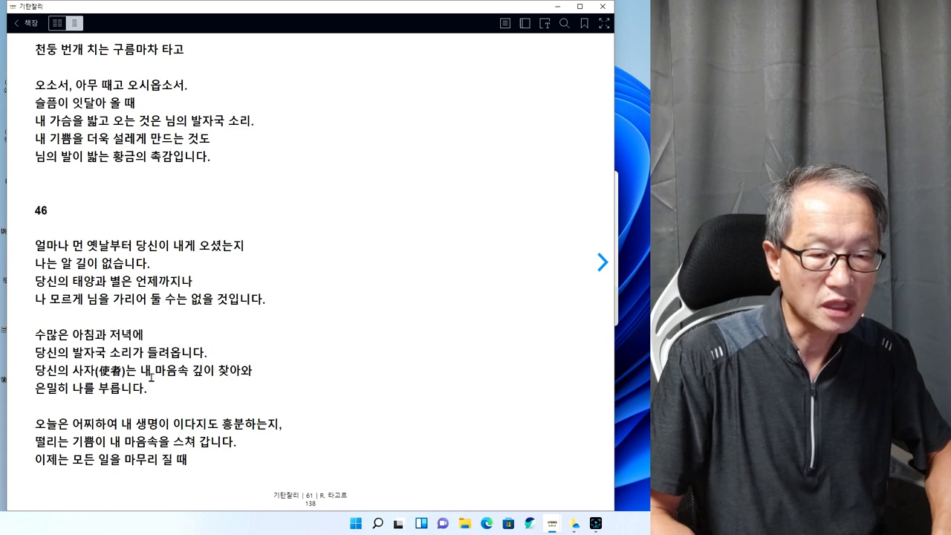
pyautogui.moveTo(291, 391)
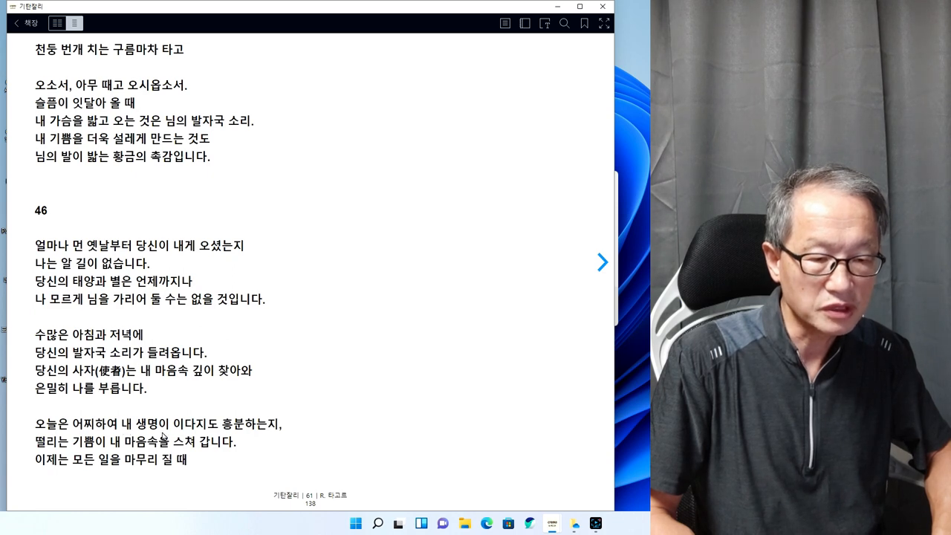
pyautogui.moveTo(261, 449)
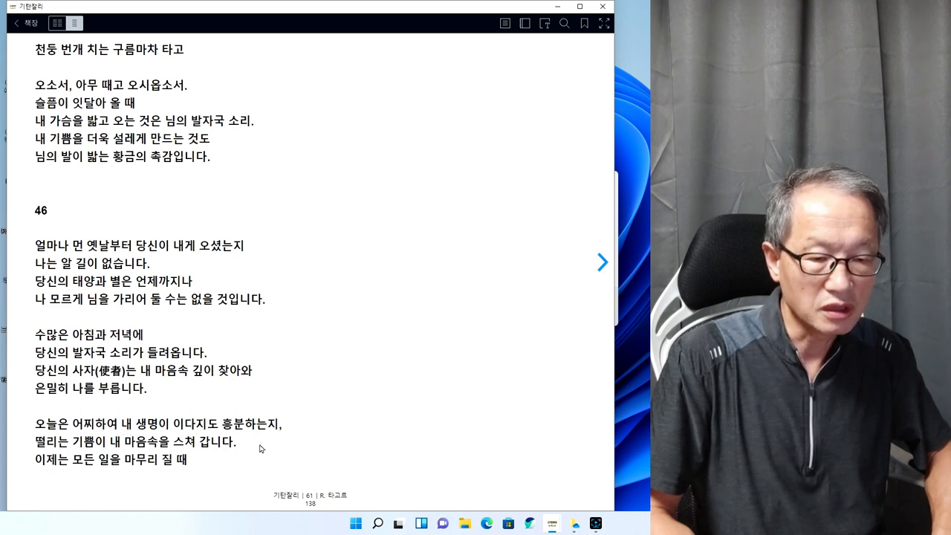
pyautogui.moveTo(206, 449)
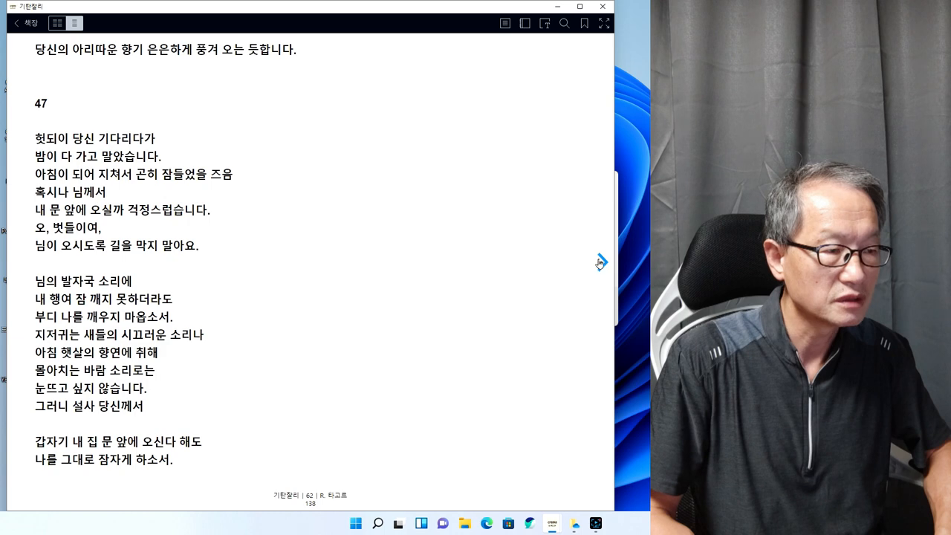
# Turn 기탄잘리 forward past poem 47 to page 64, showing poem 48
pyautogui.click(602, 262)
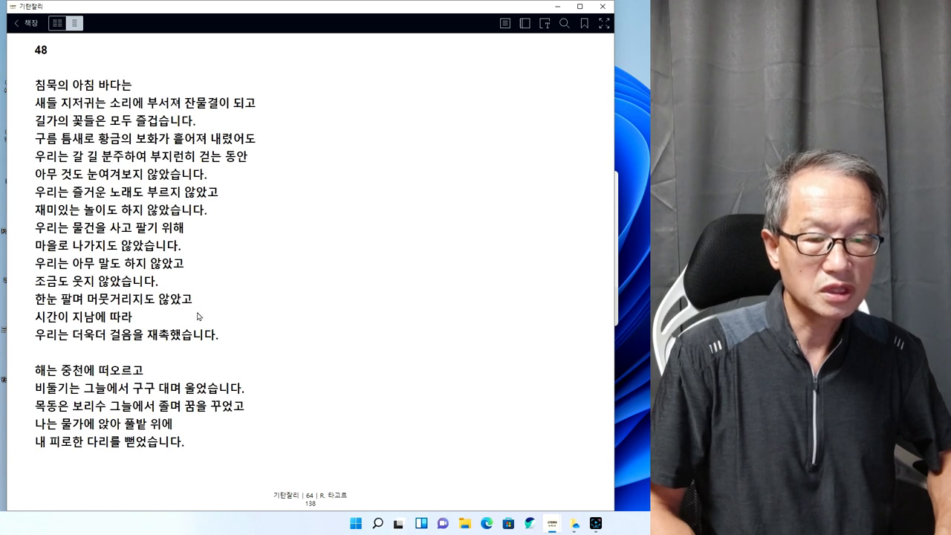
pyautogui.moveTo(132, 350)
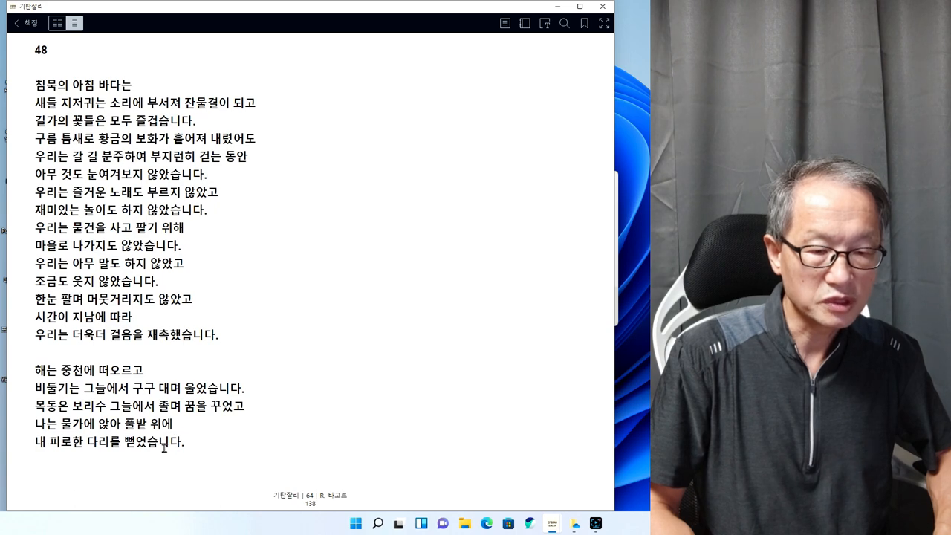
pyautogui.moveTo(490, 206)
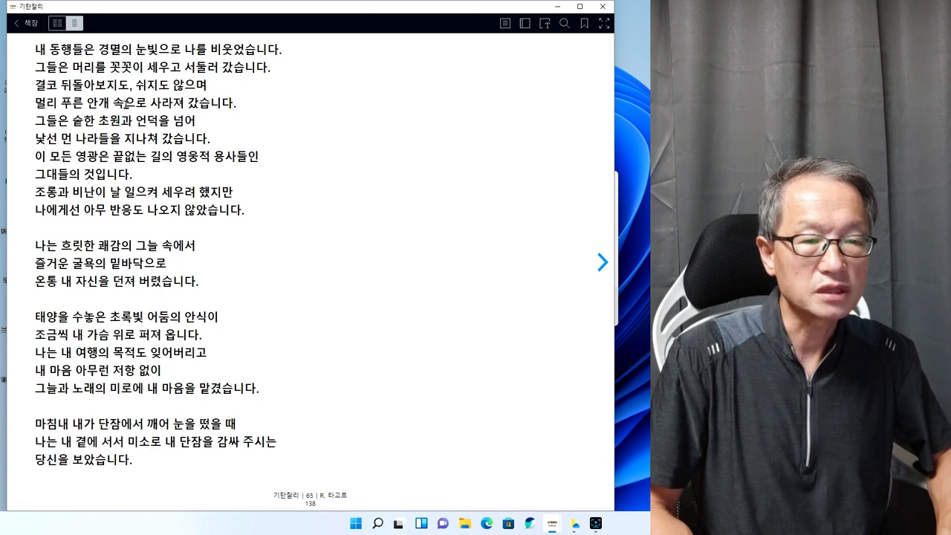
pyautogui.moveTo(239, 114)
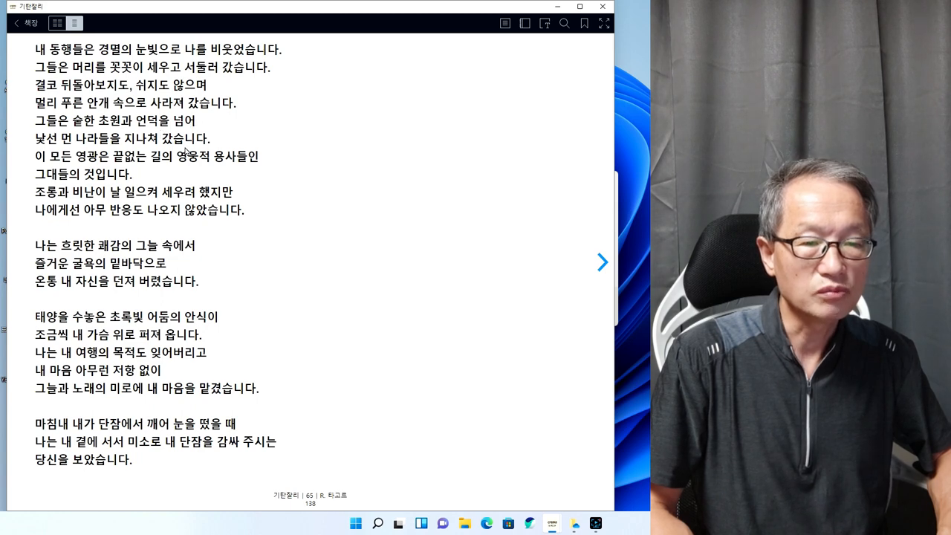
pyautogui.moveTo(216, 147)
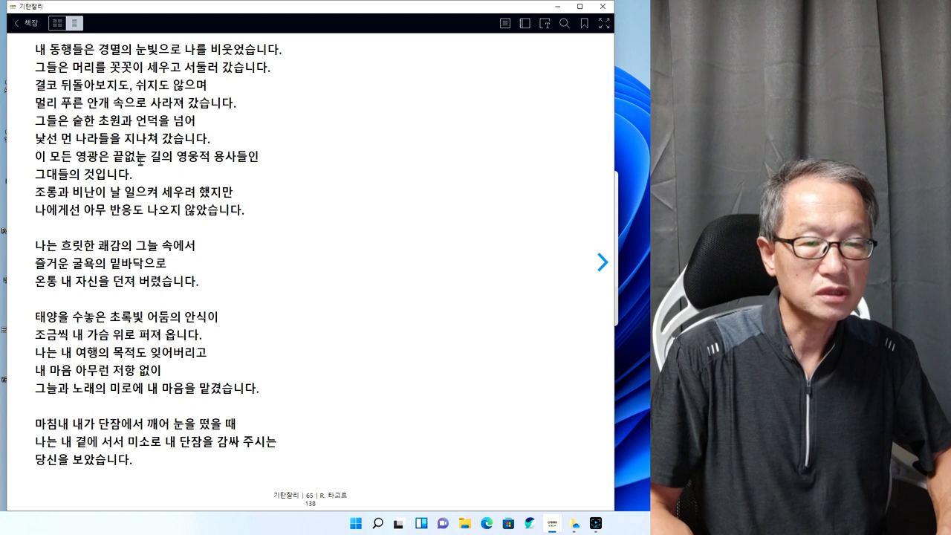
pyautogui.moveTo(226, 169)
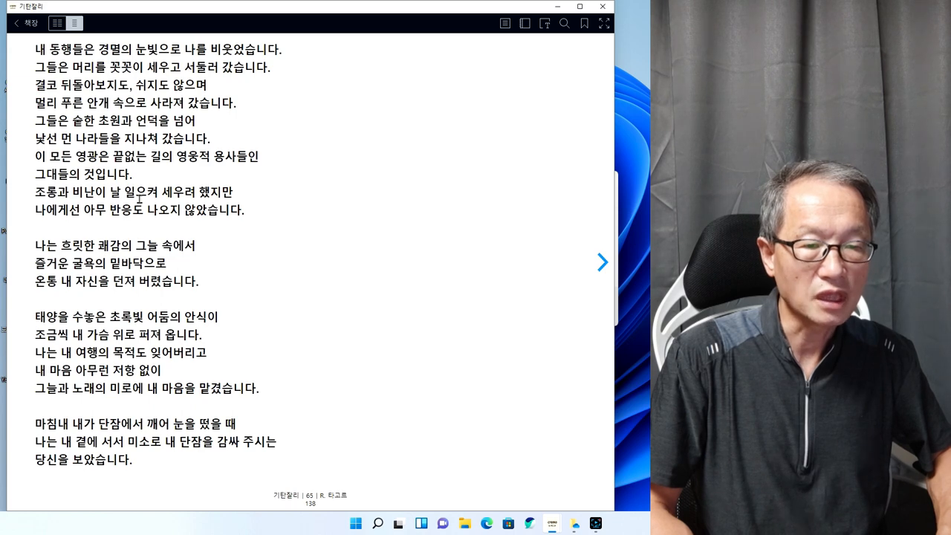
pyautogui.moveTo(247, 206)
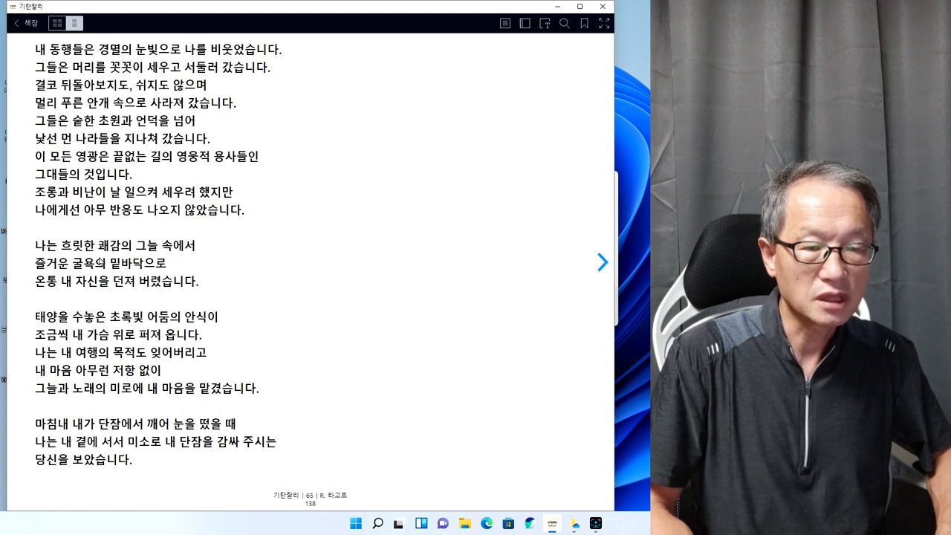
pyautogui.moveTo(198, 259)
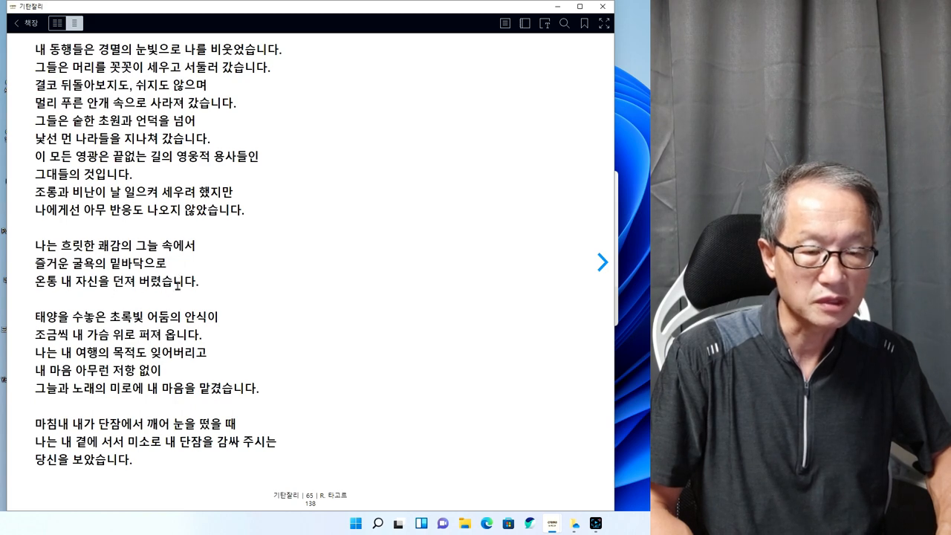
pyautogui.moveTo(176, 310)
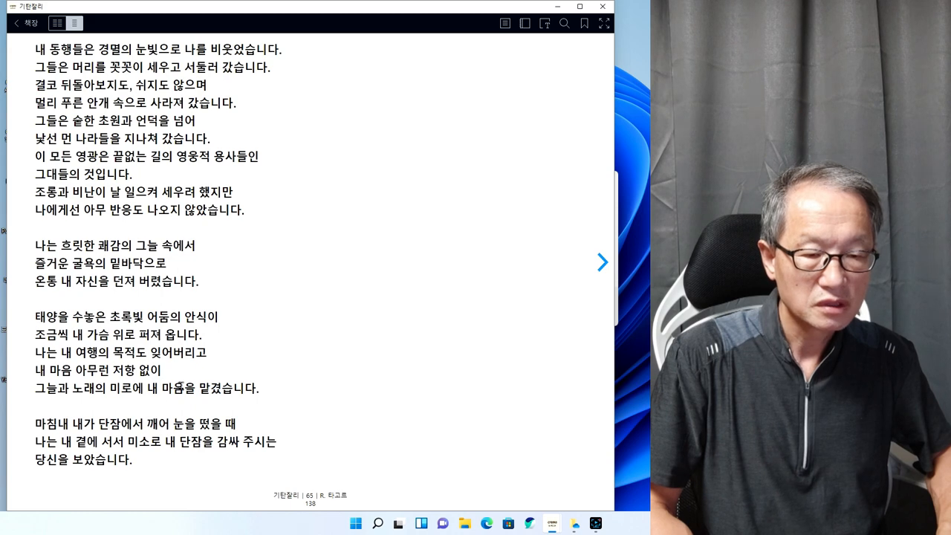
pyautogui.moveTo(185, 402)
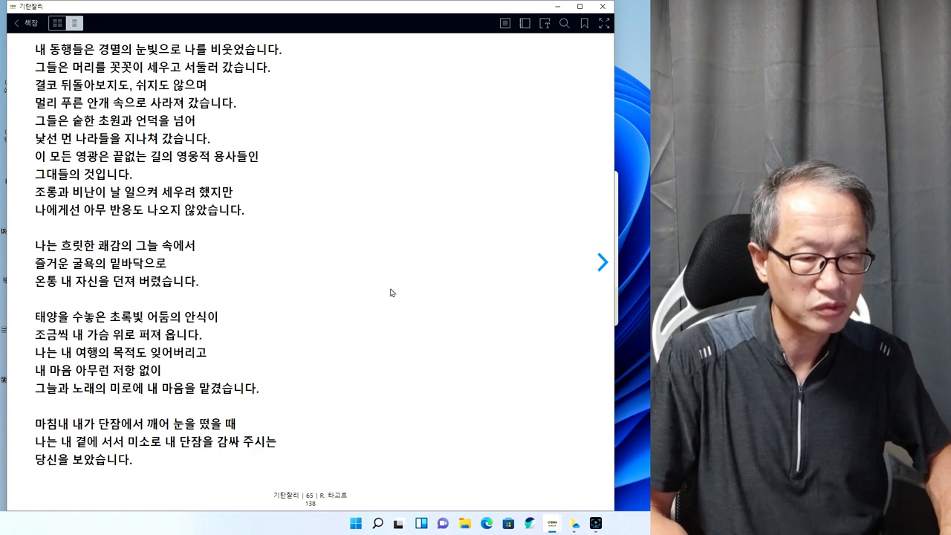
# Page through poems 53 and 54 to page 76 with the rose illustration
pyautogui.click(602, 261)
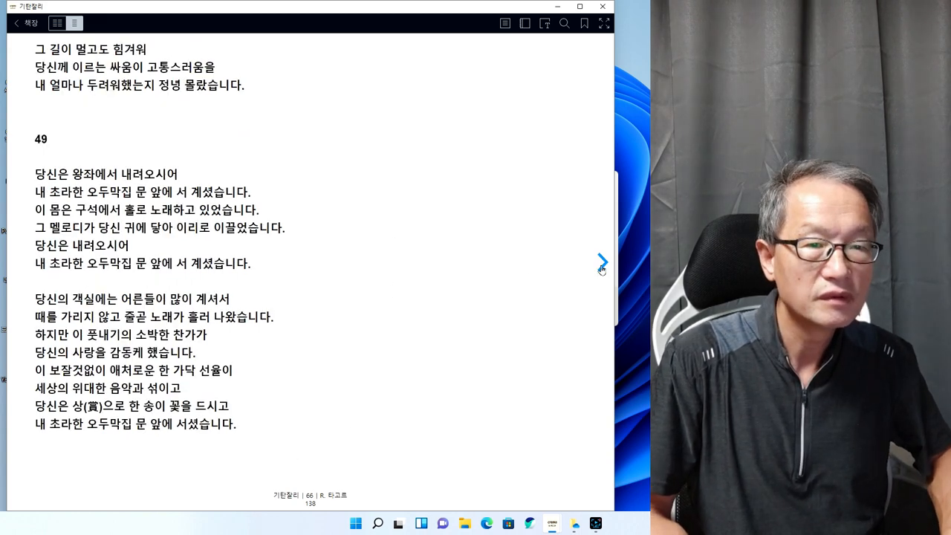
pyautogui.moveTo(602, 271)
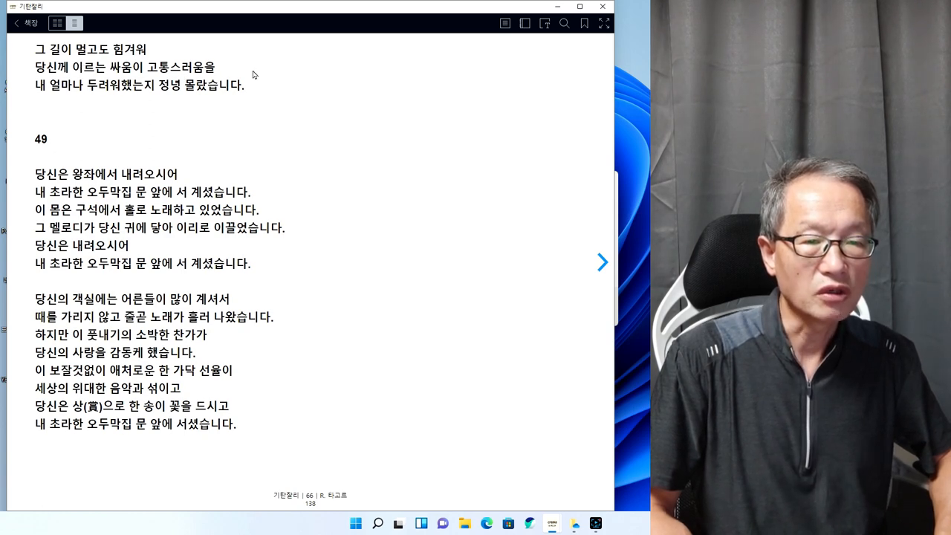
pyautogui.moveTo(234, 98)
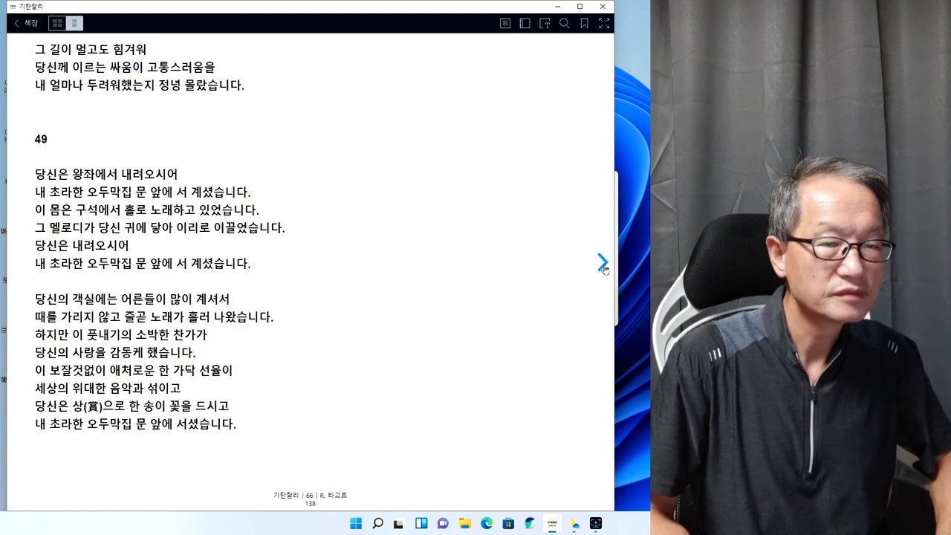
pyautogui.click(602, 262)
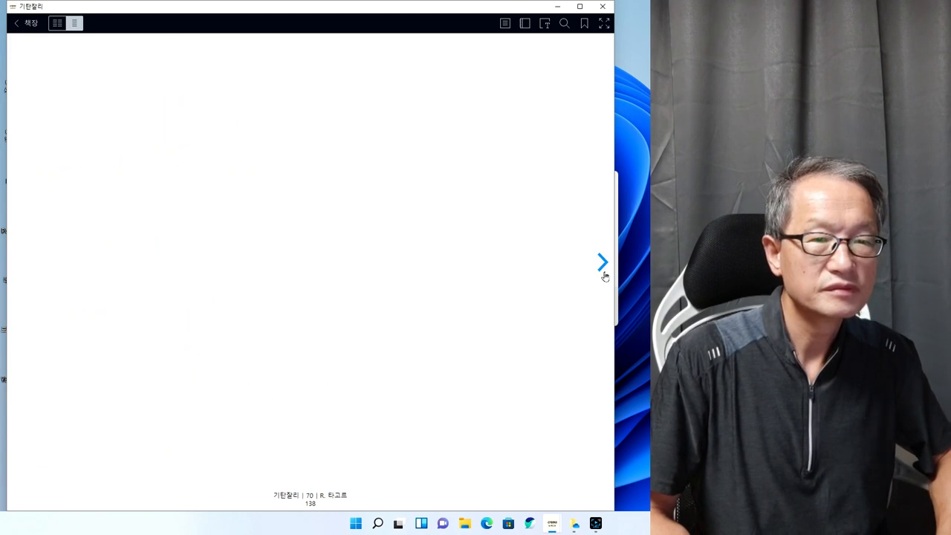
pyautogui.click(602, 262)
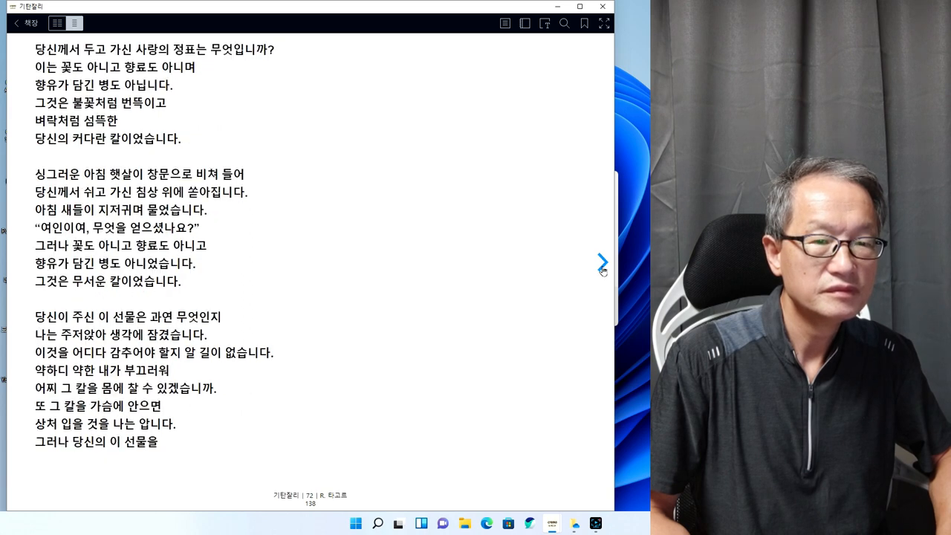
pyautogui.click(602, 262)
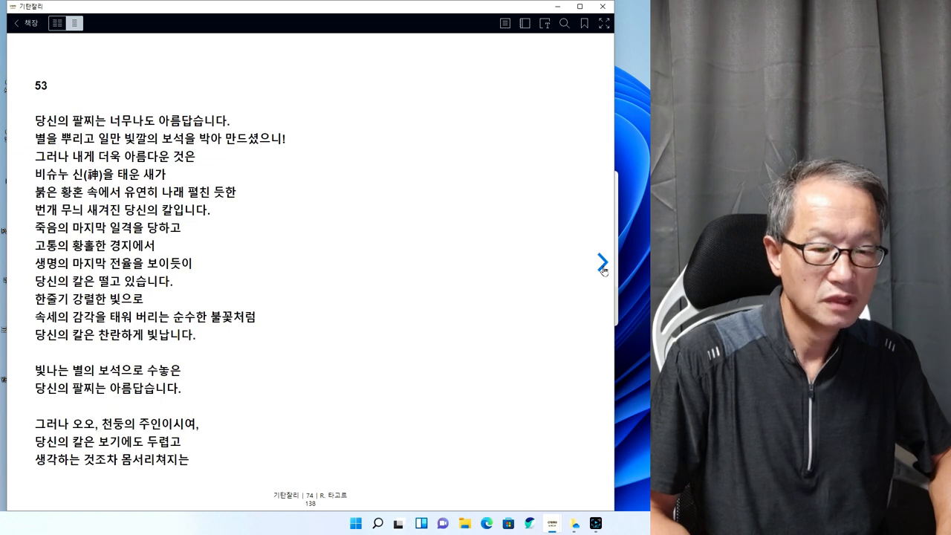
pyautogui.click(602, 261)
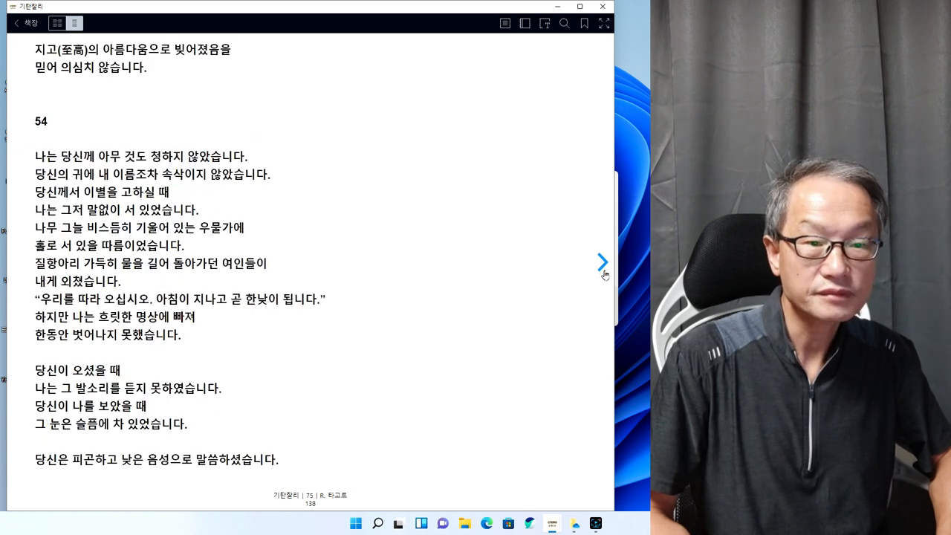
pyautogui.click(602, 262)
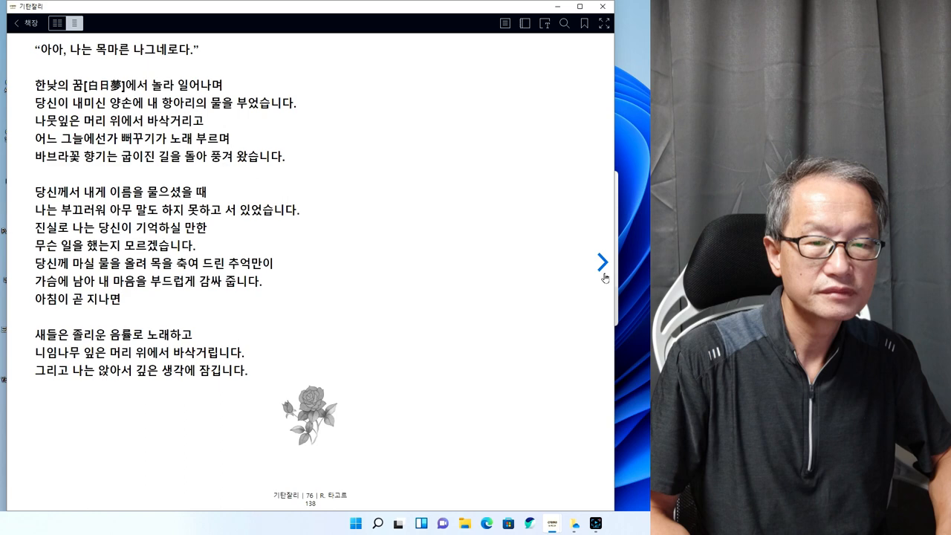
# Page forward twice through poem 55 to page 78, where poem 56 begins
pyautogui.click(602, 262)
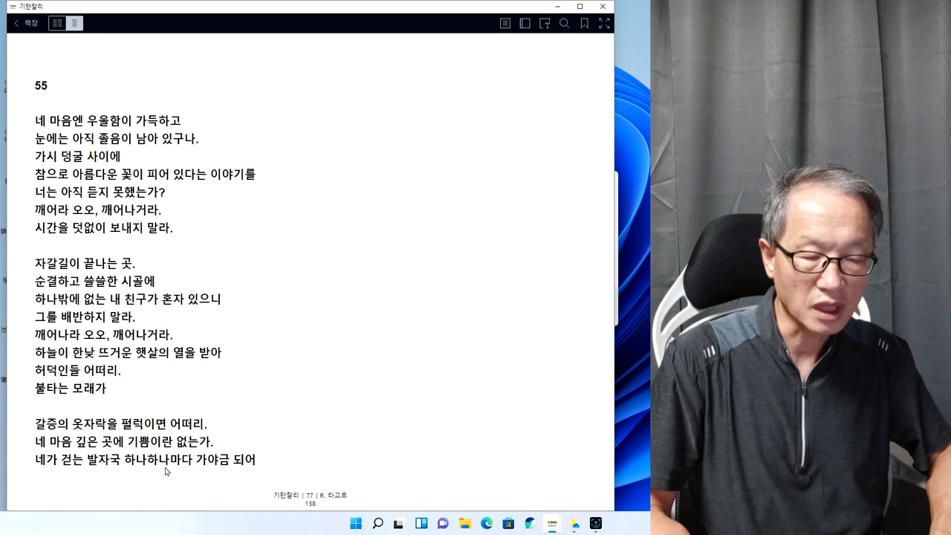
pyautogui.moveTo(599, 284)
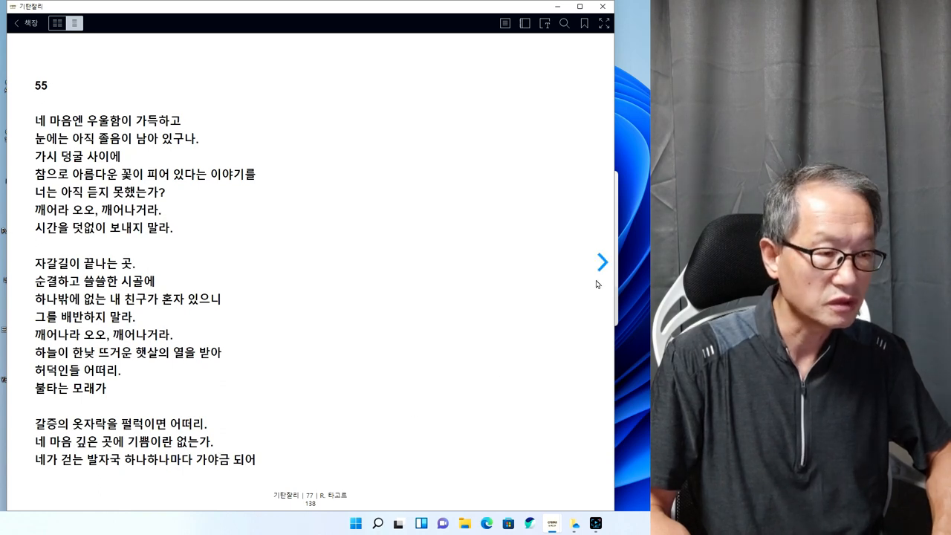
pyautogui.click(602, 262)
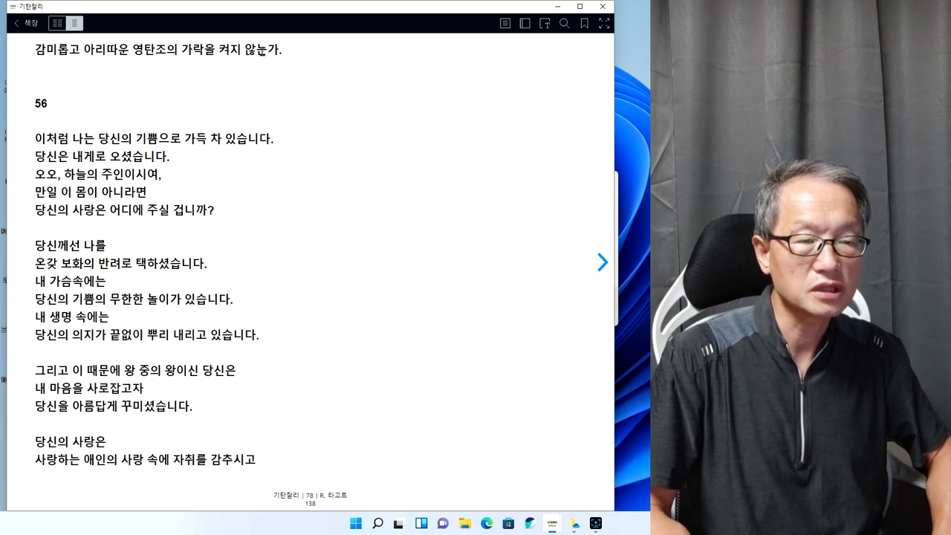
pyautogui.moveTo(597, 282)
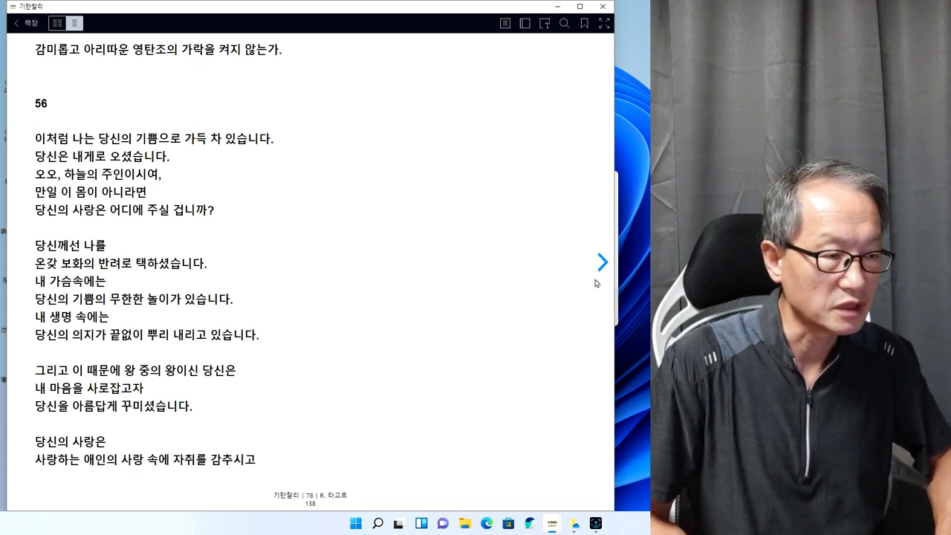
# Page forward three times past poems 59 and 60 to page 84
pyautogui.click(602, 261)
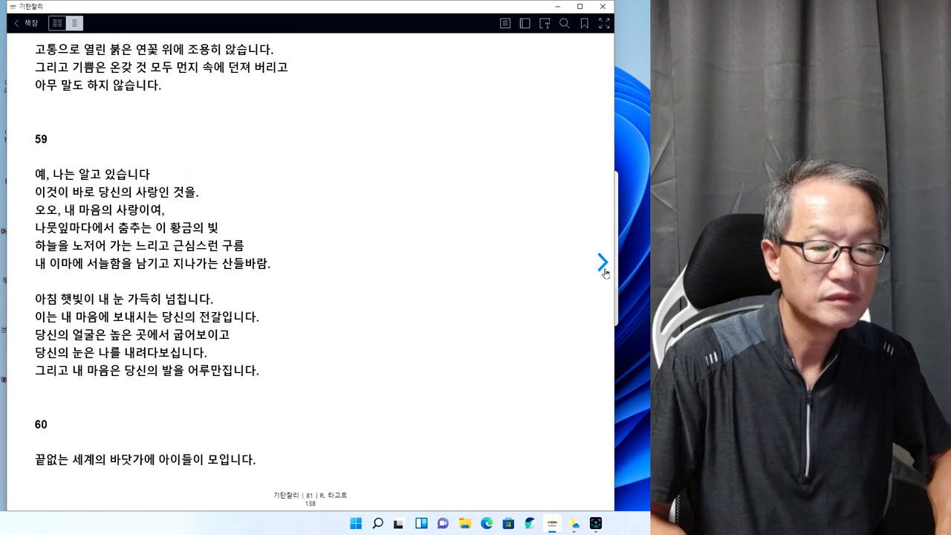
pyautogui.click(603, 261)
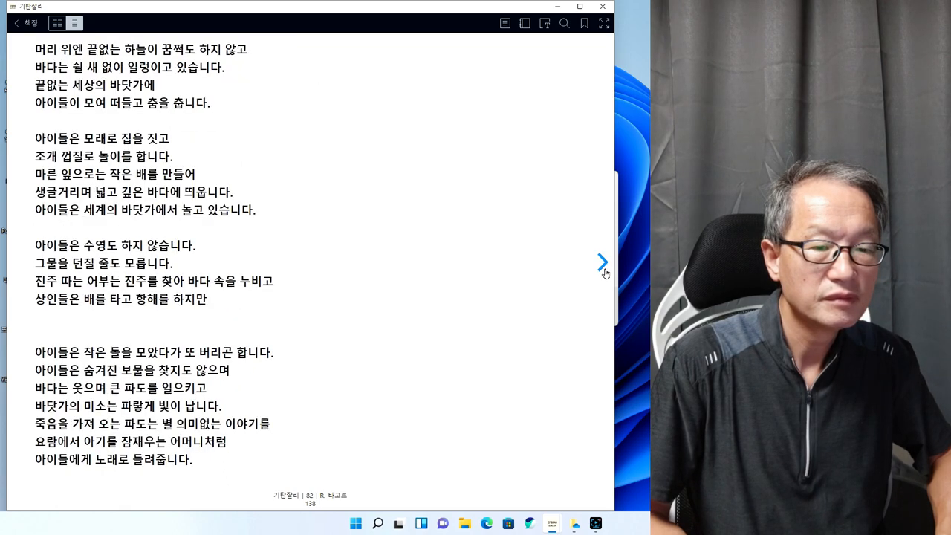
pyautogui.click(602, 261)
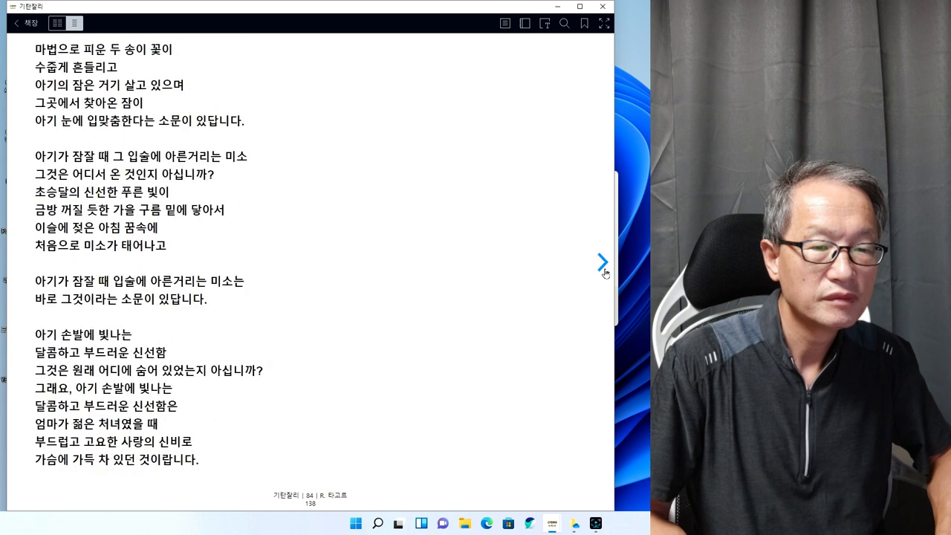
pyautogui.moveTo(14, 264)
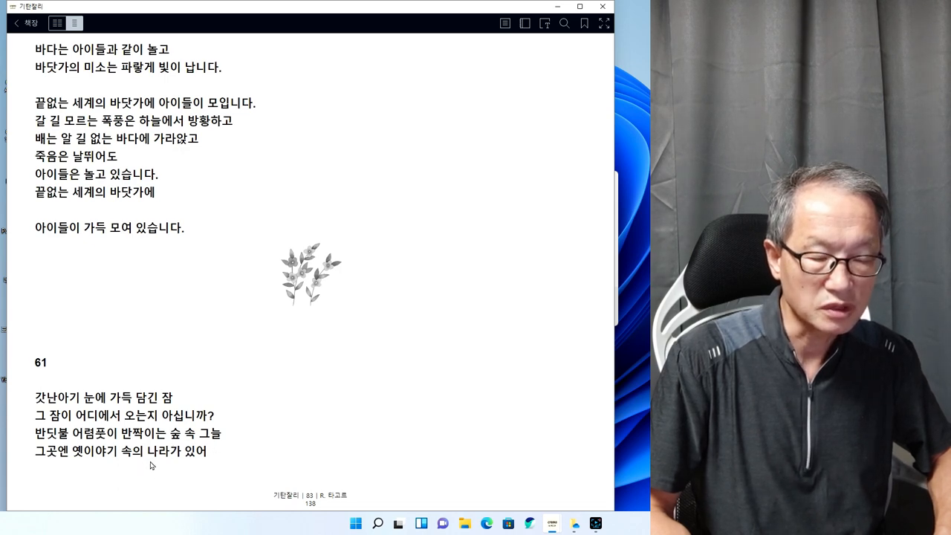
pyautogui.moveTo(602, 264)
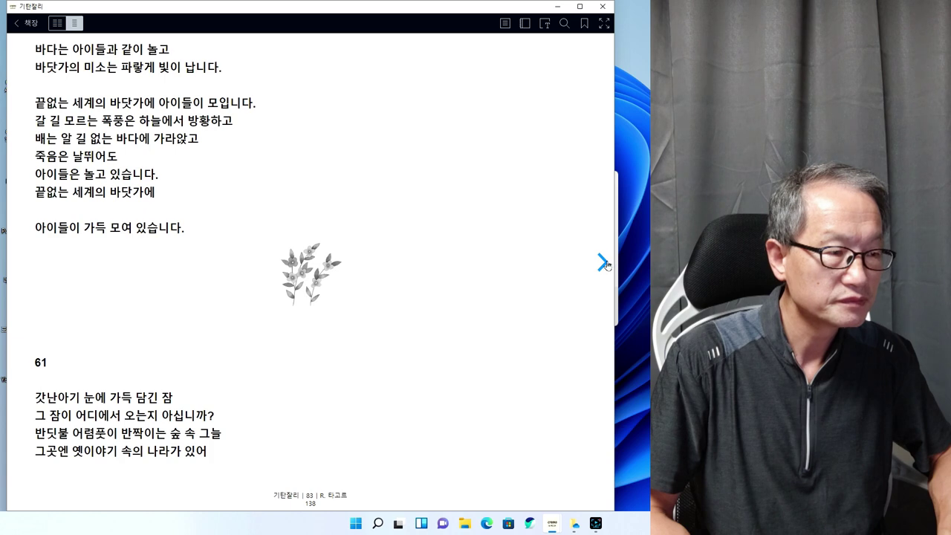
# Turn to page 84 to continue poem 61
pyautogui.click(602, 263)
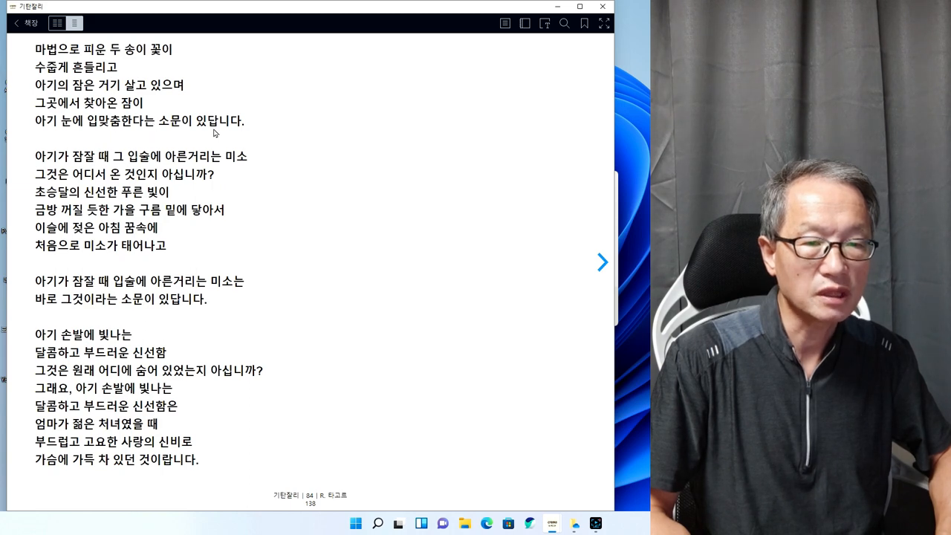
pyautogui.moveTo(118, 169)
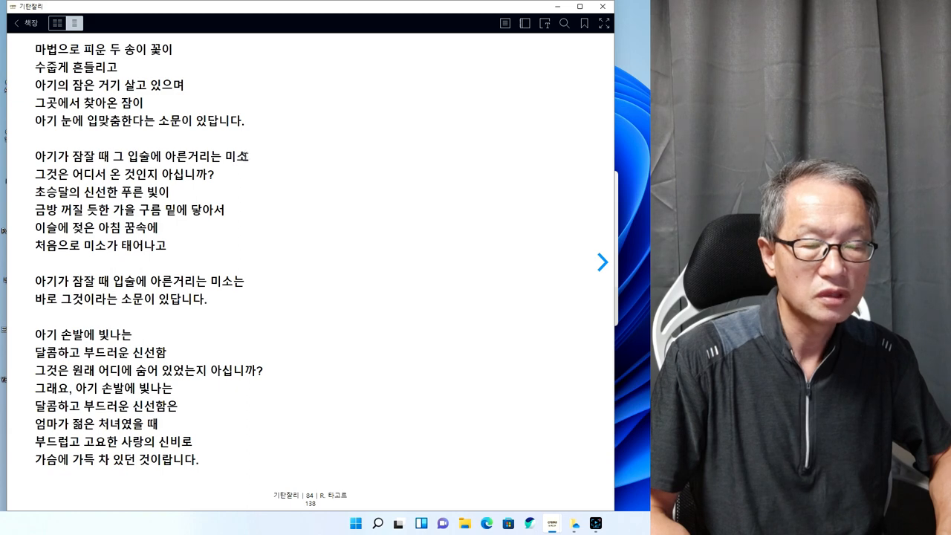
pyautogui.moveTo(190, 187)
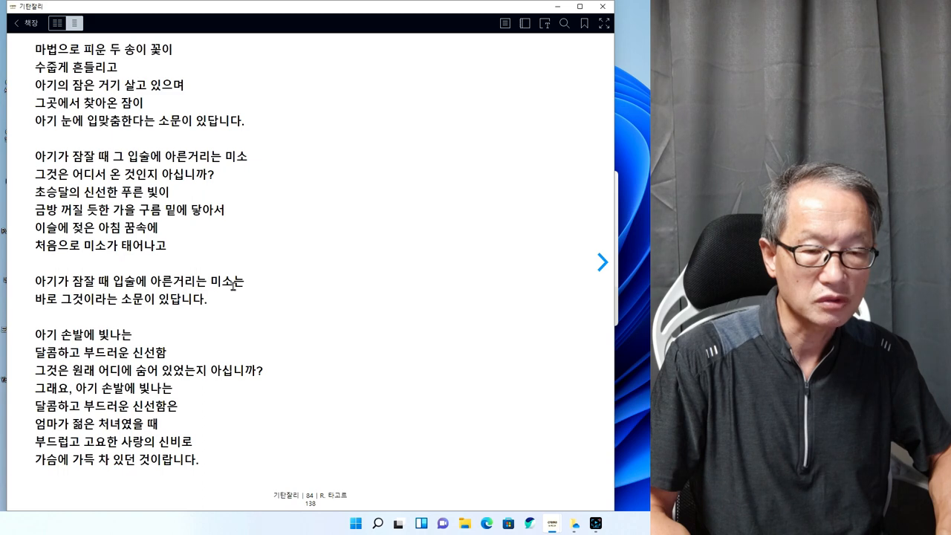
pyautogui.moveTo(182, 313)
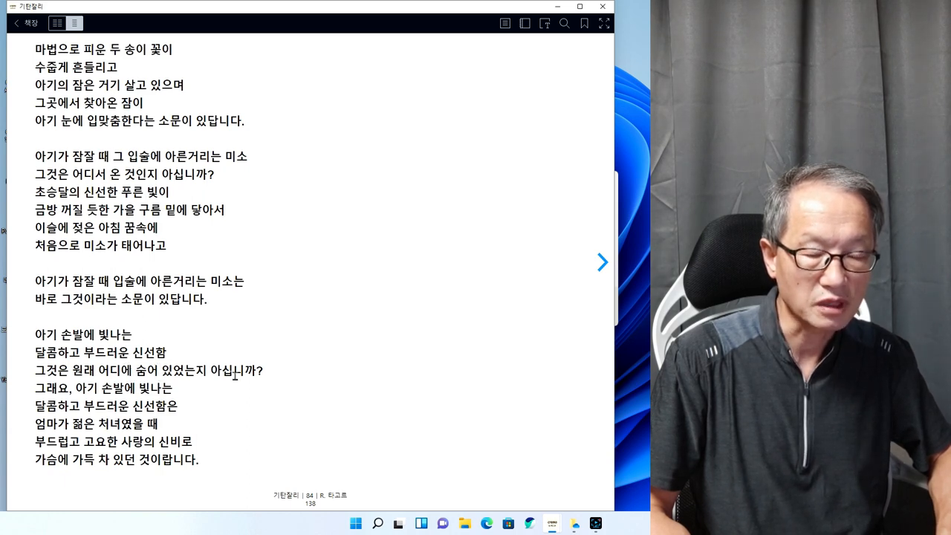
pyautogui.moveTo(82, 392)
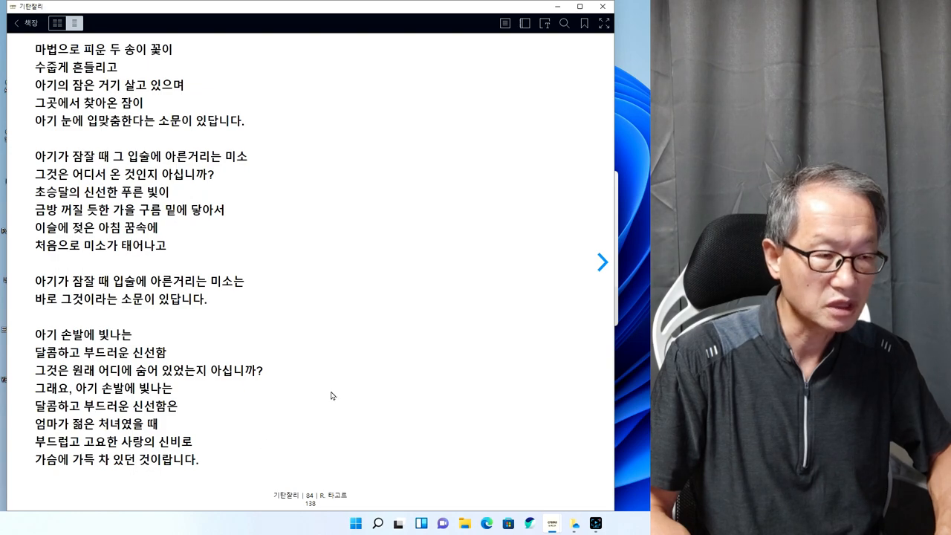
# Turn to page 87, showing poem 63's ending and poem 64's opening
pyautogui.click(602, 263)
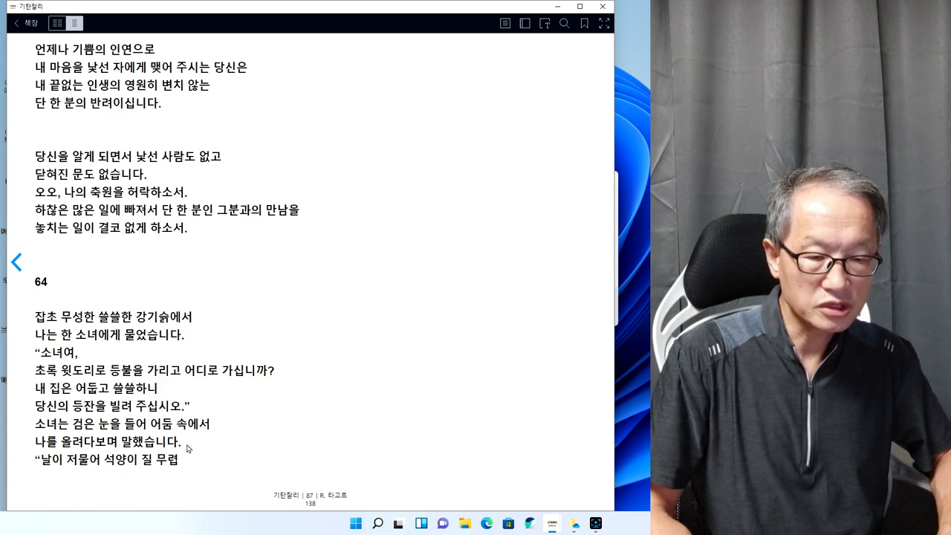
pyautogui.moveTo(602, 262)
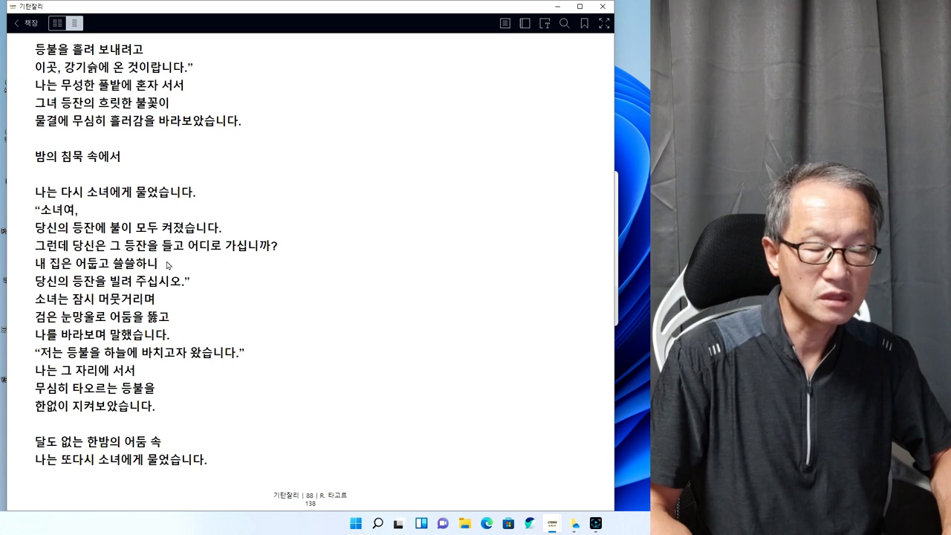
pyautogui.moveTo(260, 262)
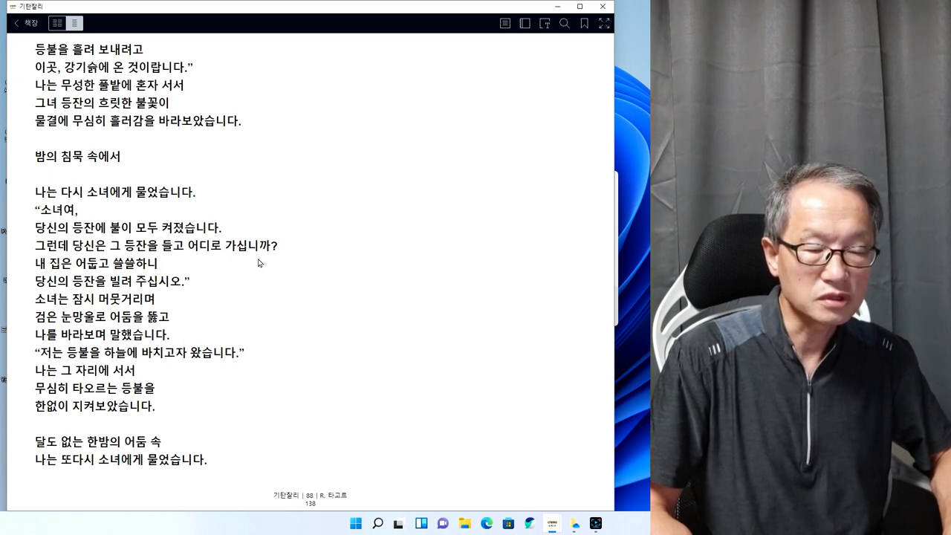
pyautogui.moveTo(256, 273)
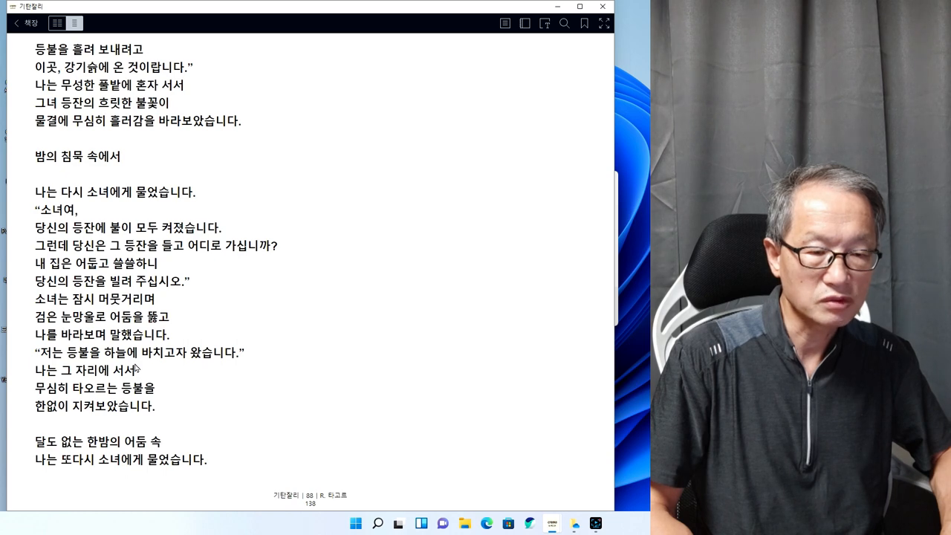
pyautogui.moveTo(131, 384)
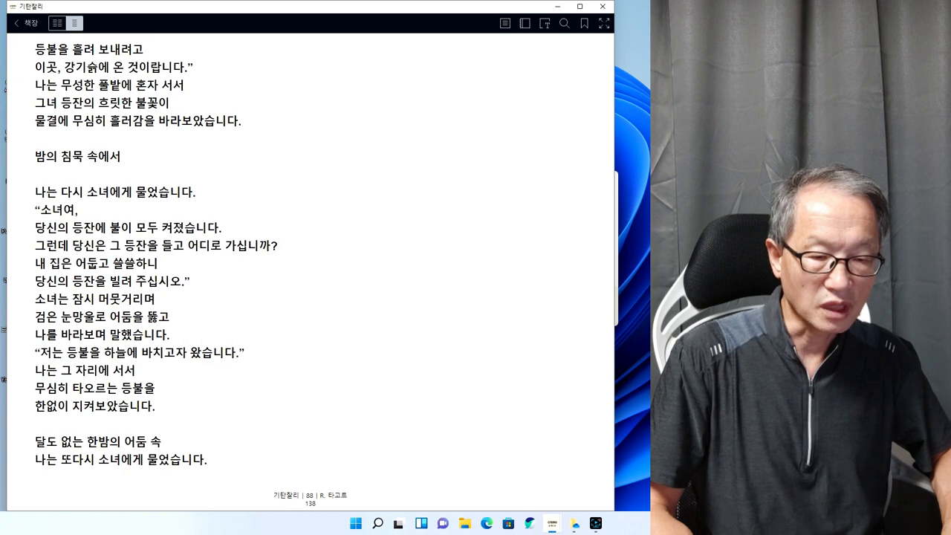
pyautogui.moveTo(600, 262)
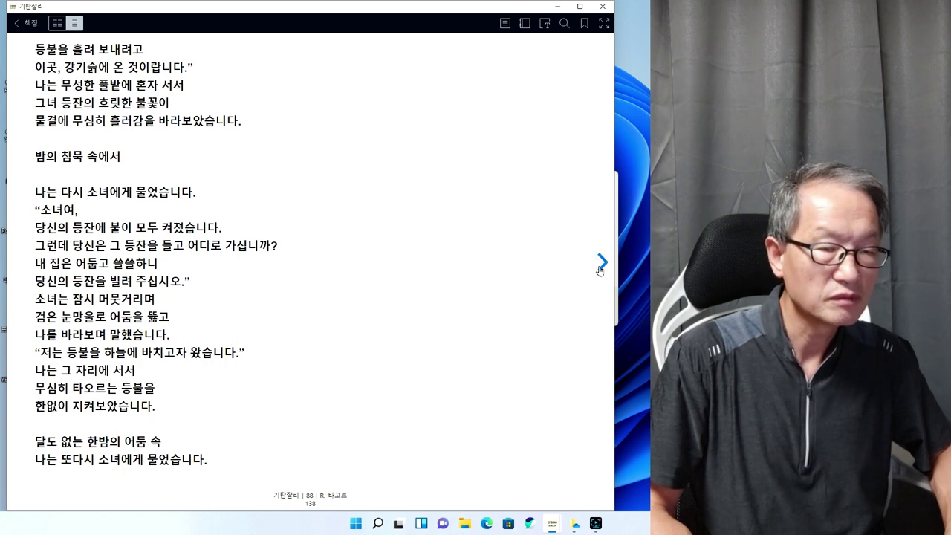
pyautogui.click(602, 261)
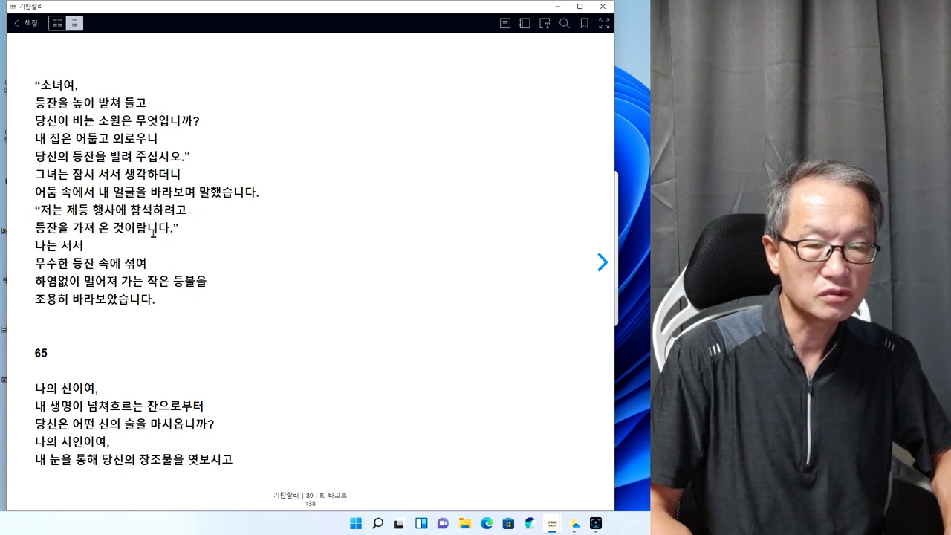
pyautogui.moveTo(178, 236)
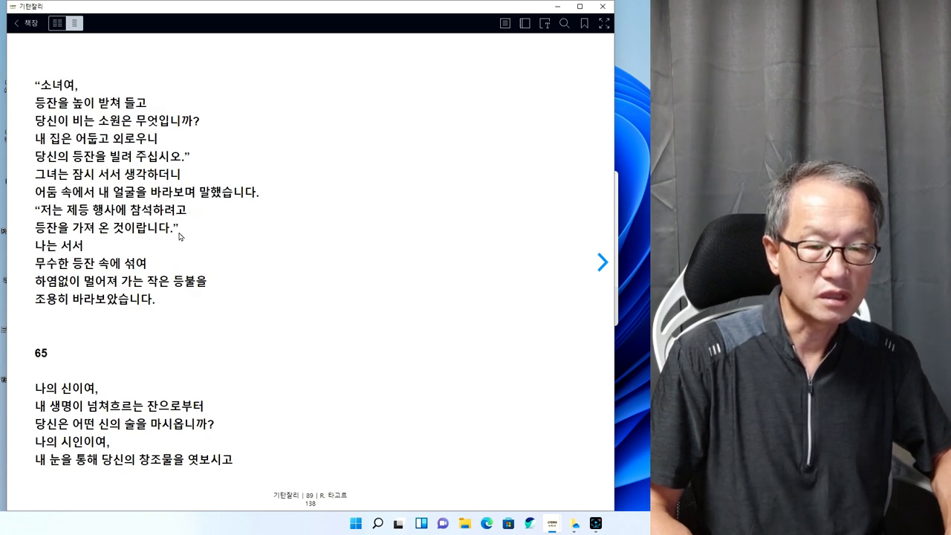
pyautogui.moveTo(171, 272)
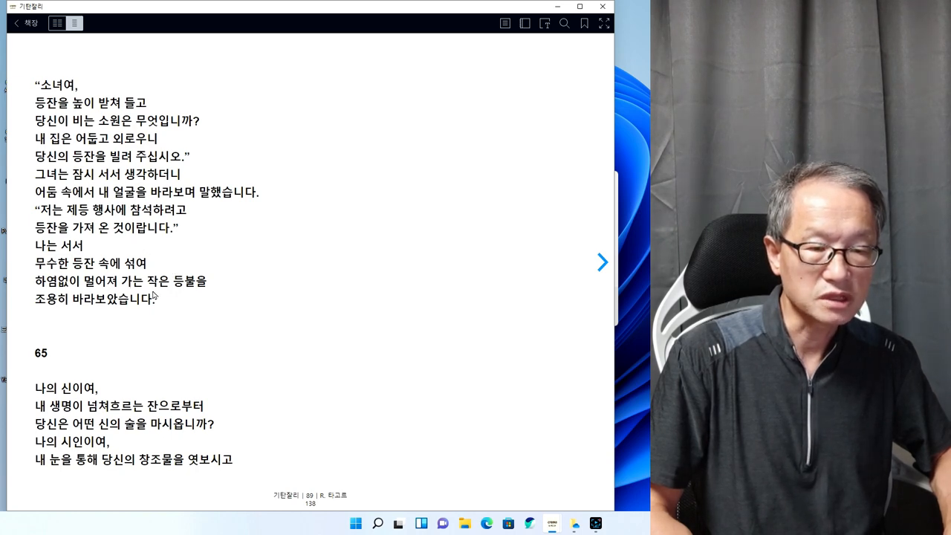
pyautogui.moveTo(520, 325)
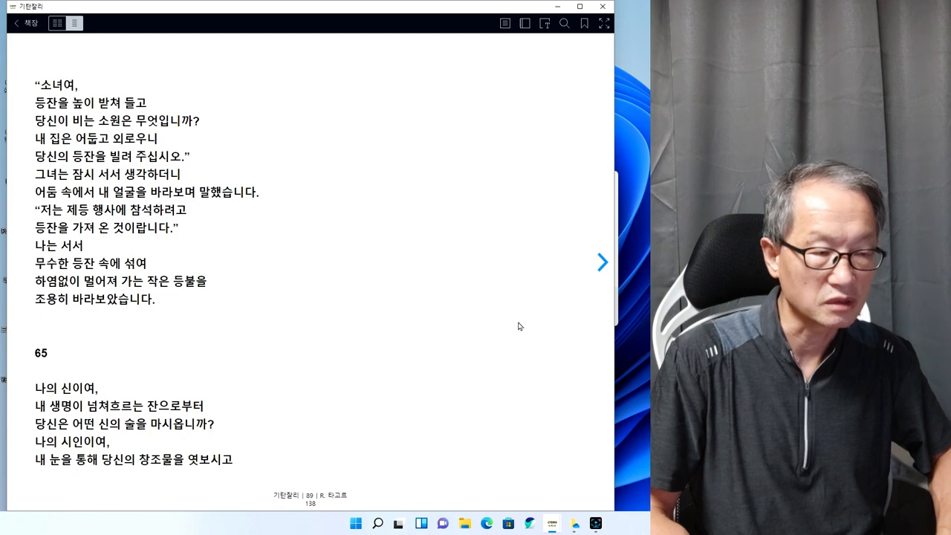
# Page forward three times to page 95, where poem 70 appears
pyautogui.click(602, 261)
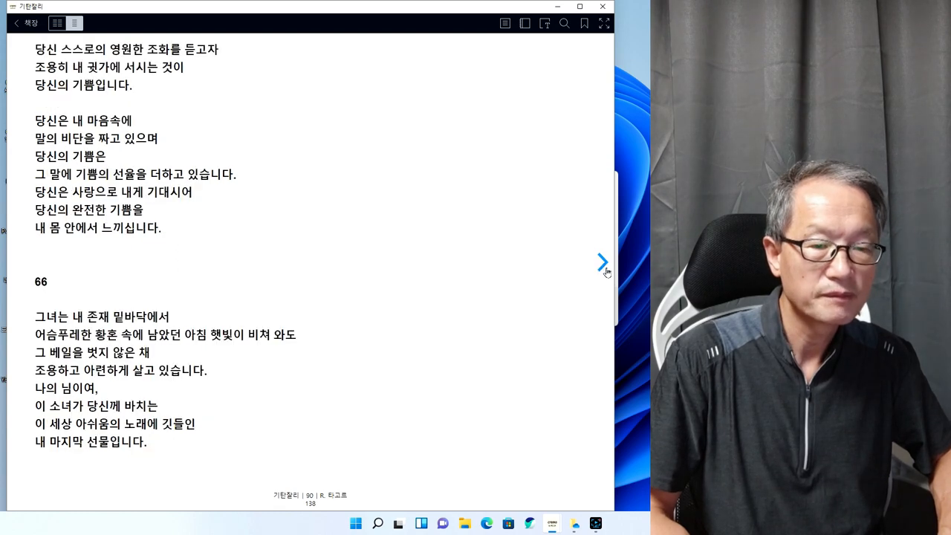
pyautogui.click(602, 260)
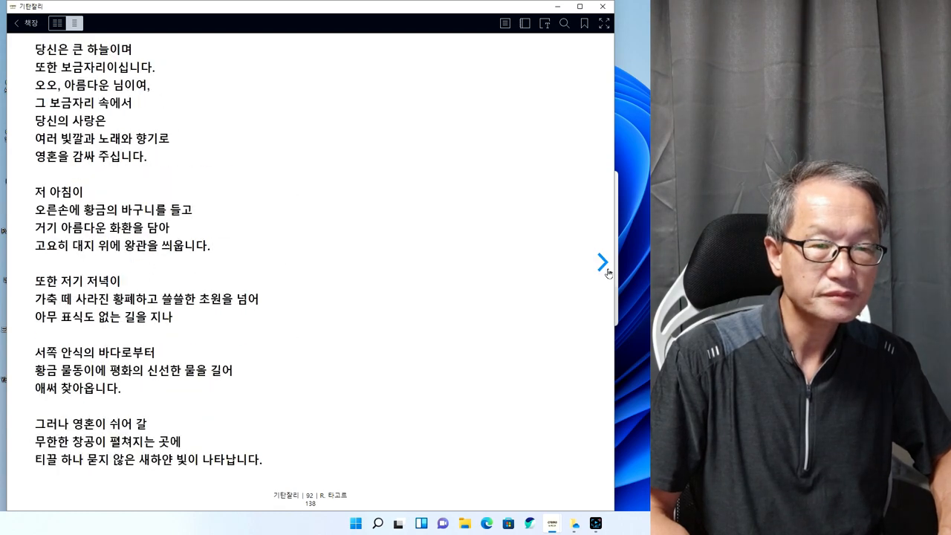
pyautogui.click(602, 261)
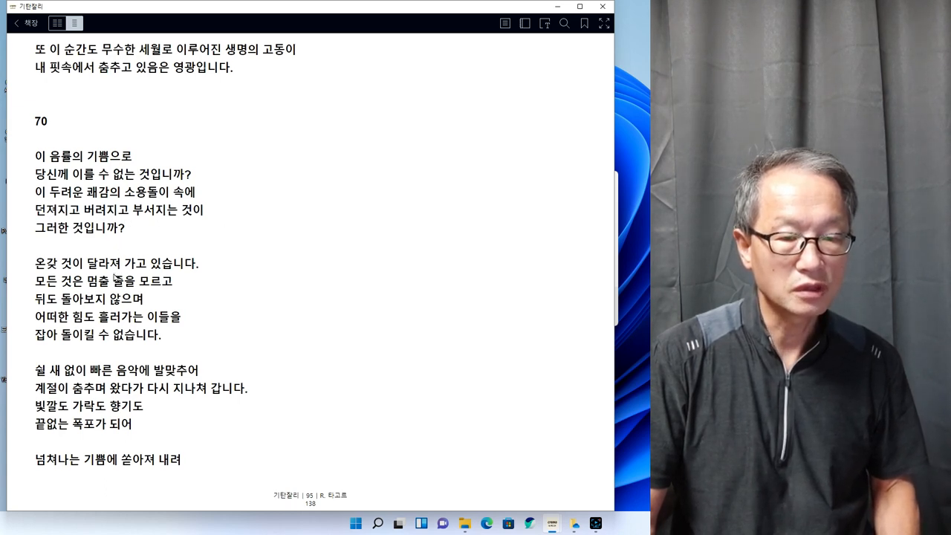
pyautogui.moveTo(206, 280)
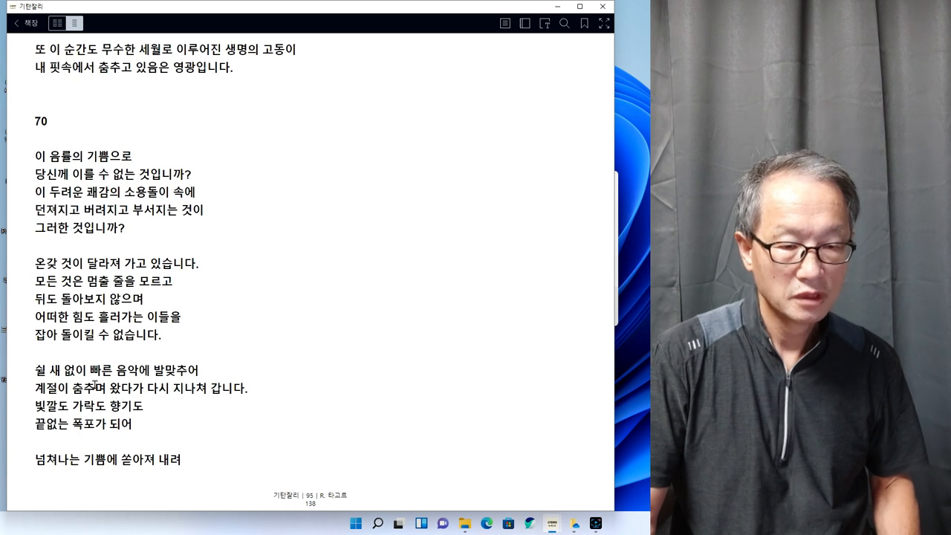
pyautogui.moveTo(208, 382)
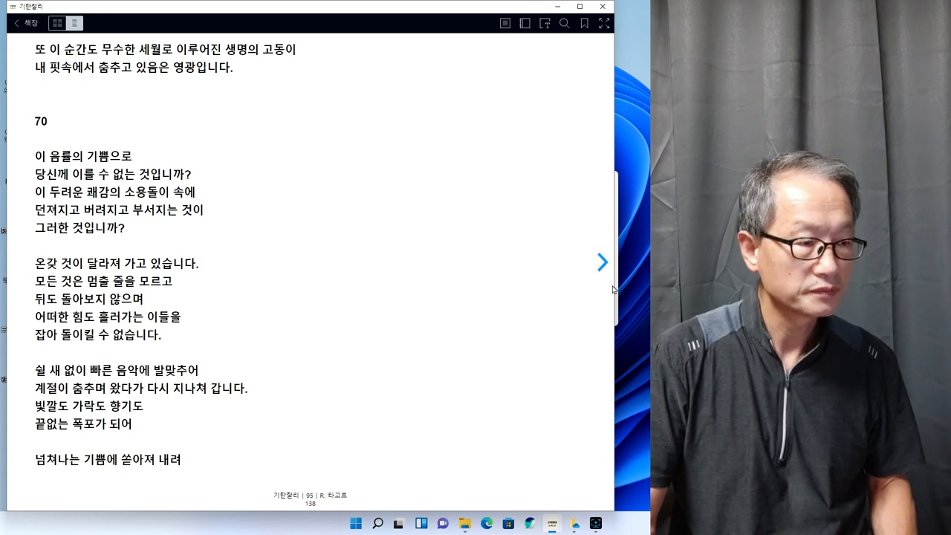
# Page forward past poems 71 through 73 to page 99
pyautogui.click(602, 261)
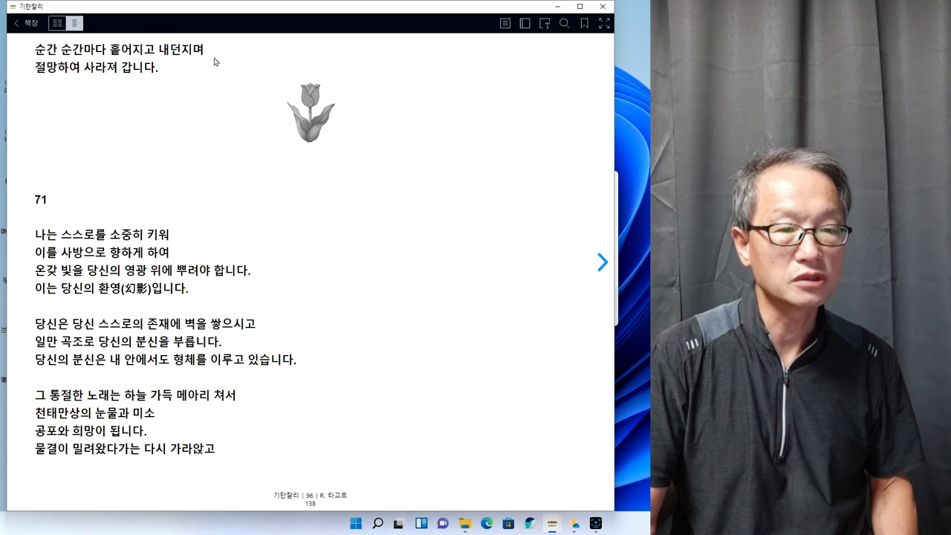
pyautogui.moveTo(148, 74)
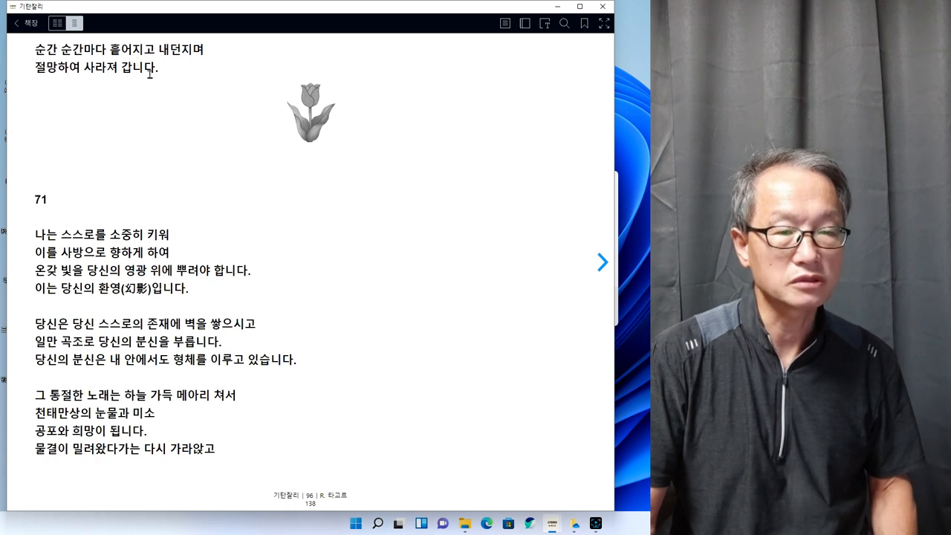
pyautogui.moveTo(601, 261)
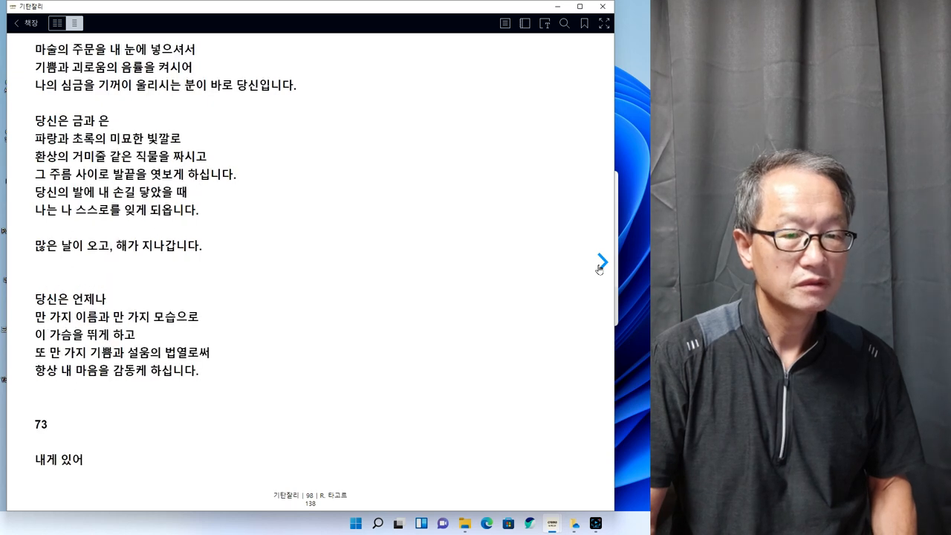
pyautogui.click(602, 261)
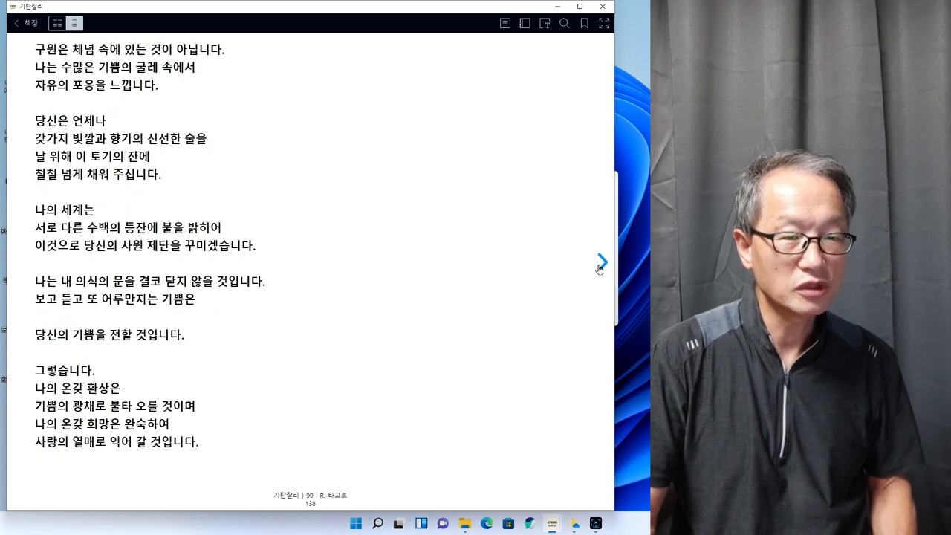
# Page forward from poem 74 through poem 81 to page 109 with poem 82
pyautogui.click(602, 260)
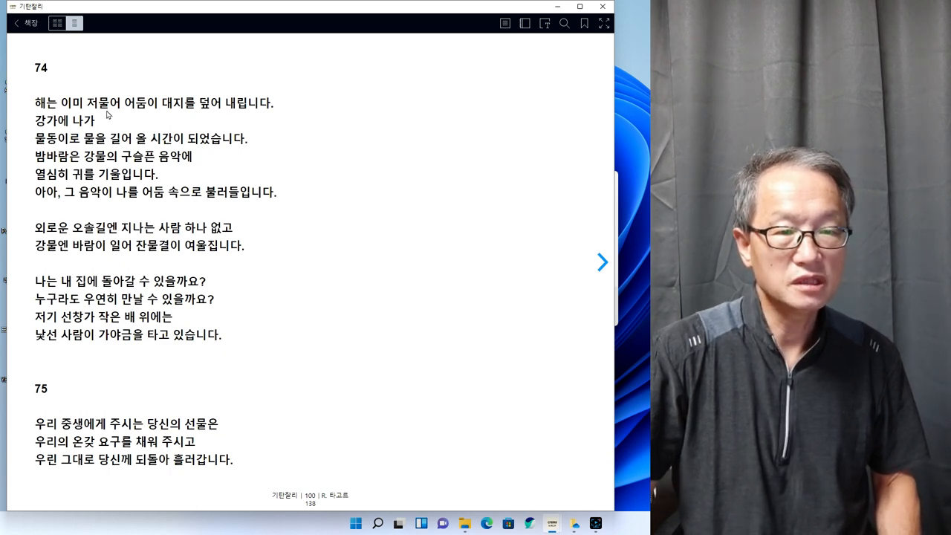
pyautogui.moveTo(286, 110)
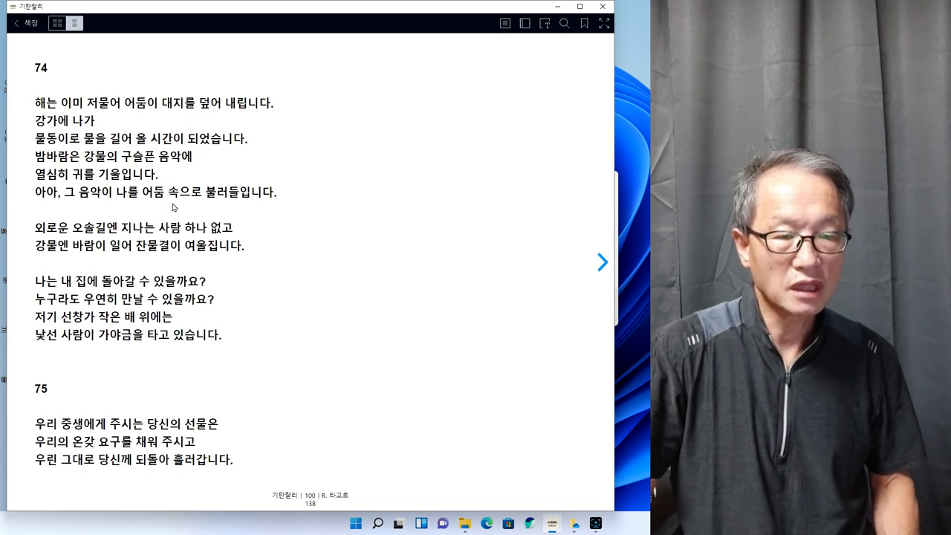
pyautogui.moveTo(270, 204)
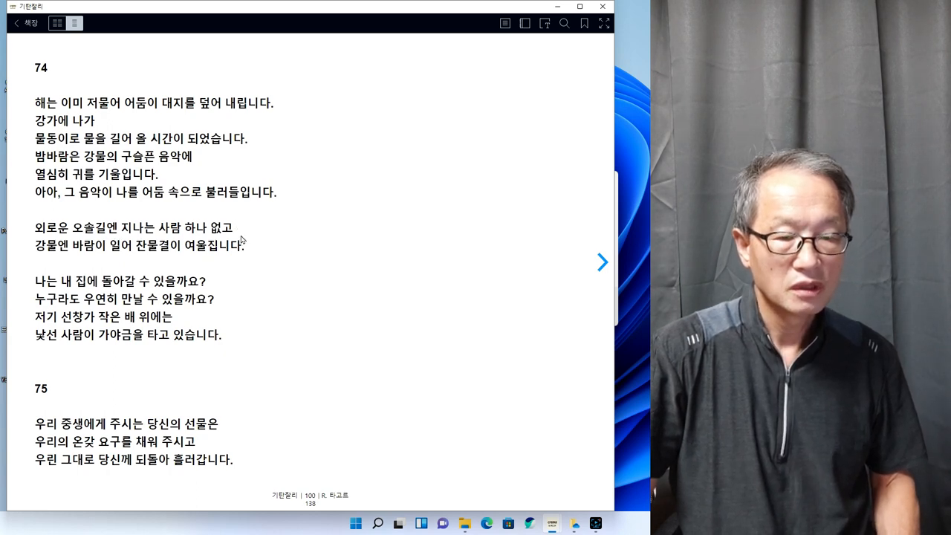
pyautogui.moveTo(212, 262)
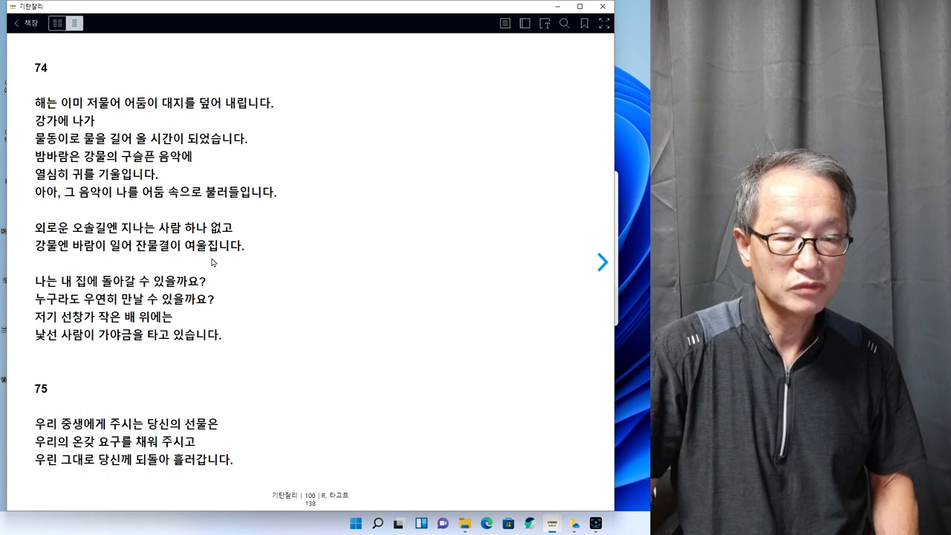
pyautogui.moveTo(238, 263)
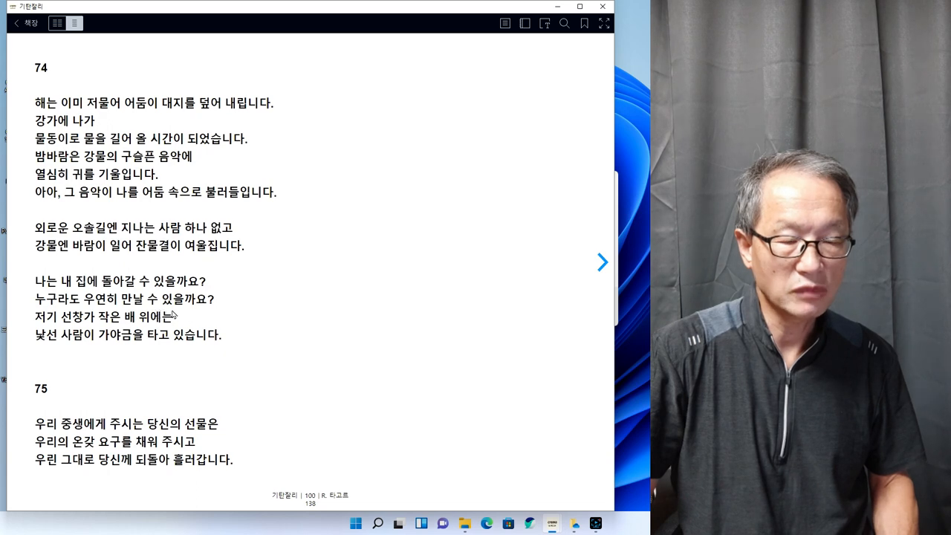
pyautogui.moveTo(208, 309)
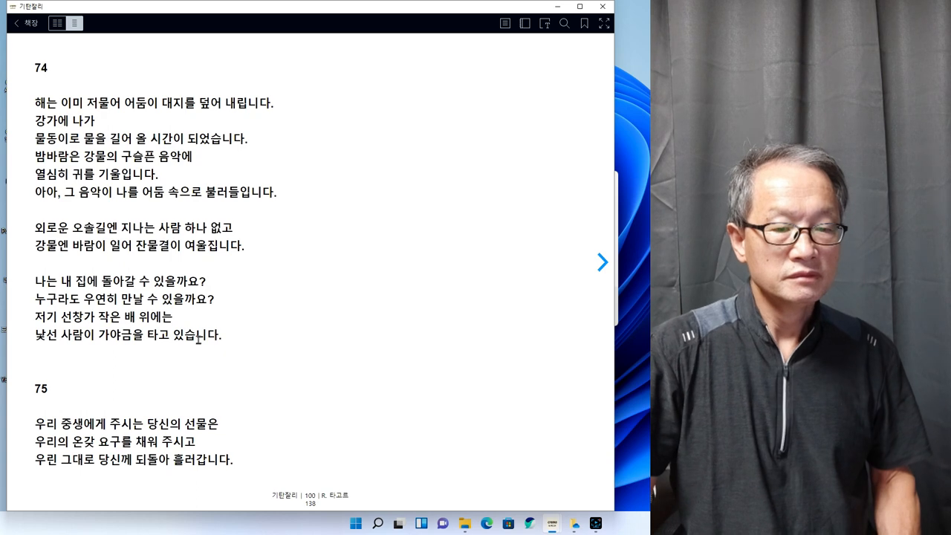
pyautogui.click(602, 262)
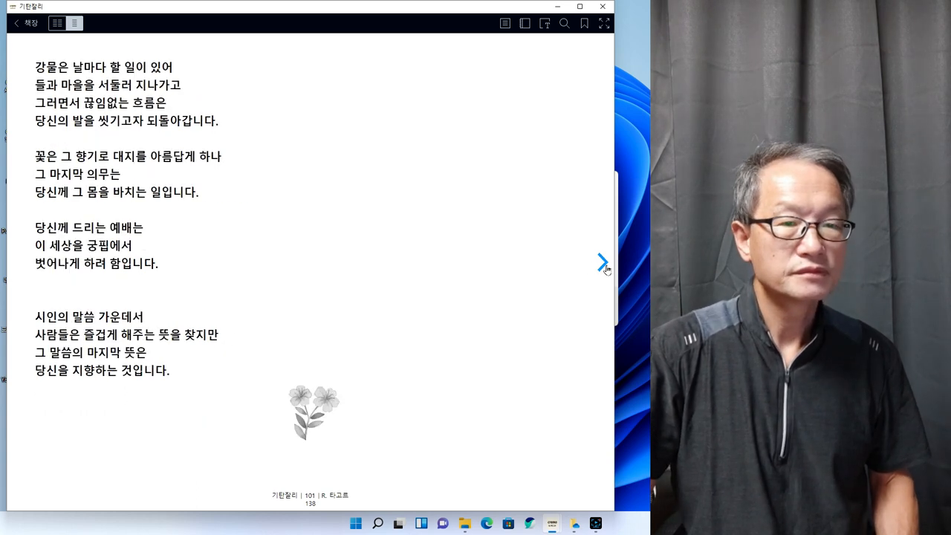
pyautogui.click(602, 262)
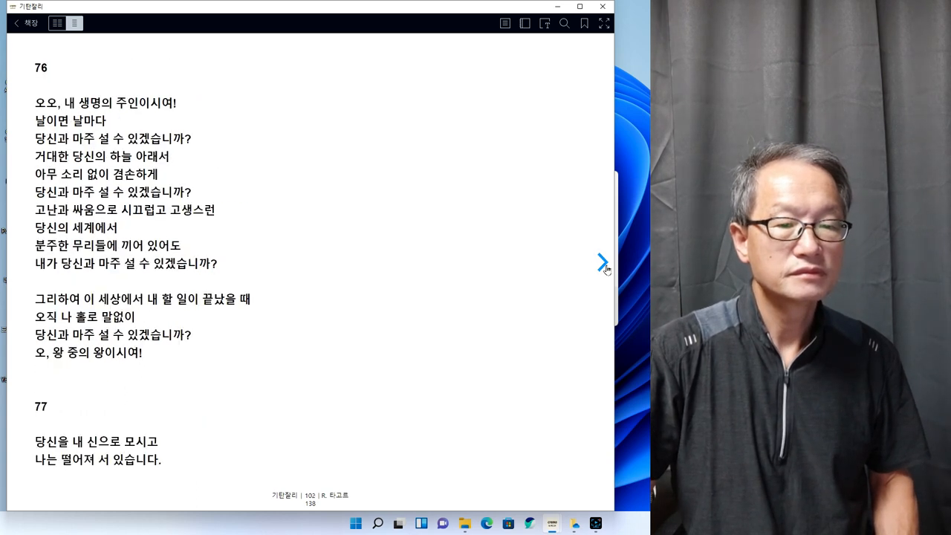
pyautogui.click(601, 261)
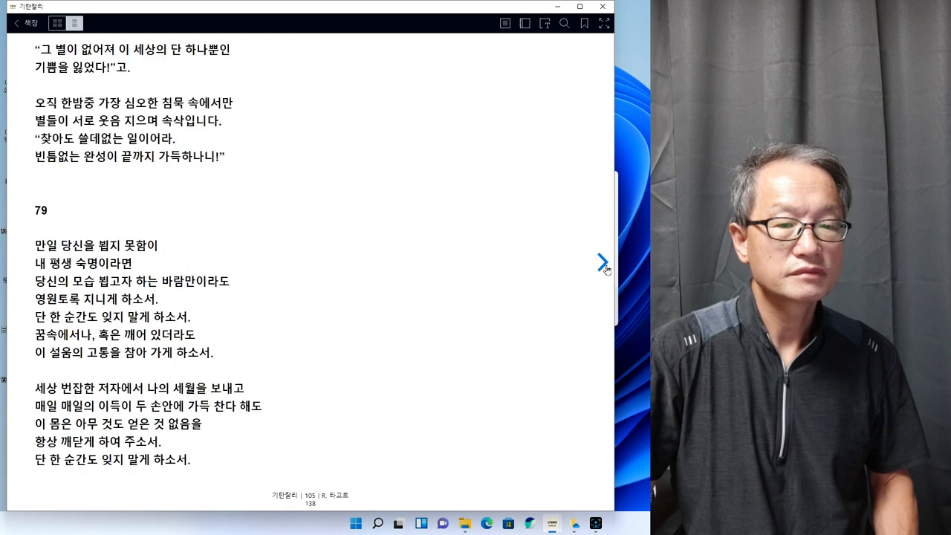
pyautogui.click(602, 261)
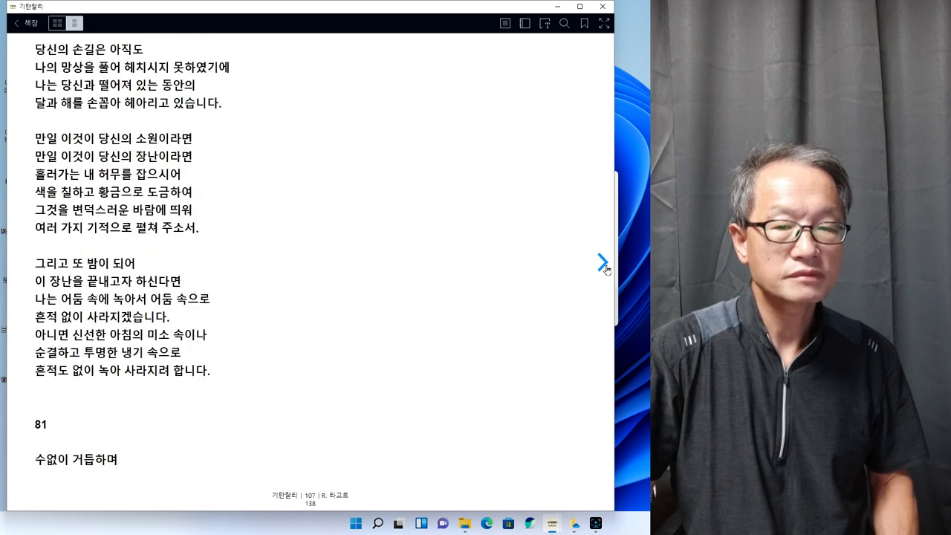
pyautogui.click(602, 261)
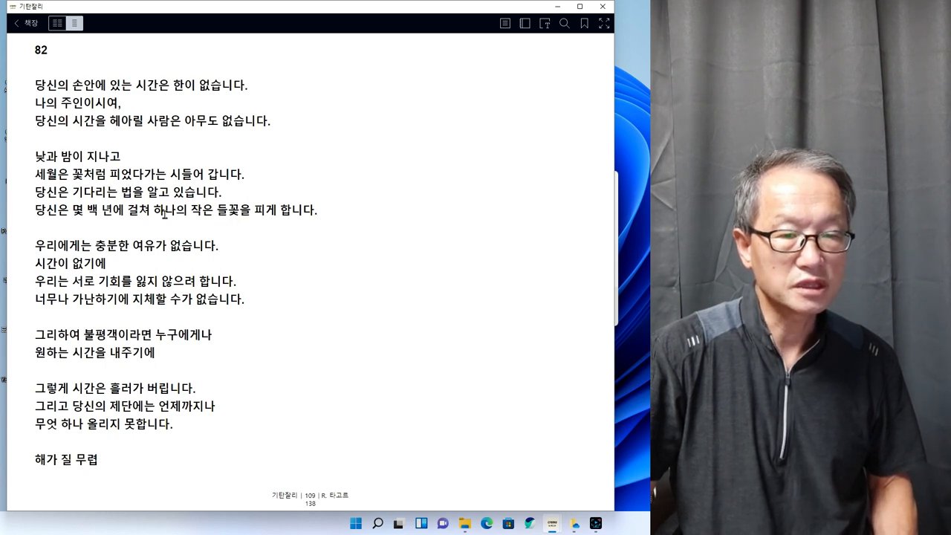
pyautogui.moveTo(230, 203)
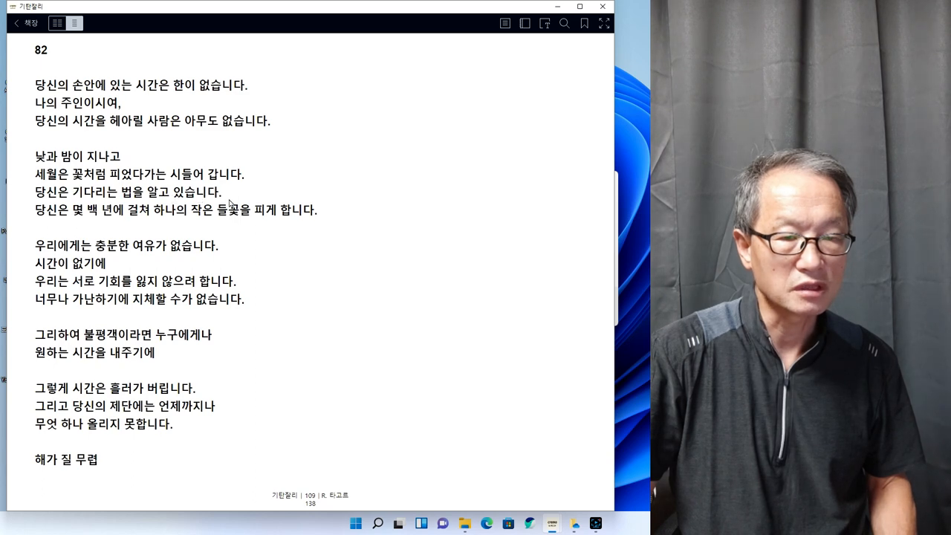
pyautogui.moveTo(145, 226)
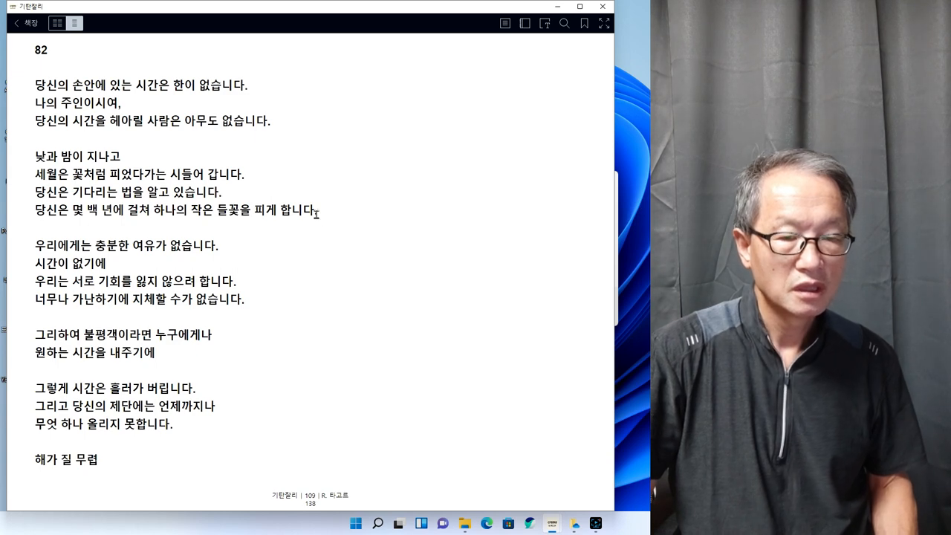
pyautogui.moveTo(208, 257)
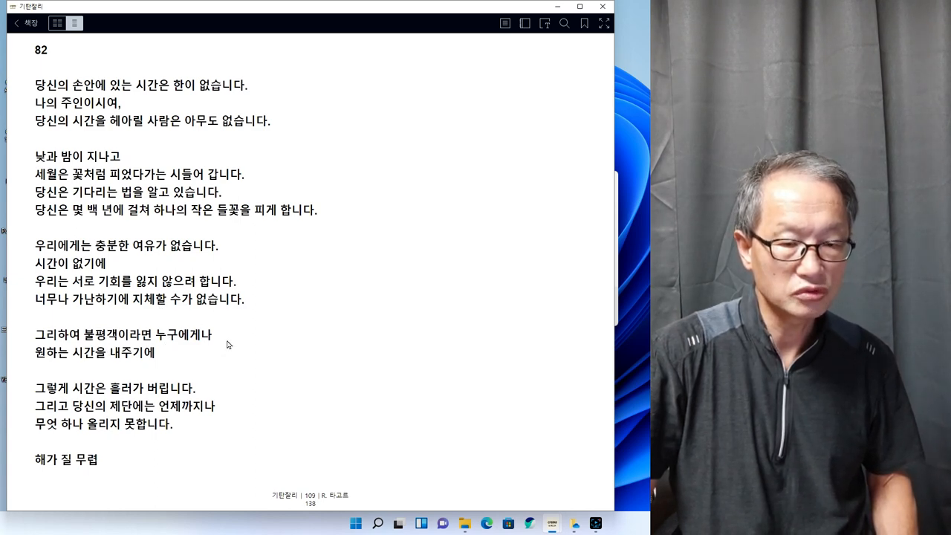
pyautogui.moveTo(227, 369)
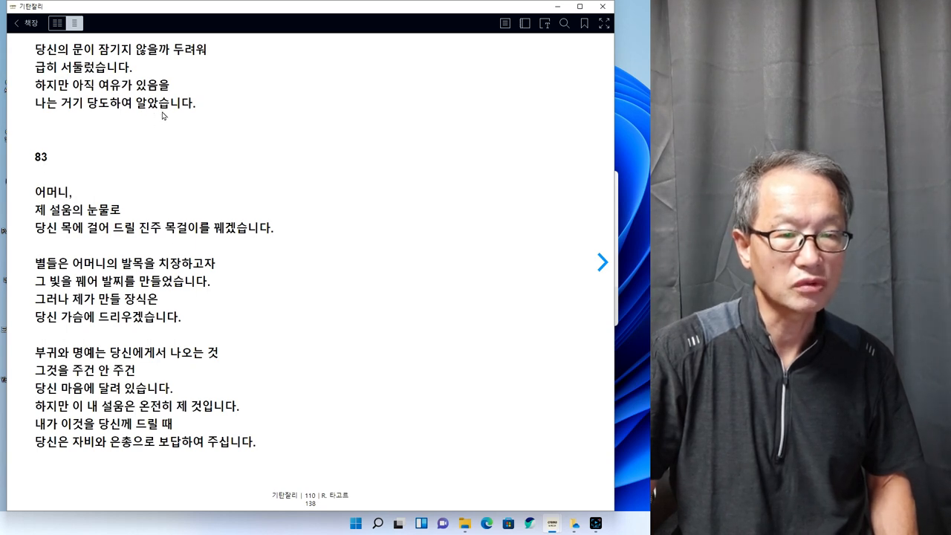
pyautogui.moveTo(605, 264)
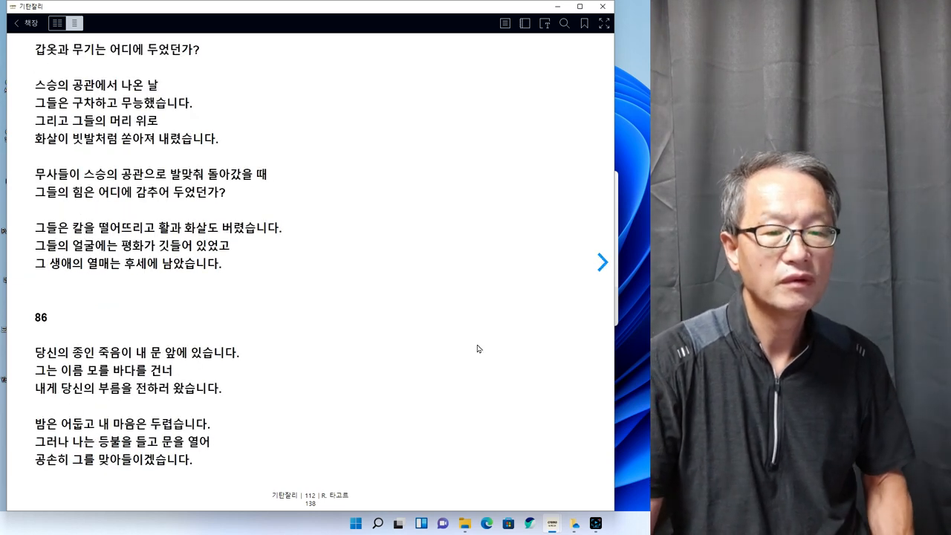
pyautogui.moveTo(579, 288)
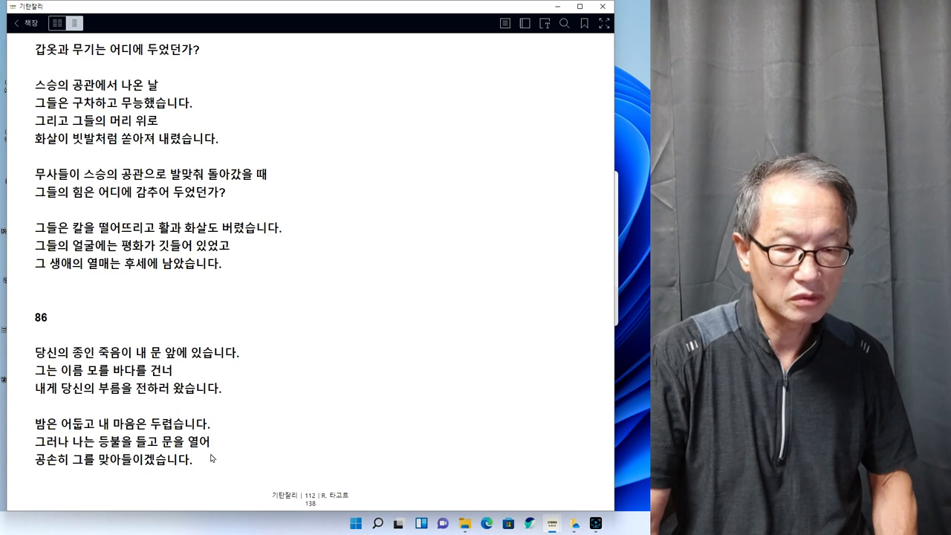
pyautogui.moveTo(624, 359)
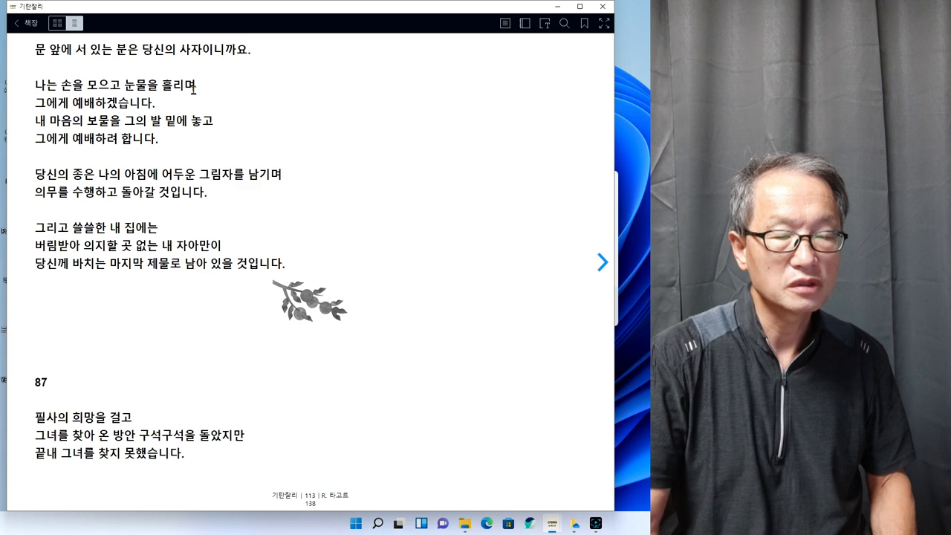
pyautogui.moveTo(165, 110)
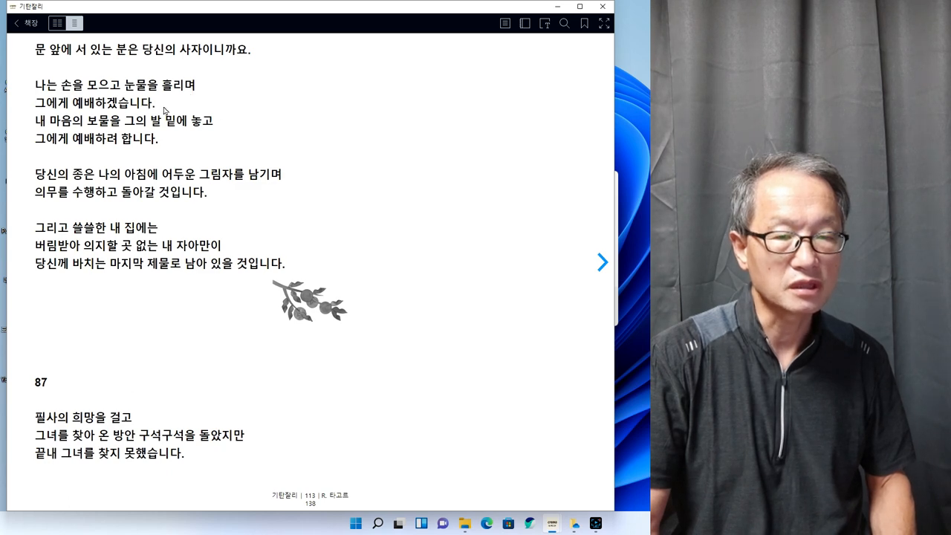
pyautogui.moveTo(145, 132)
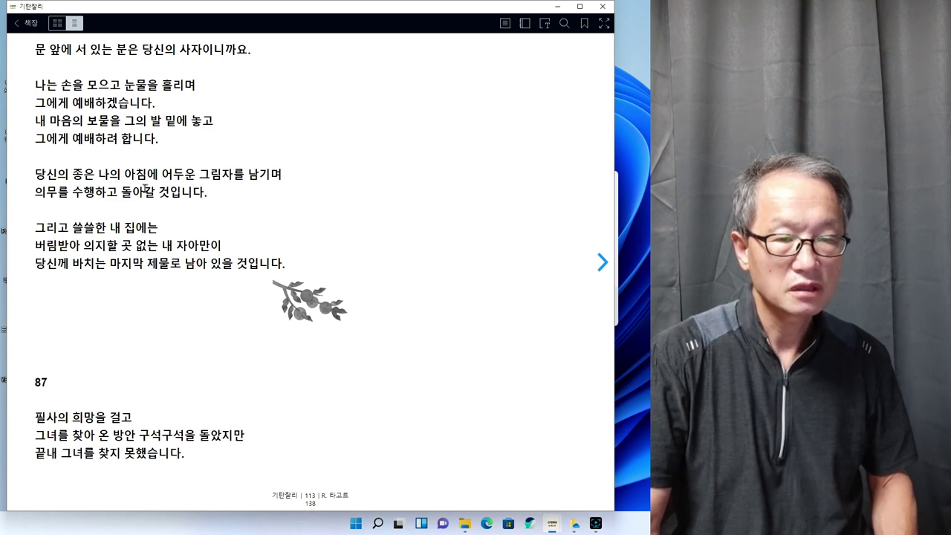
pyautogui.moveTo(223, 191)
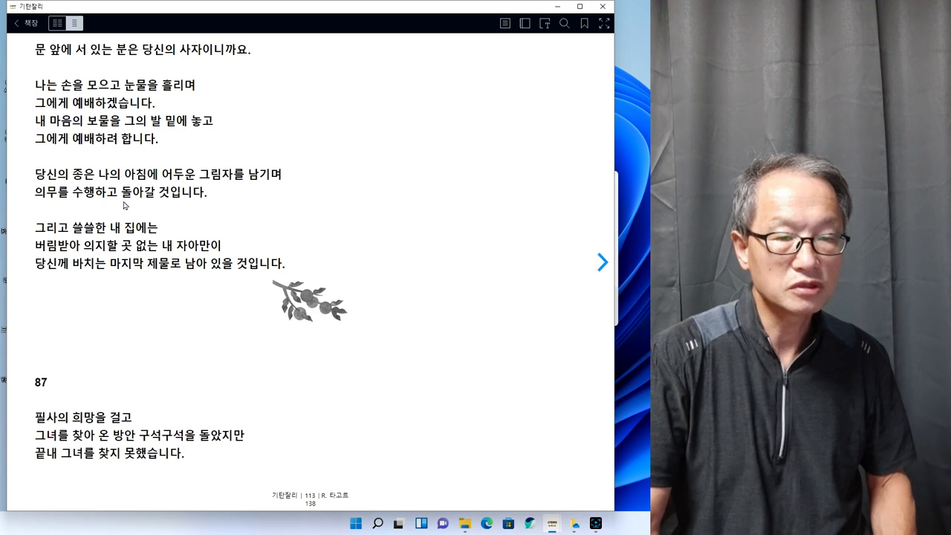
pyautogui.moveTo(217, 201)
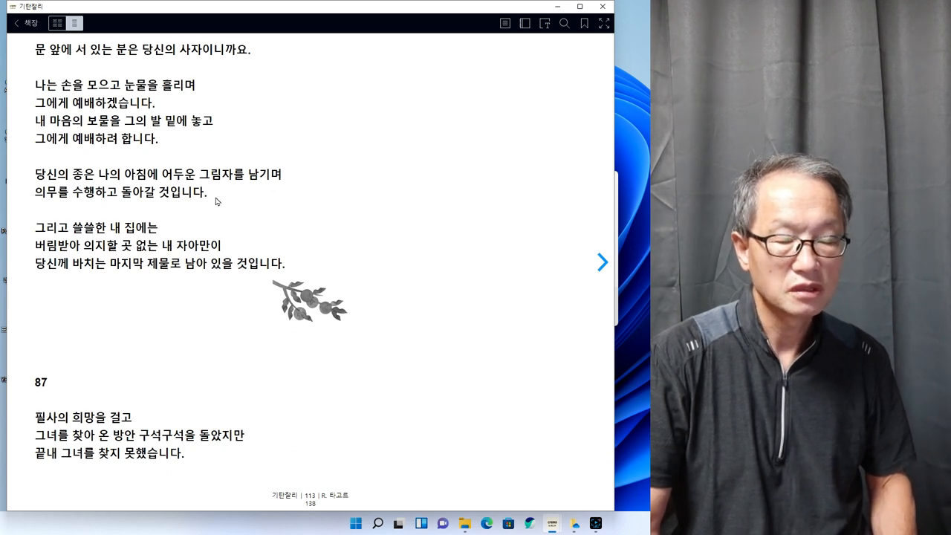
pyautogui.moveTo(169, 240)
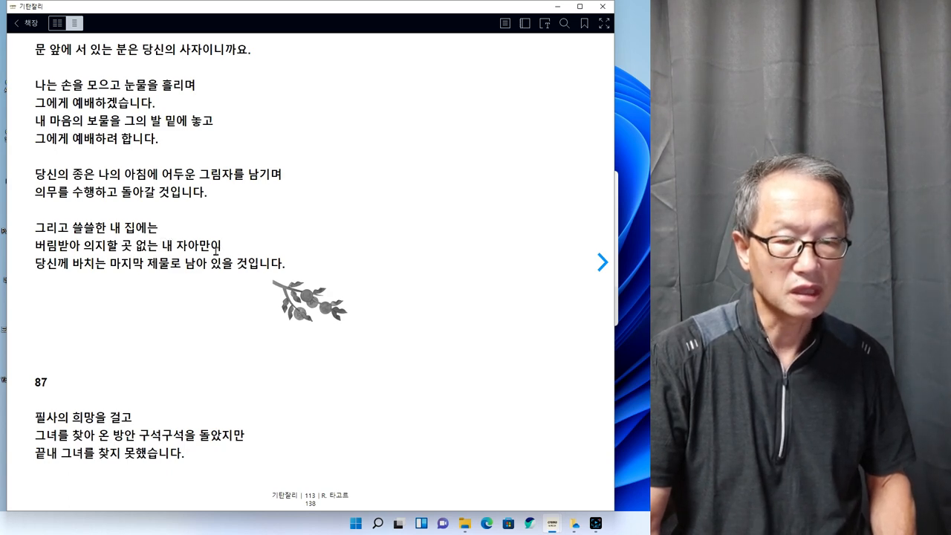
pyautogui.moveTo(279, 275)
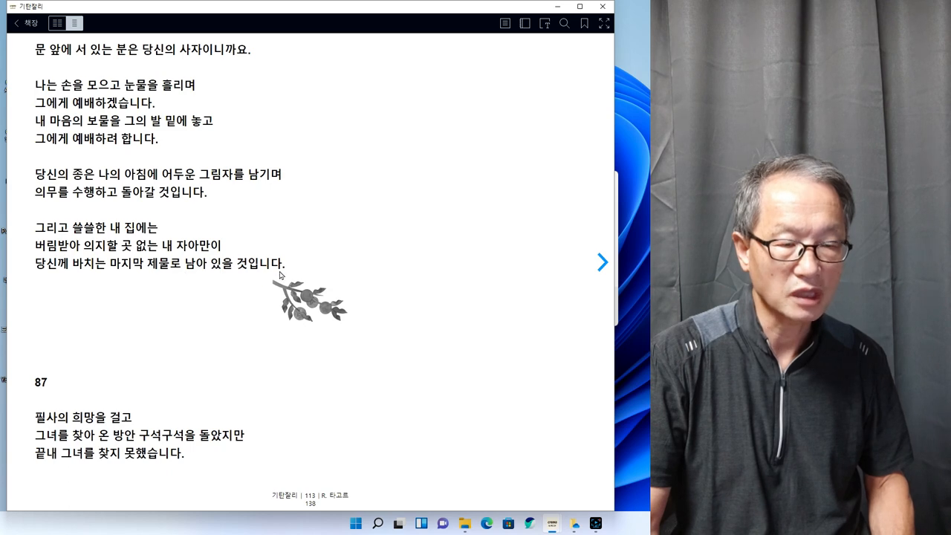
pyautogui.moveTo(477, 247)
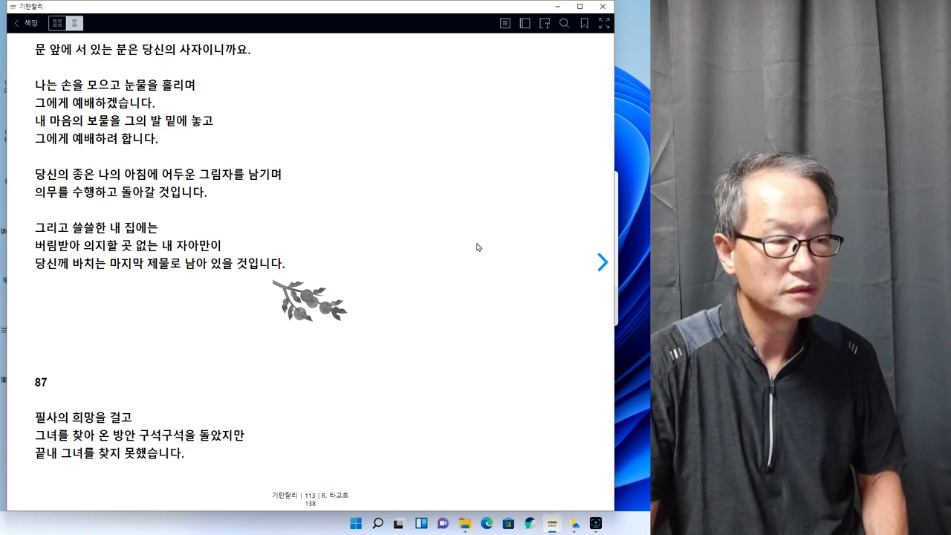
# Finish page 113 (poems 86–87) and turn to the next page
pyautogui.click(602, 262)
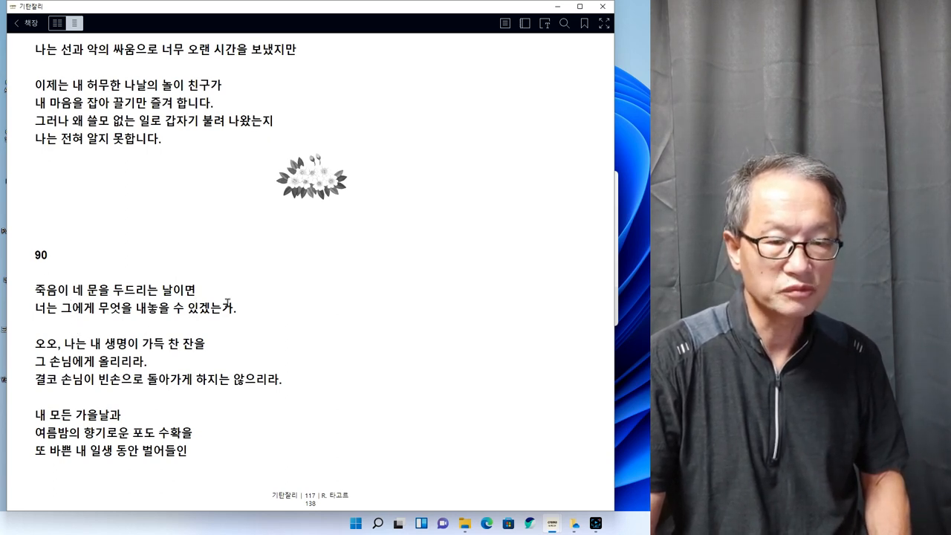
pyautogui.moveTo(163, 319)
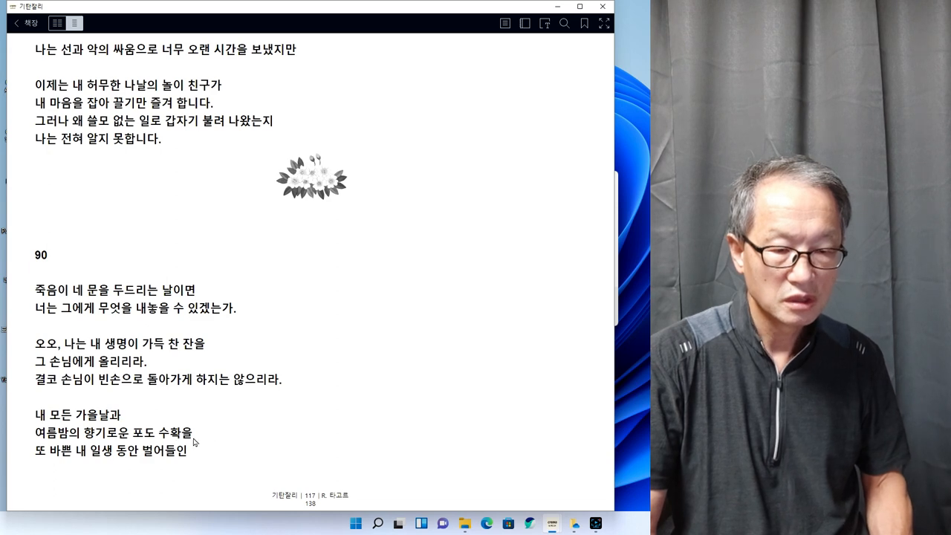
pyautogui.moveTo(550, 350)
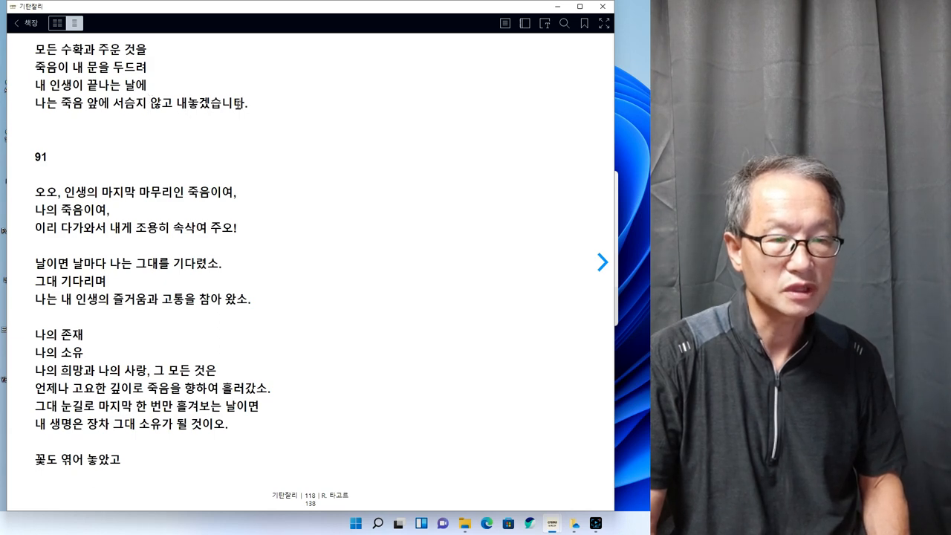
pyautogui.moveTo(359, 223)
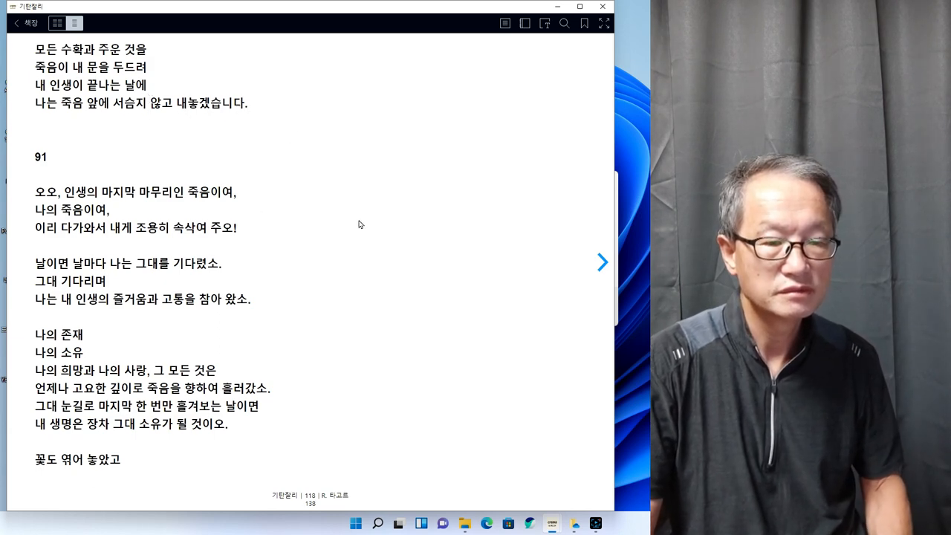
pyautogui.moveTo(585, 292)
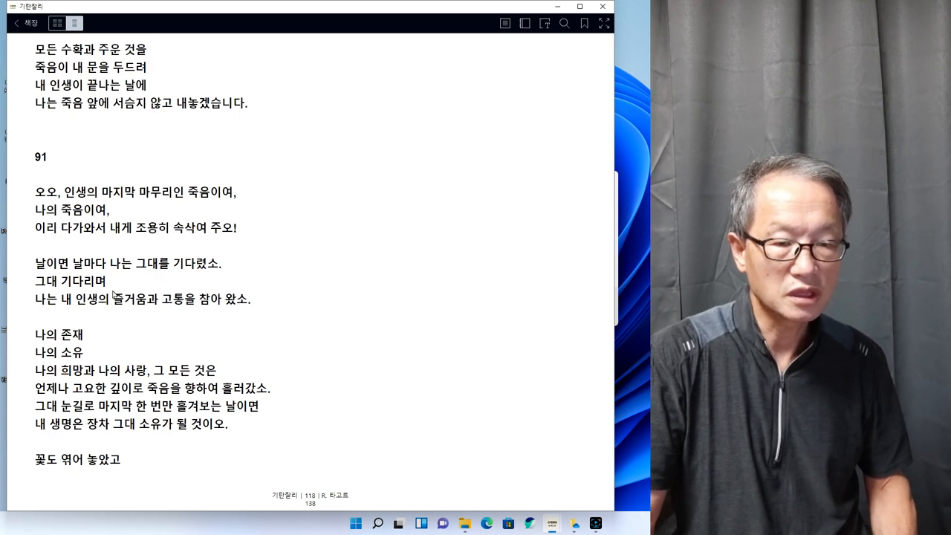
pyautogui.moveTo(159, 312)
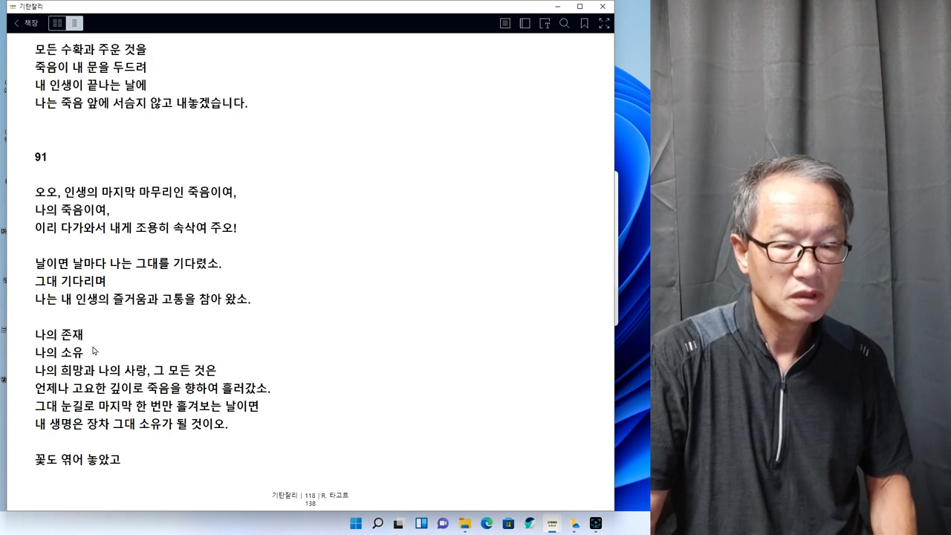
pyautogui.moveTo(91, 362)
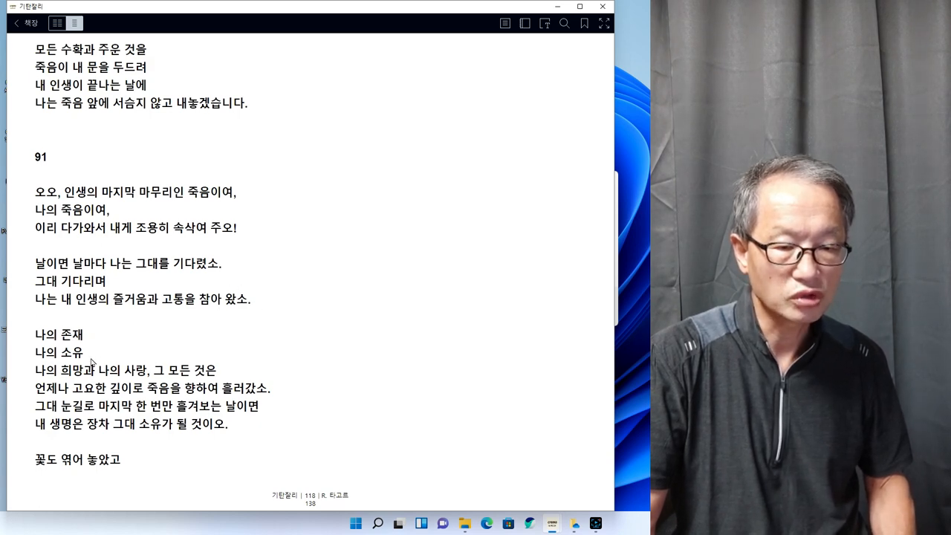
pyautogui.moveTo(147, 383)
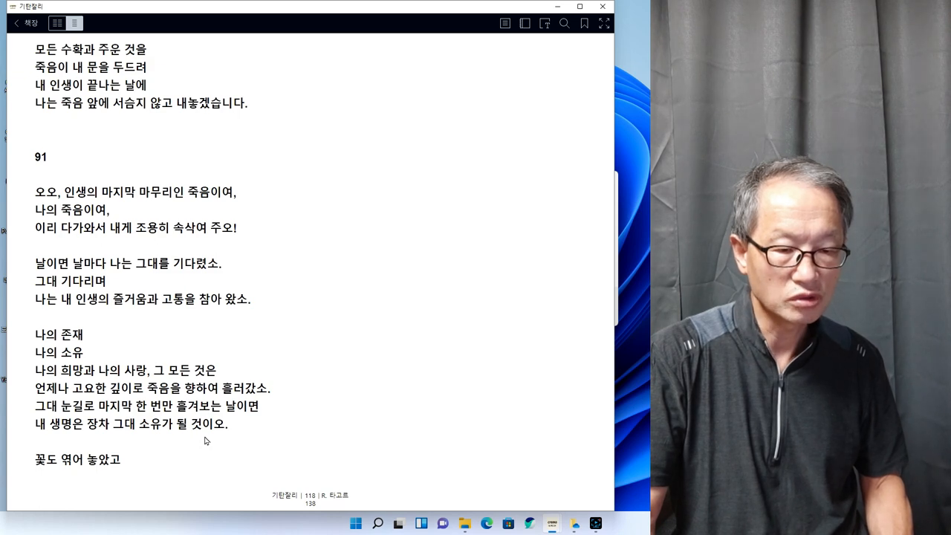
pyautogui.moveTo(602, 280)
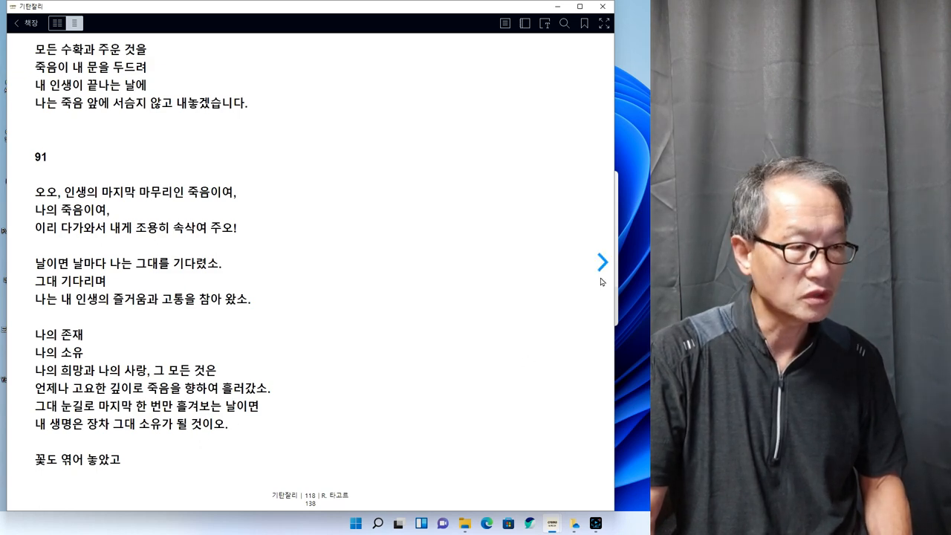
# Turn from poem 91 to page 119 where poem 92 starts, then advance further
pyautogui.click(603, 262)
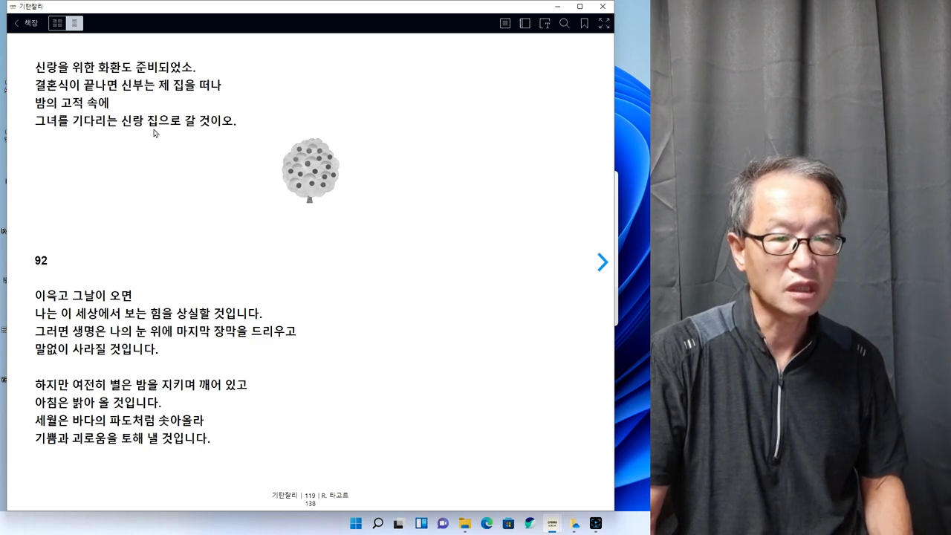
pyautogui.moveTo(604, 262)
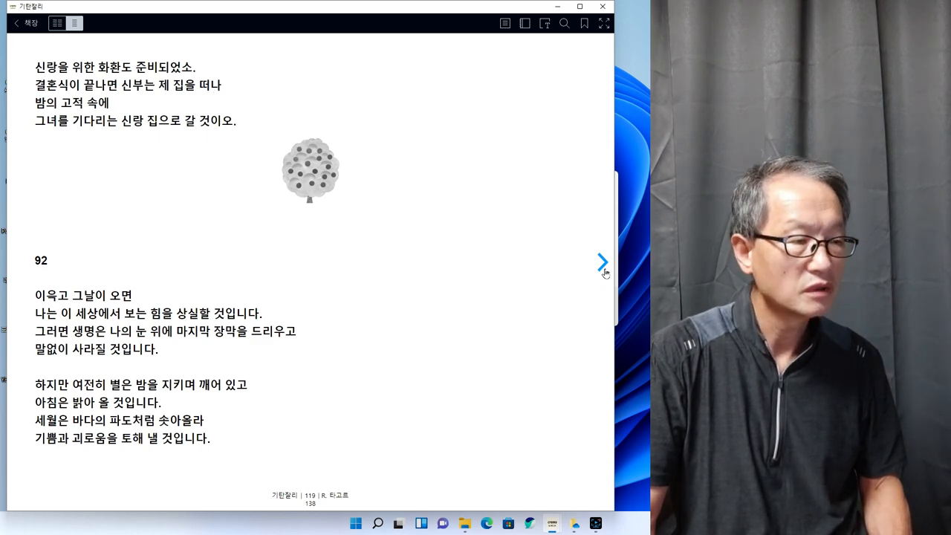
pyautogui.click(602, 260)
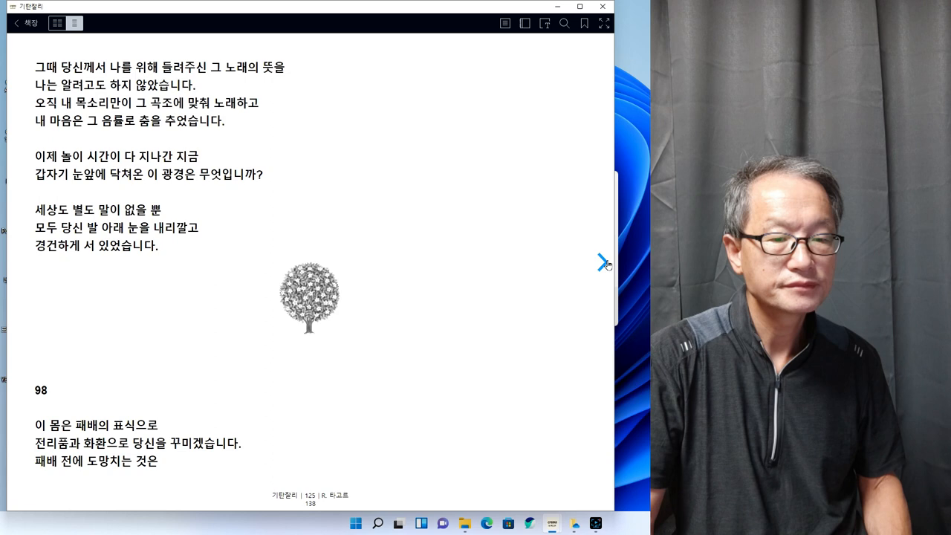
# Page forward three times past poems 98 and 99 to page 128 with poem 100
pyautogui.click(604, 261)
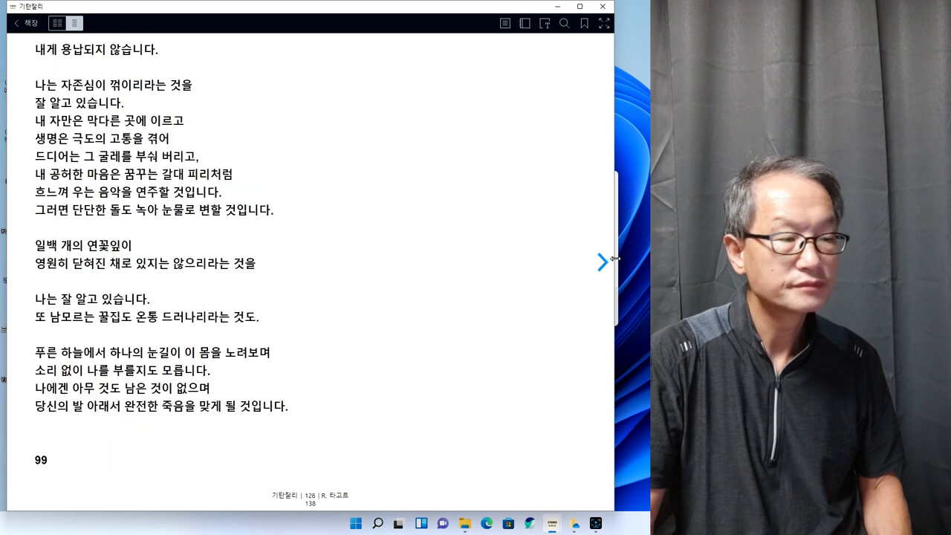
pyautogui.click(603, 261)
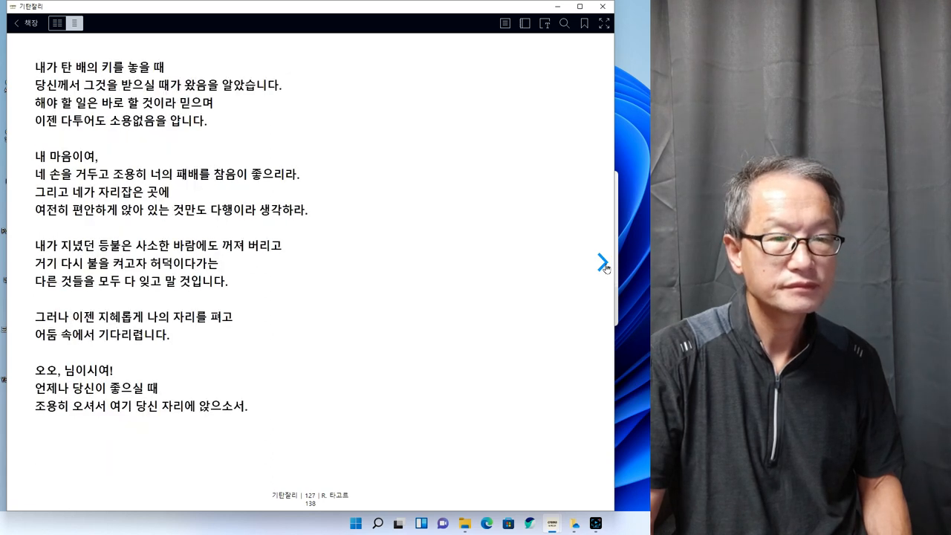
pyautogui.click(602, 261)
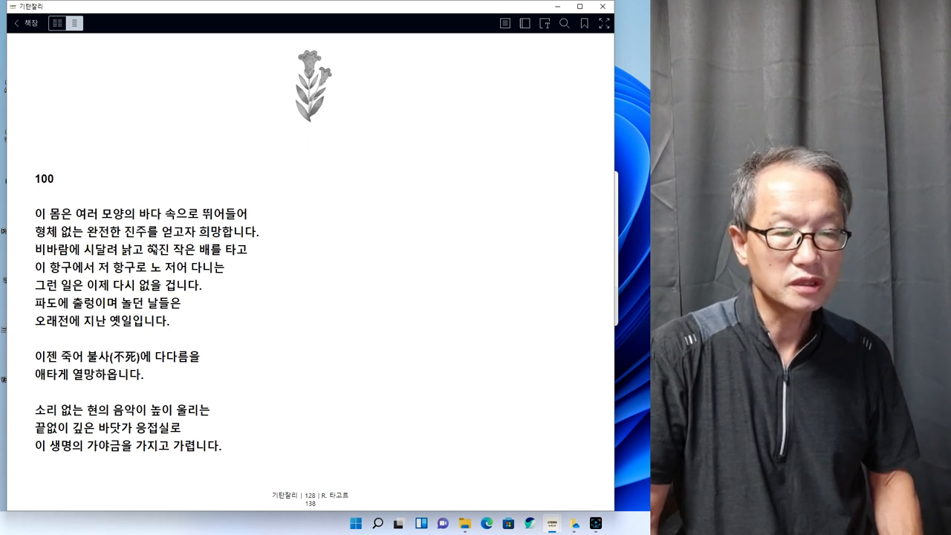
pyautogui.moveTo(258, 237)
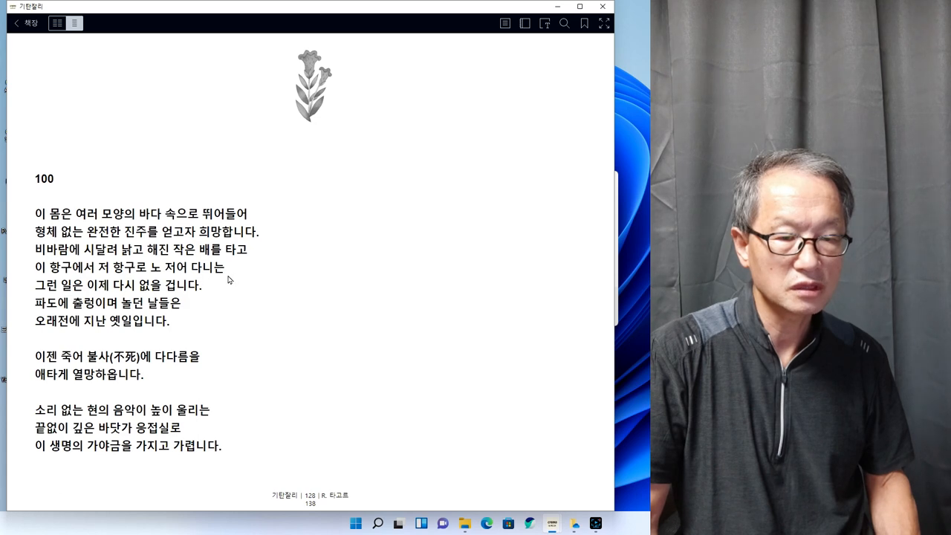
pyautogui.moveTo(171, 300)
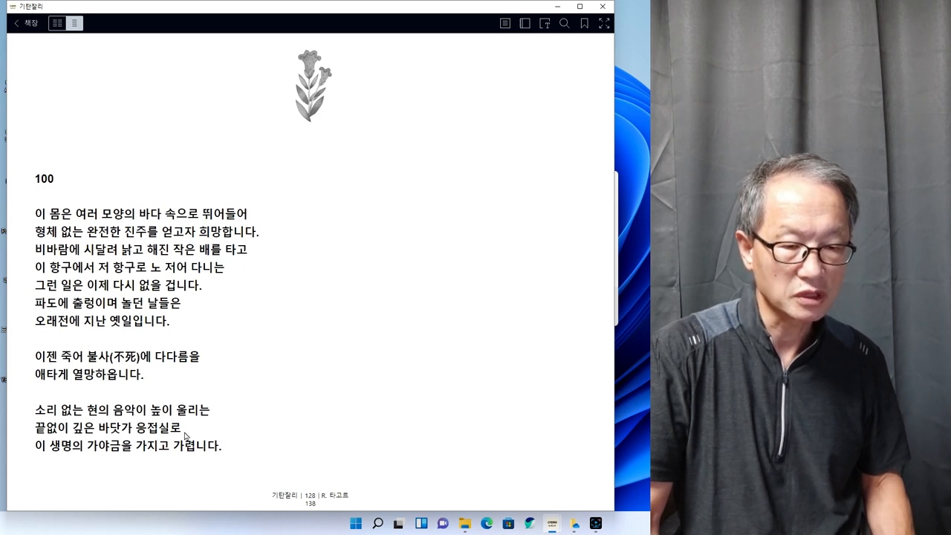
pyautogui.moveTo(353, 386)
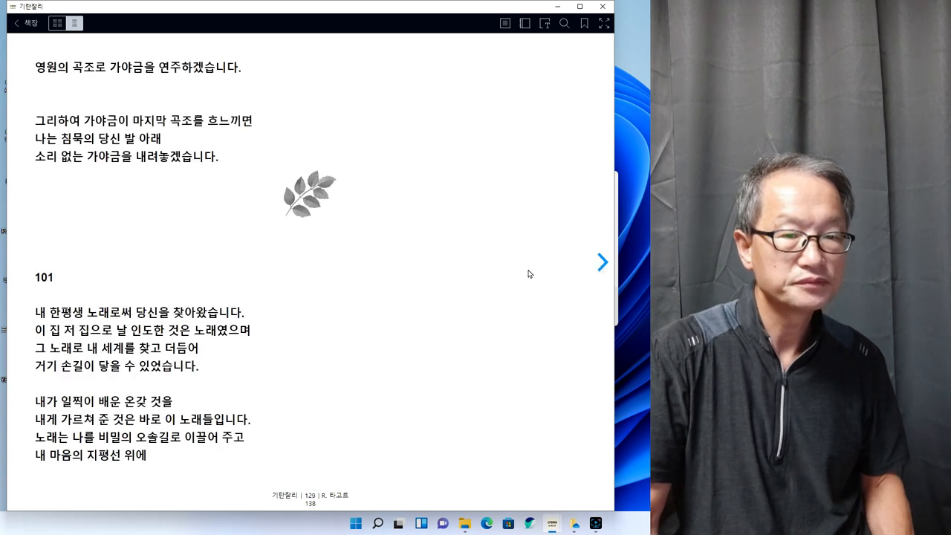
pyautogui.moveTo(163, 88)
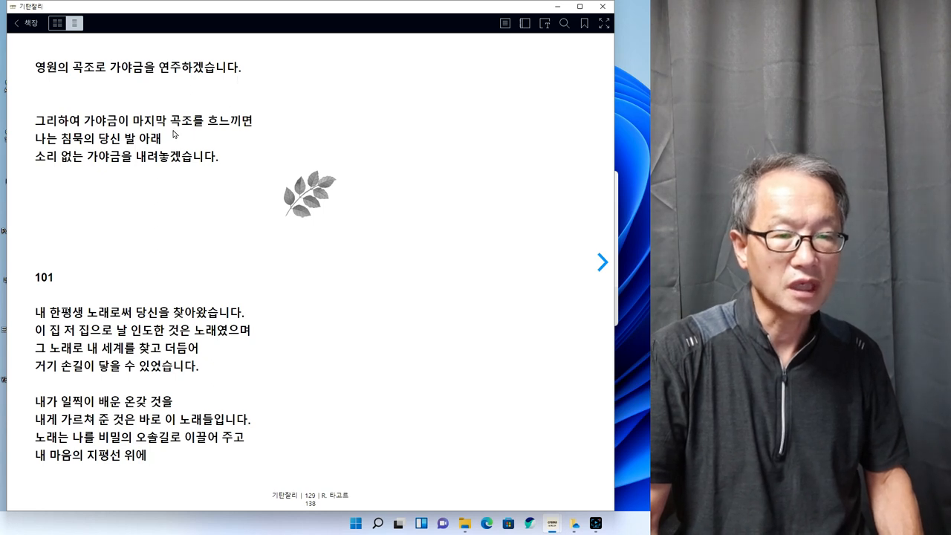
pyautogui.moveTo(259, 132)
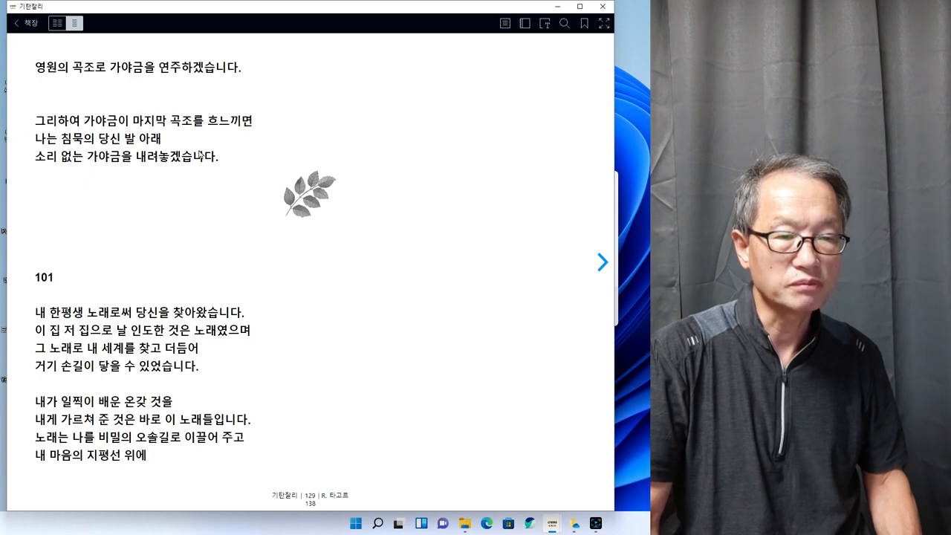
pyautogui.moveTo(177, 174)
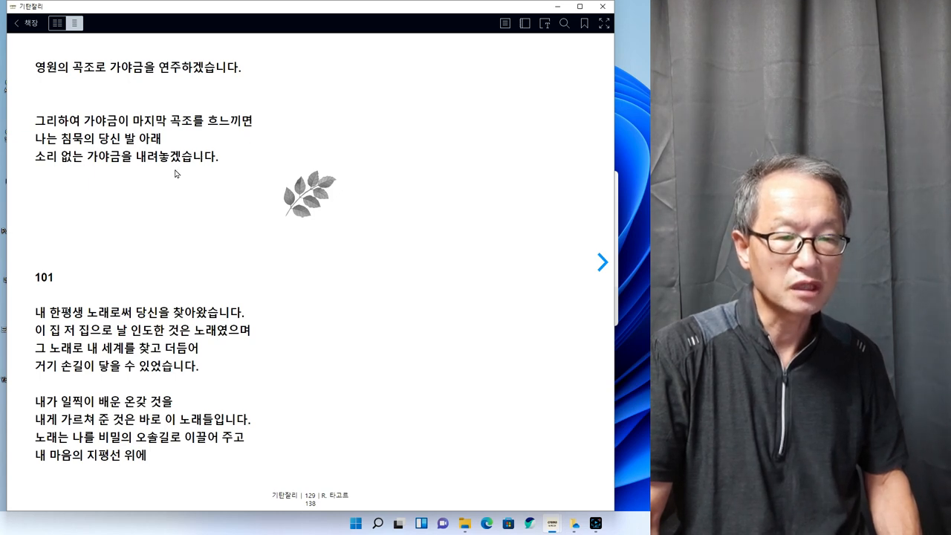
pyautogui.moveTo(521, 289)
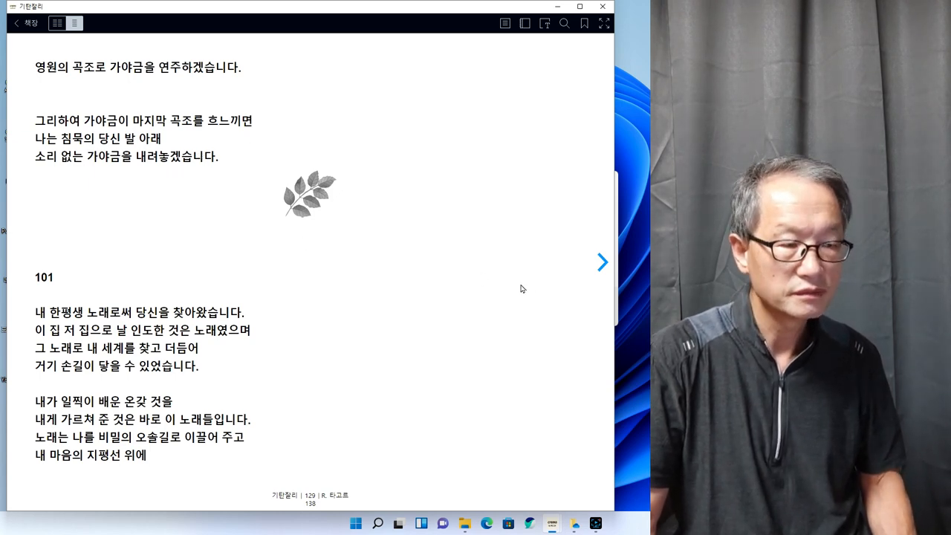
# Turn past poem 101 to the 작가와 작품 해설 commentary page 134
pyautogui.click(602, 261)
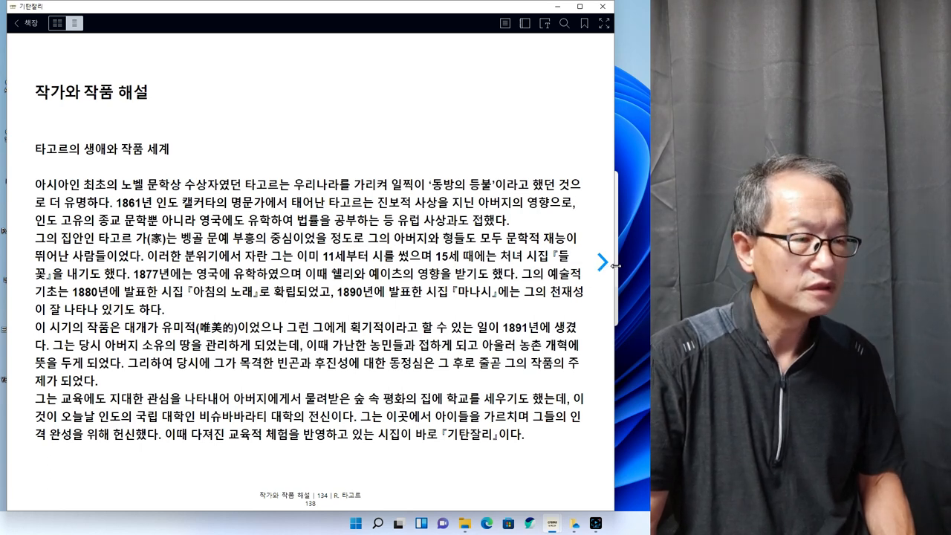
# Page forward through 기탄잘리 to the final chronology page 138
pyautogui.click(603, 262)
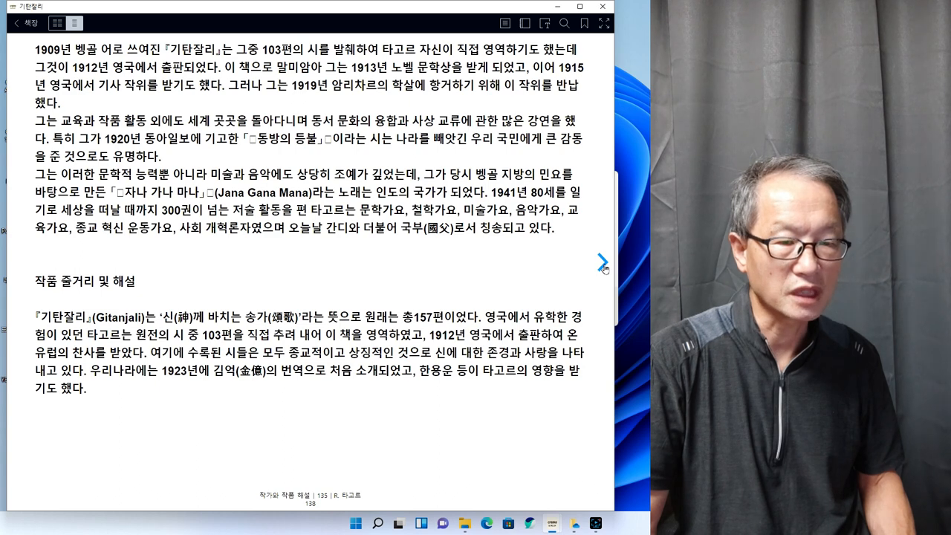
pyautogui.click(602, 260)
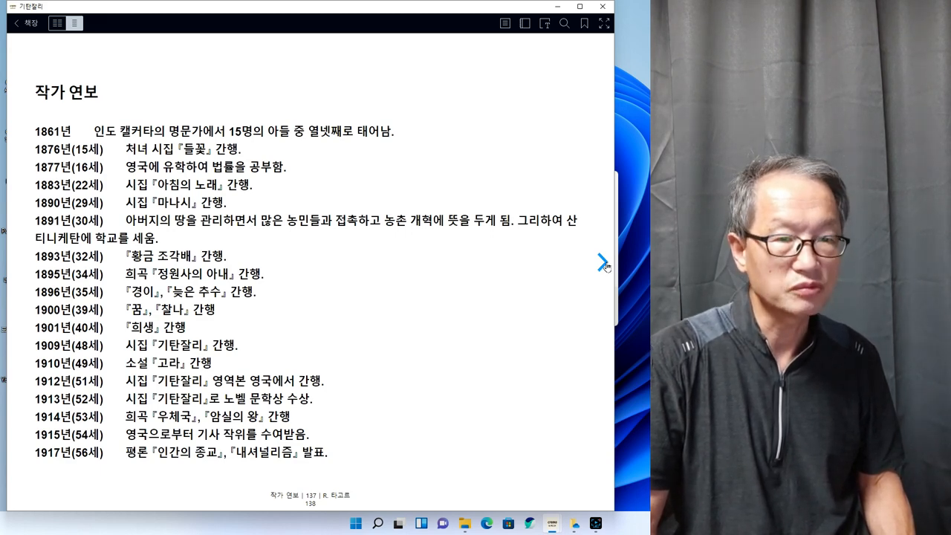
pyautogui.click(603, 261)
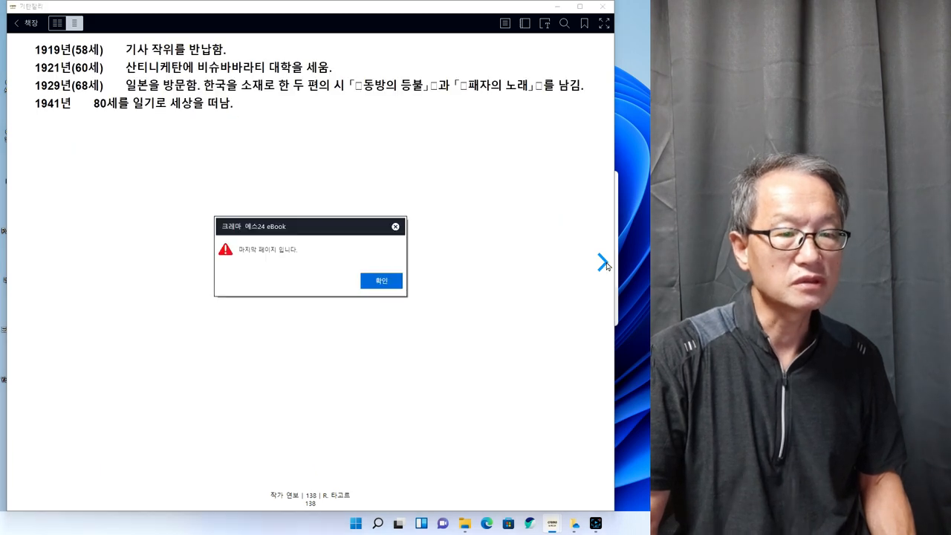
# Dismiss the last-page notice and confirm 예 to mark 기탄잘리 as completed
pyautogui.click(381, 280)
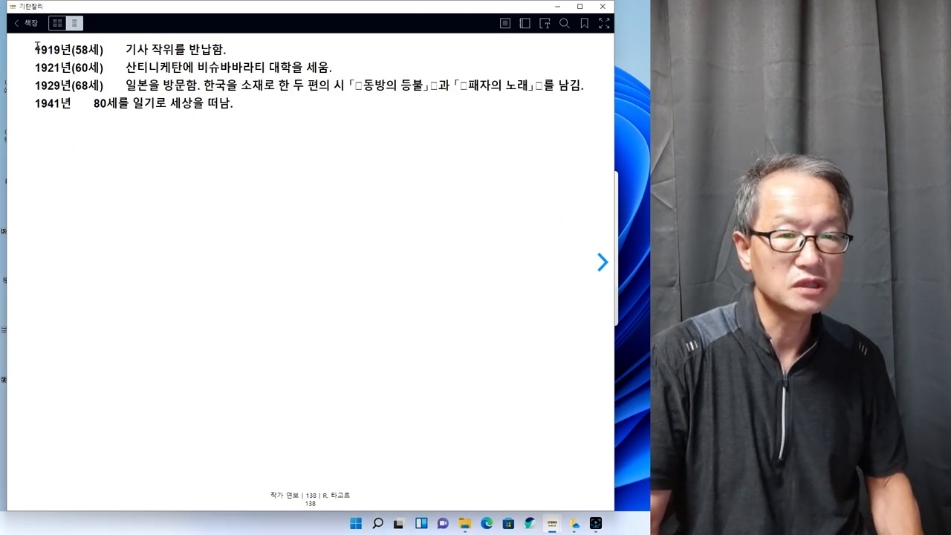
pyautogui.click(602, 262)
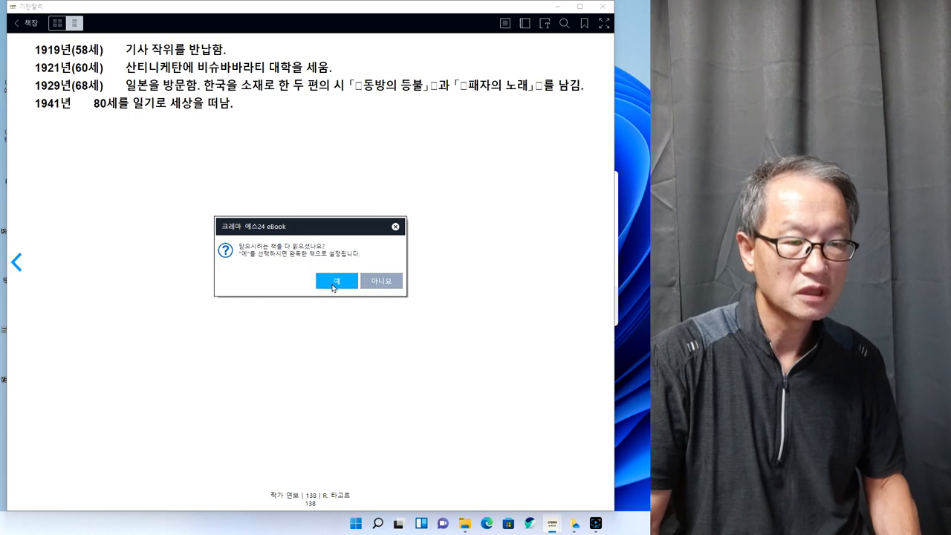
pyautogui.click(336, 281)
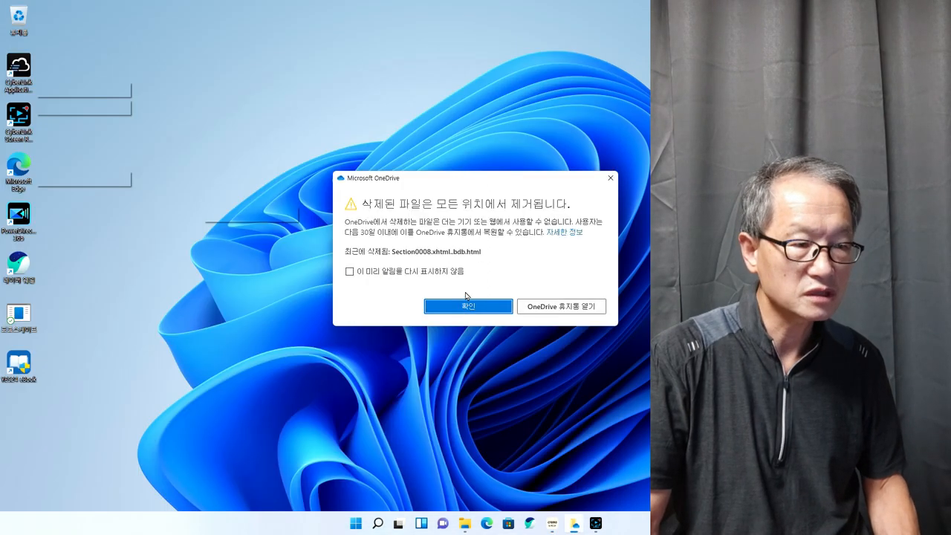
# Dismiss the OneDrive notice and open 기탄잘리 from the 모든 책 list
pyautogui.click(469, 306)
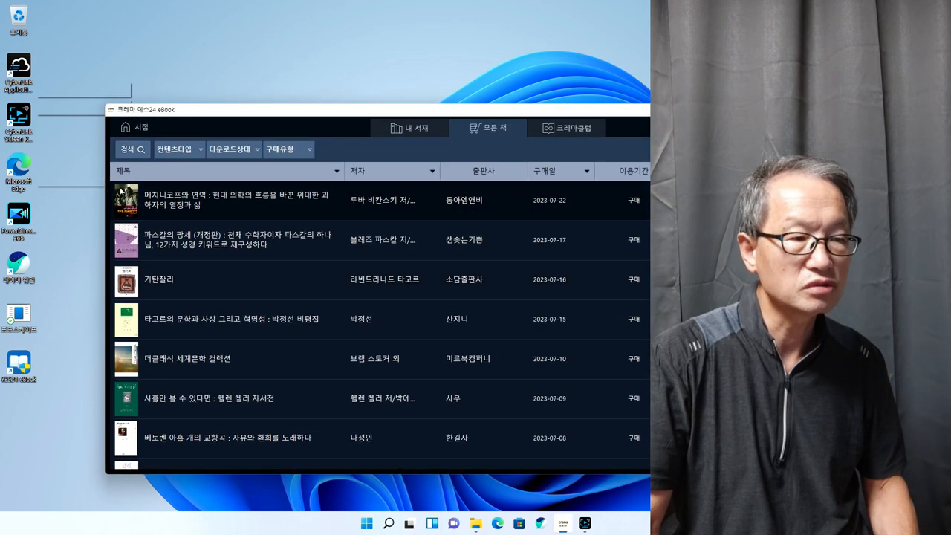
pyautogui.moveTo(171, 294)
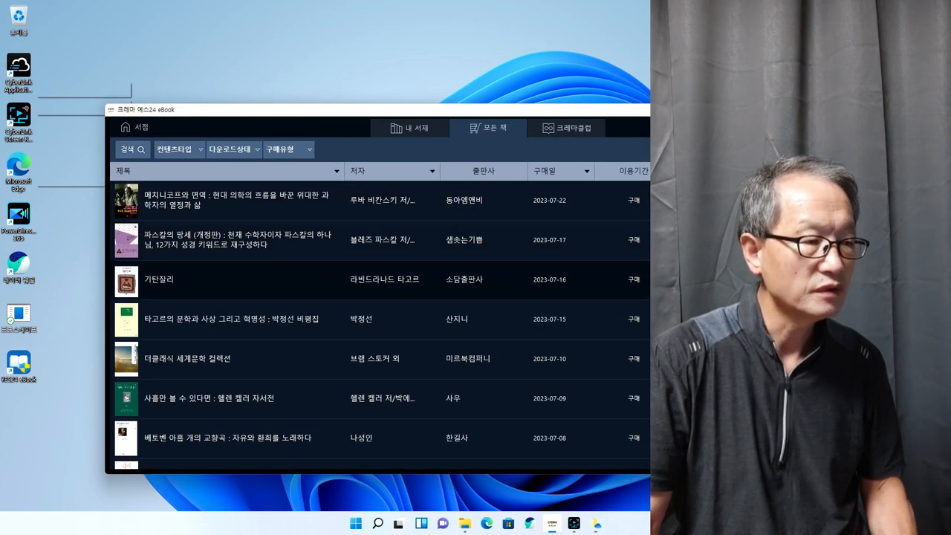
pyautogui.doubleClick(157, 280)
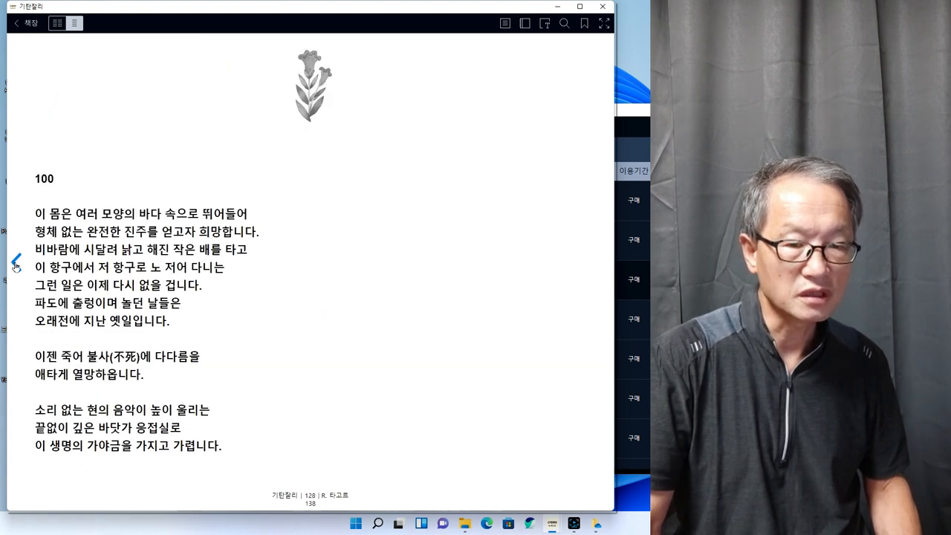
# Page back through 기탄잘리 to page 122, poem 94's ending
pyautogui.click(15, 261)
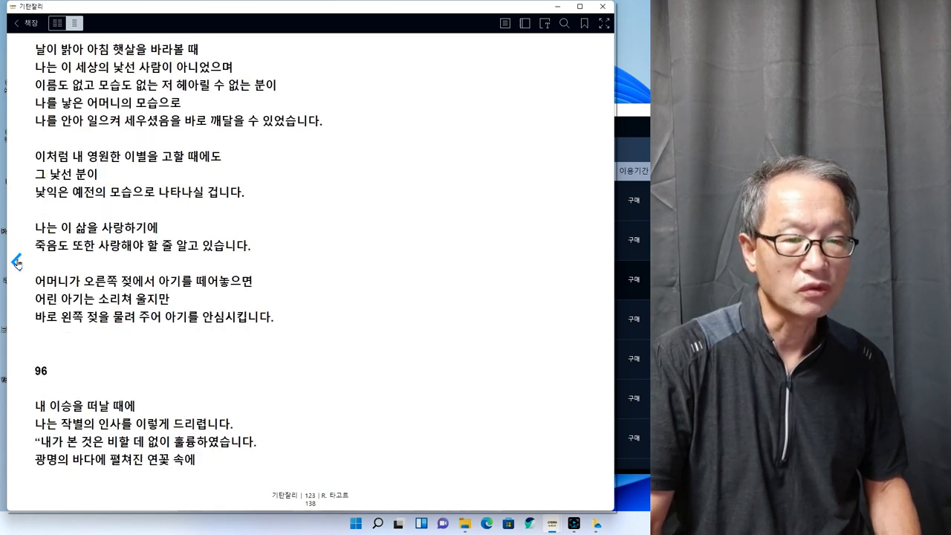
pyautogui.click(16, 262)
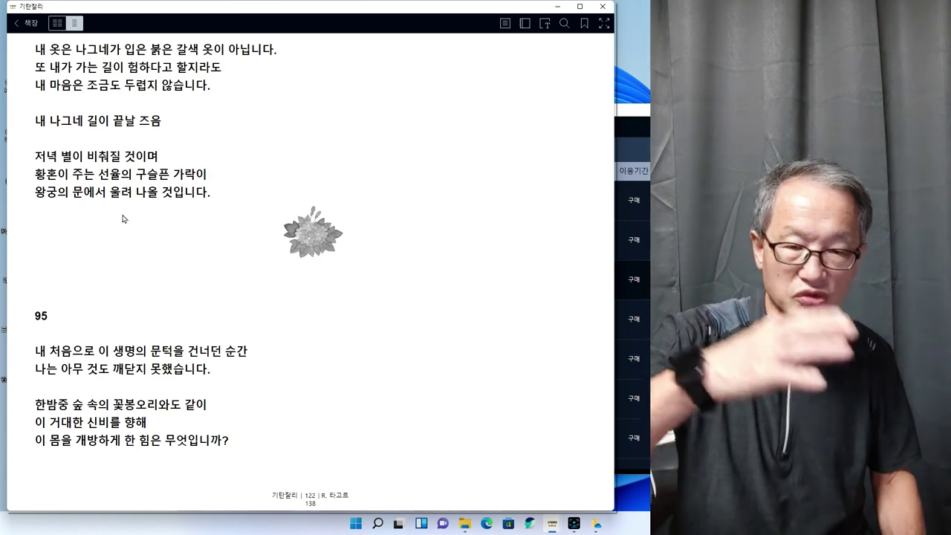
pyautogui.moveTo(229, 87)
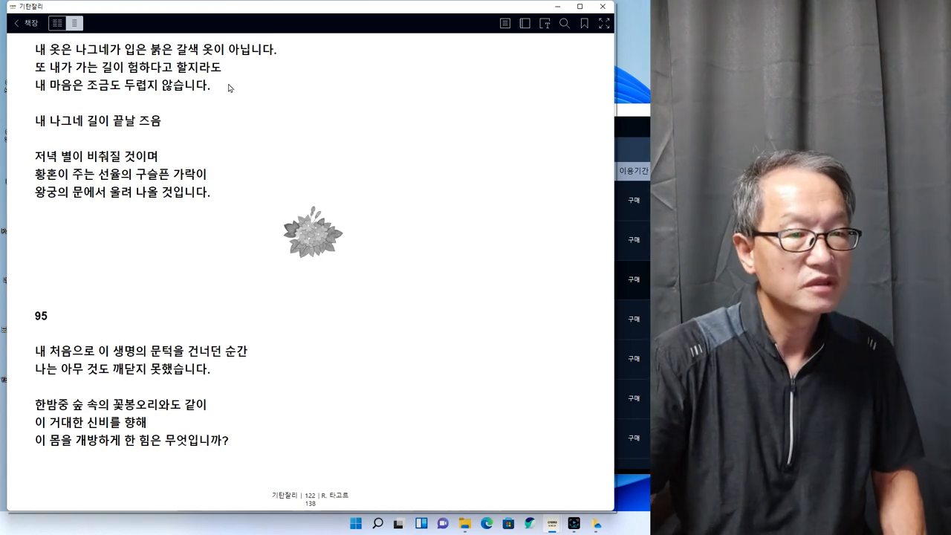
pyautogui.moveTo(236, 78)
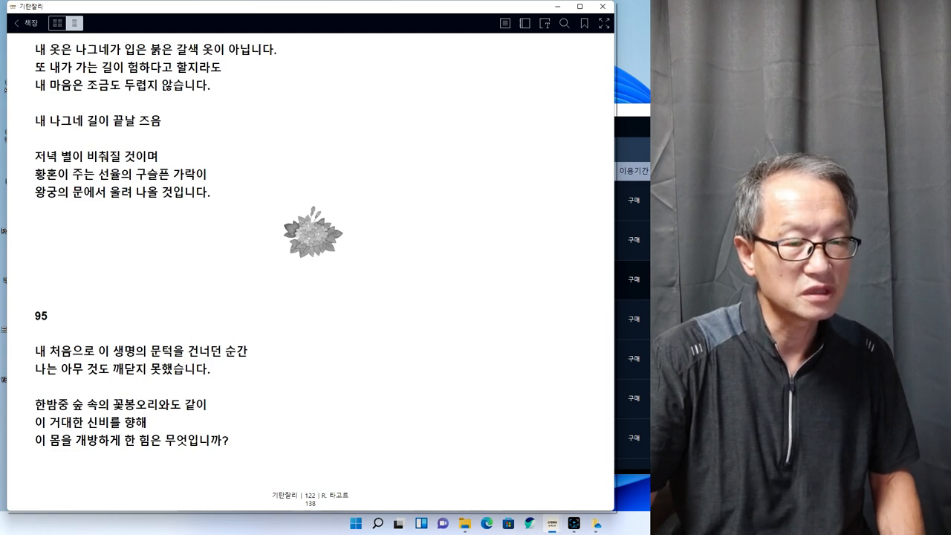
pyautogui.moveTo(237, 78)
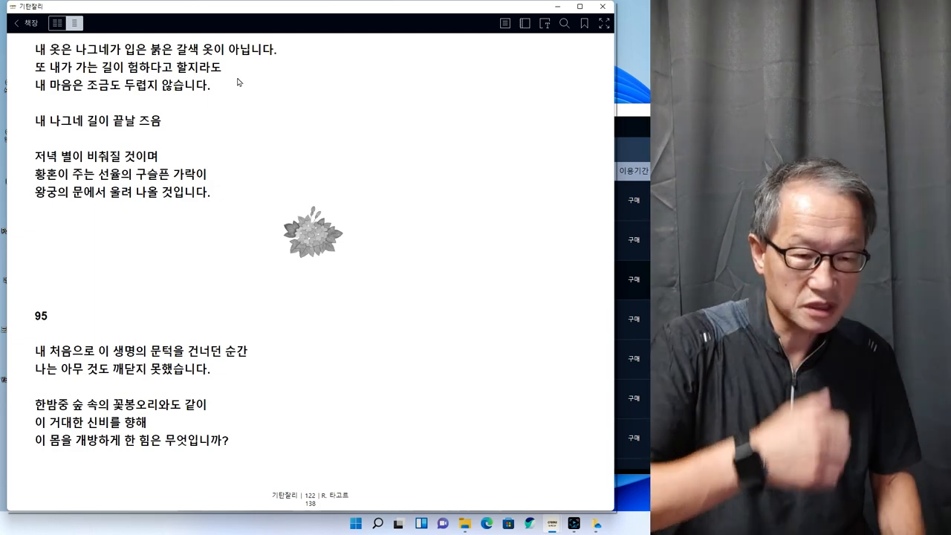
pyautogui.moveTo(185, 278)
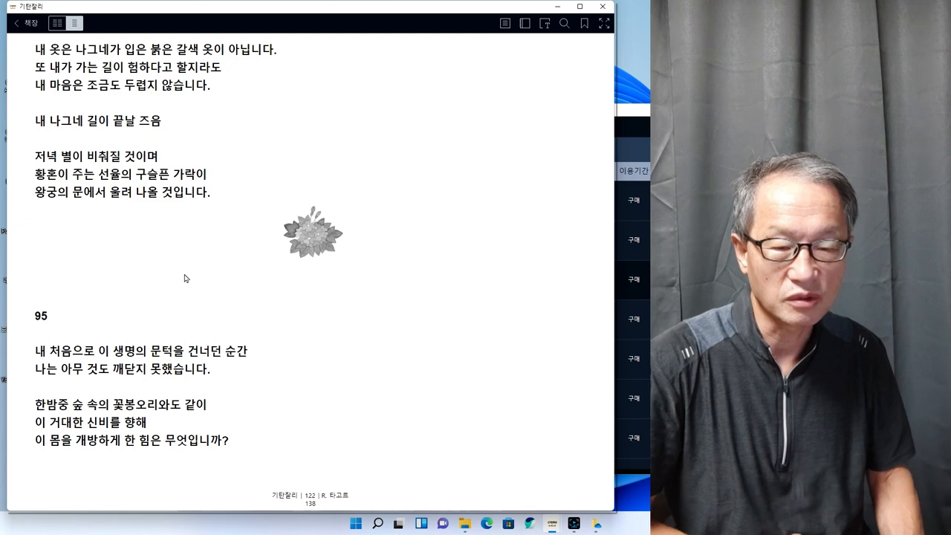
pyautogui.moveTo(556, 126)
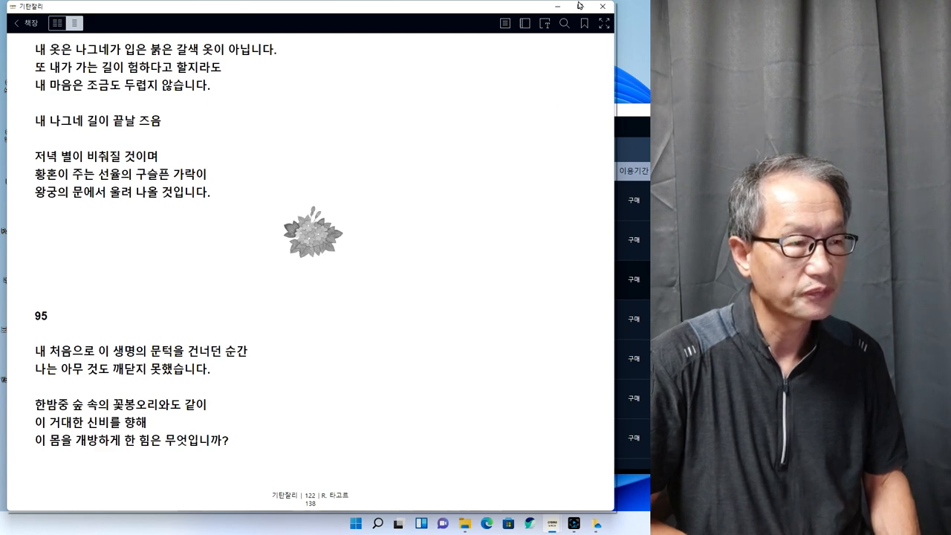
pyautogui.moveTo(476, 178)
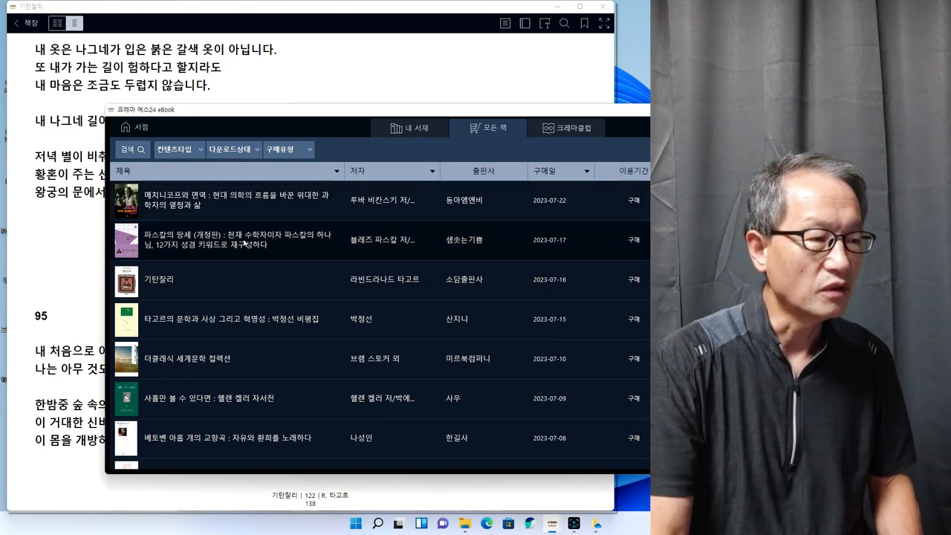
# Download 파스칼의 팡세, open it at its saved position, then close the reader
pyautogui.click(238, 239)
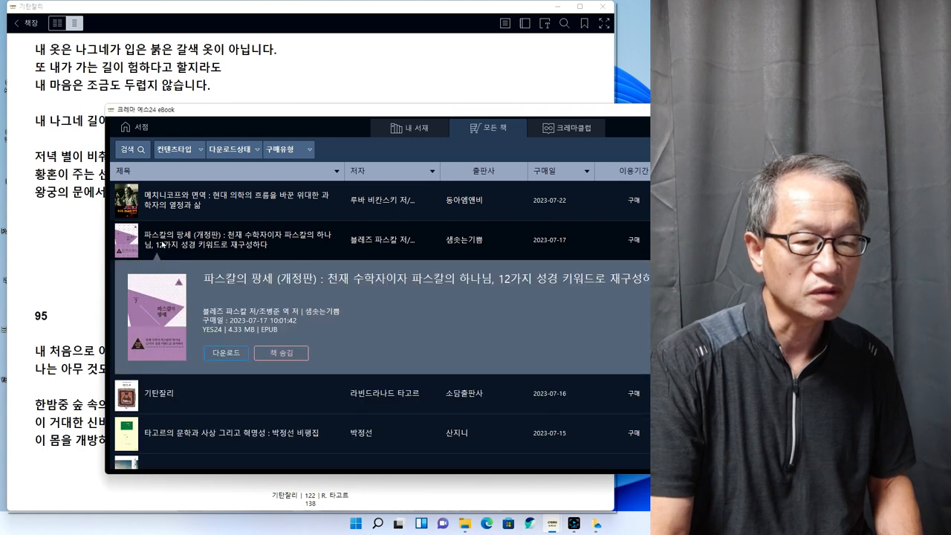
pyautogui.click(225, 353)
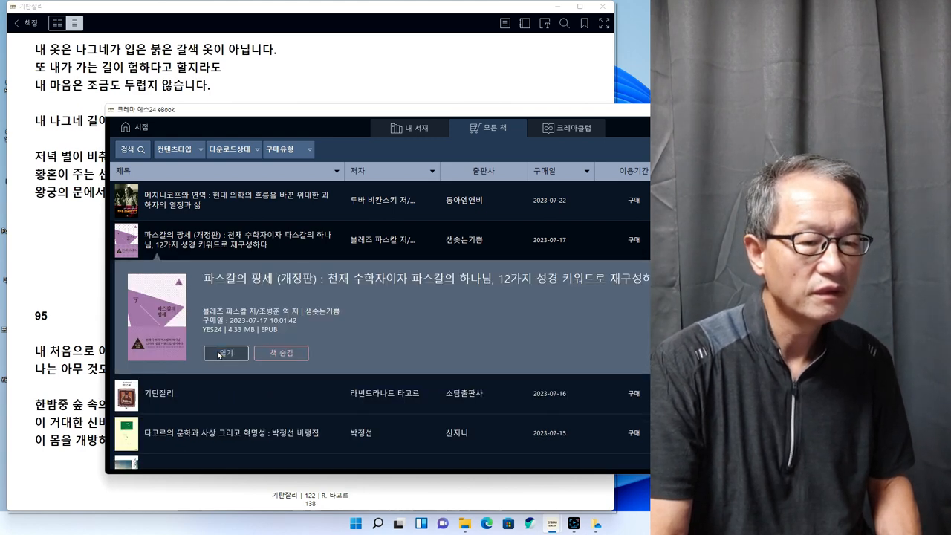
pyautogui.click(226, 353)
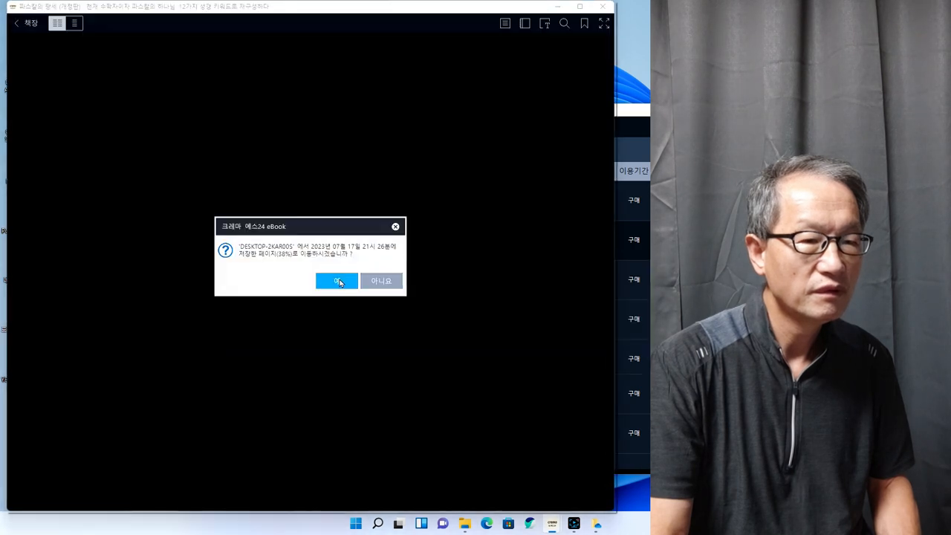
pyautogui.click(336, 281)
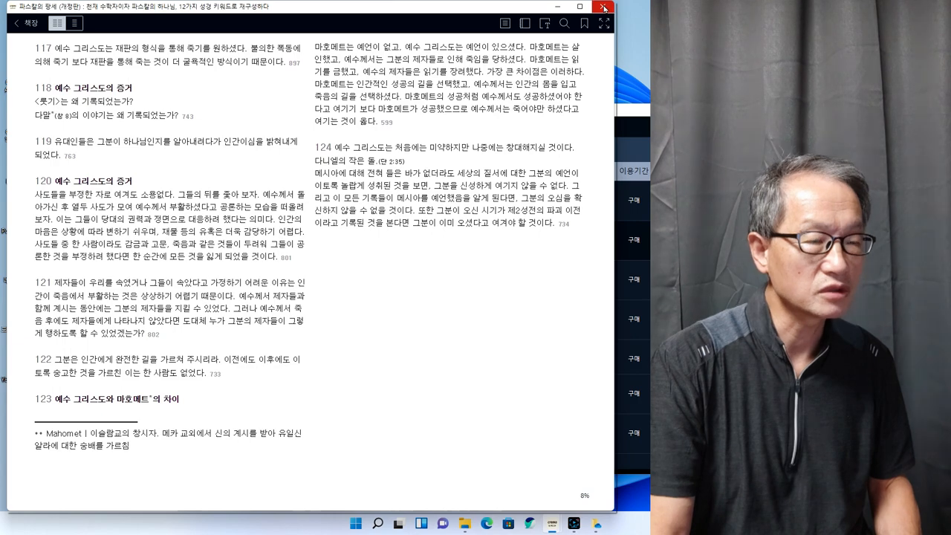
pyautogui.click(602, 7)
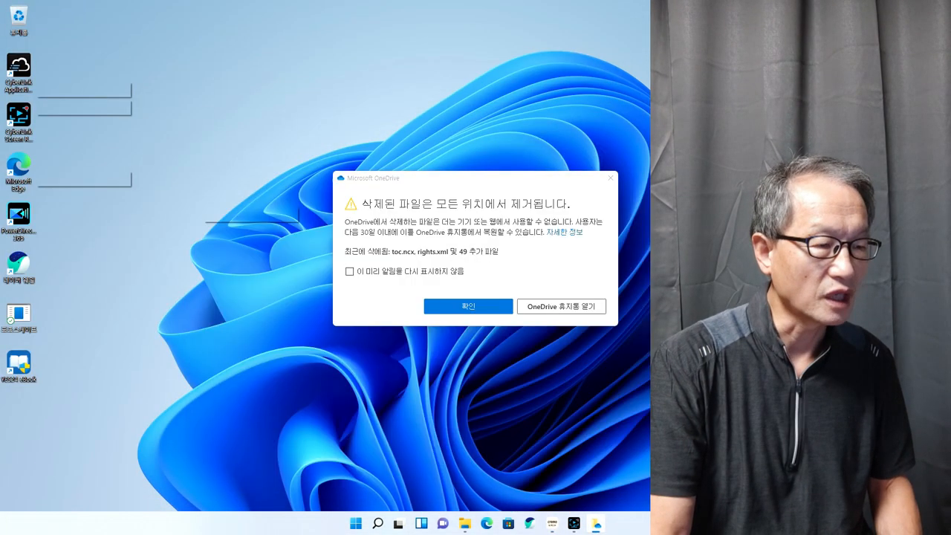
# Click 확인 on the Microsoft OneDrive deleted-files dialog
pyautogui.click(468, 307)
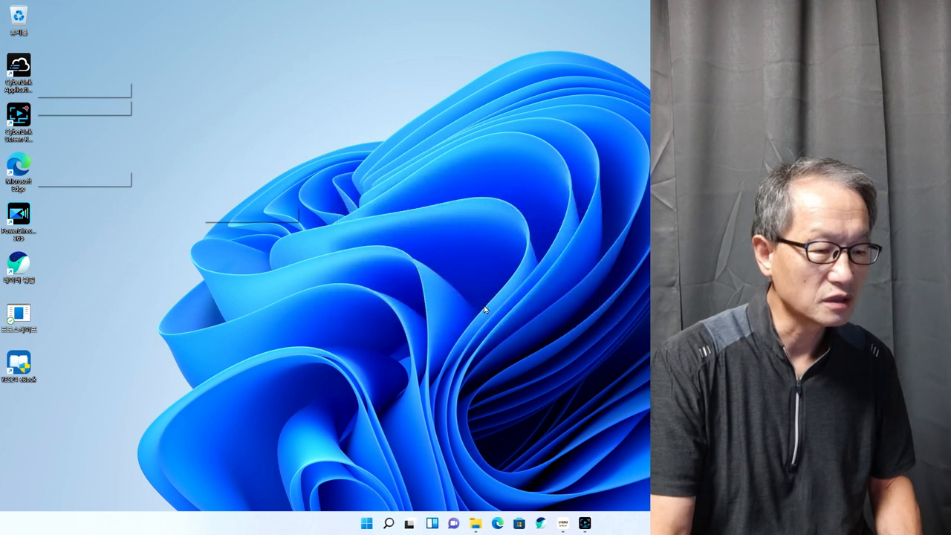
pyautogui.moveTo(460, 266)
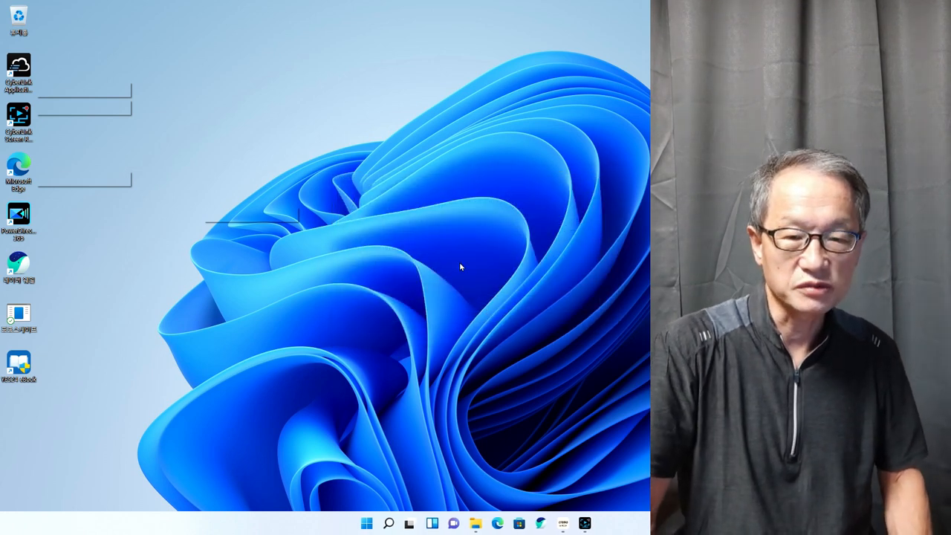
pyautogui.moveTo(506, 257)
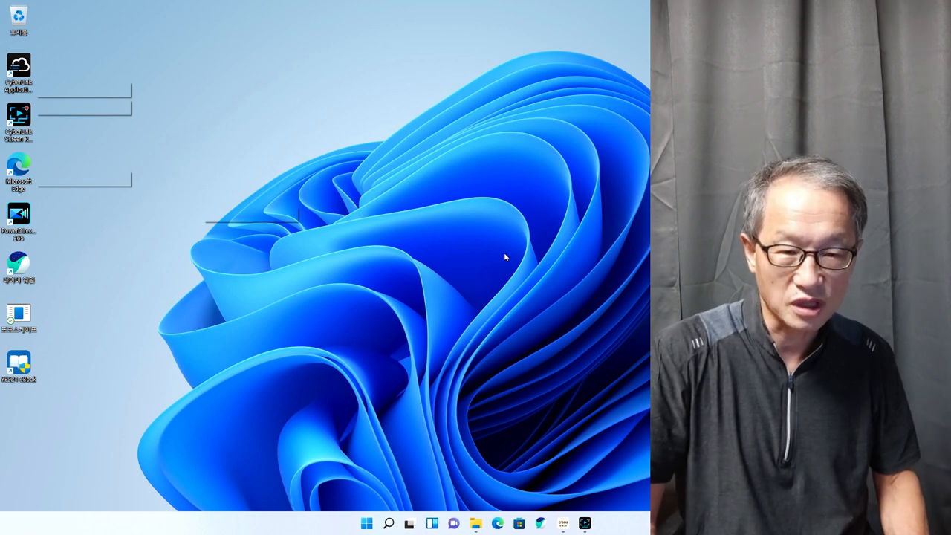
pyautogui.moveTo(498, 313)
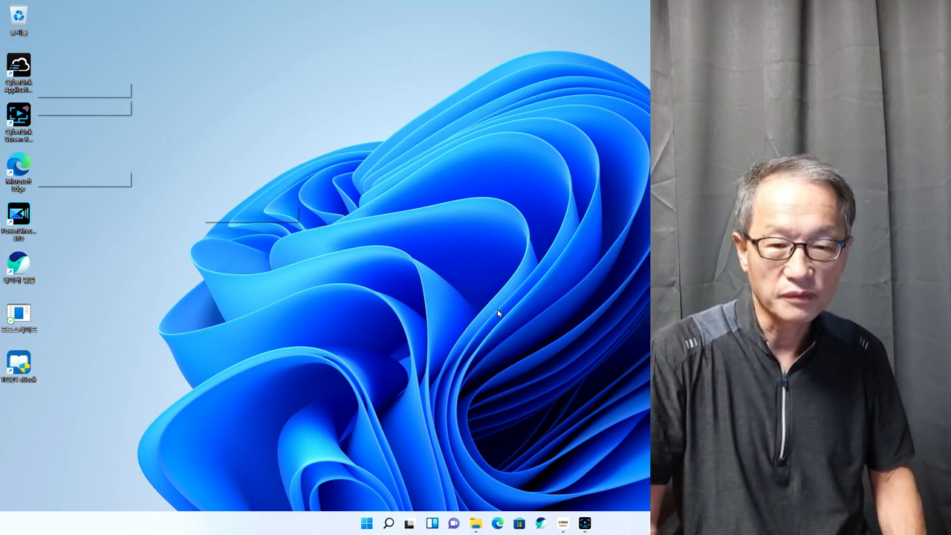